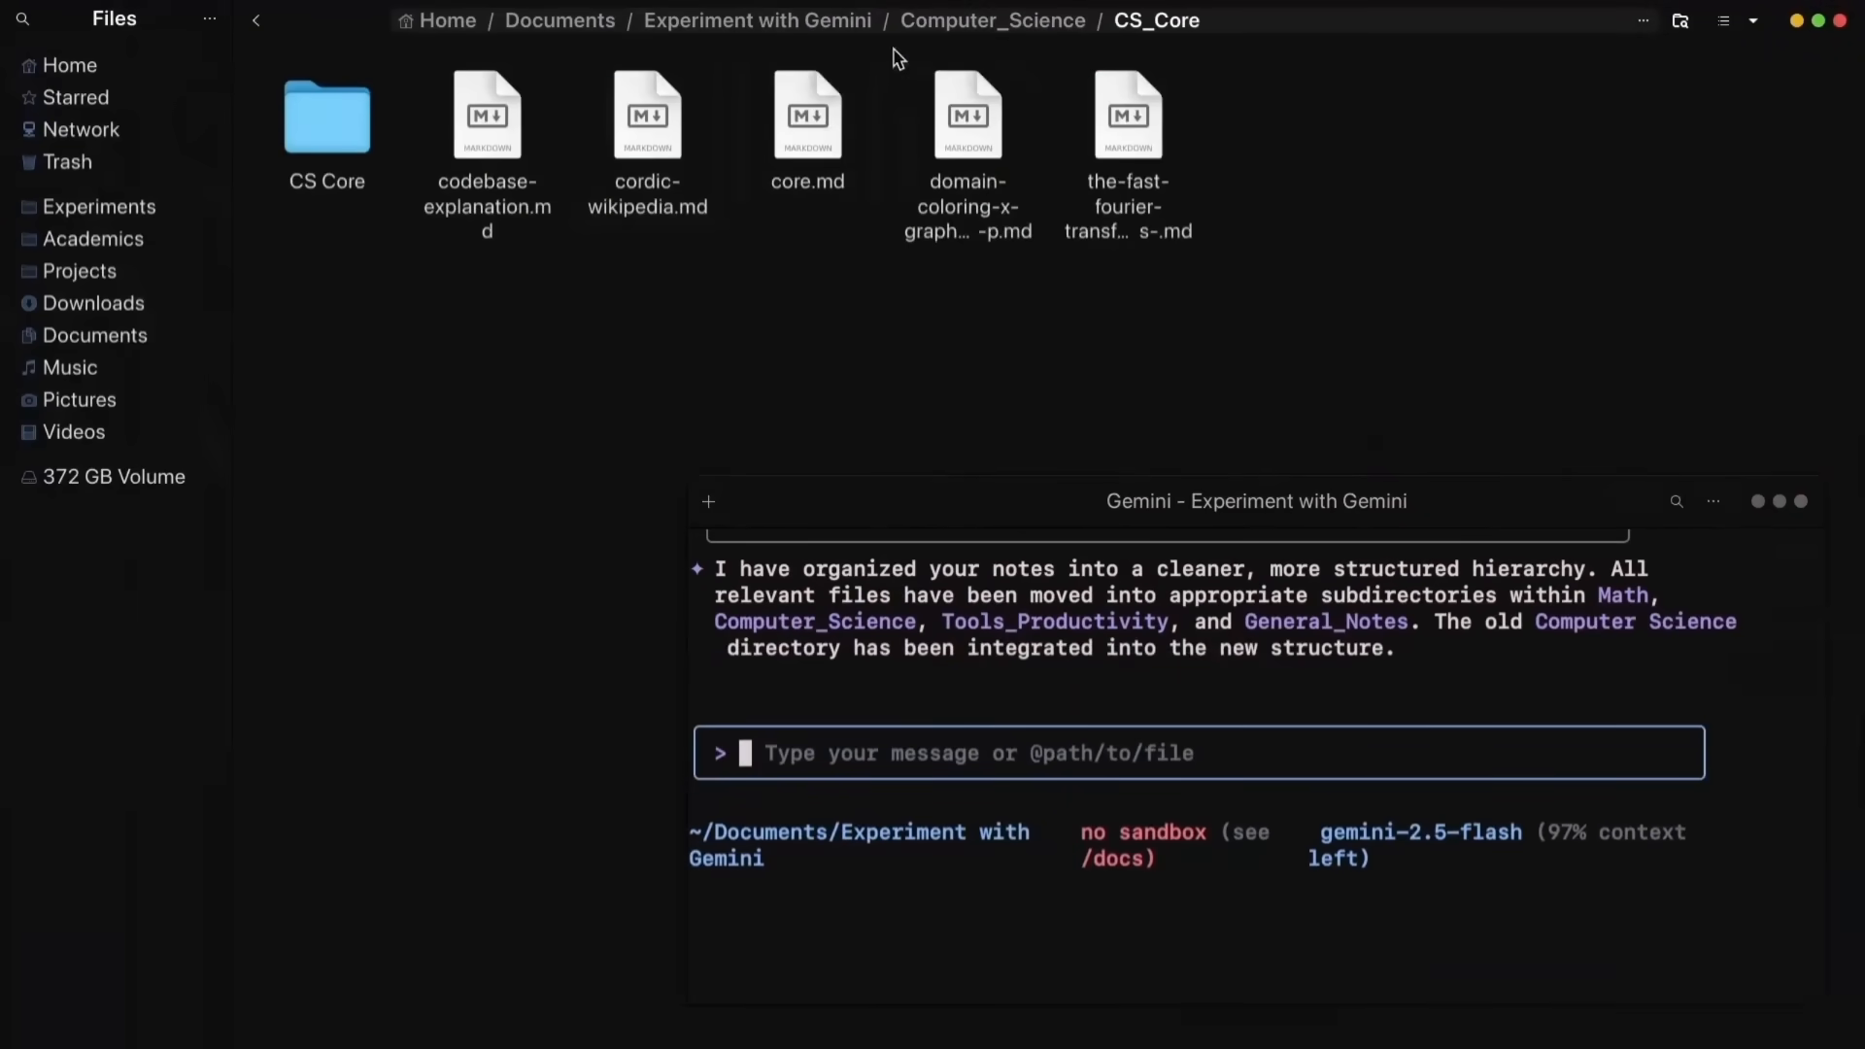
# - Ask Gemini to make useful, meaningful connections between the various notes, files and topics
pyautogui.write('nice. now proceed with making actual useful and meaningful connections between various topics, files and notes. read the content of the file, only read some part, DO NOT READ FULL FILE, and t')
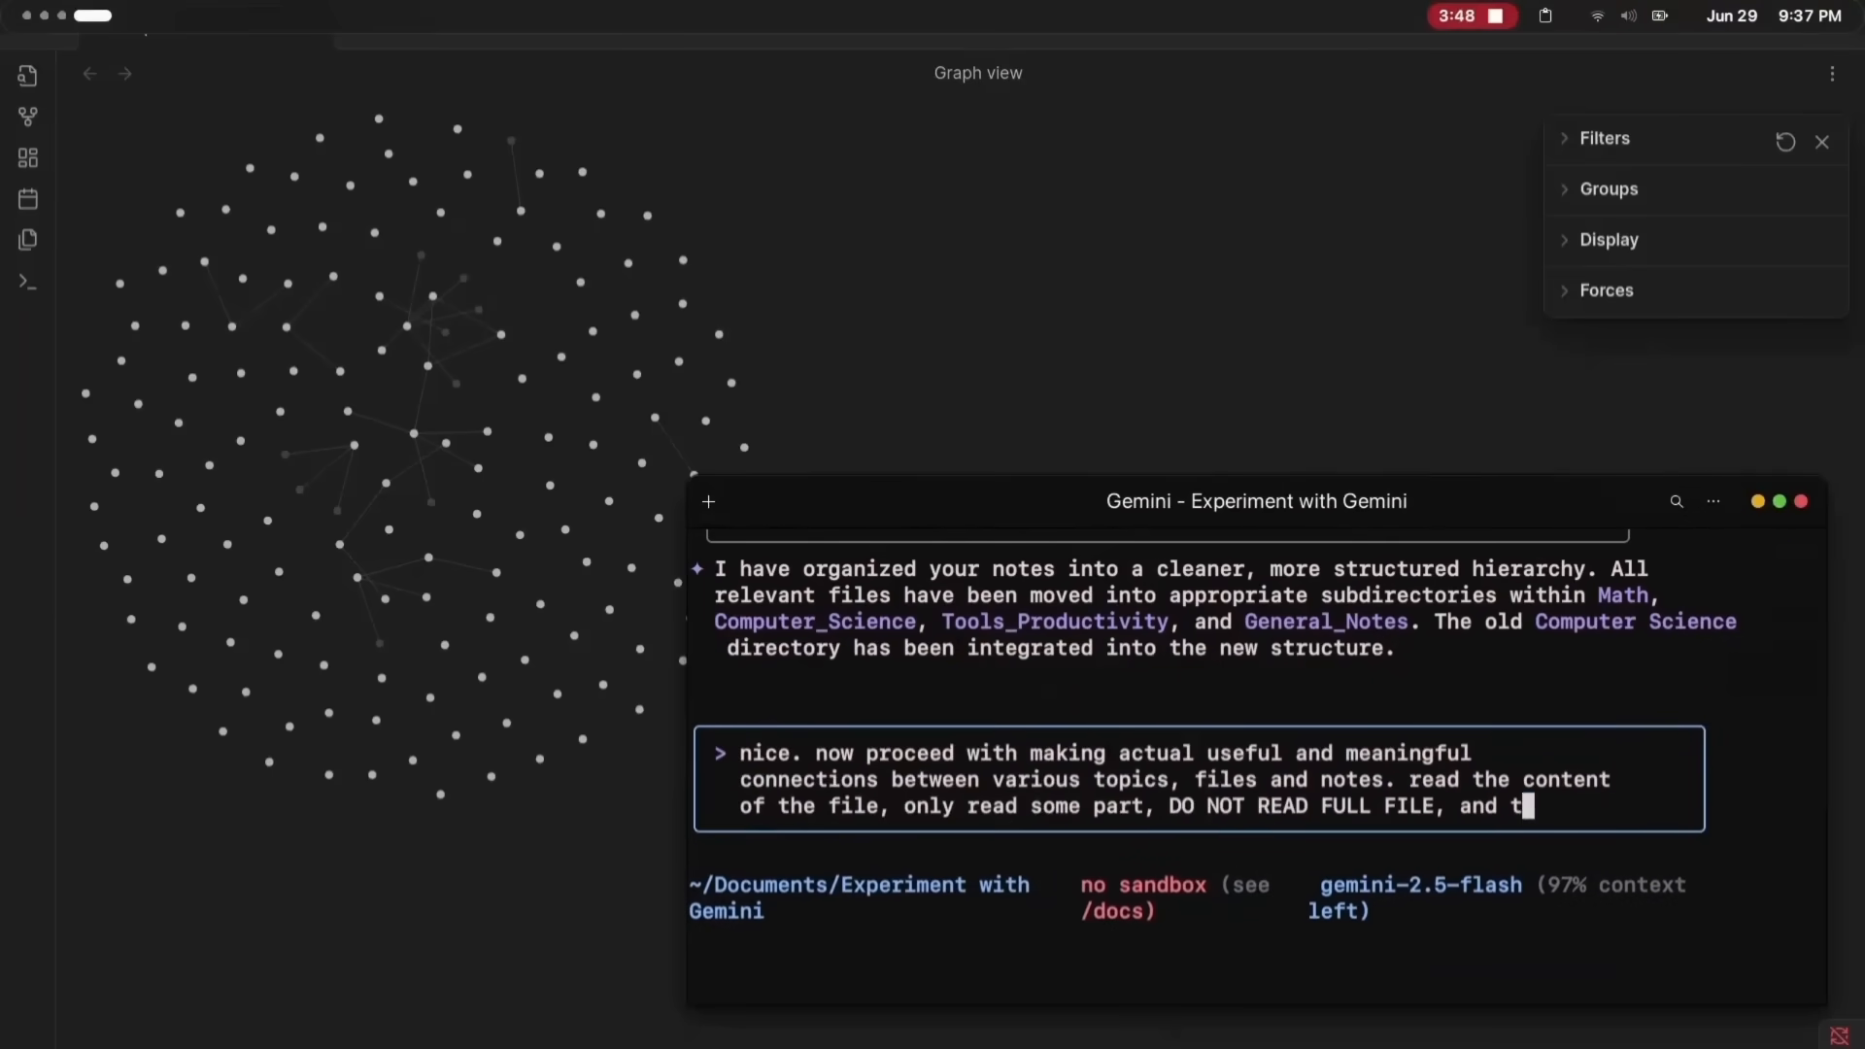
pyautogui.press('Return')
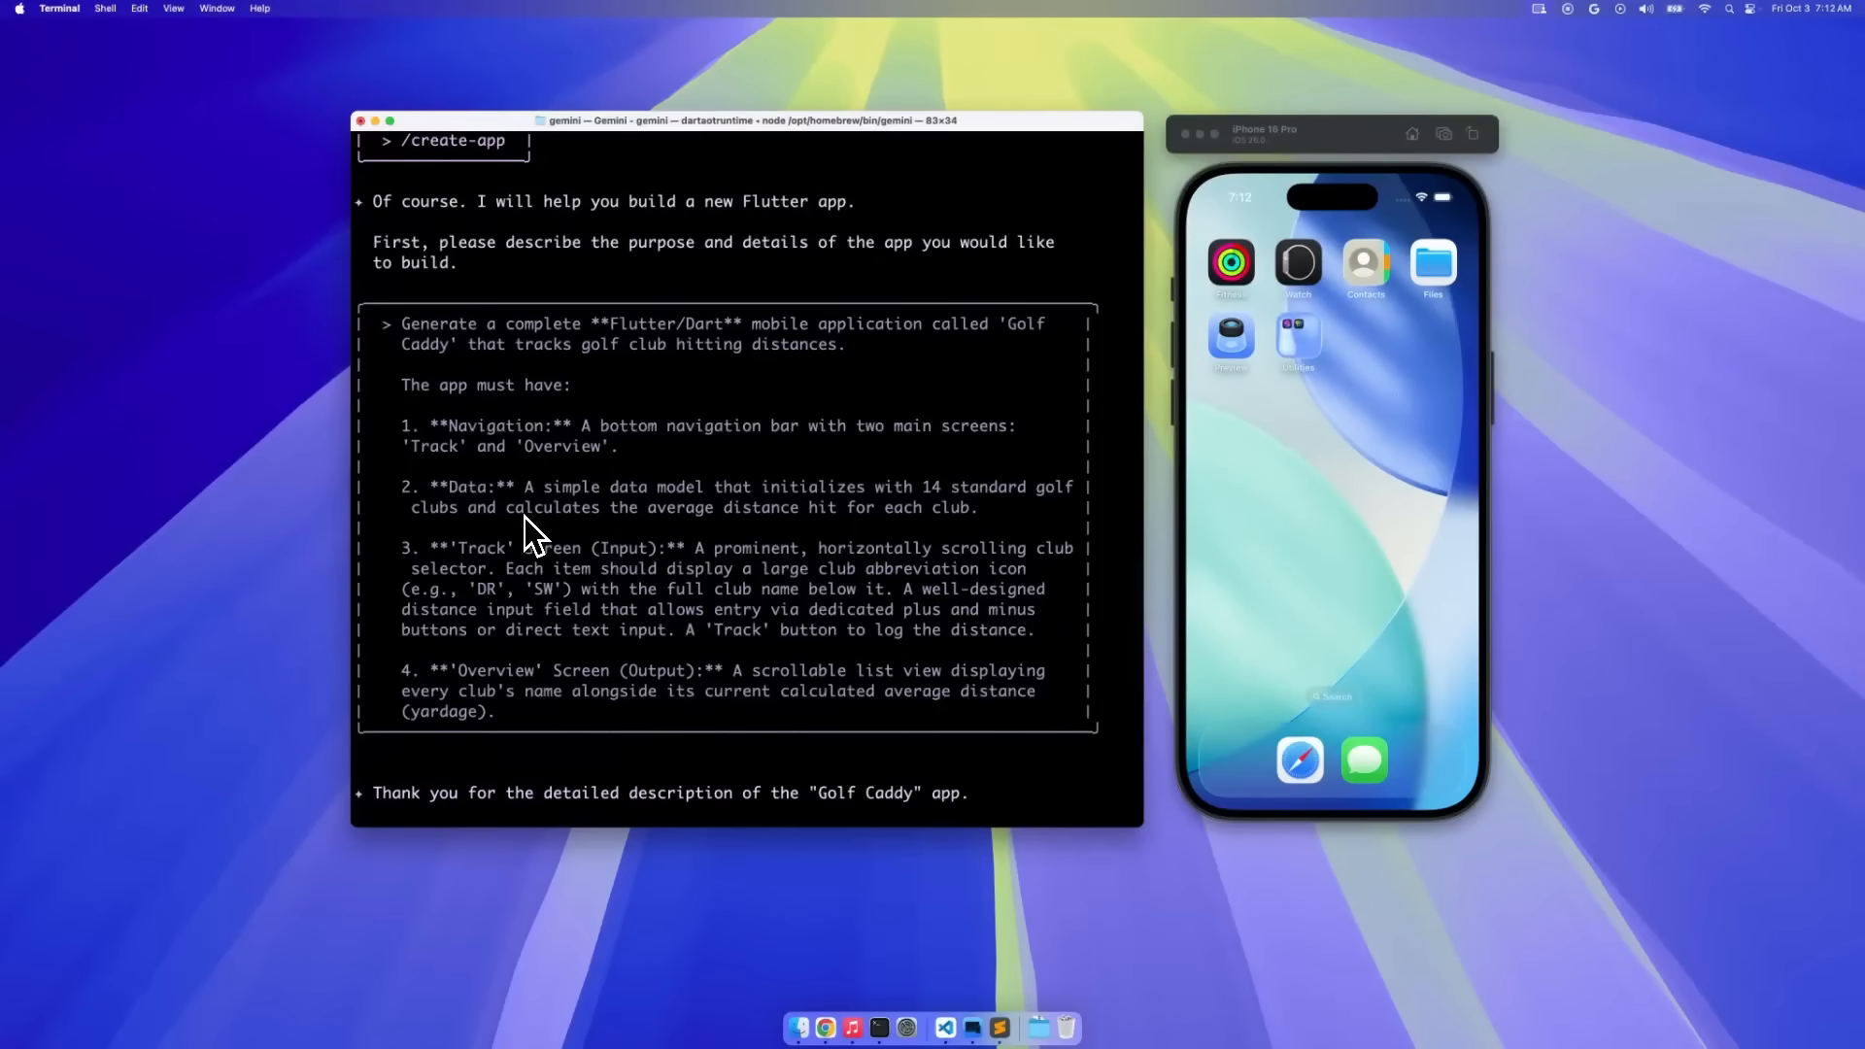
# - Run /create-app for Golf Caddy and look through the WriteFile output for golf_caddy/DESIGN.md
pyautogui.write('lg')
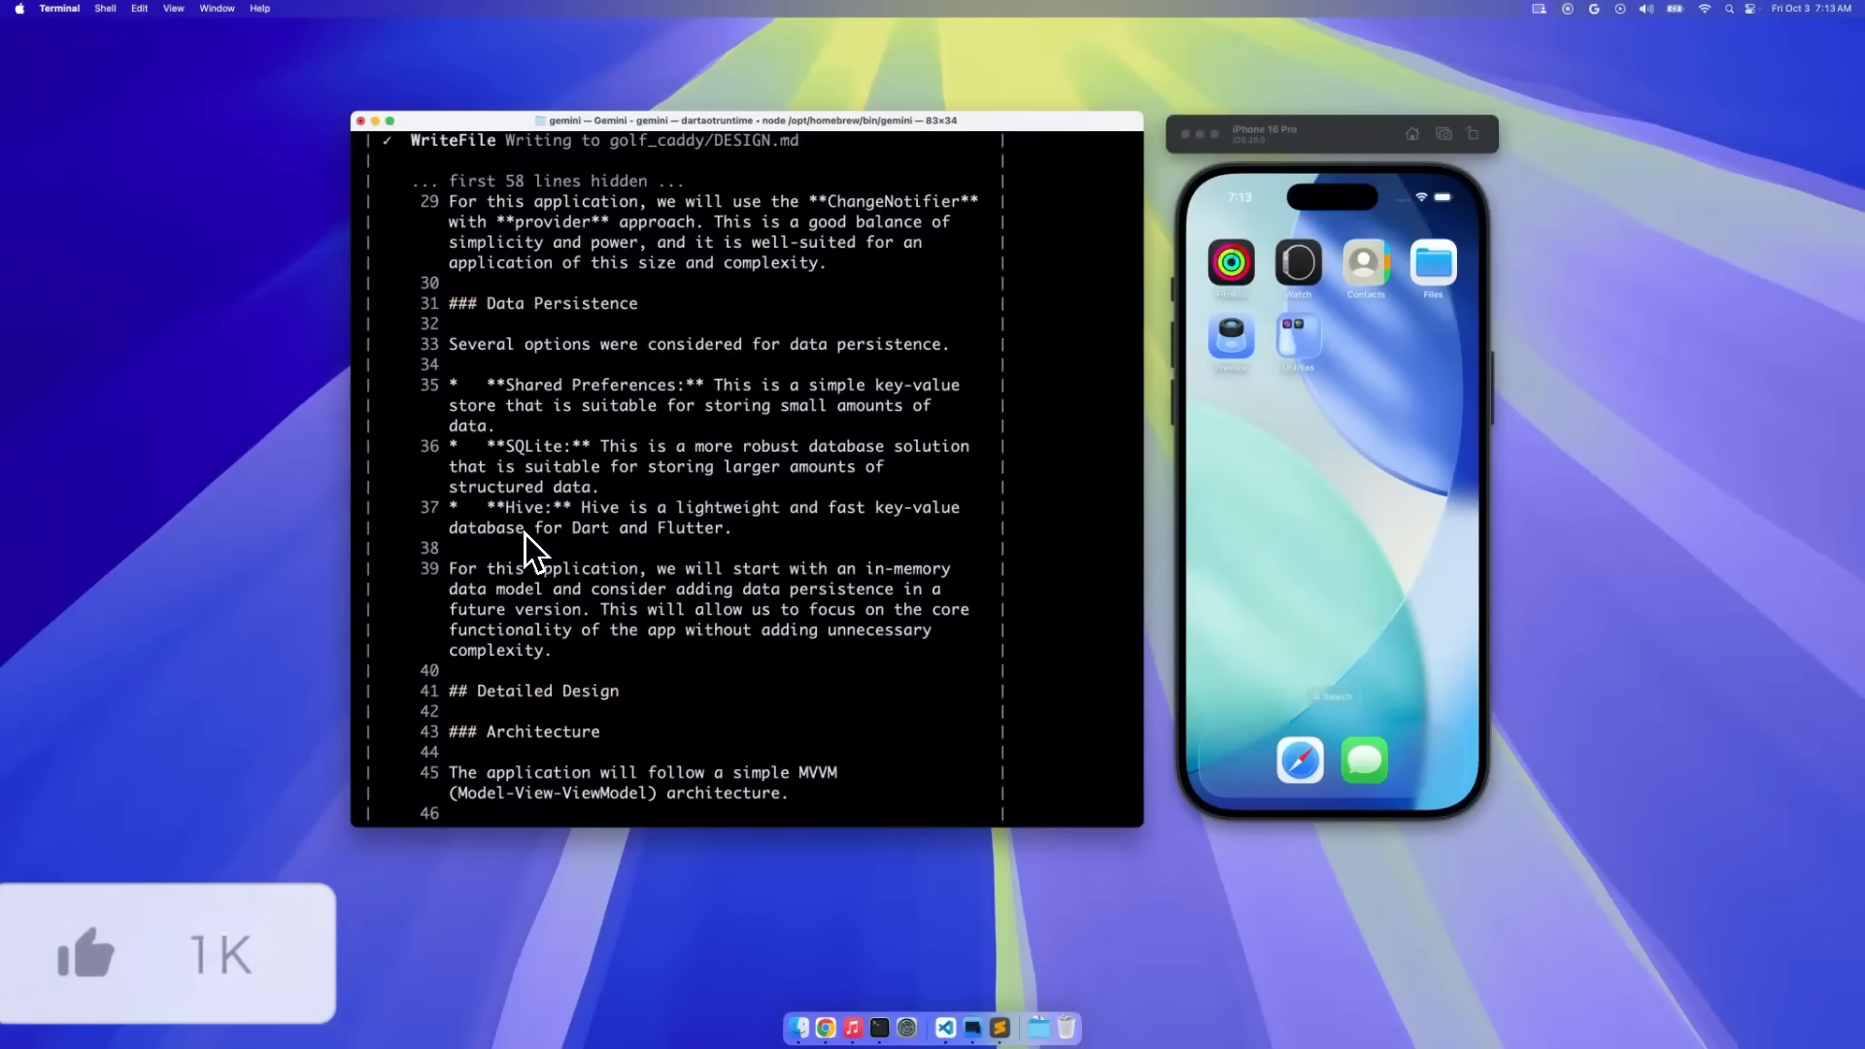
pyautogui.scroll(-3)
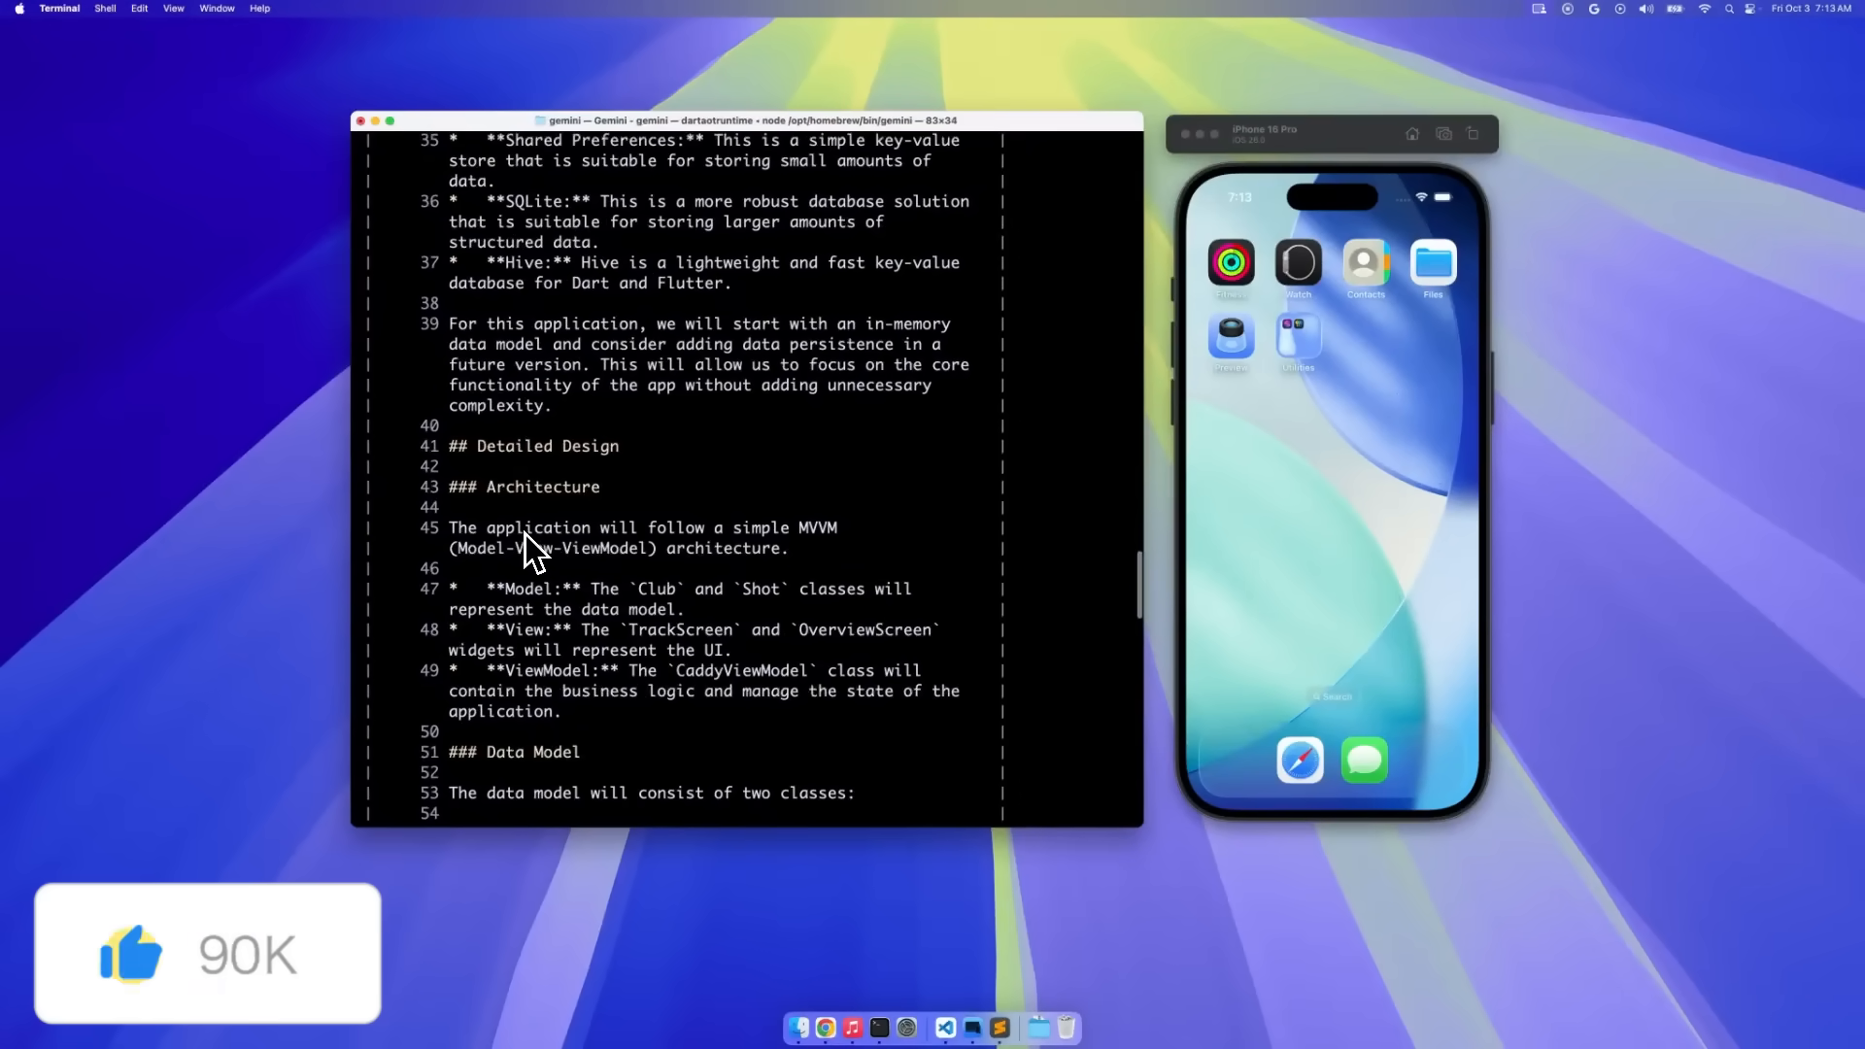
pyautogui.scroll(-3)
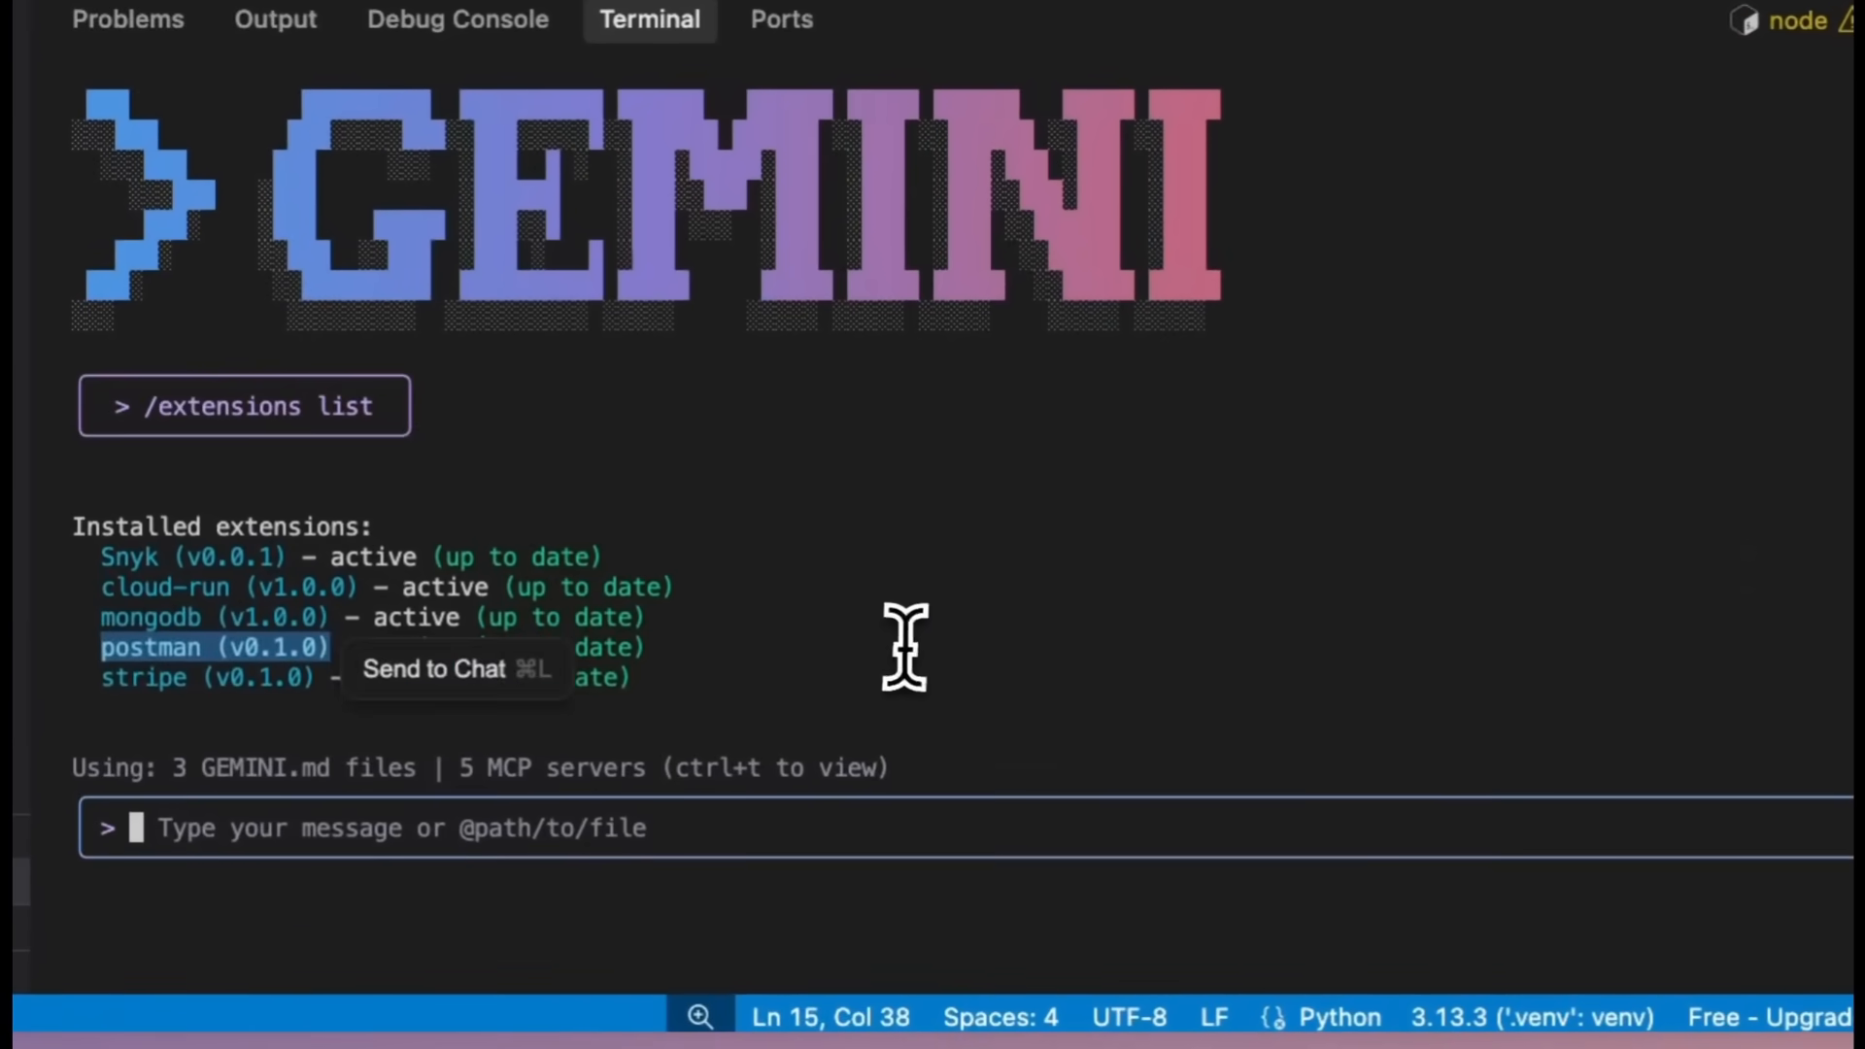
# - Ask Gemini: 'can you use postman to test my crud apis, generate a collection of requests'
pyautogui.write('can you use pos')
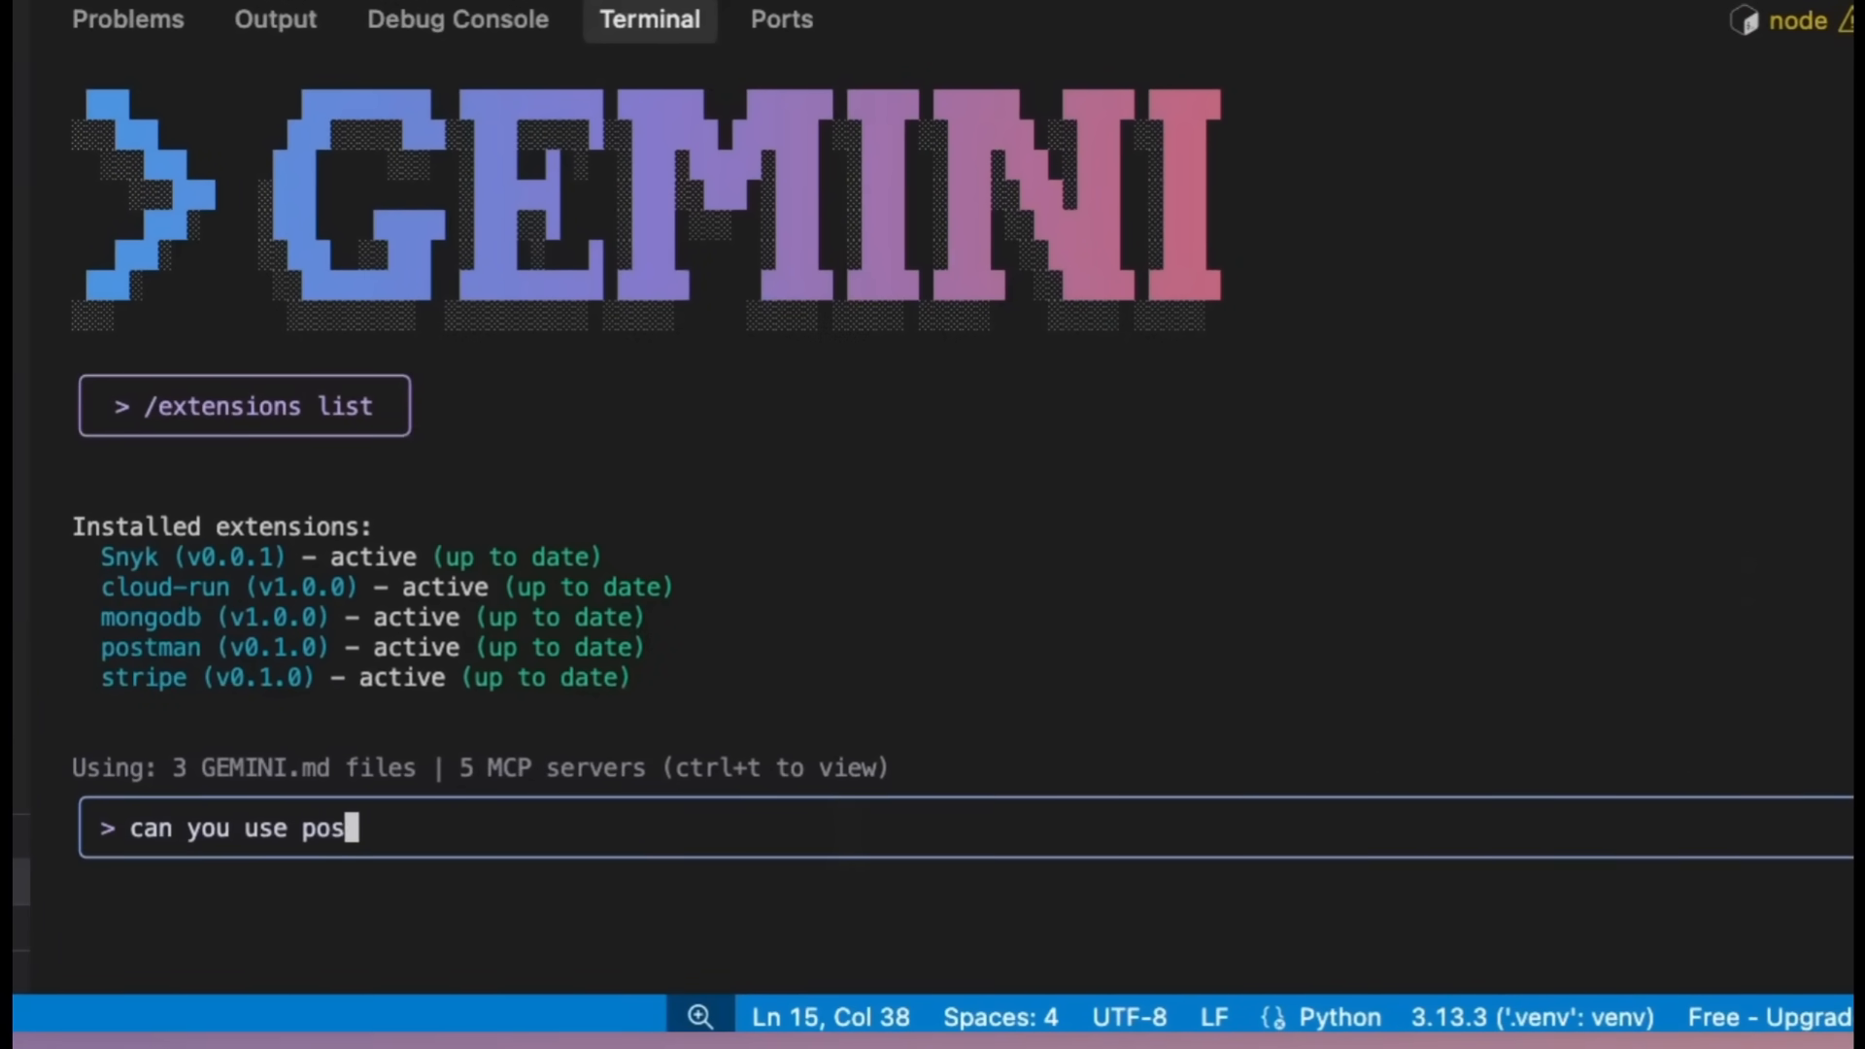
pyautogui.write('tman to test my crud apis')
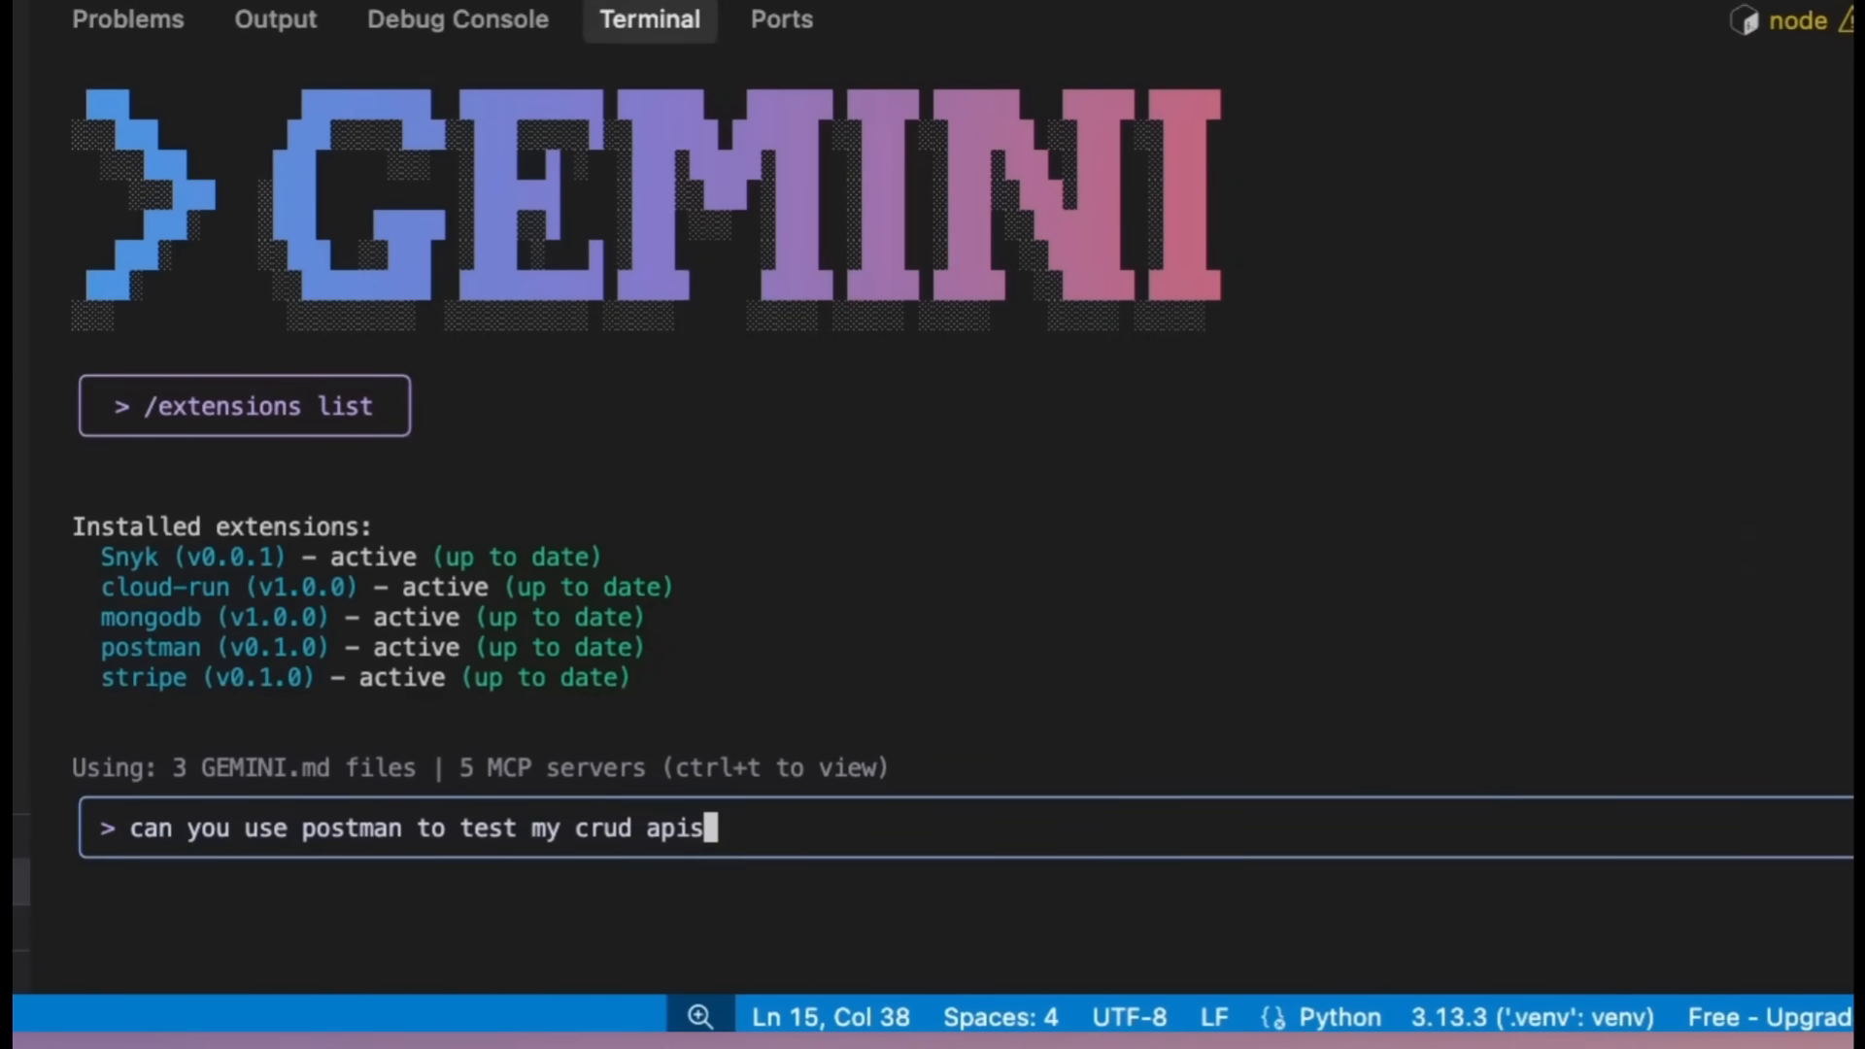
pyautogui.write(', generate a collection of requests')
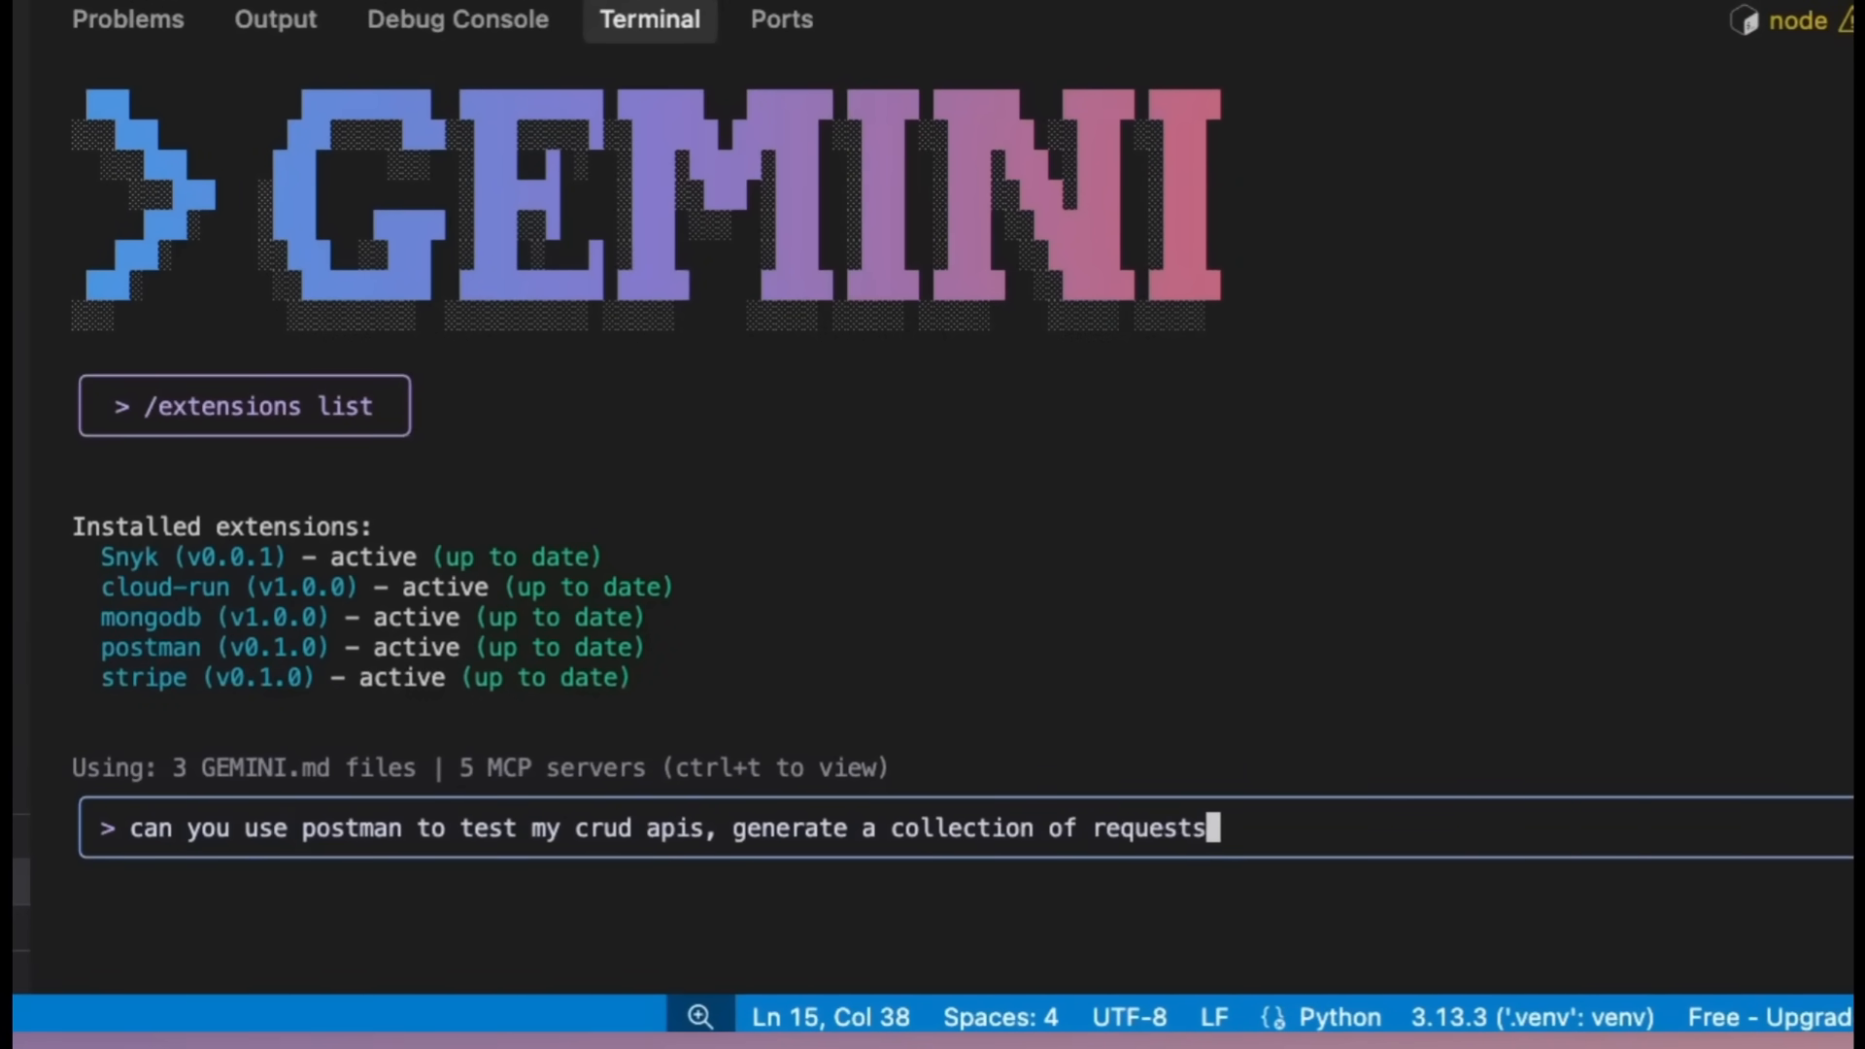
pyautogui.press('enter')
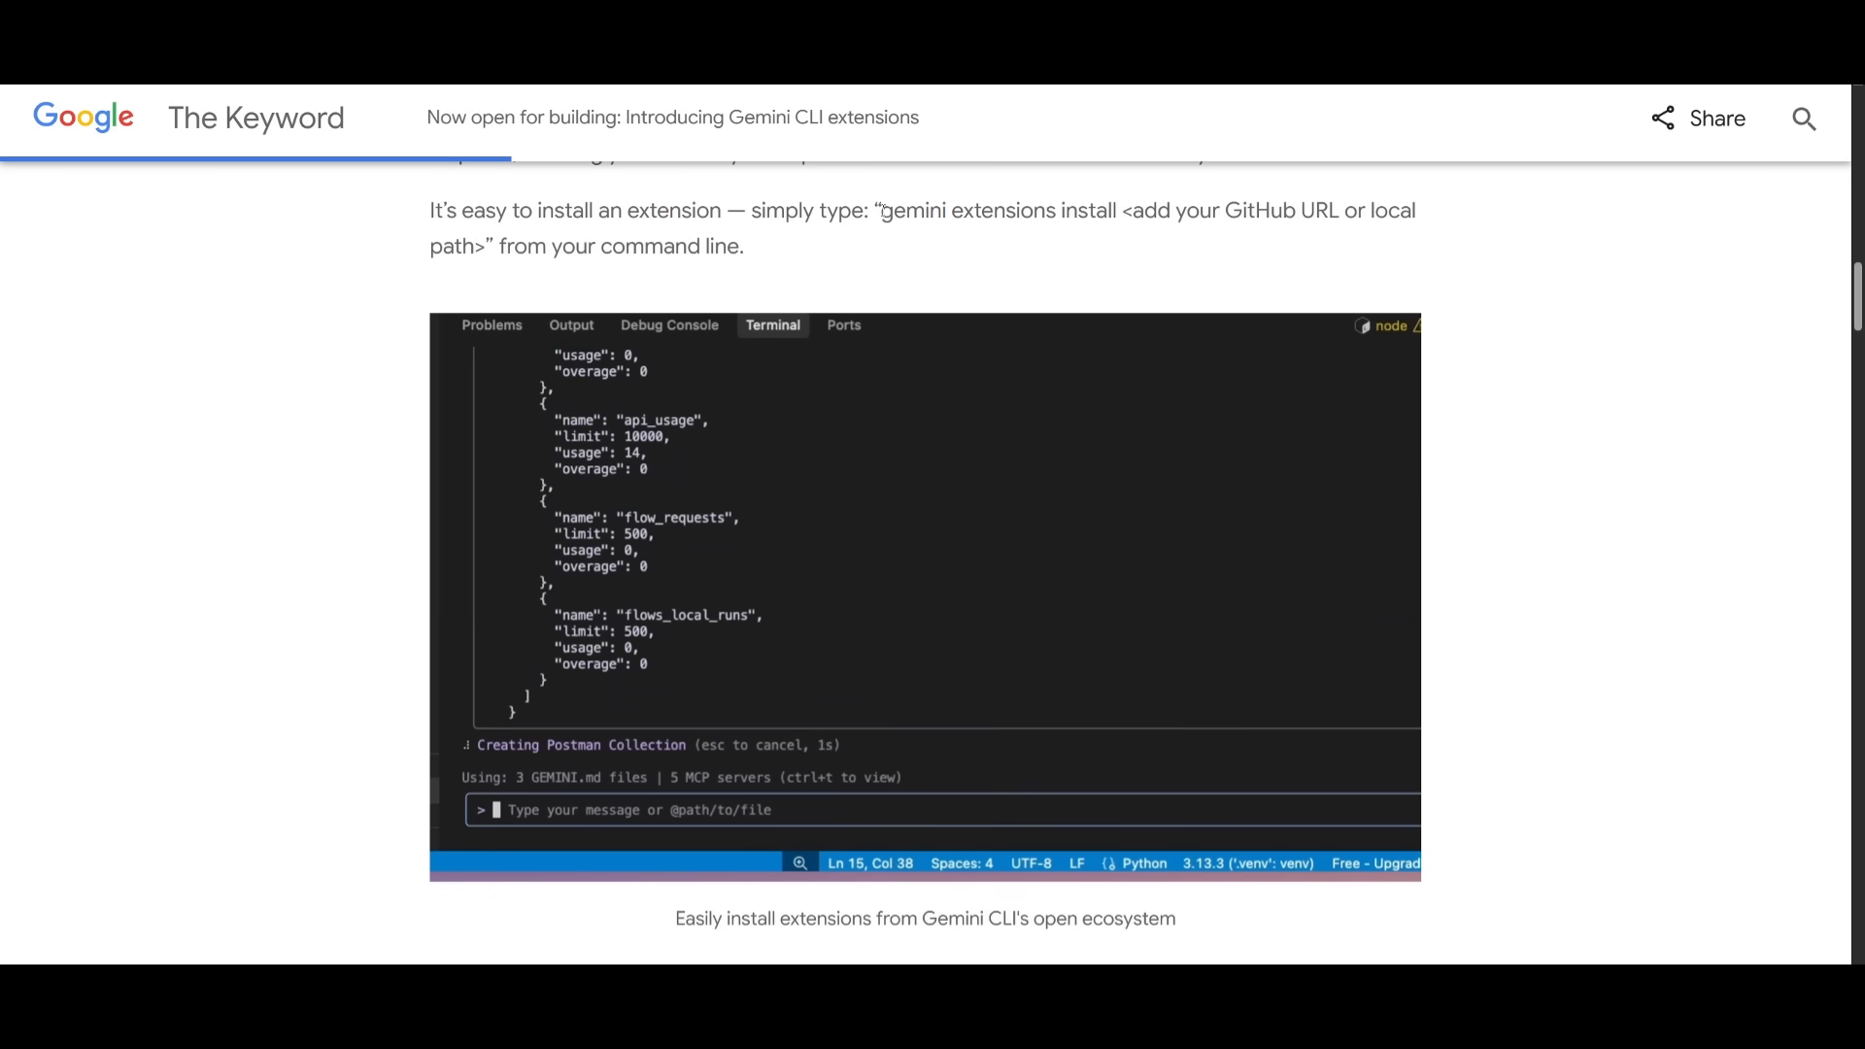
# - Read the Keyword article down past the launch-partner bullet list to the Available Now logo grid
pyautogui.doubleClick(996, 210)
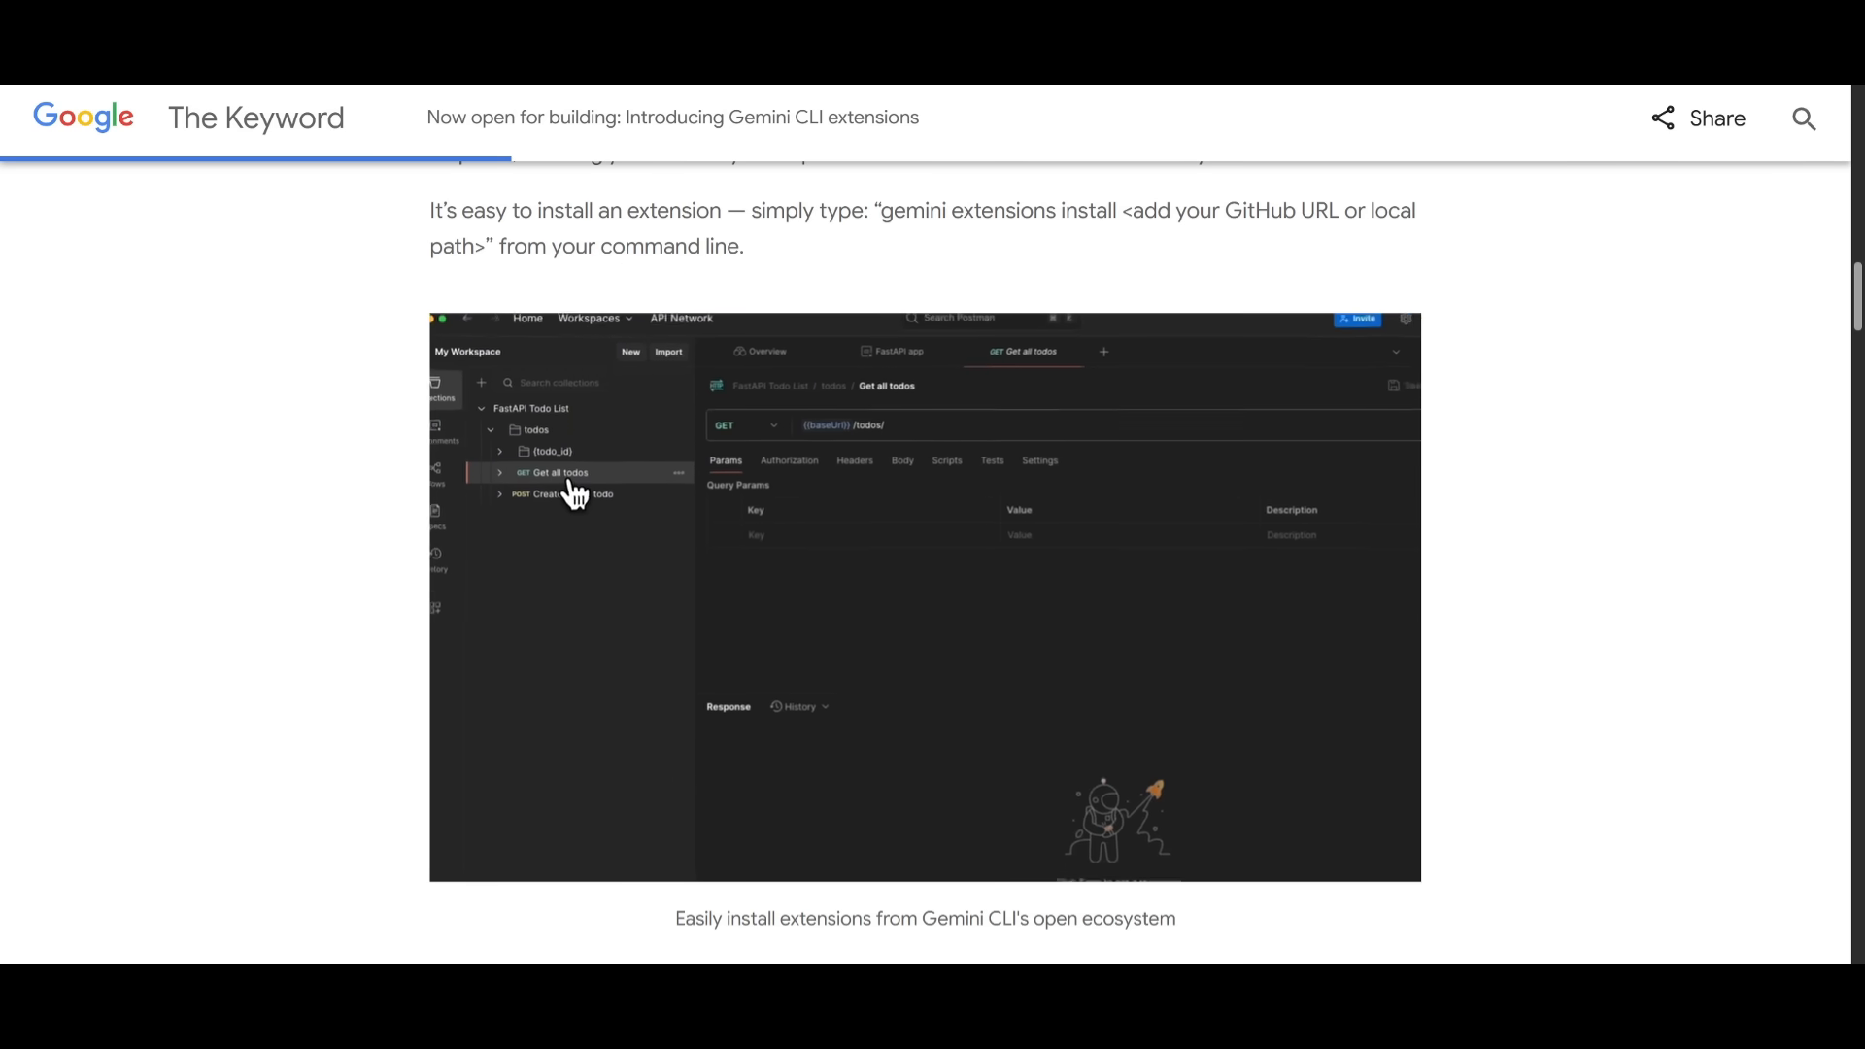
pyautogui.scroll(-3)
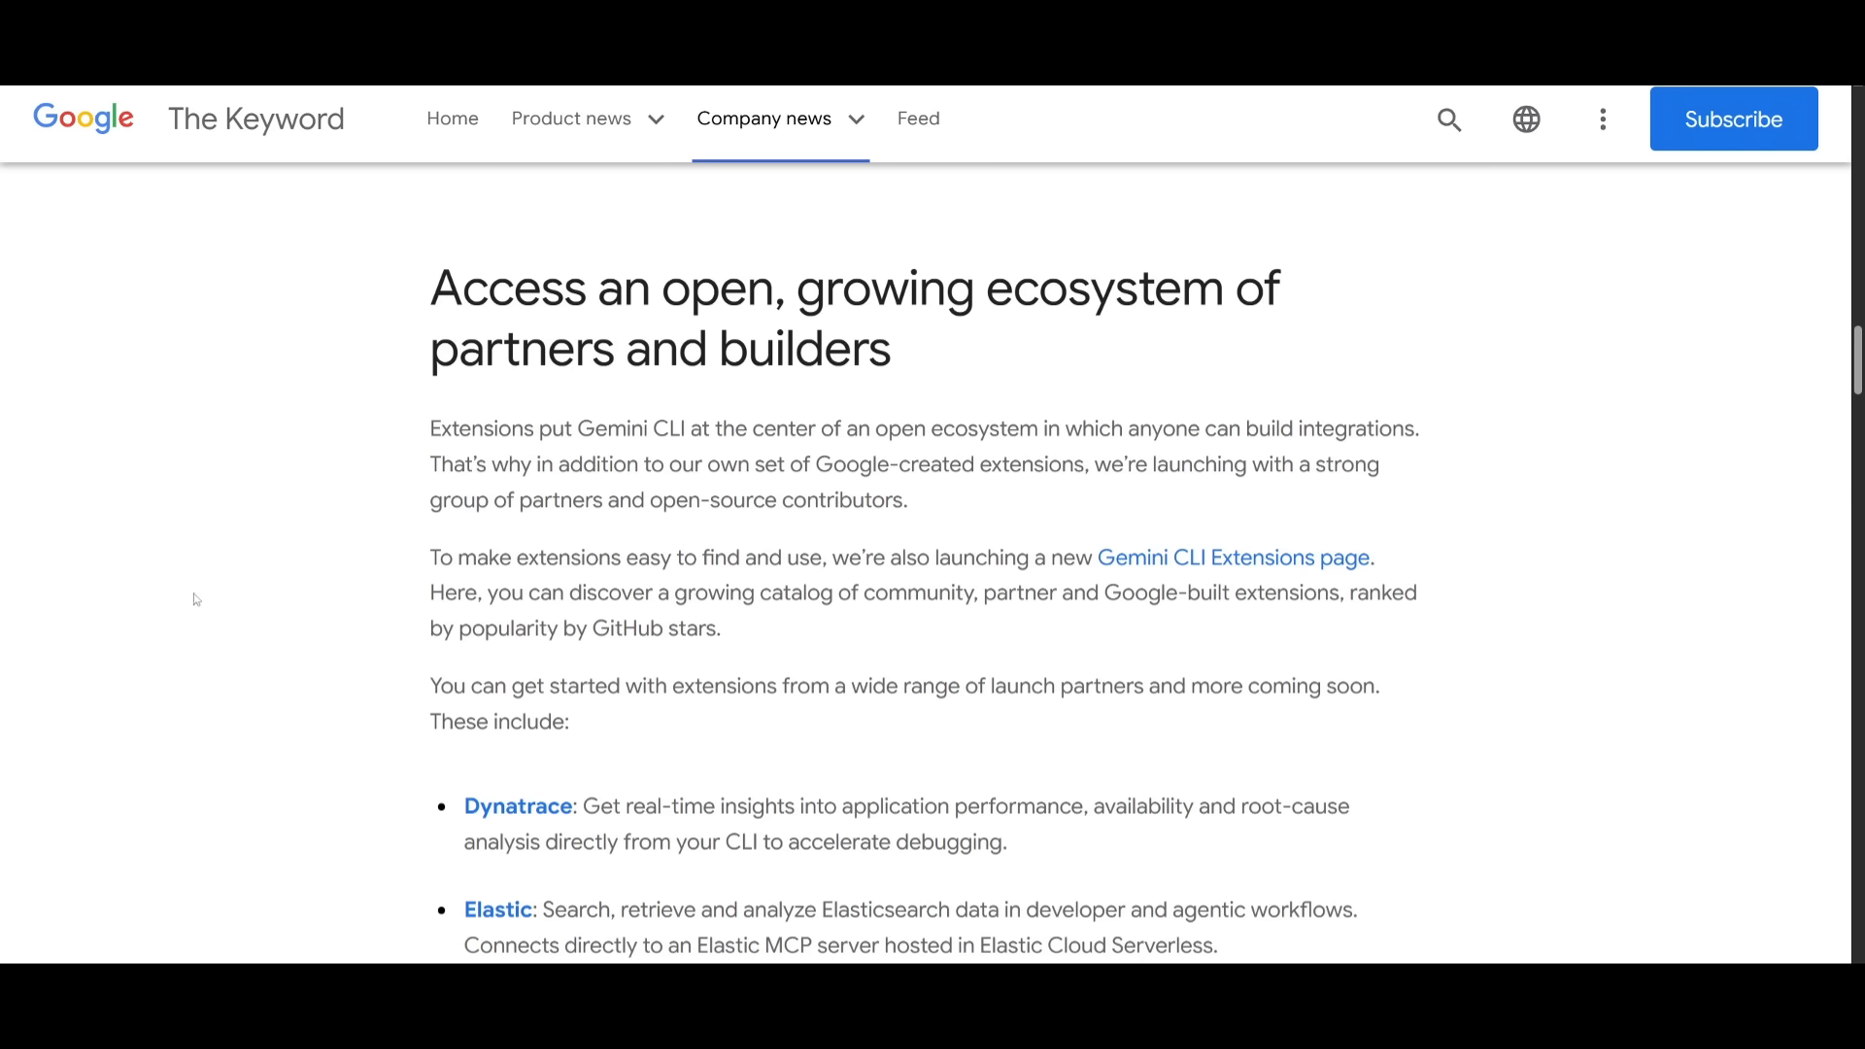
pyautogui.scroll(-3)
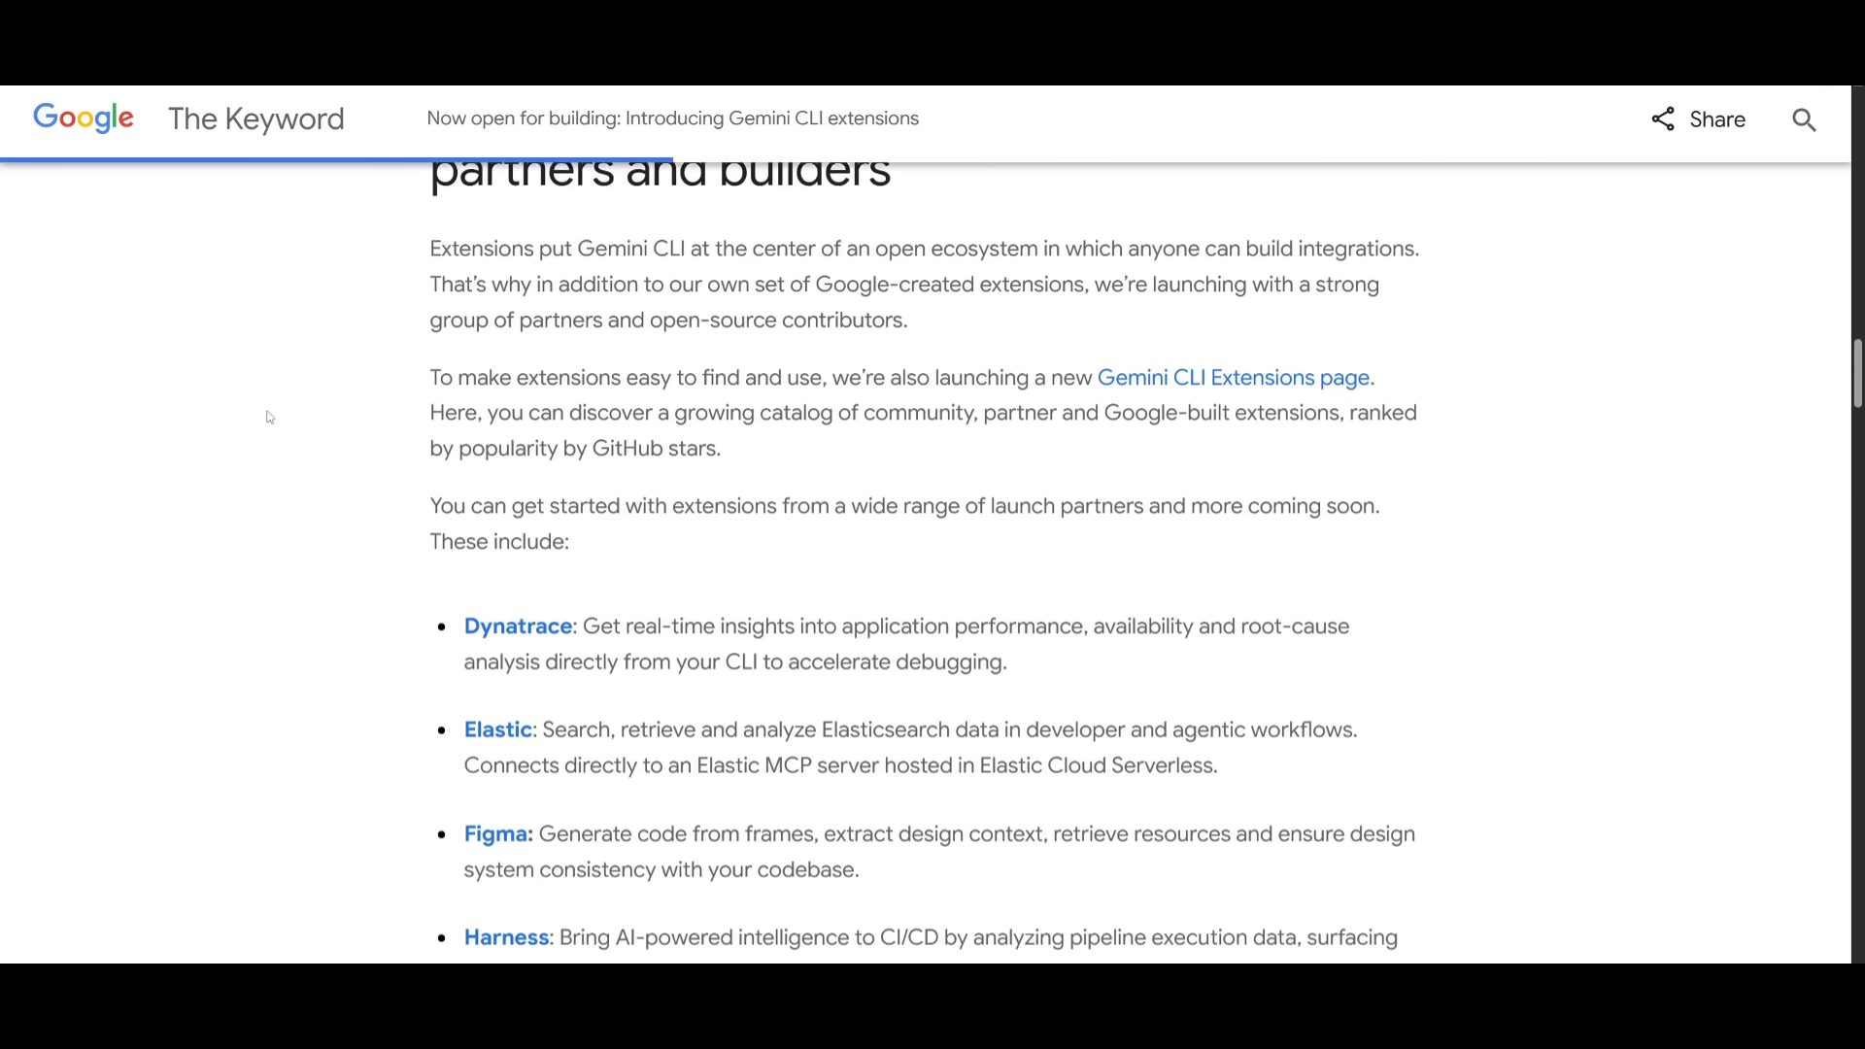
pyautogui.scroll(-3)
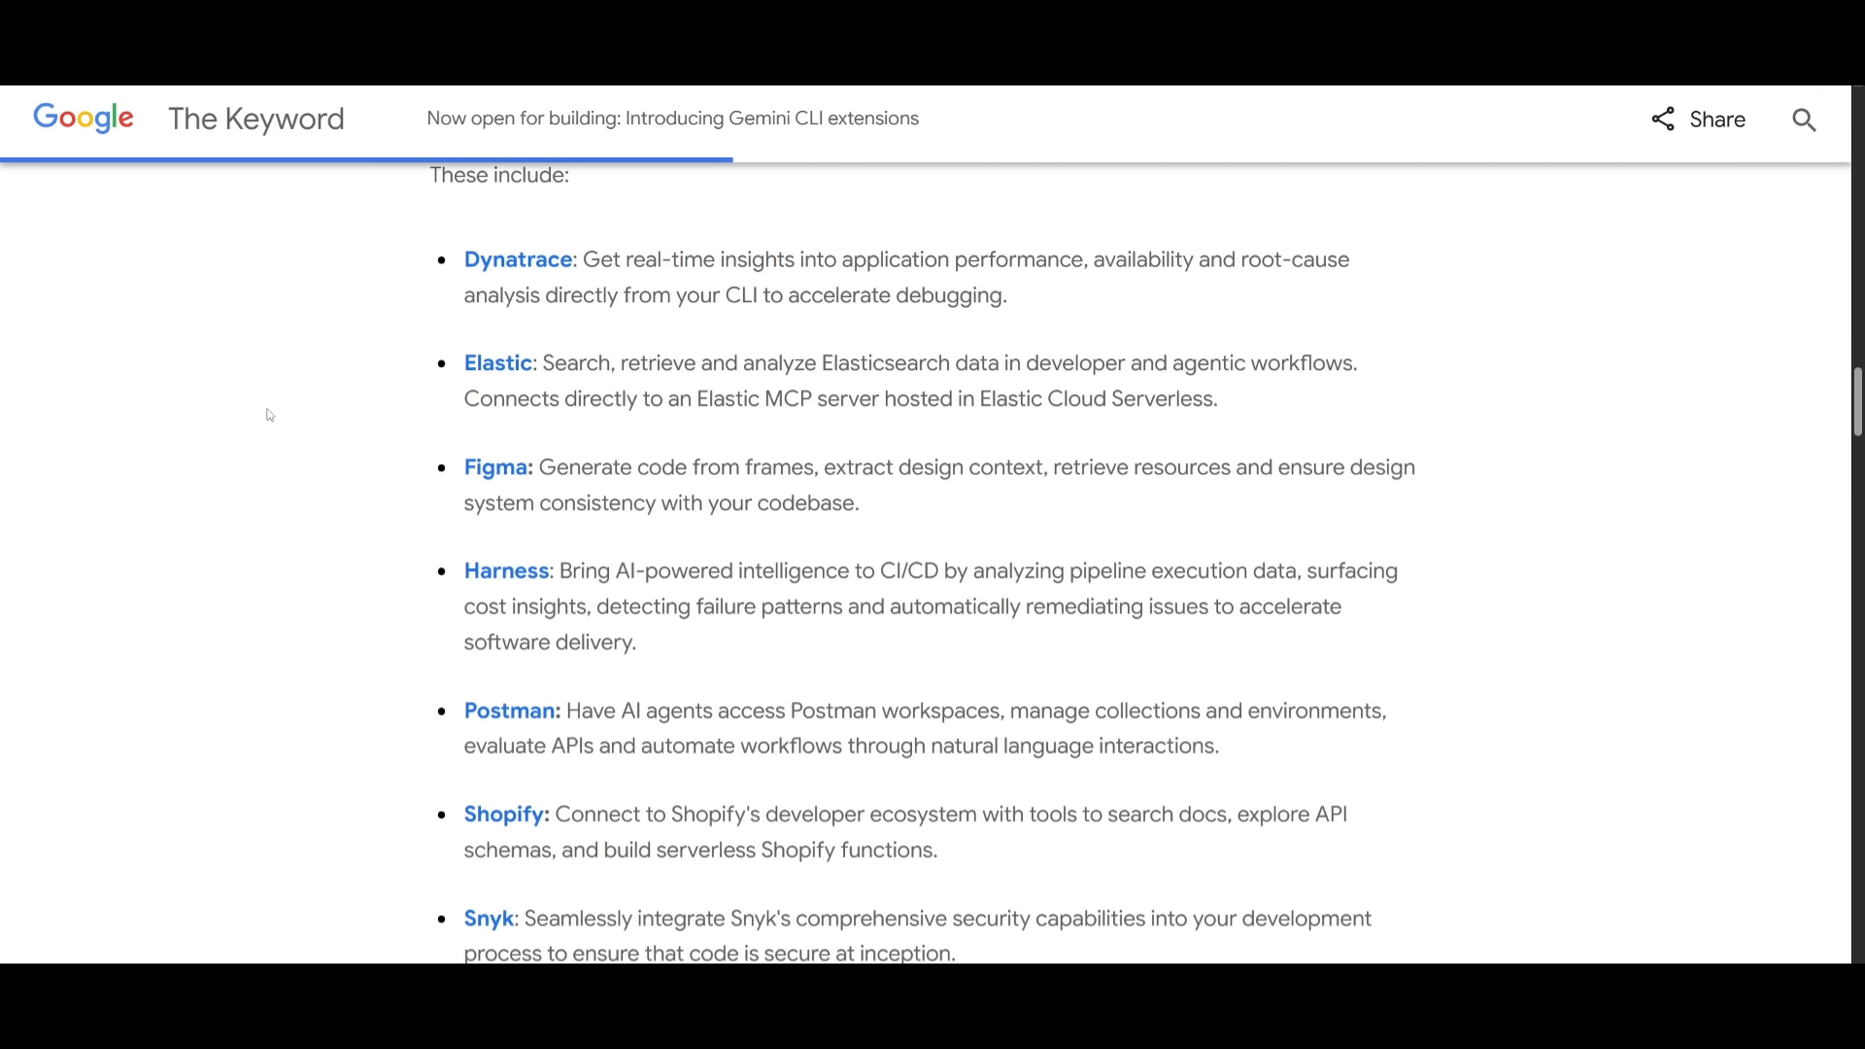
pyautogui.scroll(-3)
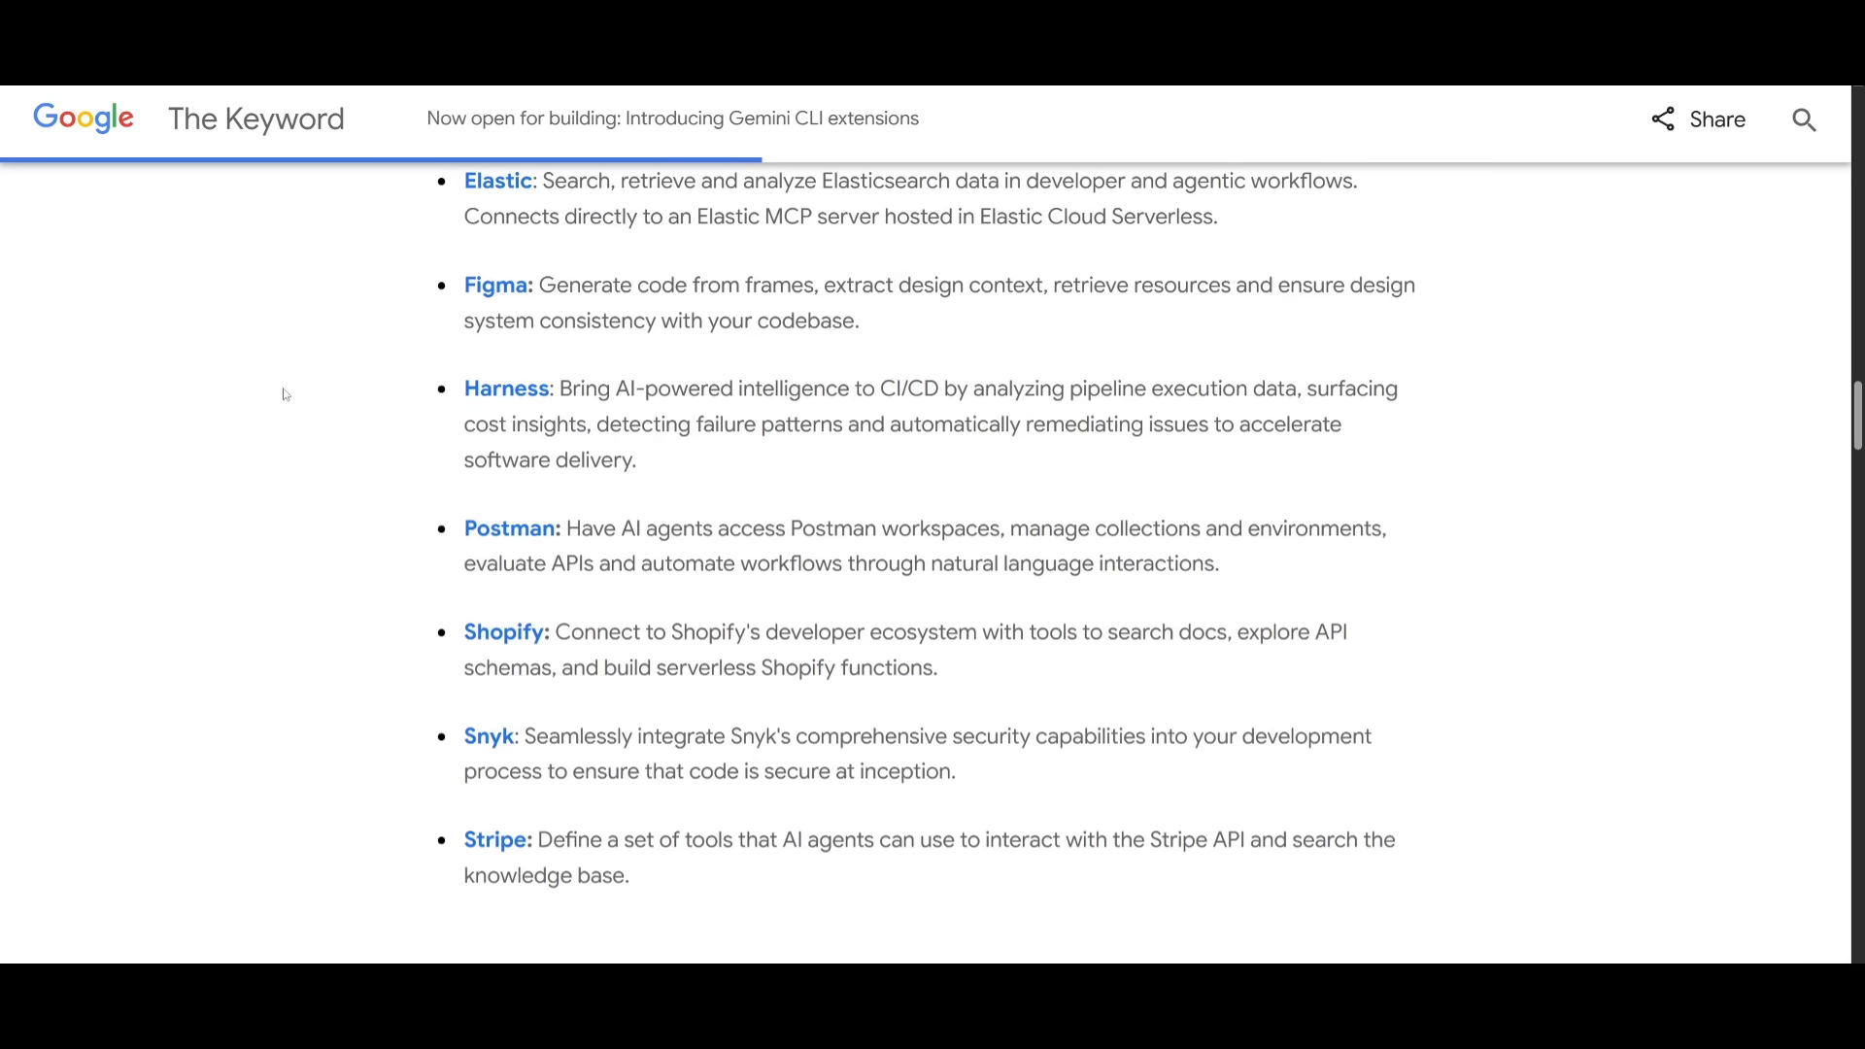
pyautogui.scroll(-3)
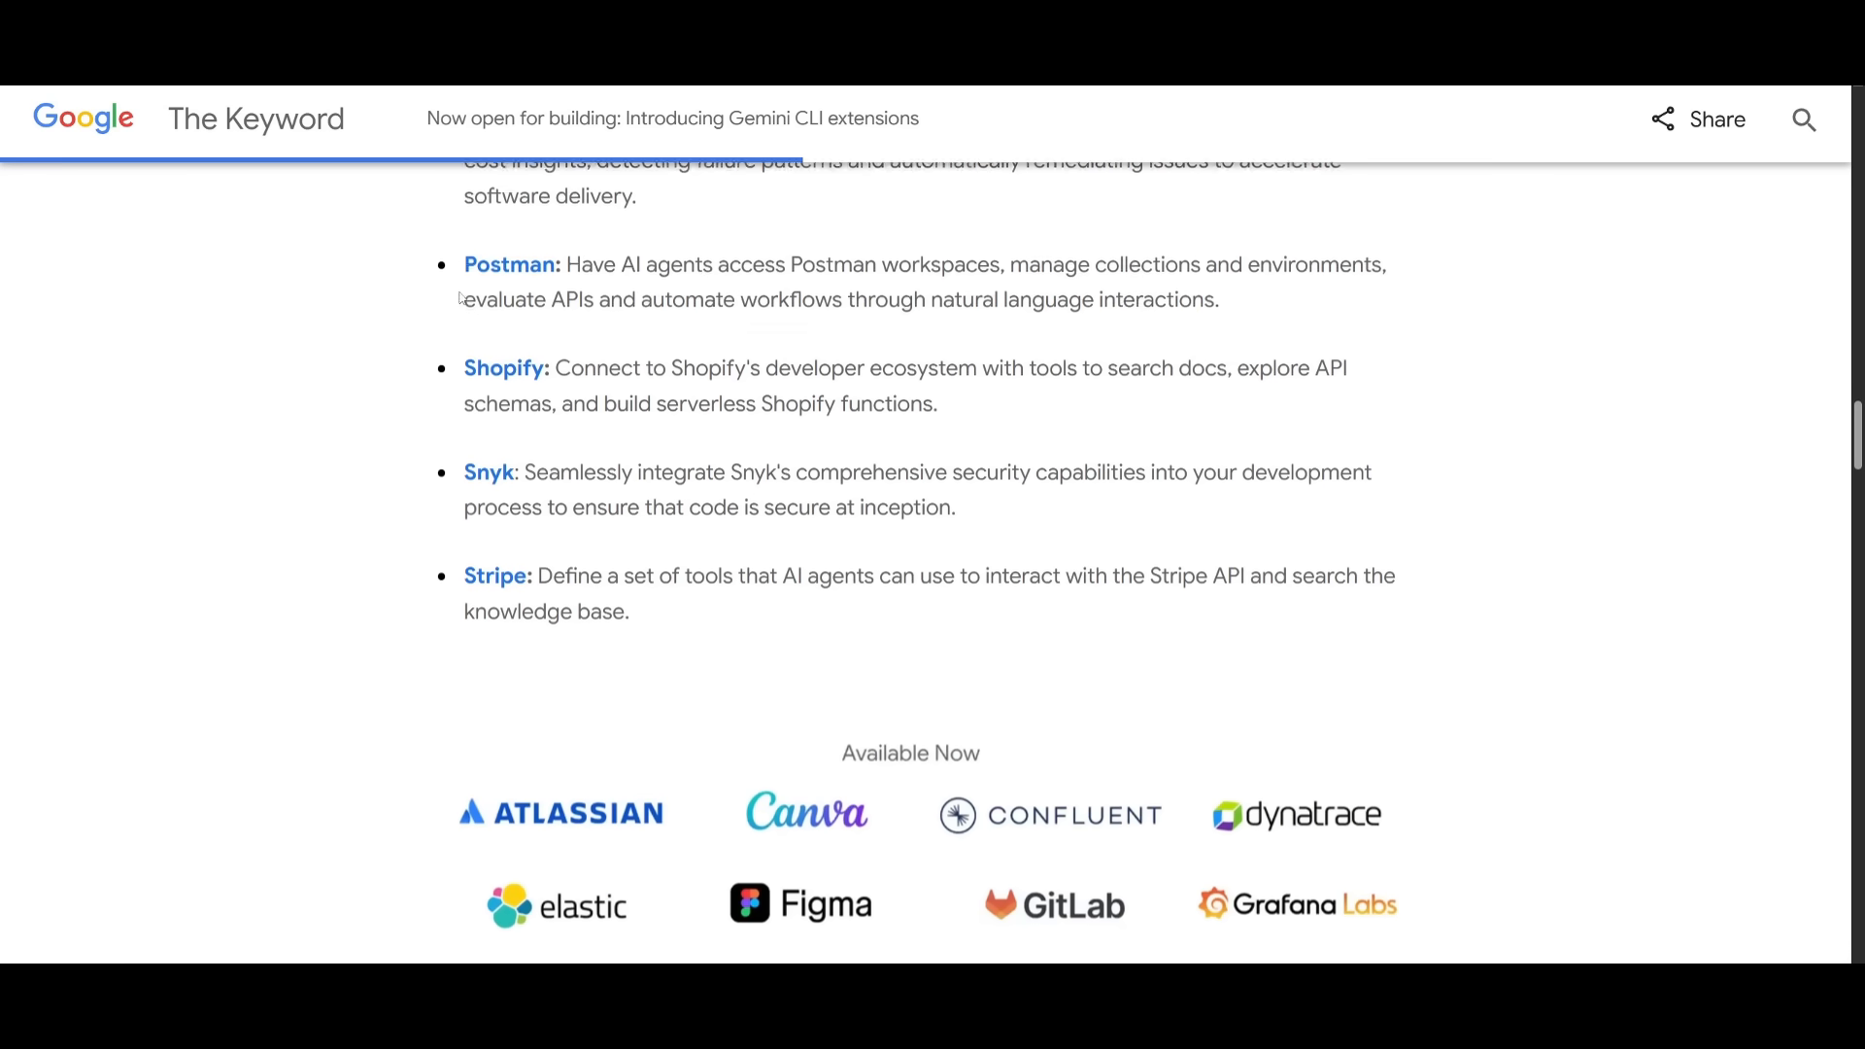
pyautogui.scroll(-3)
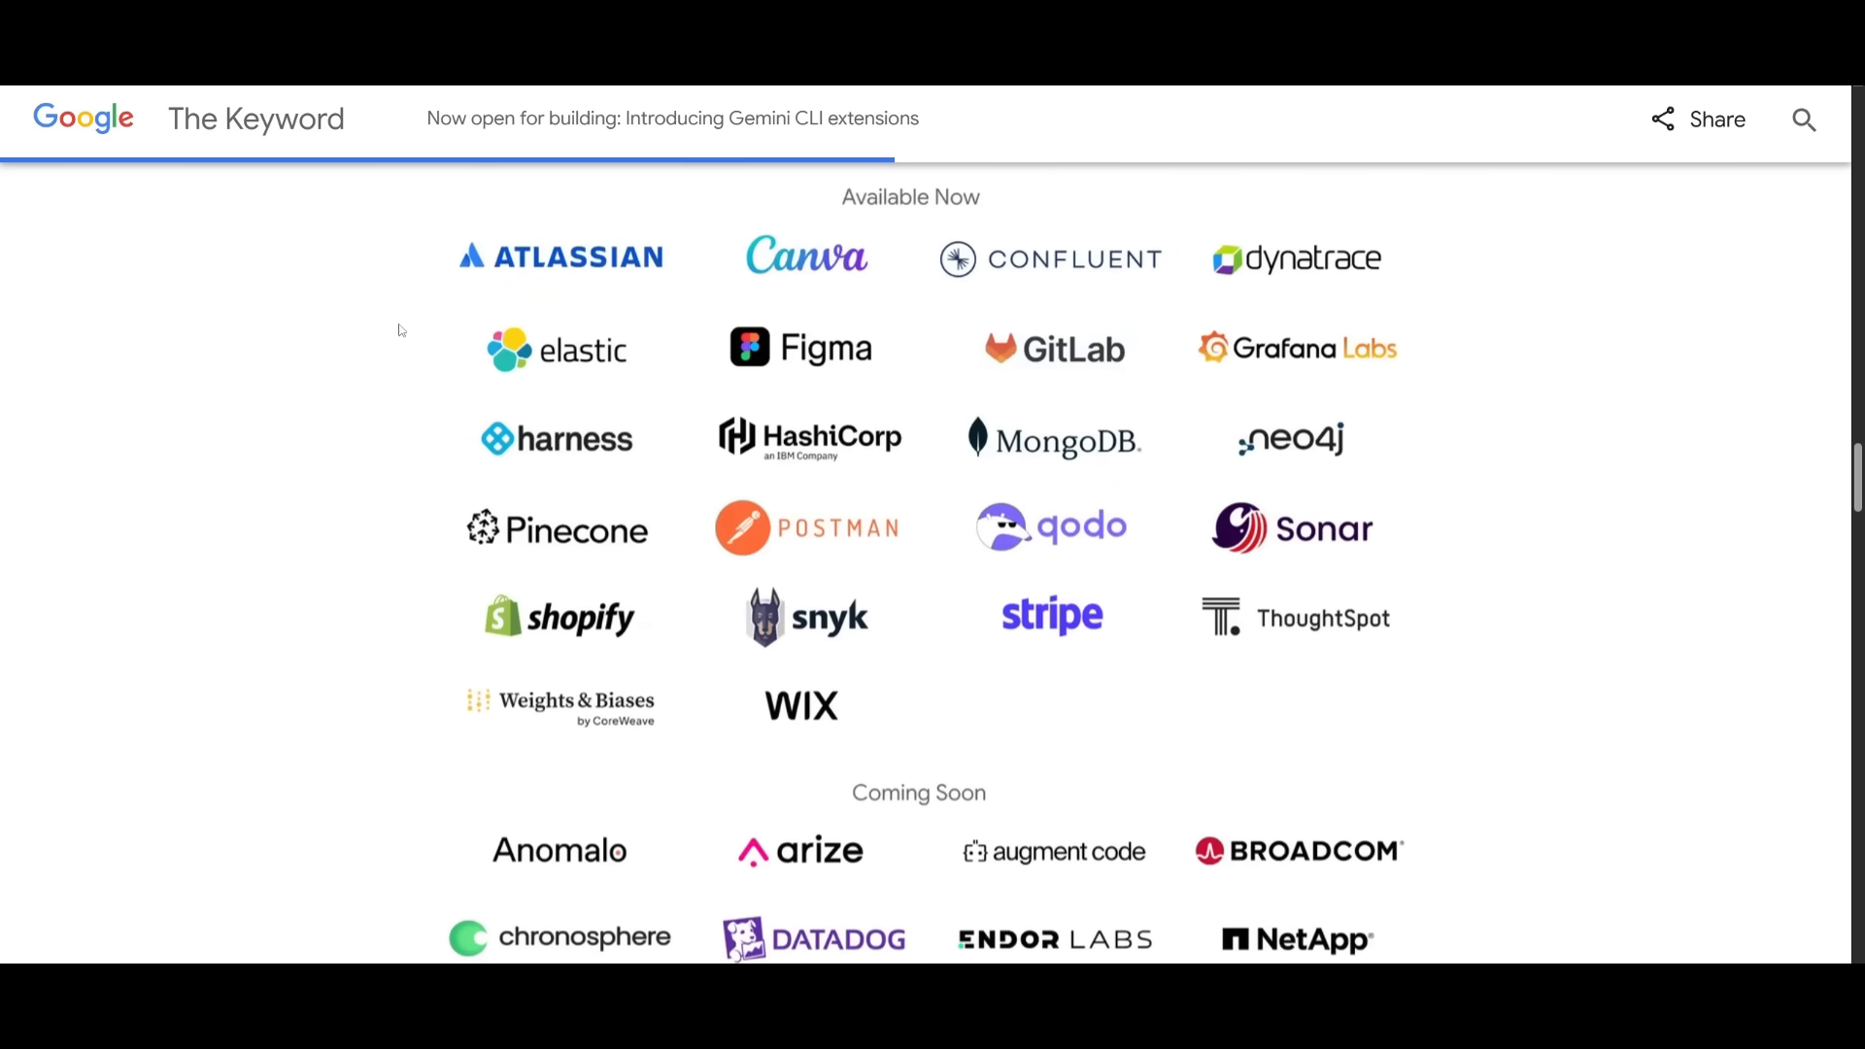
pyautogui.scroll(-3)
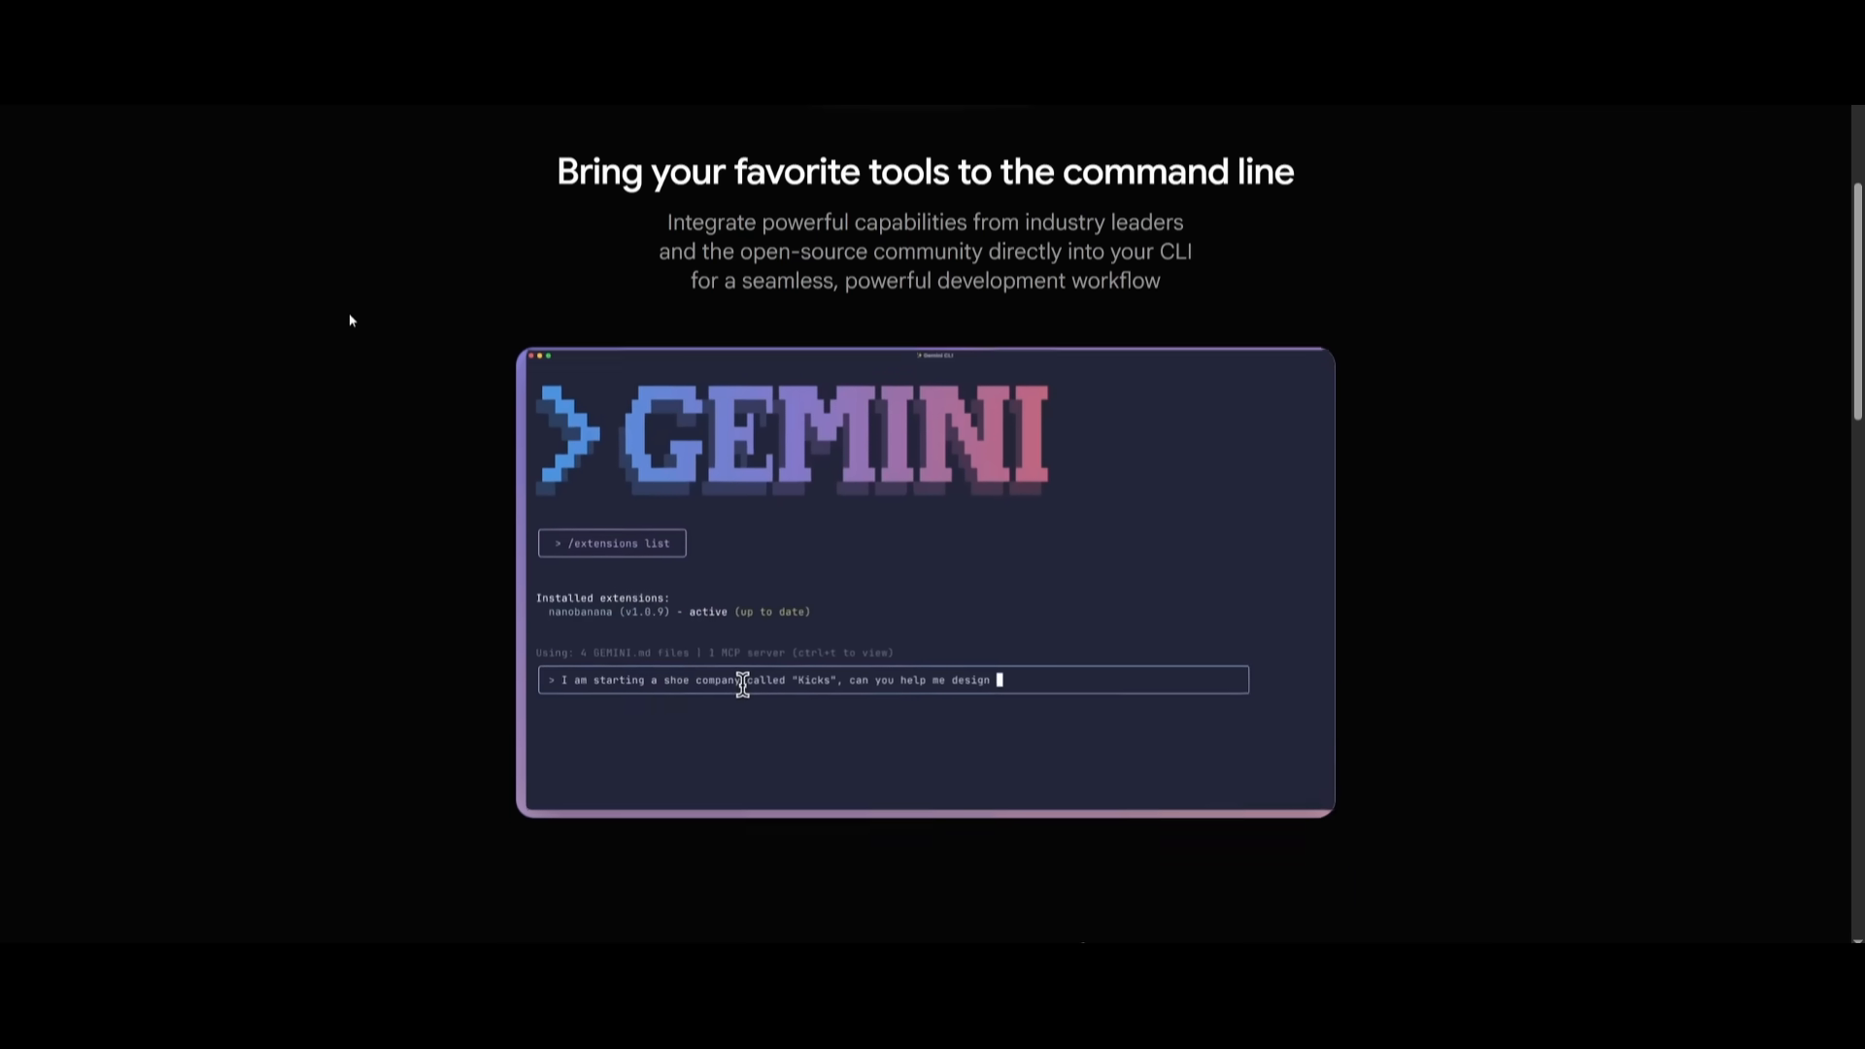
# - Read the extensions intro through anatomy and workflow down to 'Build your own Gemini CLI extension'
pyautogui.scroll(-3)
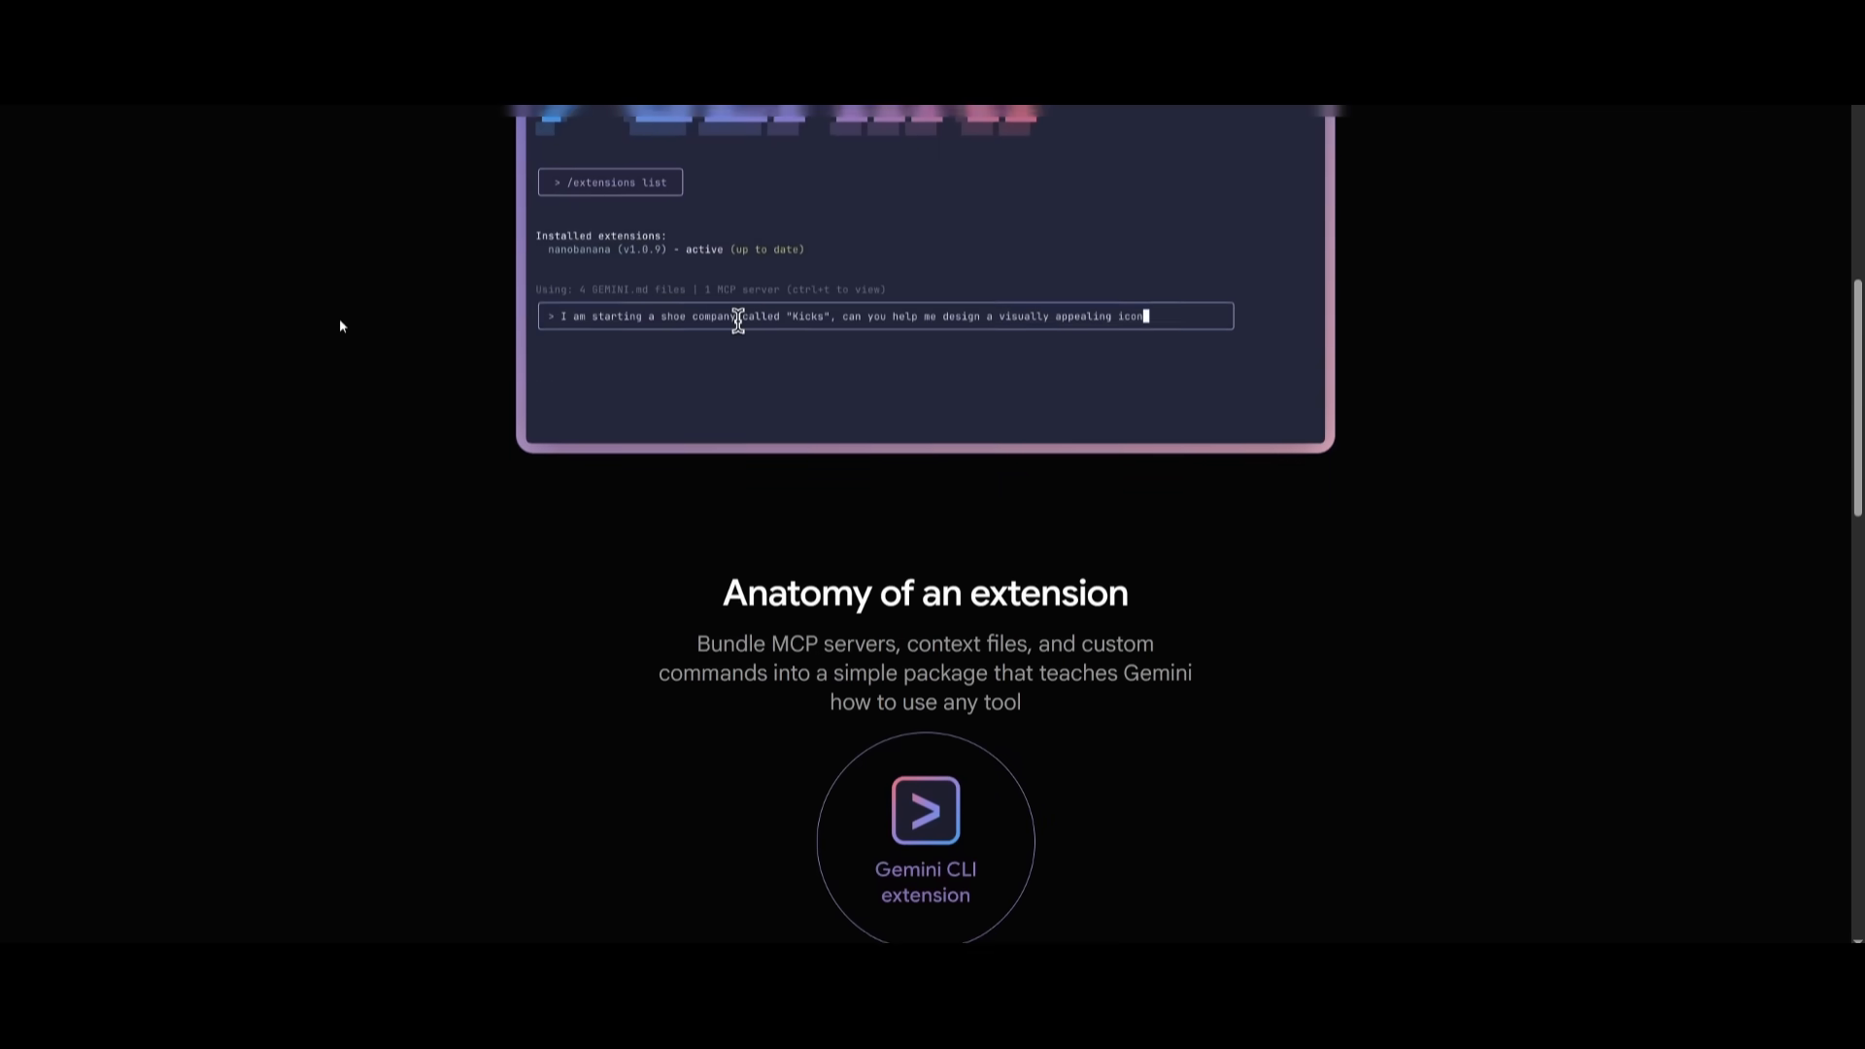
pyautogui.scroll(-3)
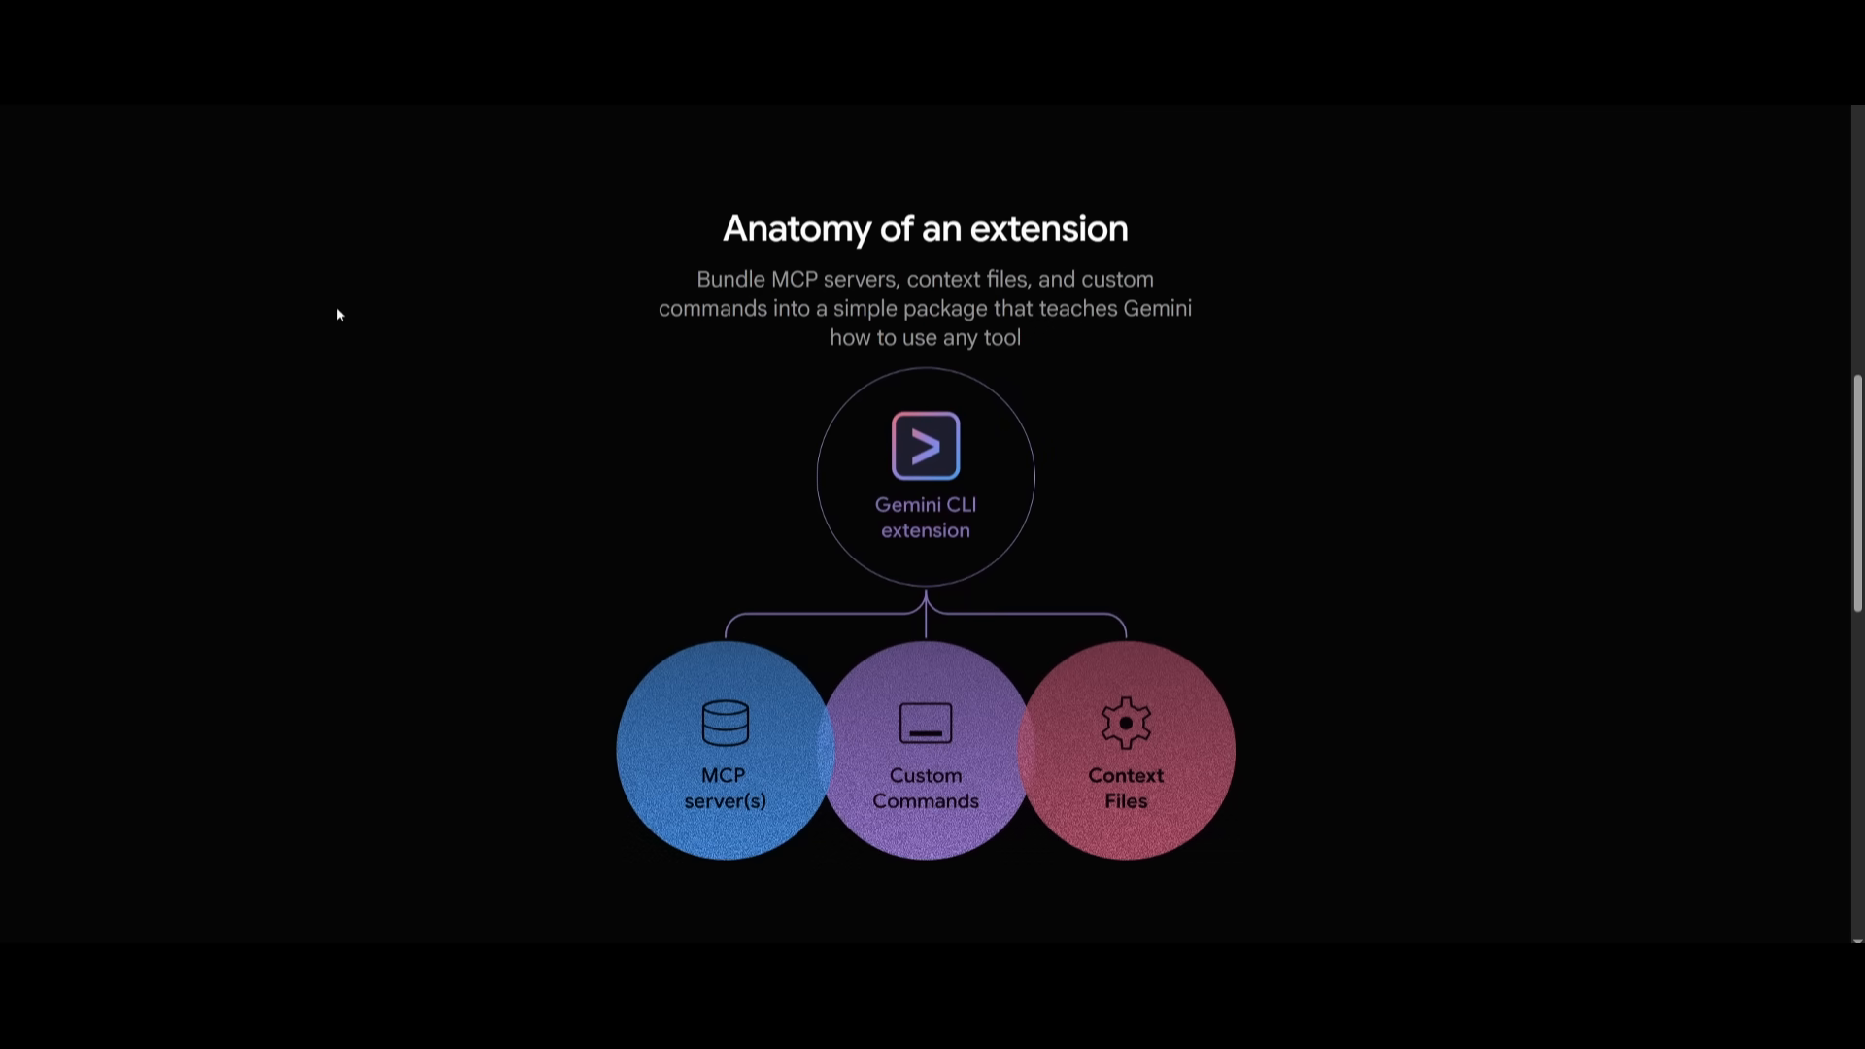
pyautogui.moveTo(299, 333)
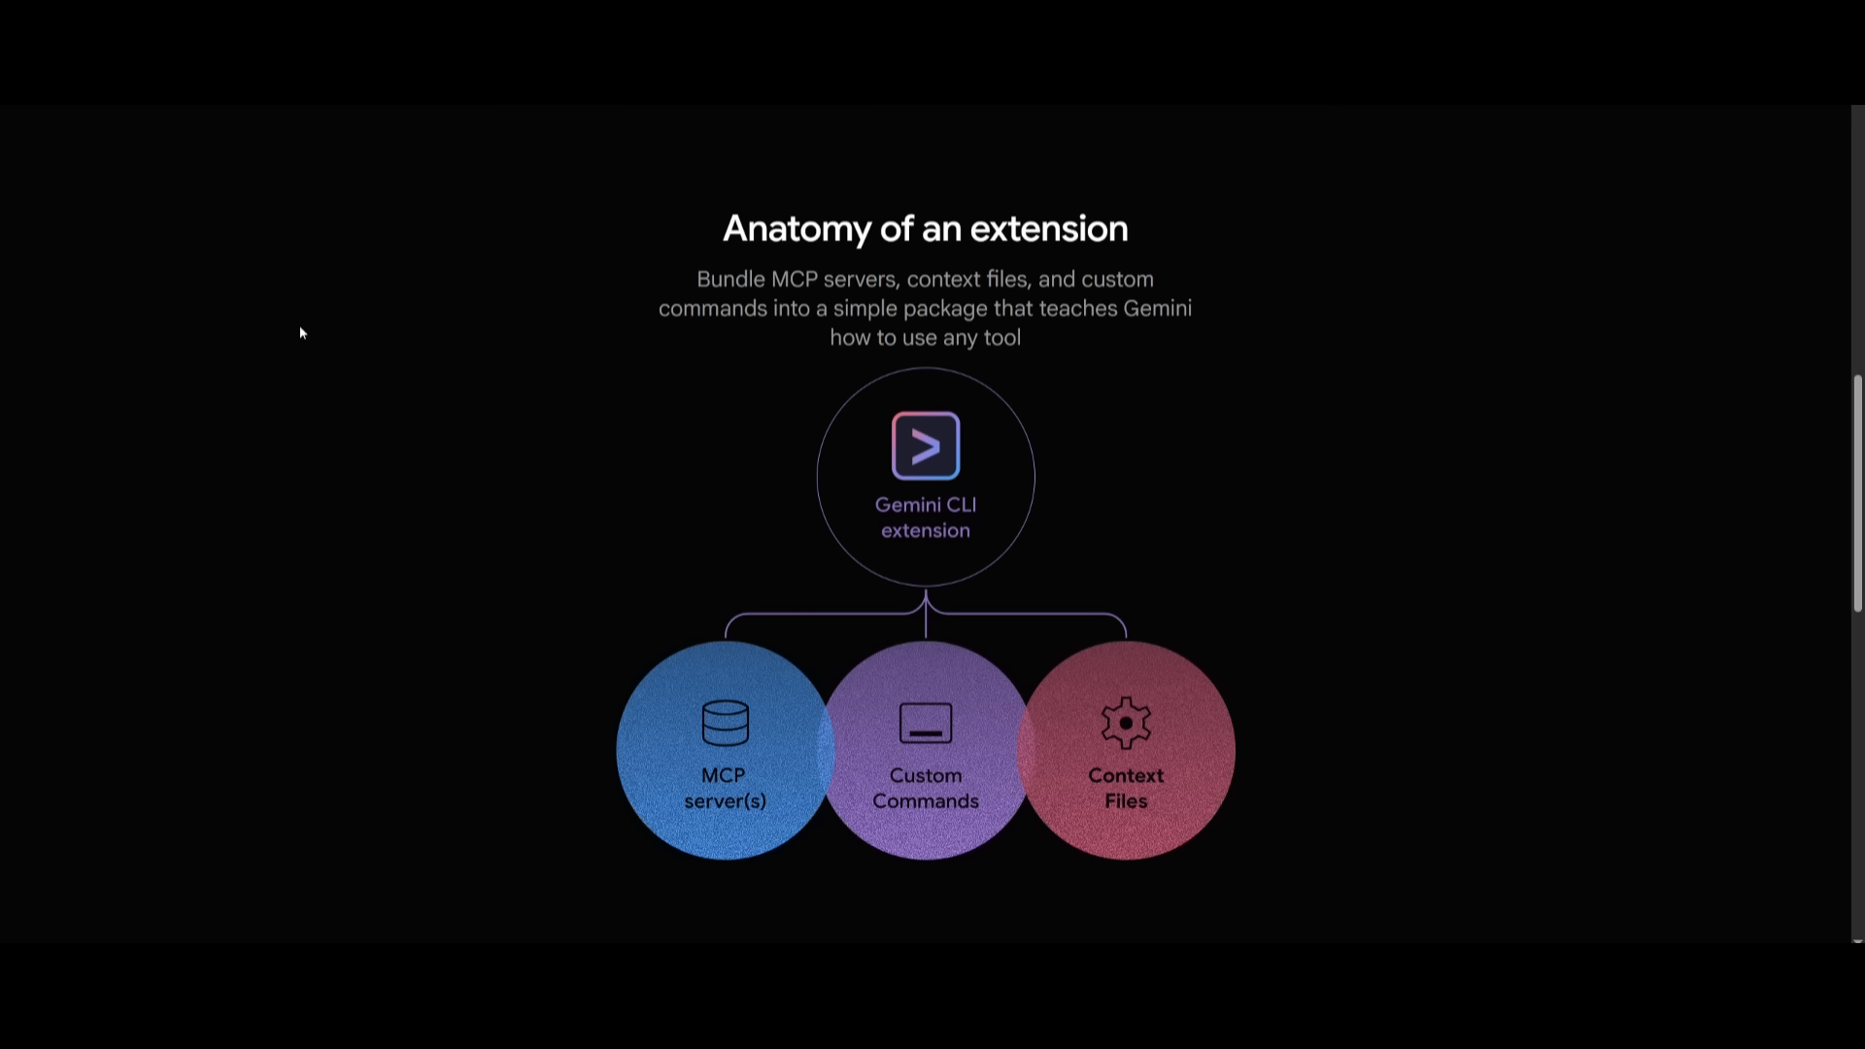
pyautogui.moveTo(1173, 863)
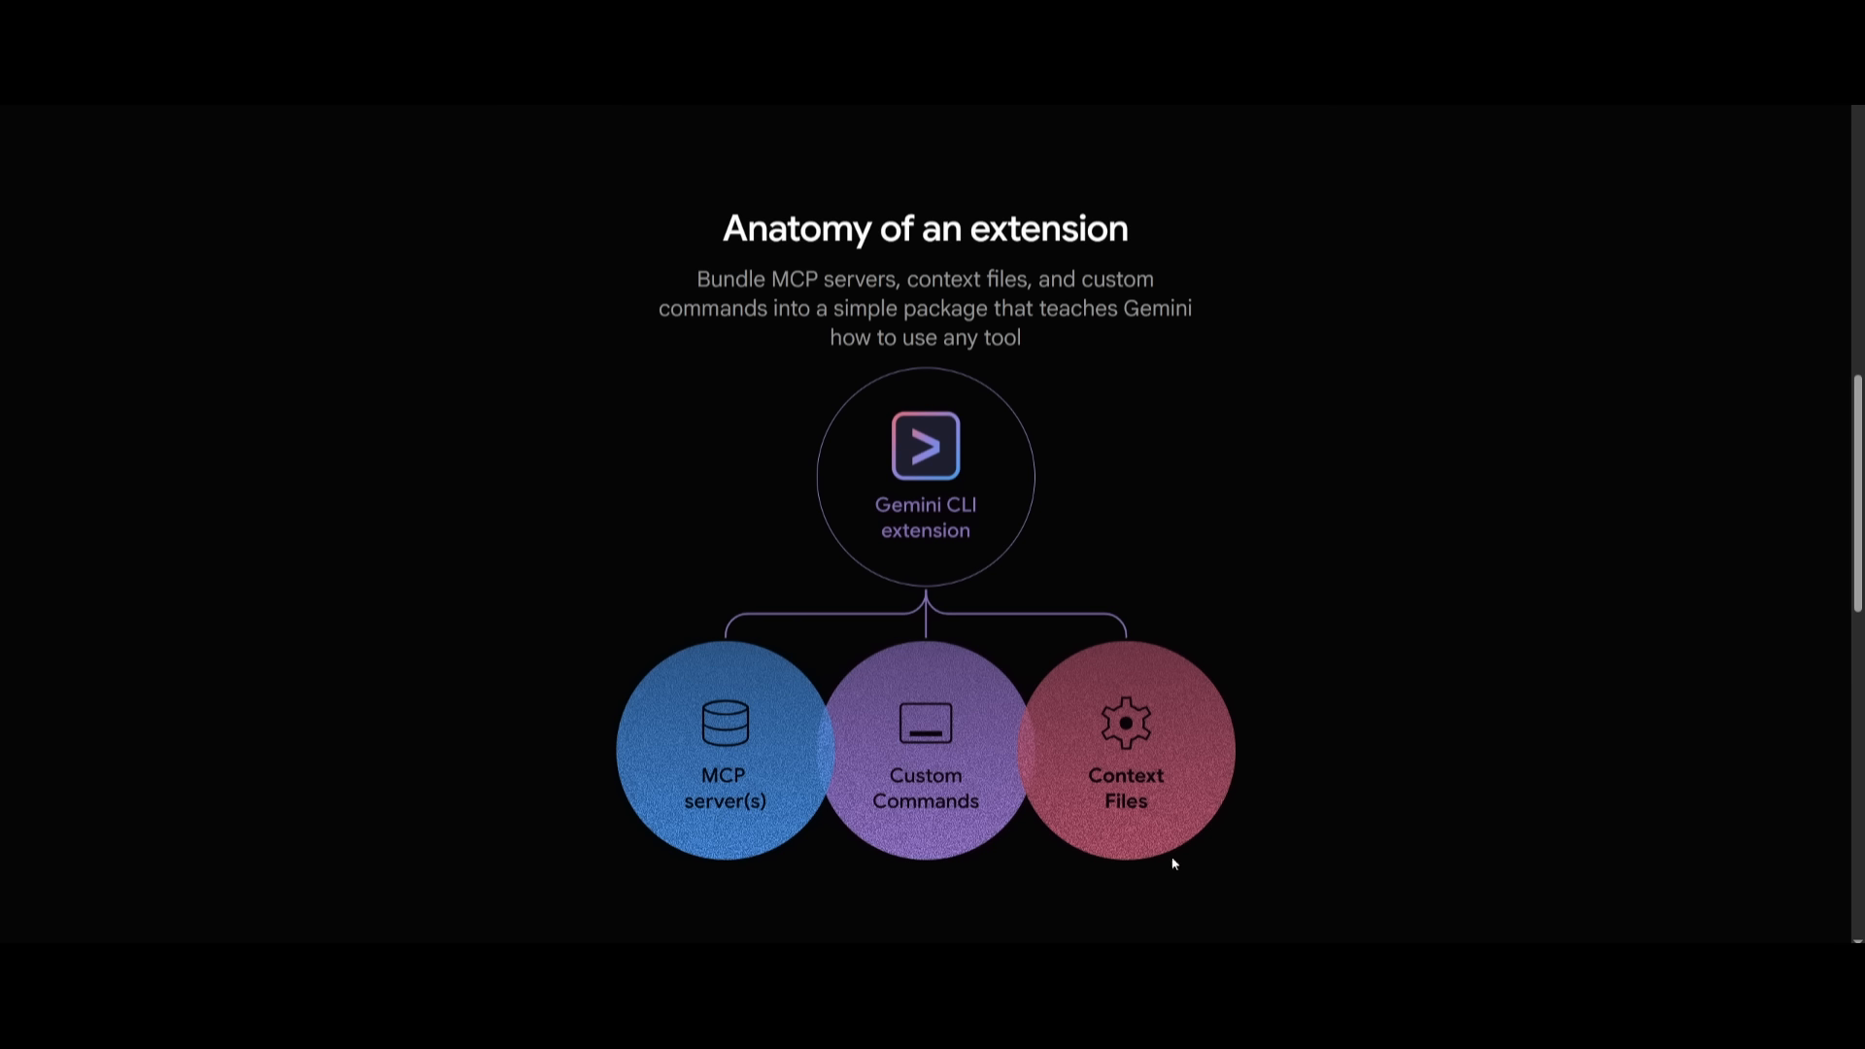
pyautogui.moveTo(958, 760)
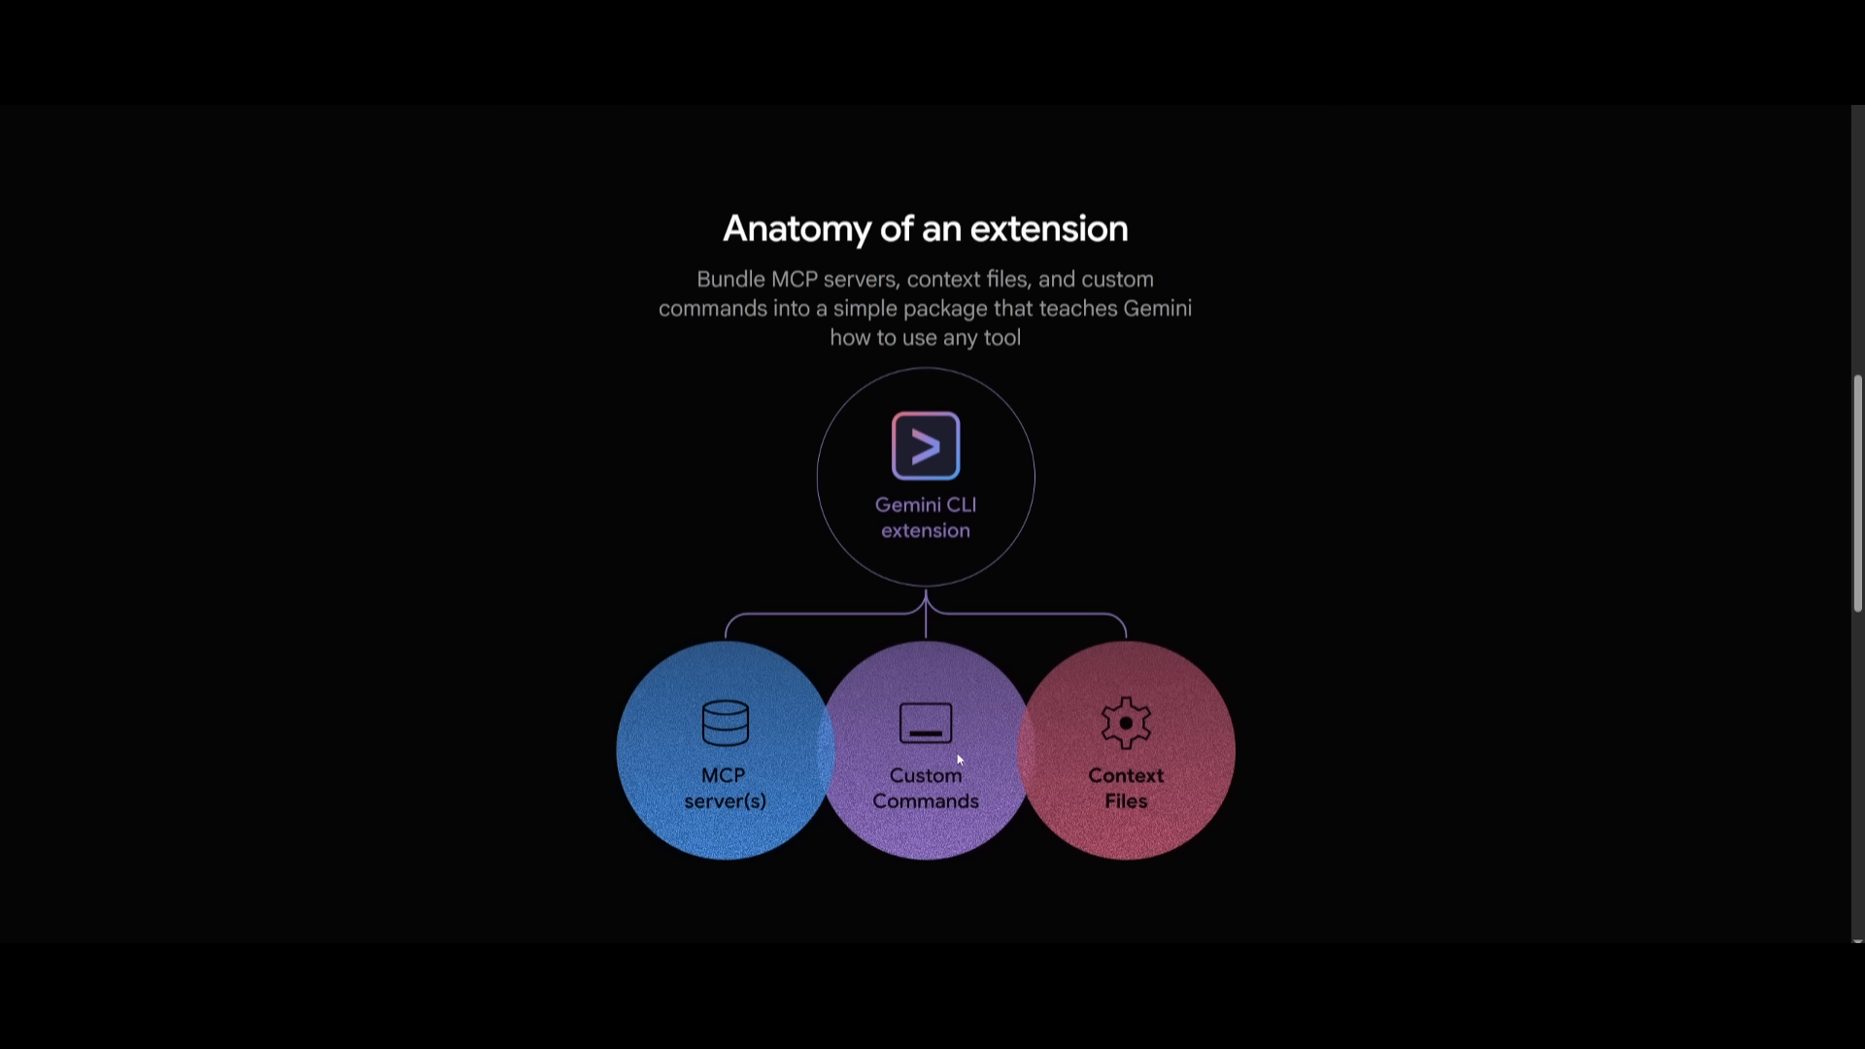
pyautogui.moveTo(384, 451)
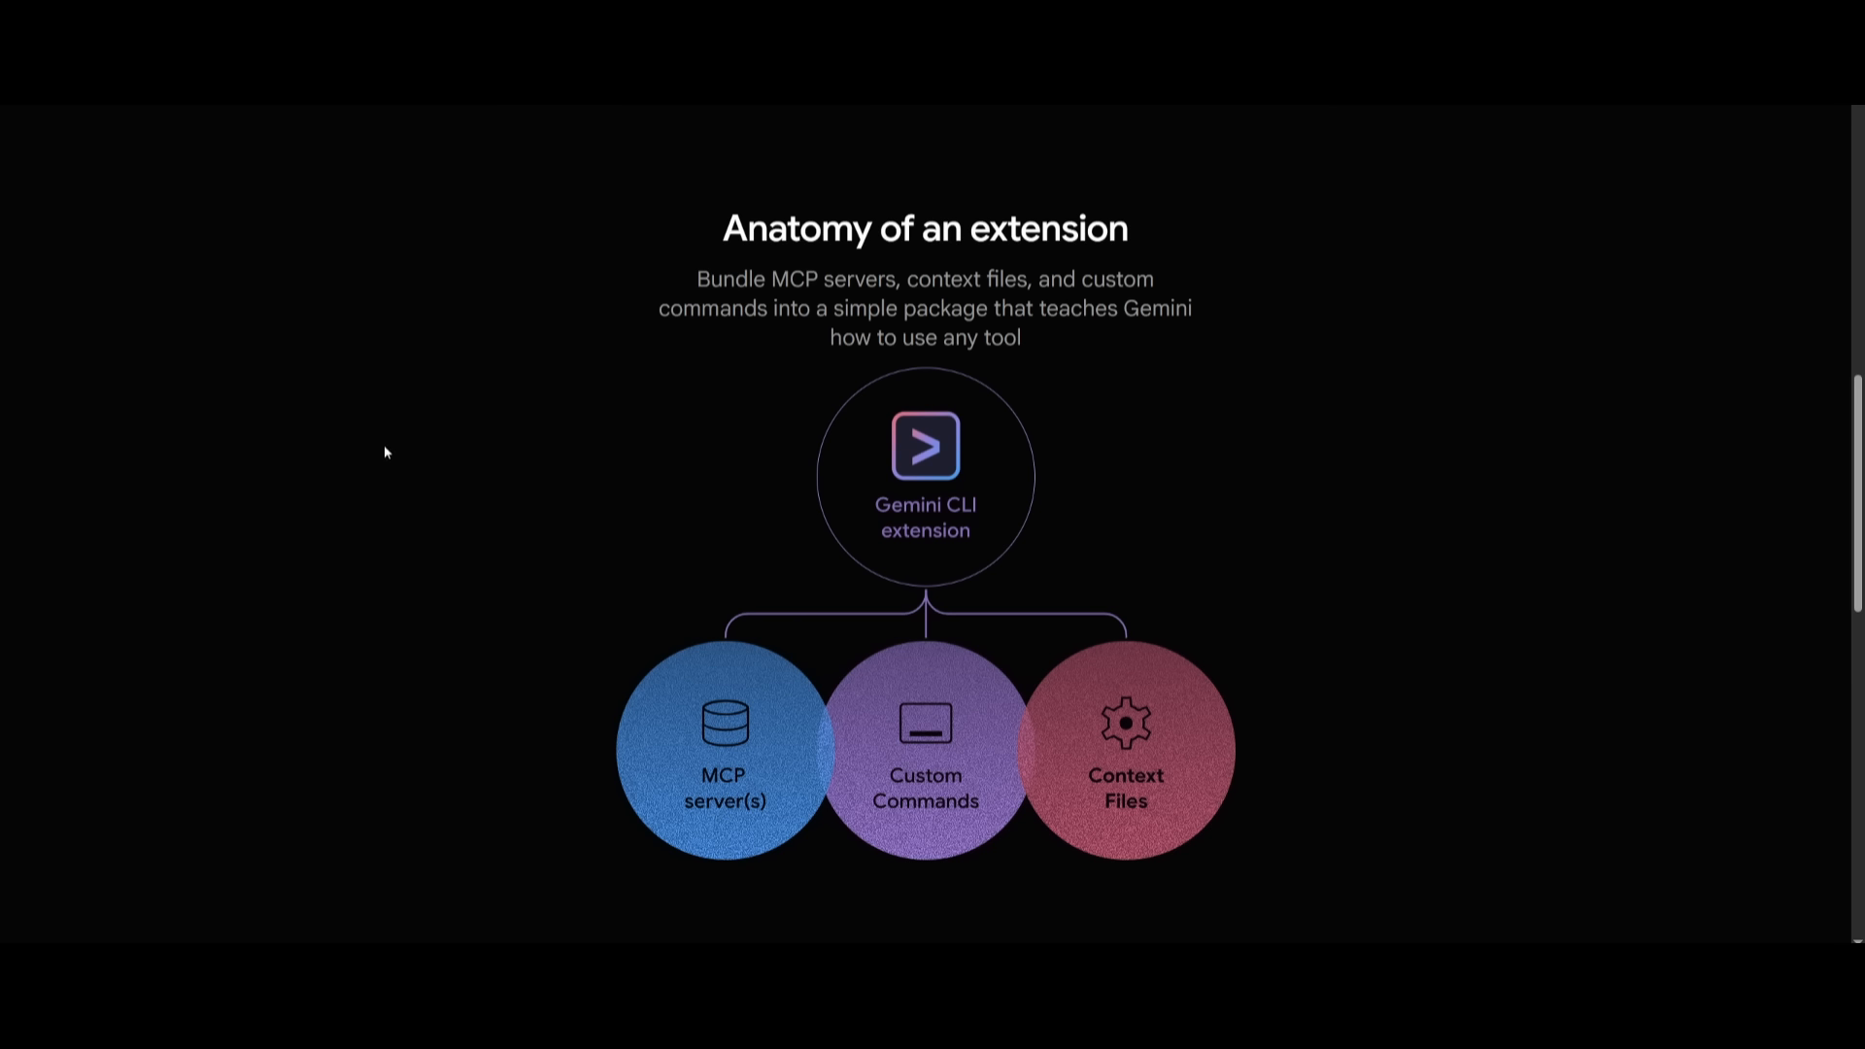
pyautogui.scroll(-3)
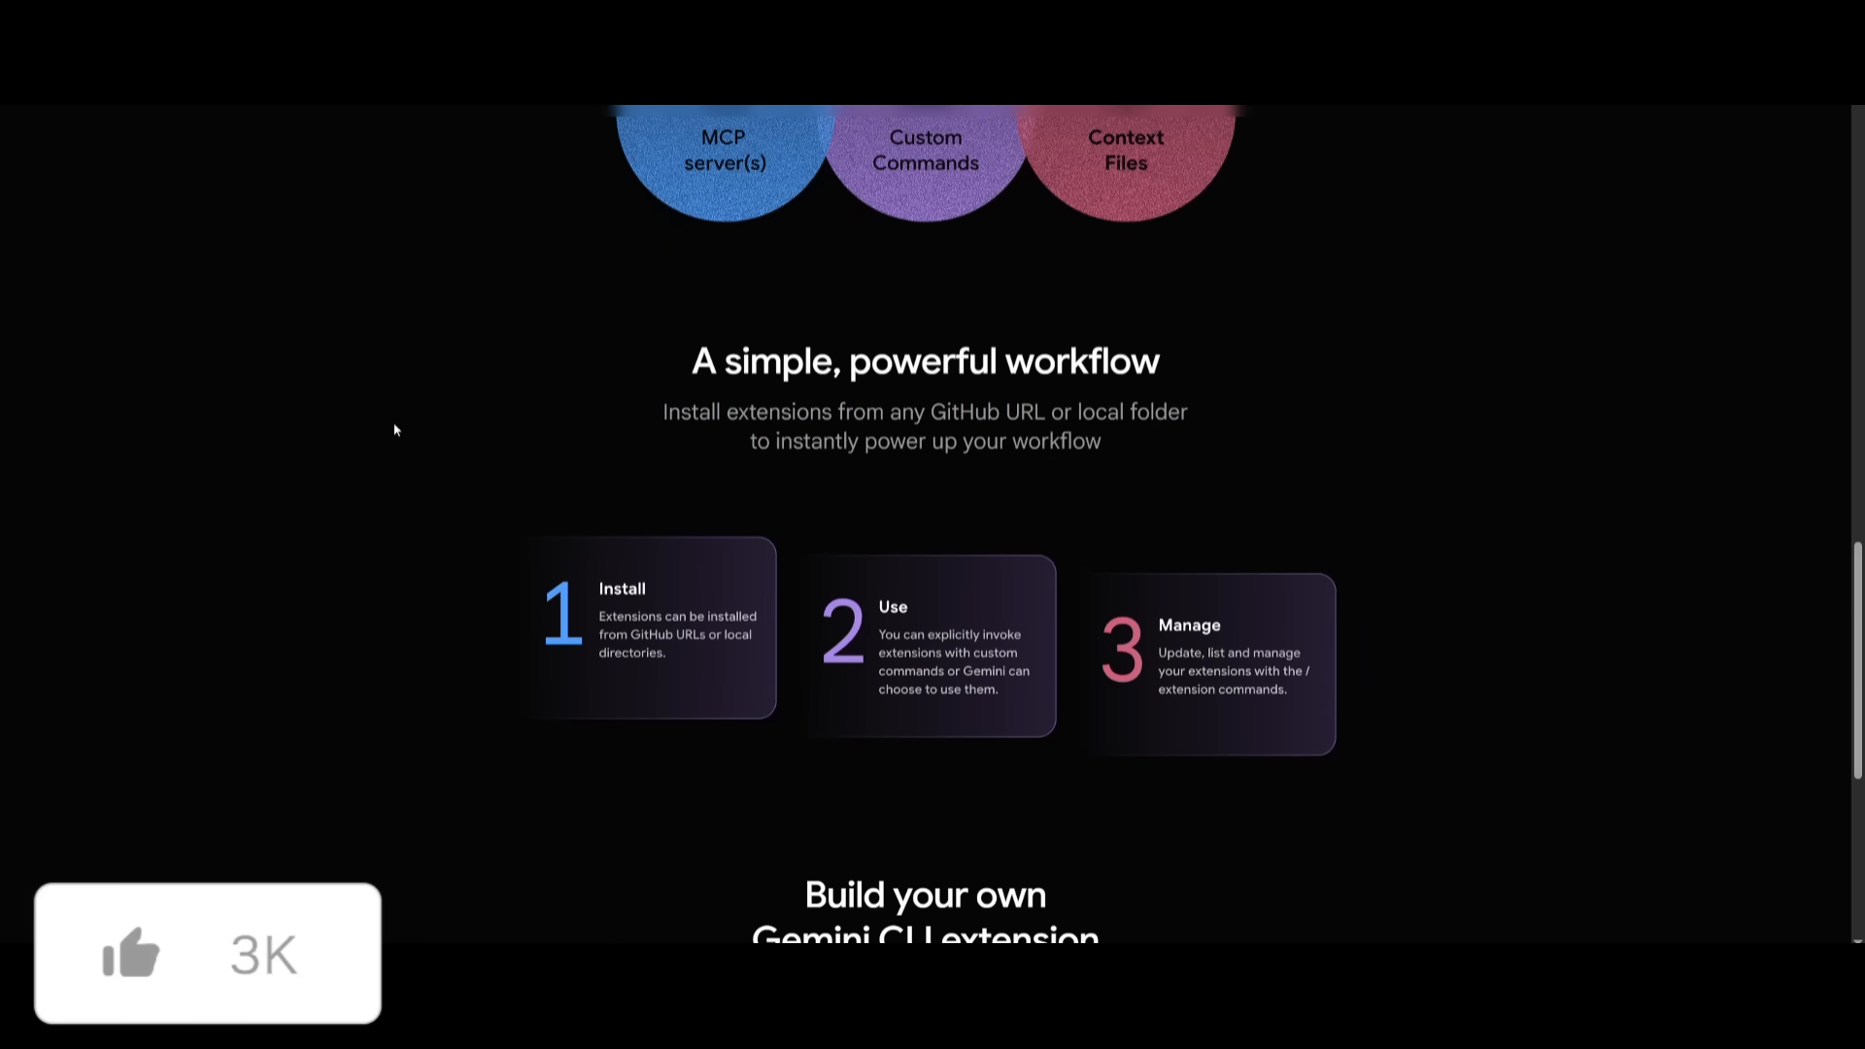
pyautogui.scroll(-3)
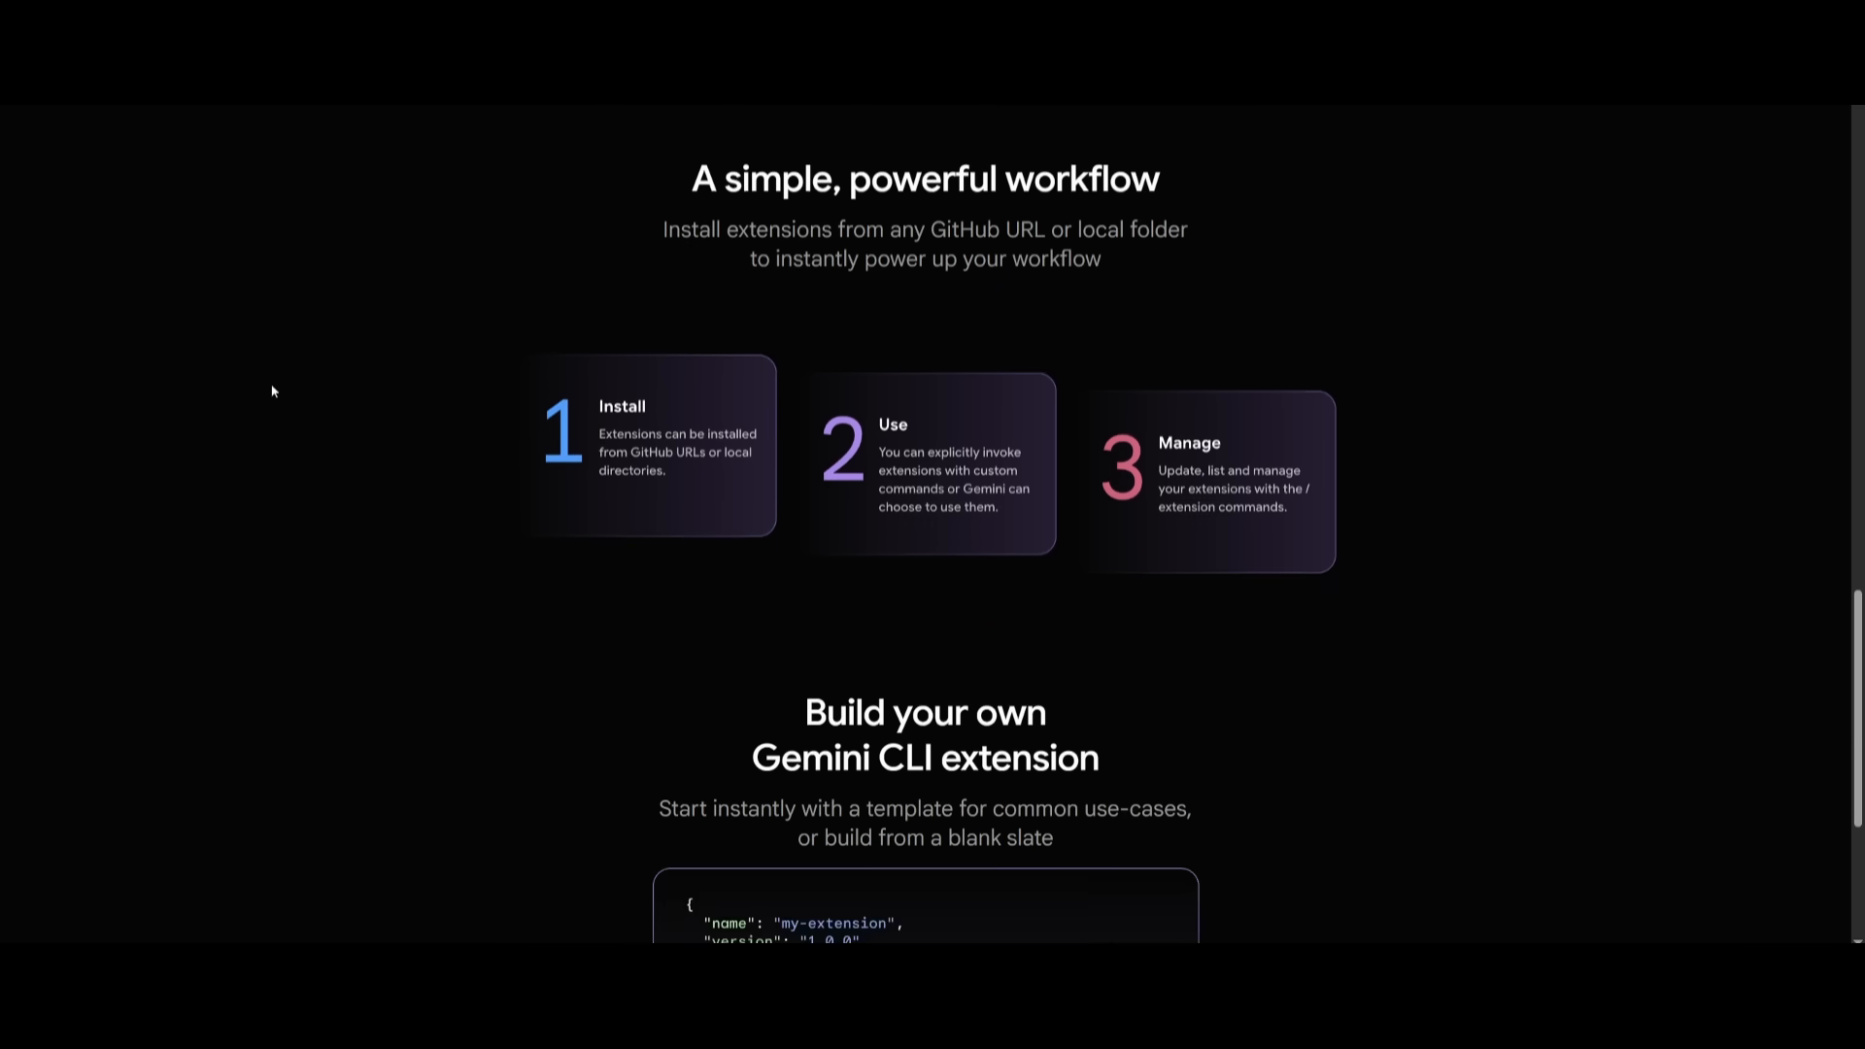
pyautogui.scroll(-3)
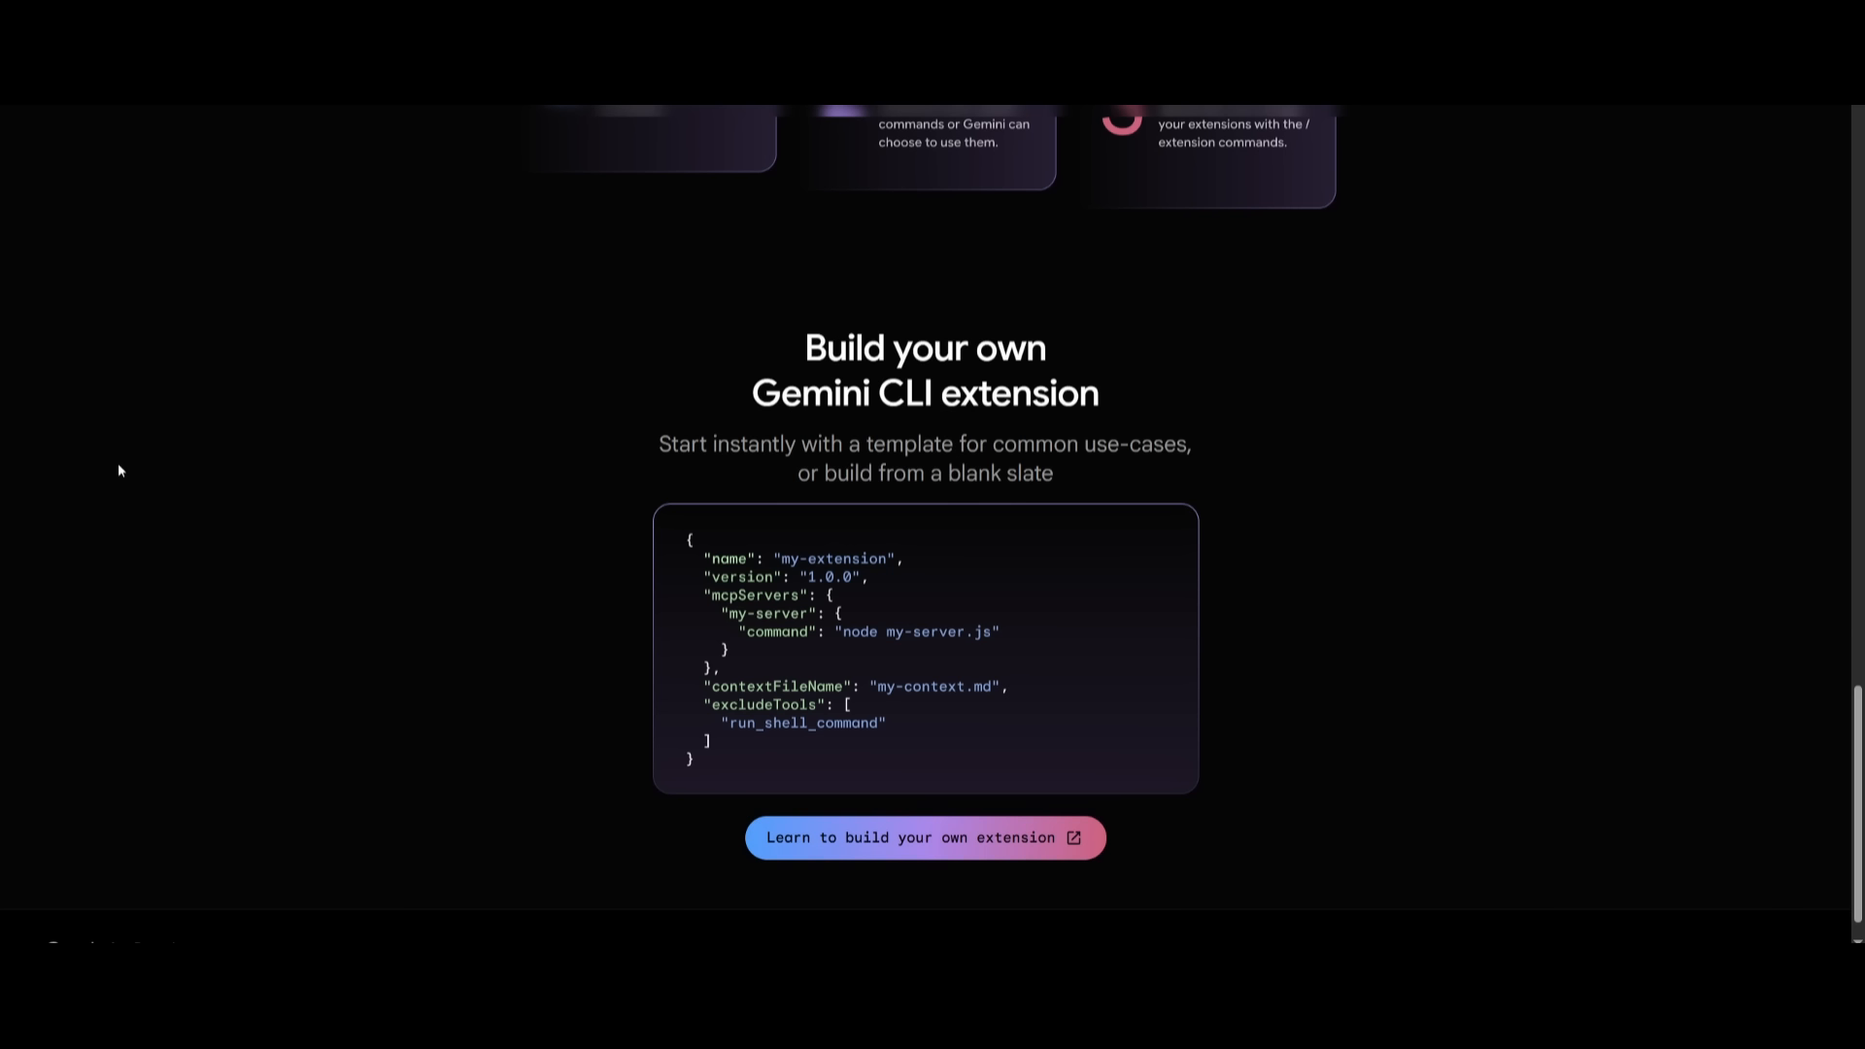
pyautogui.moveTo(1178, 707)
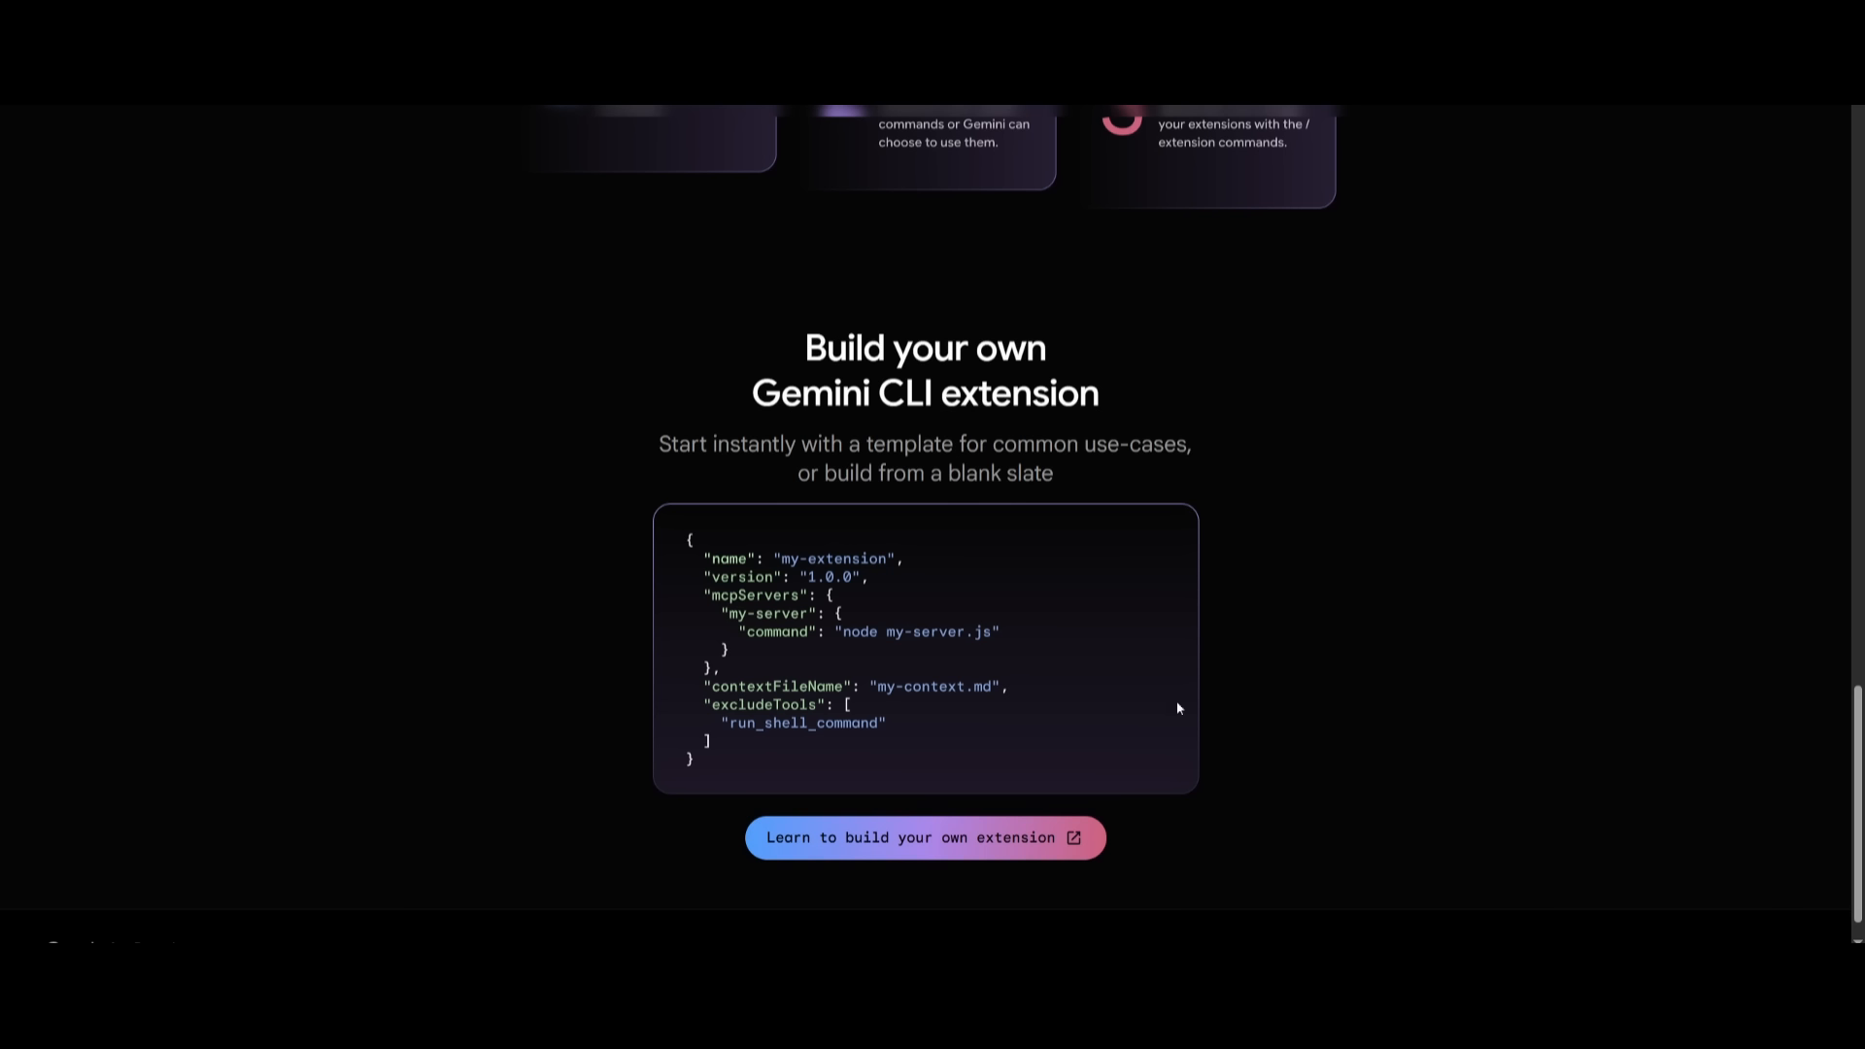
pyautogui.moveTo(442, 486)
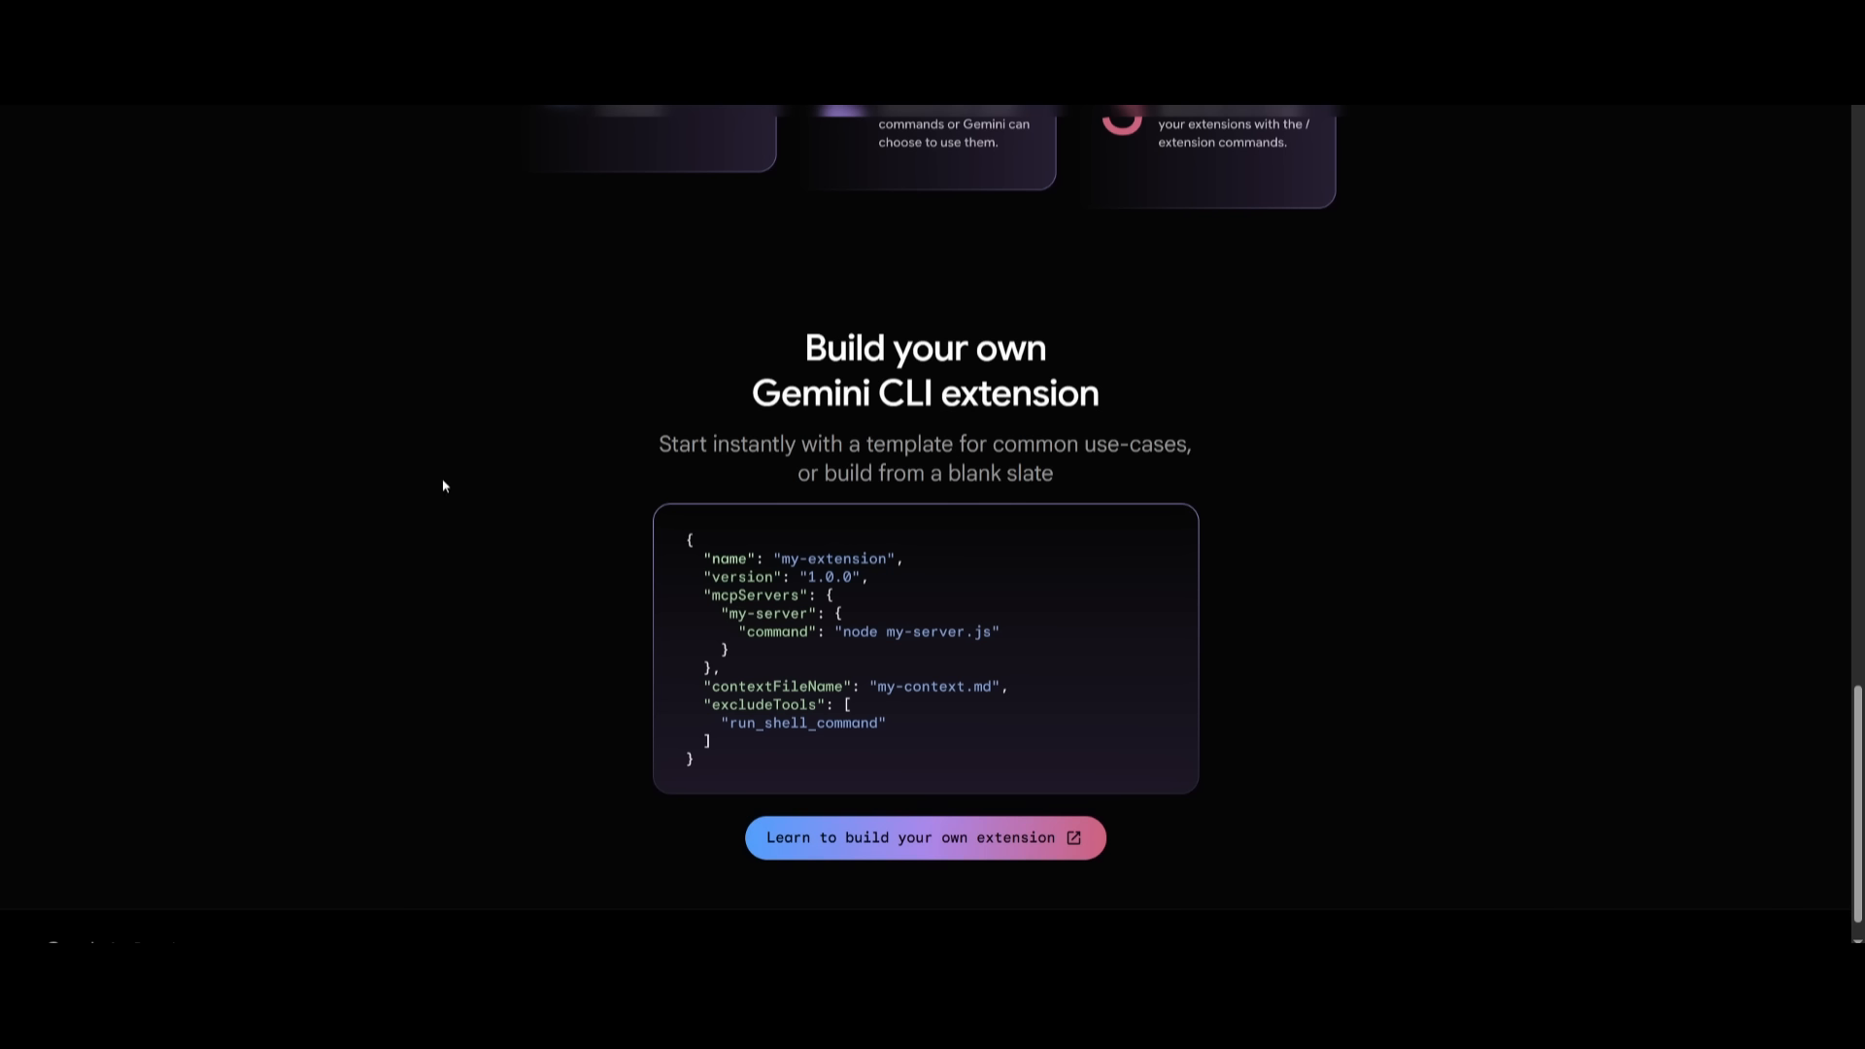
pyautogui.moveTo(437, 486)
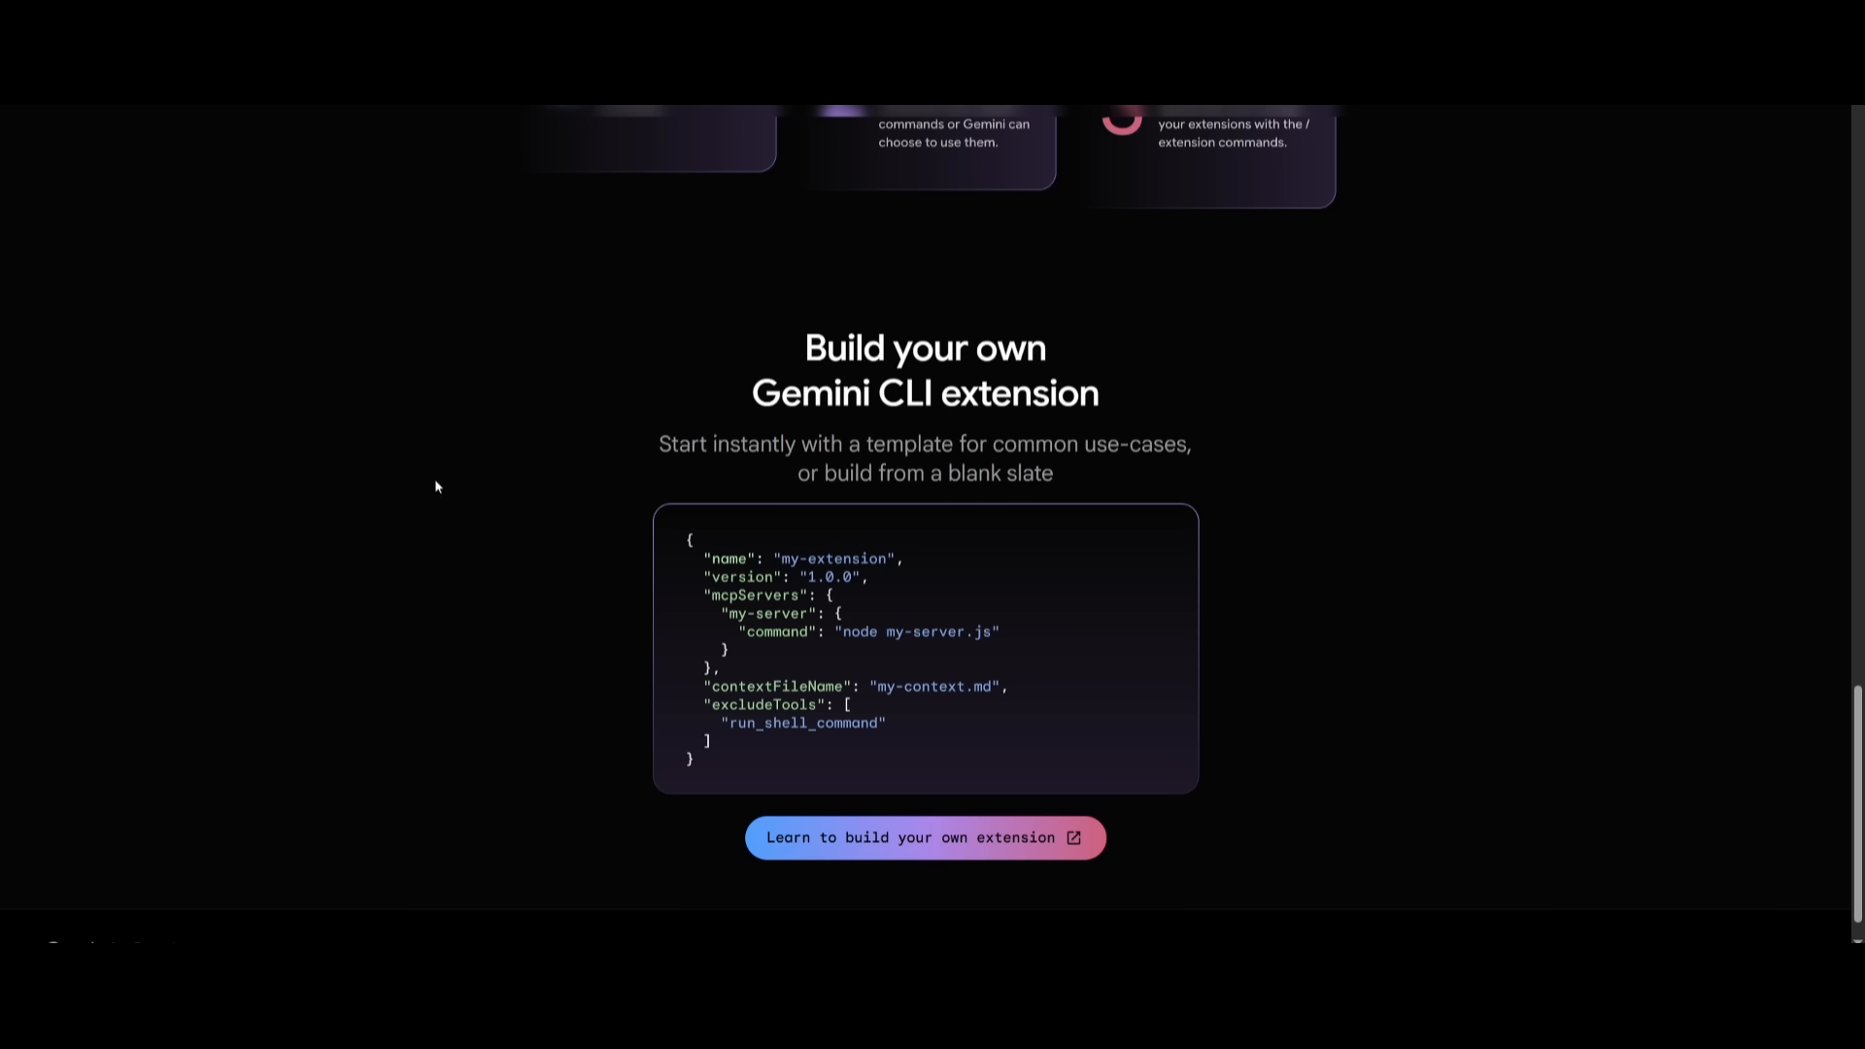
pyautogui.moveTo(719, 585)
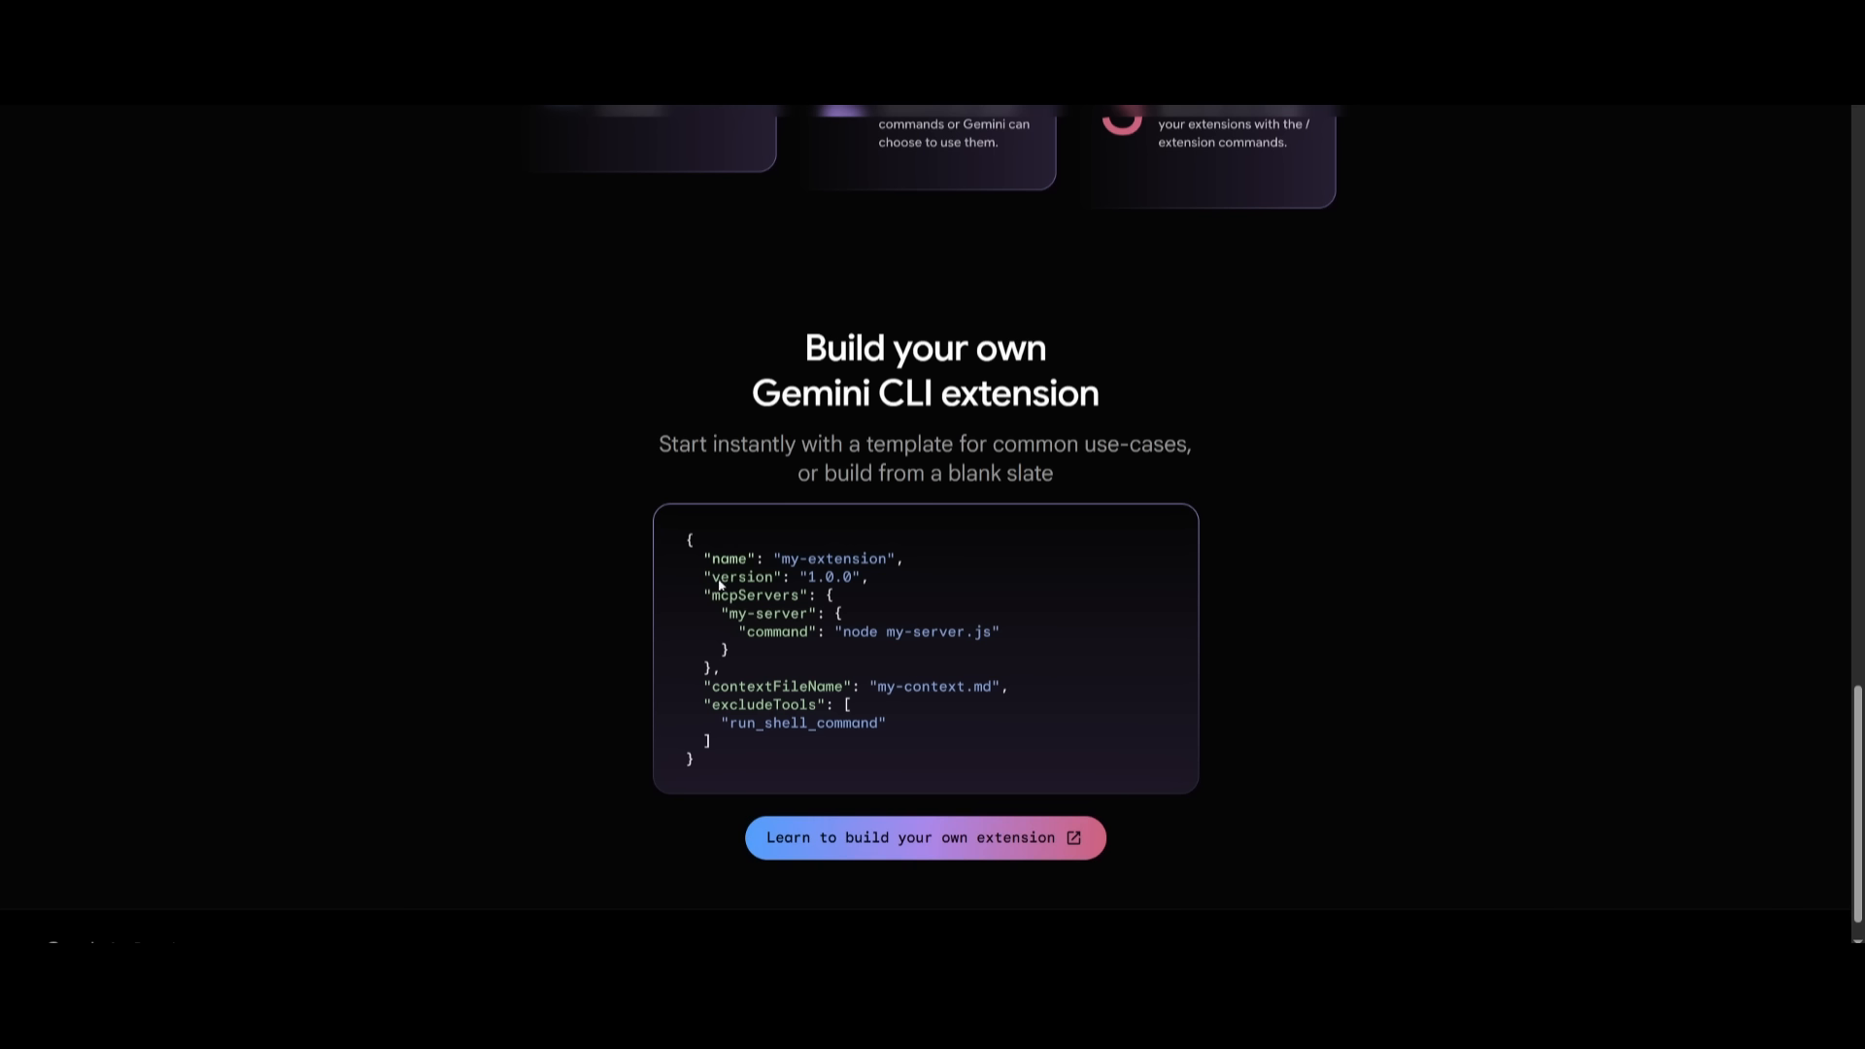
pyautogui.moveTo(719, 585)
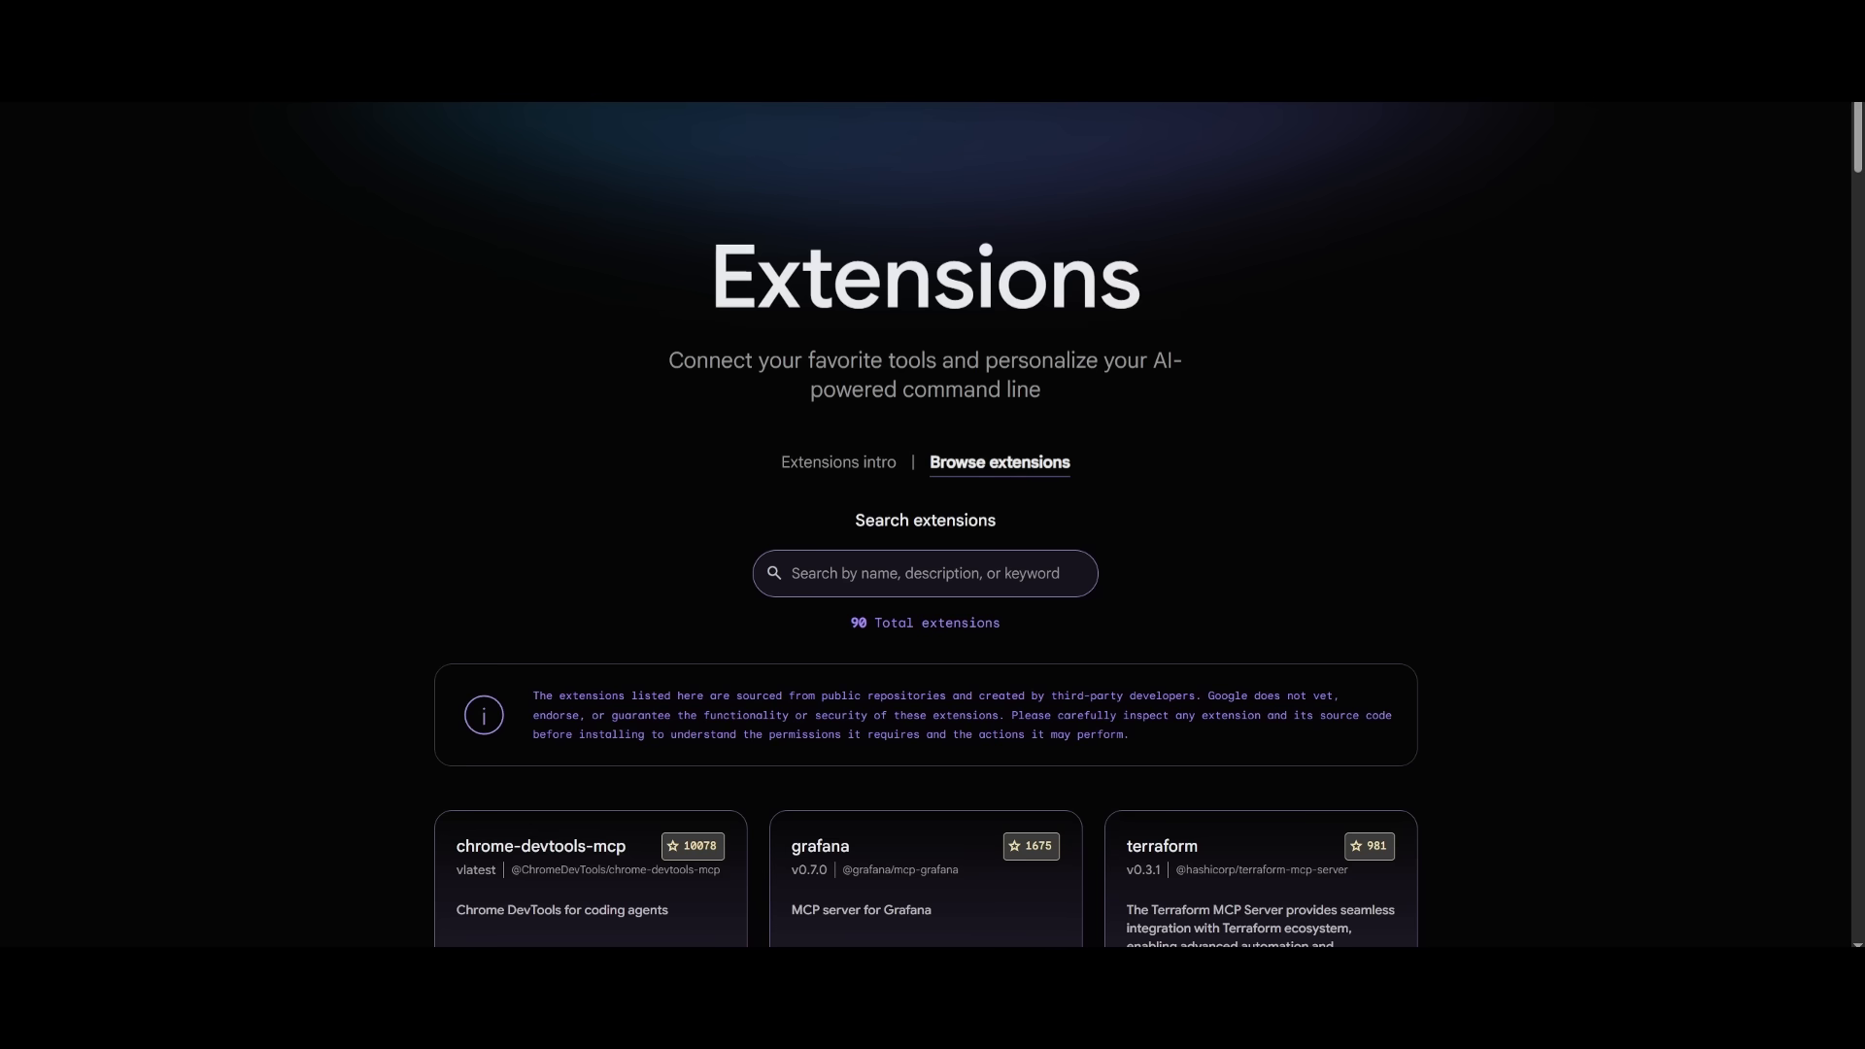
pyautogui.moveTo(408, 351)
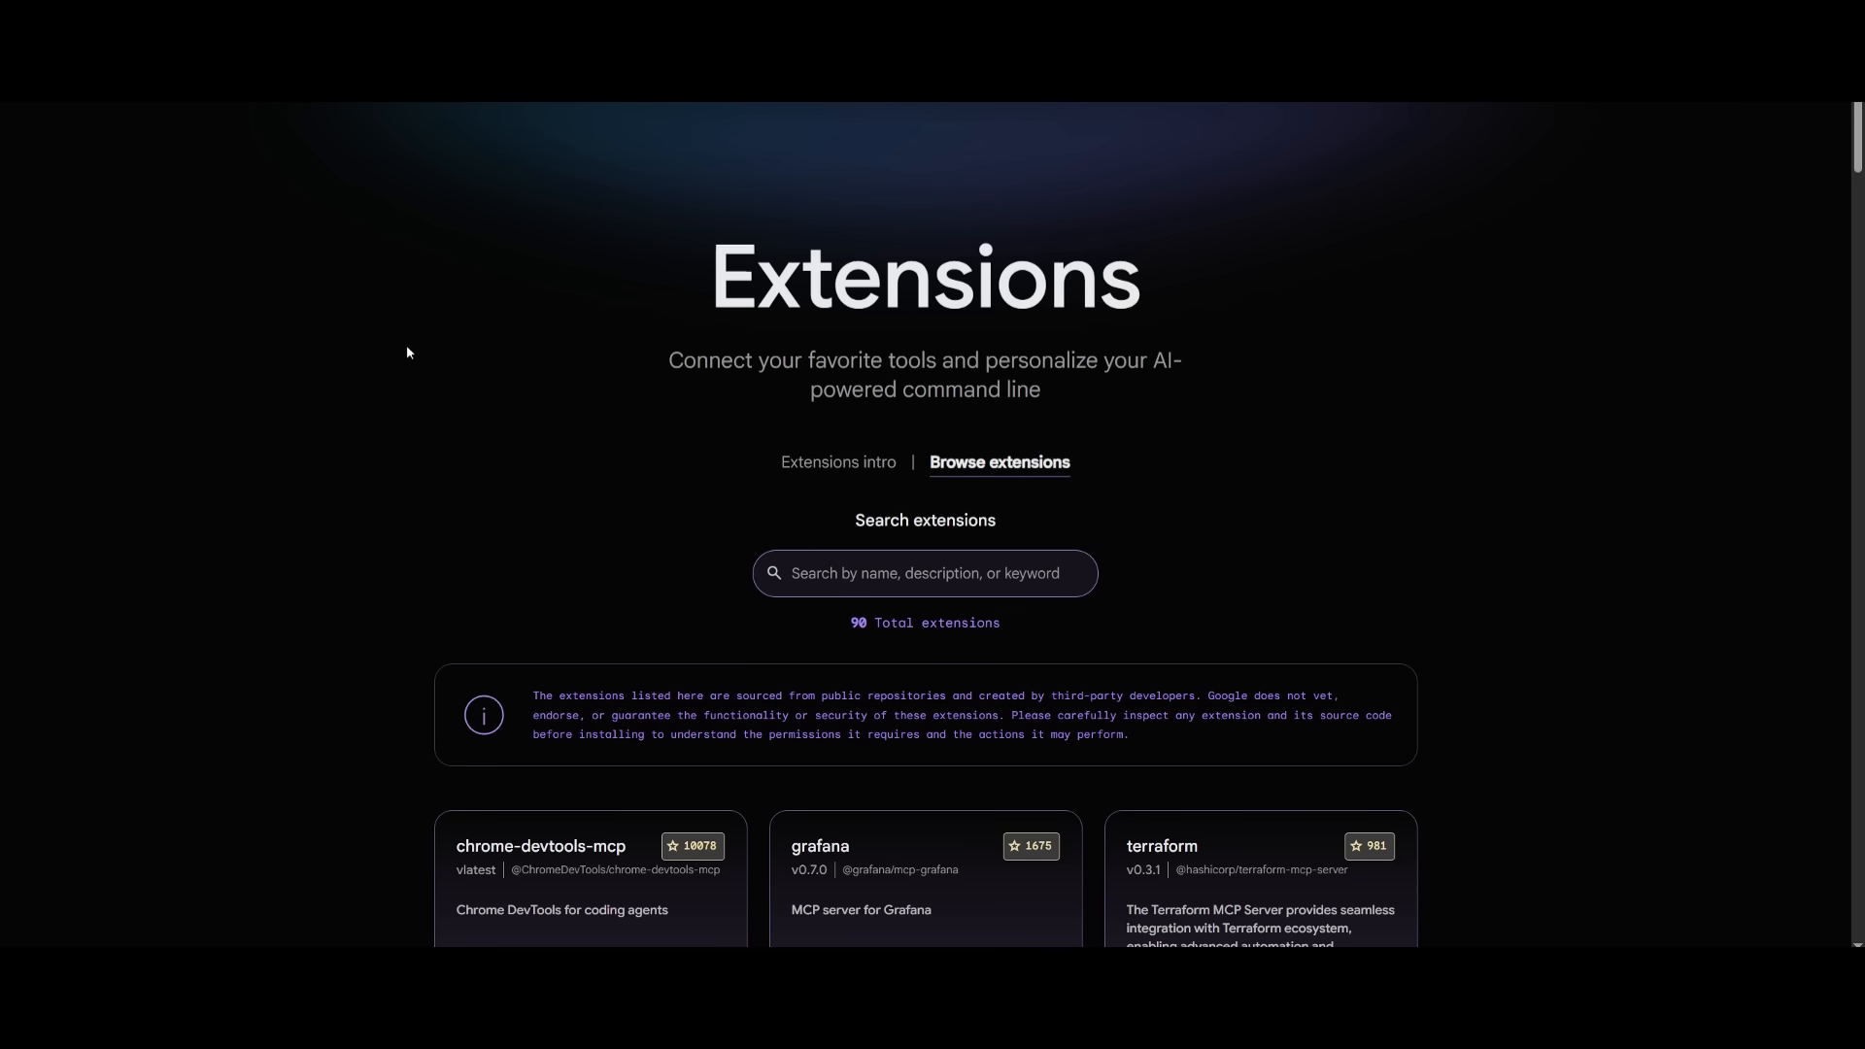
# - Browse down through the extension cards in the 90-extension catalogue
pyautogui.scroll(-3)
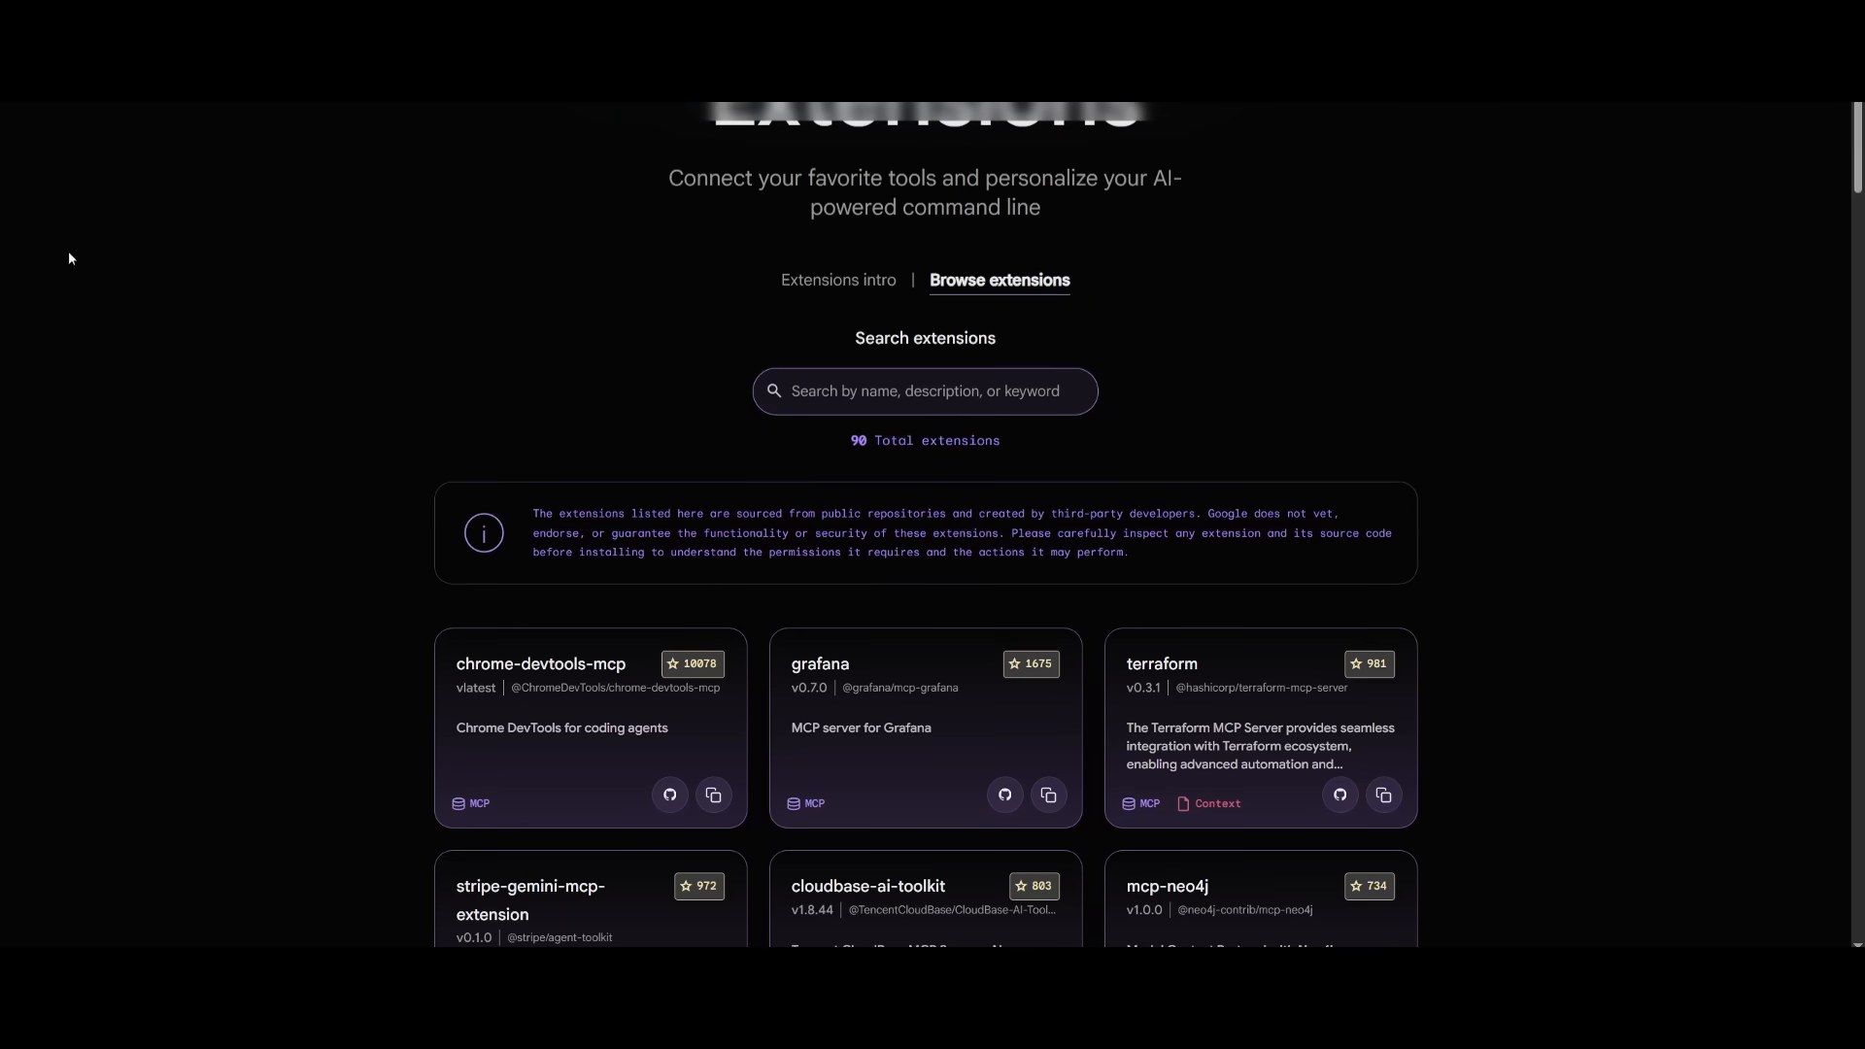
pyautogui.scroll(-3)
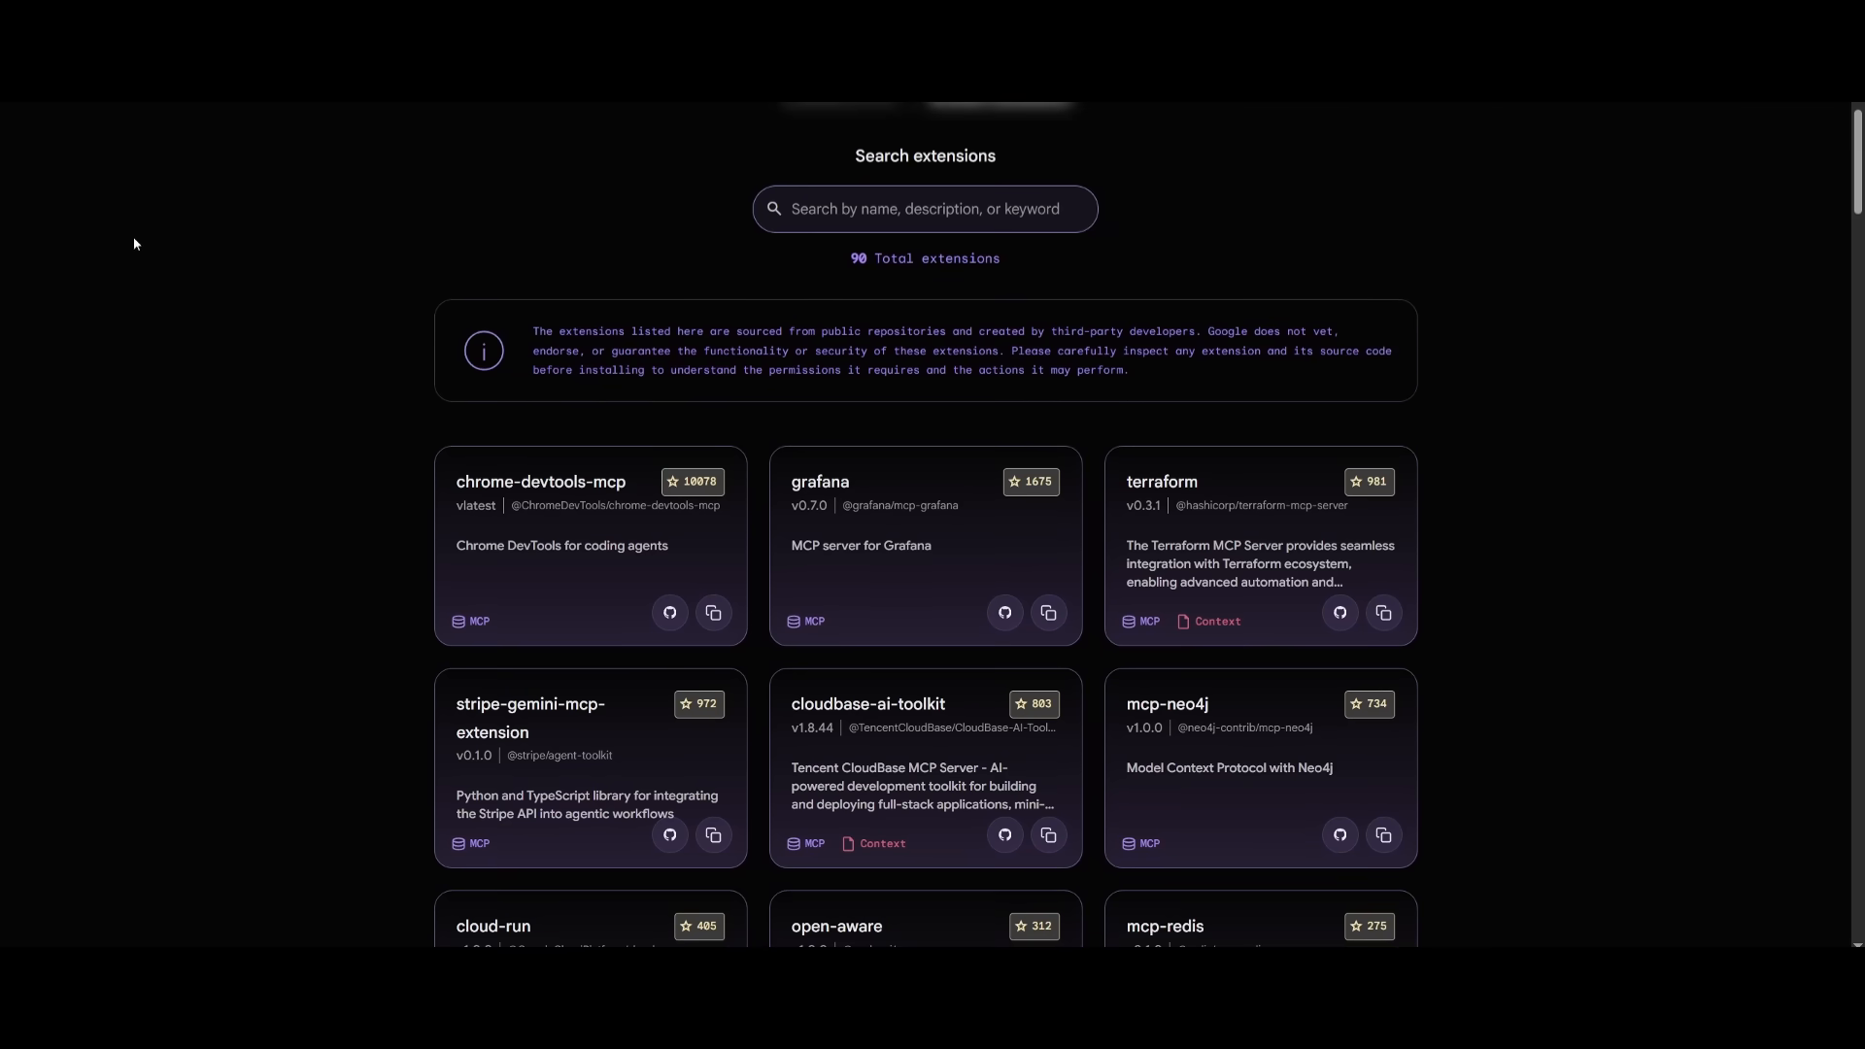
pyautogui.scroll(-3)
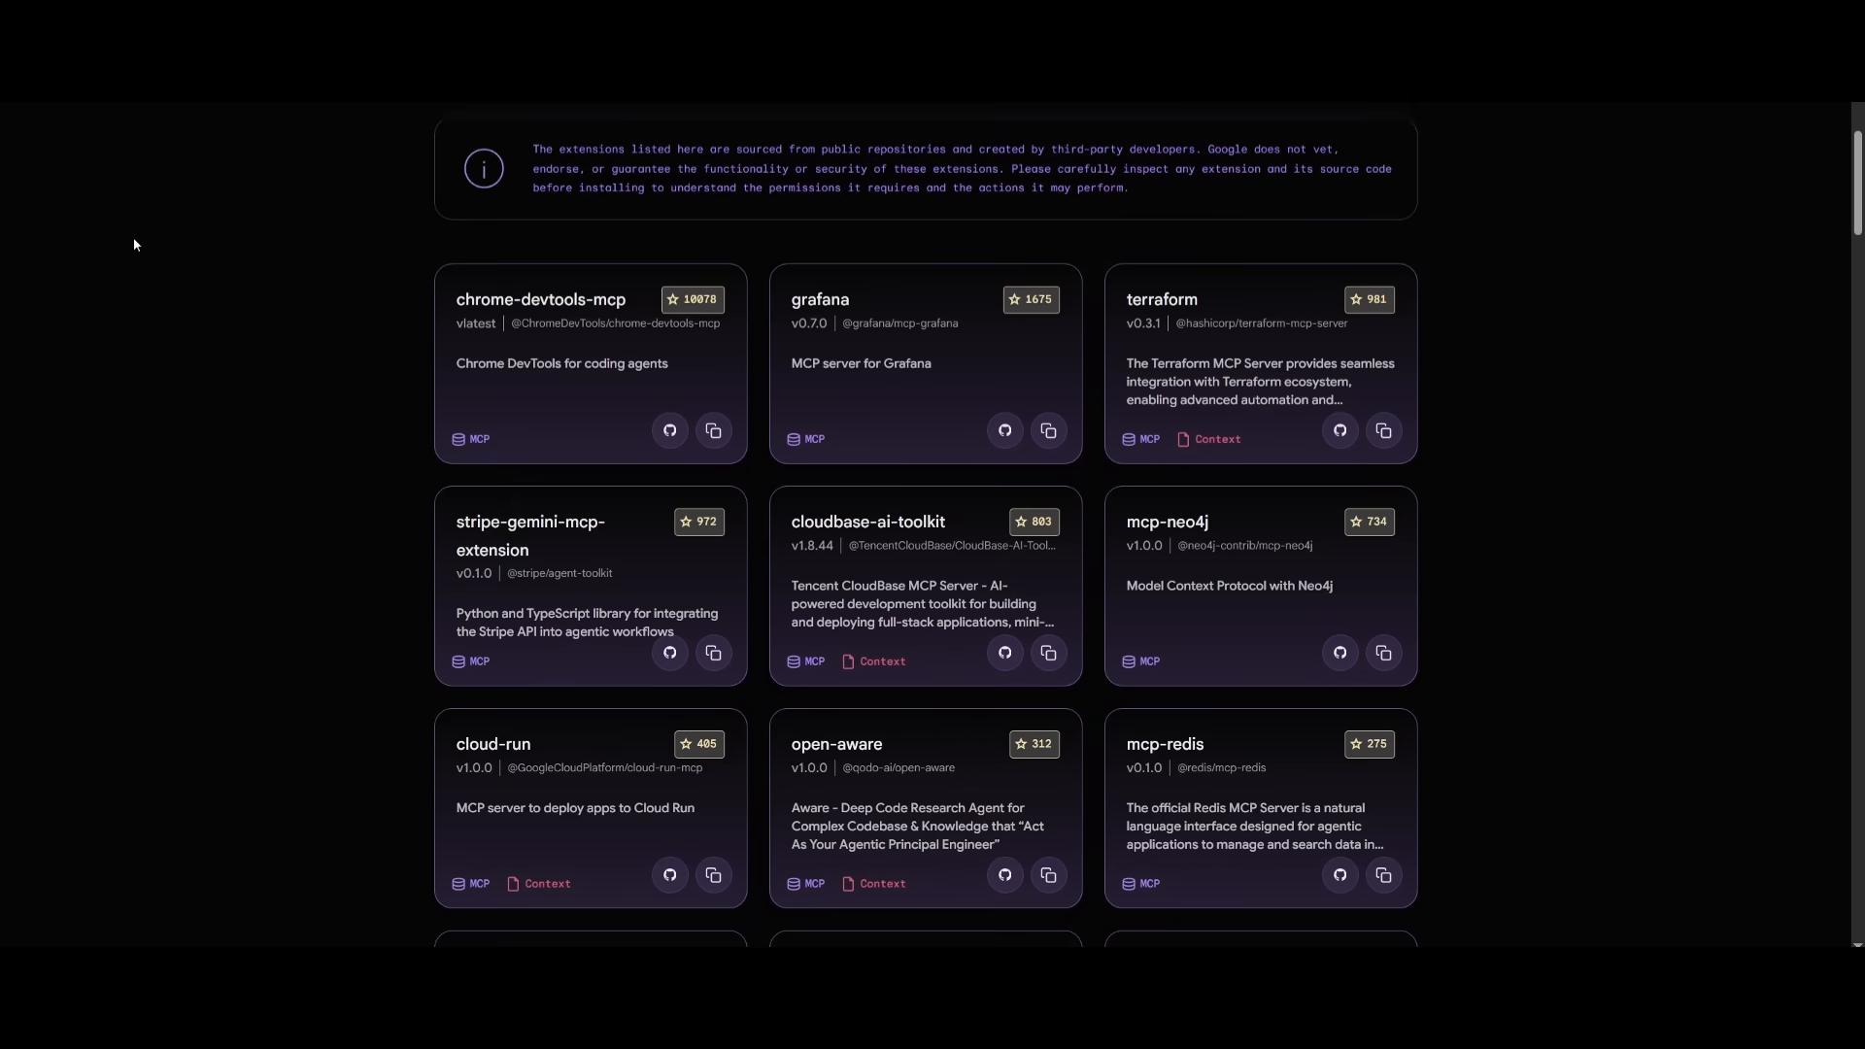
pyautogui.scroll(-3)
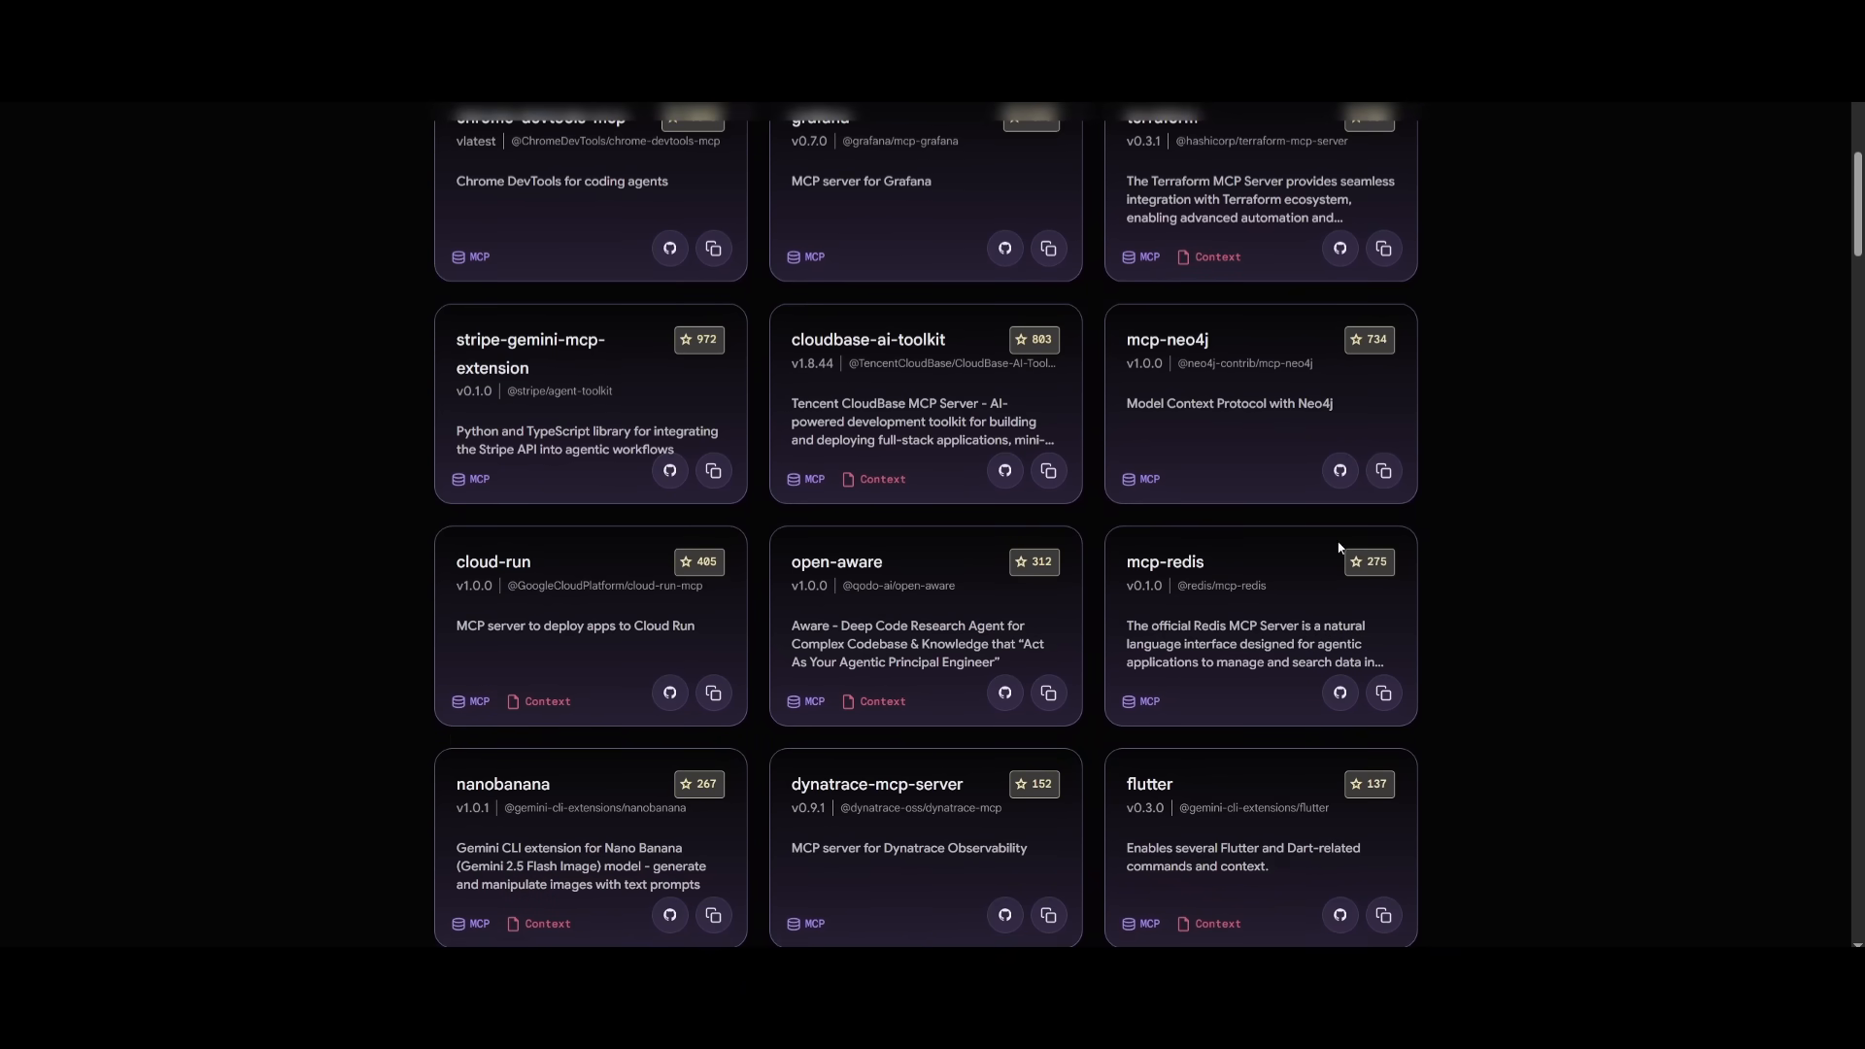
pyautogui.scroll(-3)
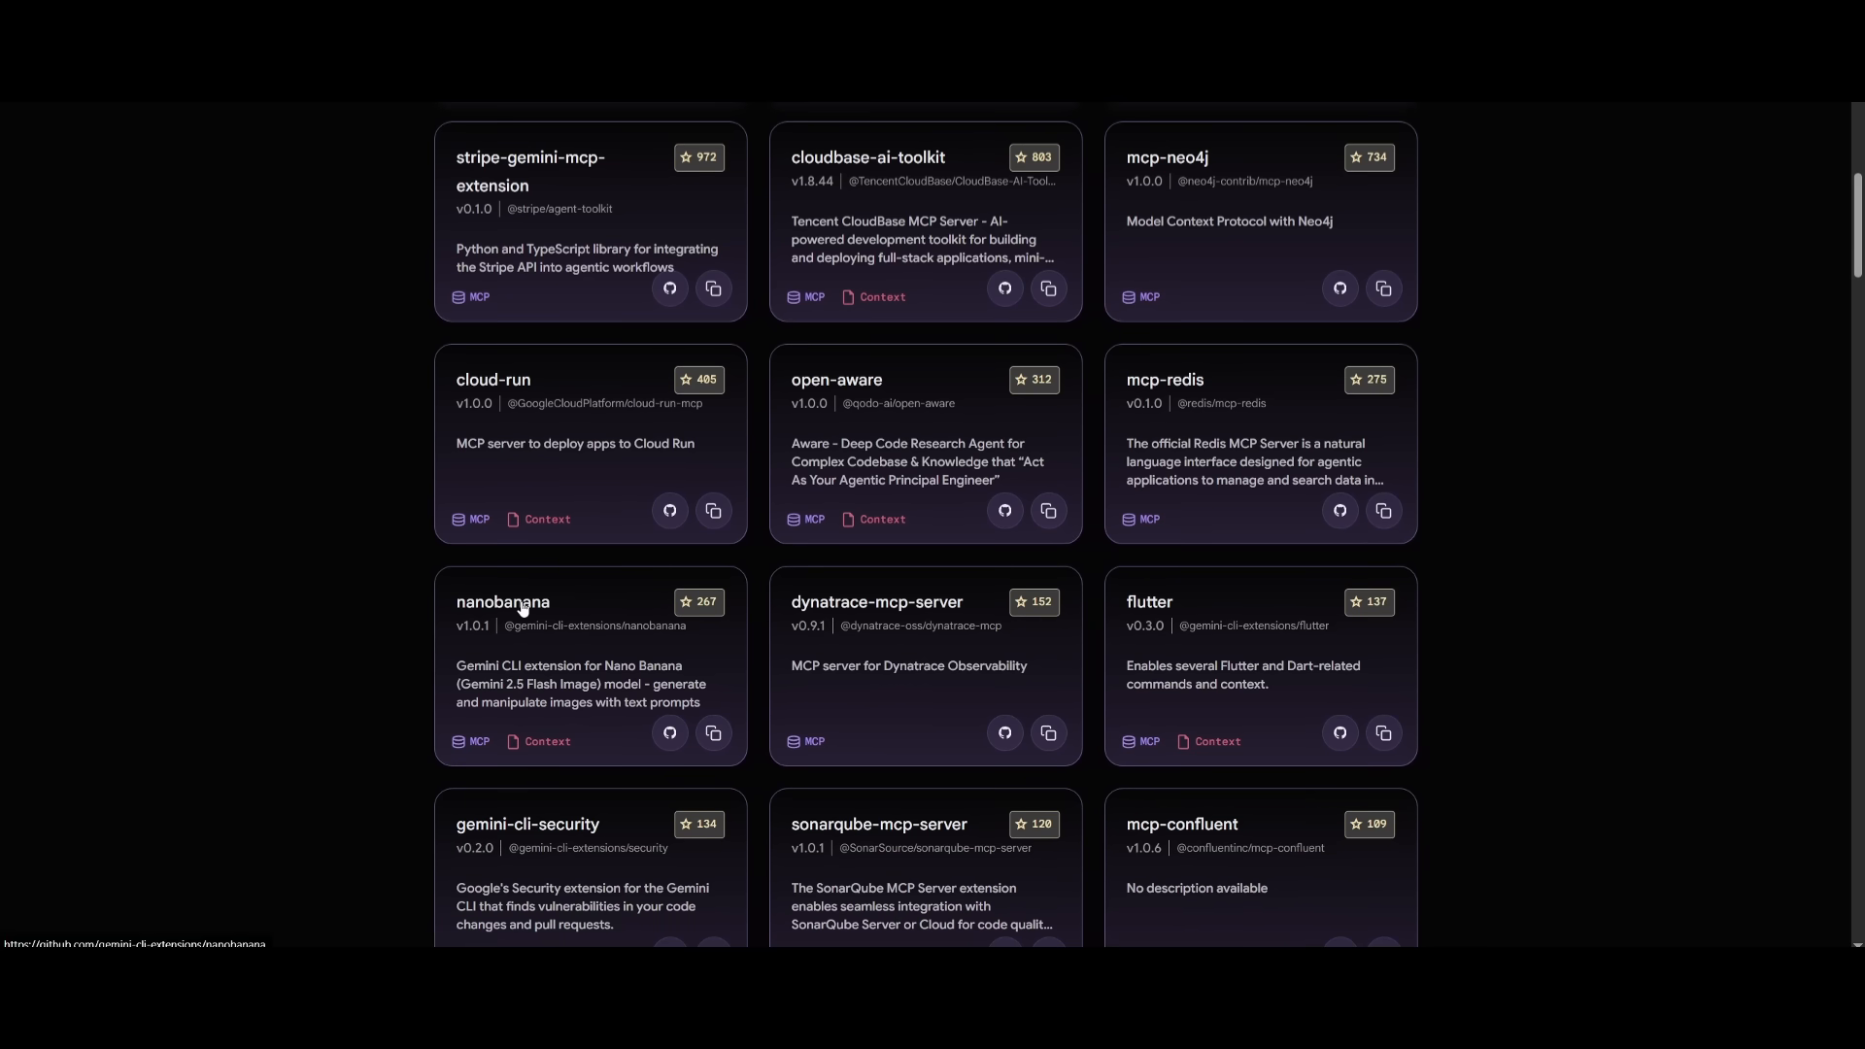
# - Open the nanobanana GitHub repository and read its README down to the Installation section
pyautogui.click(504, 602)
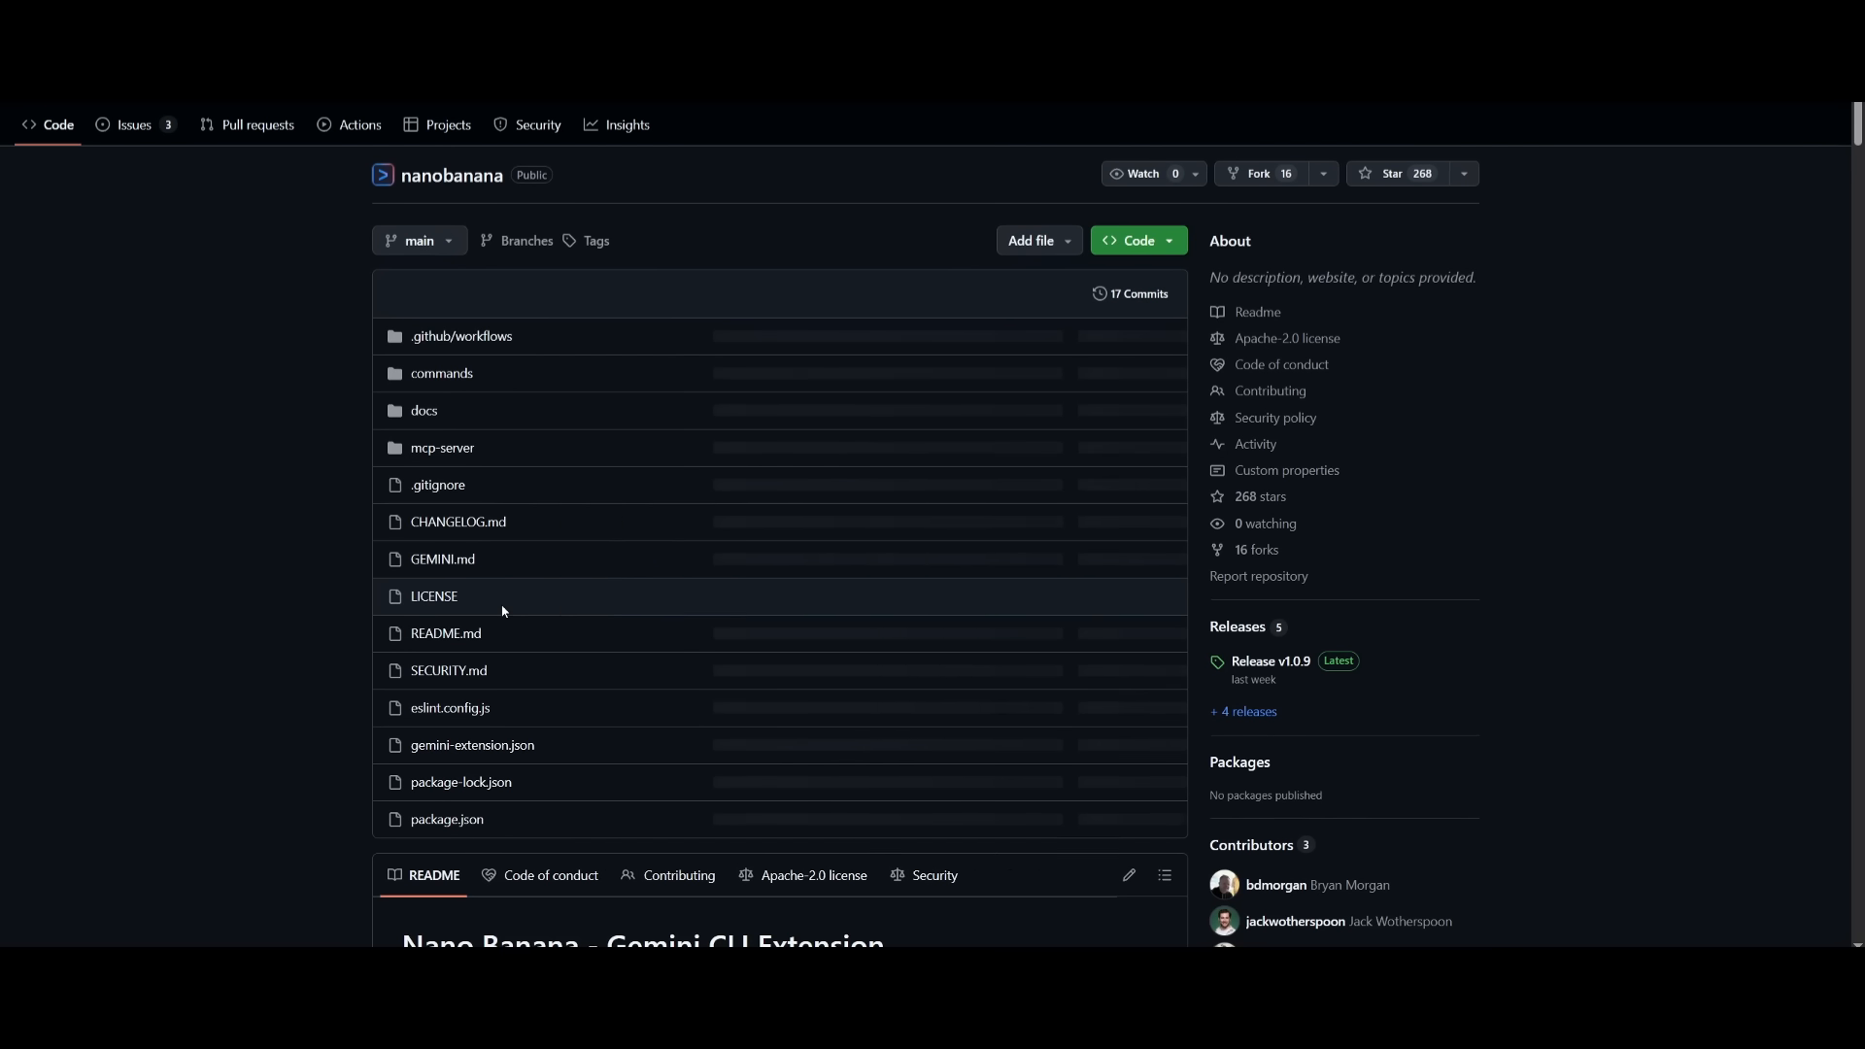
pyautogui.scroll(-3)
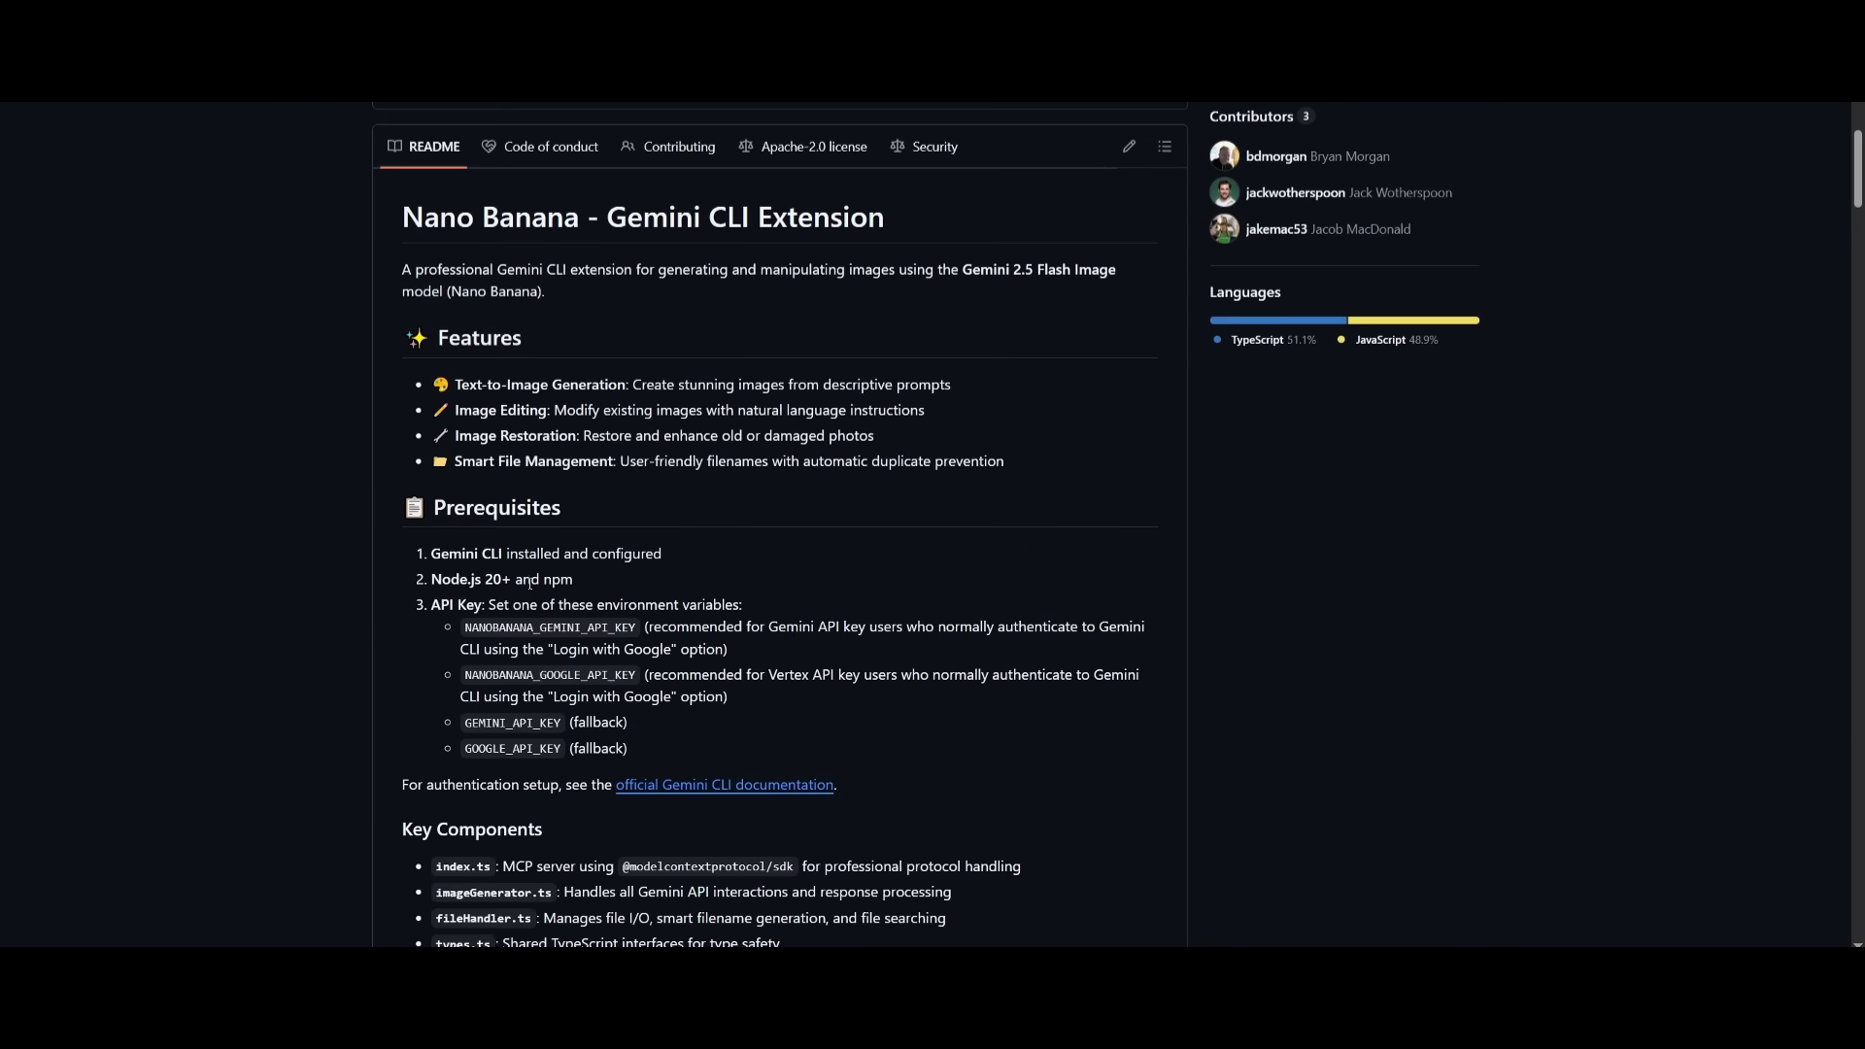
pyautogui.scroll(-3)
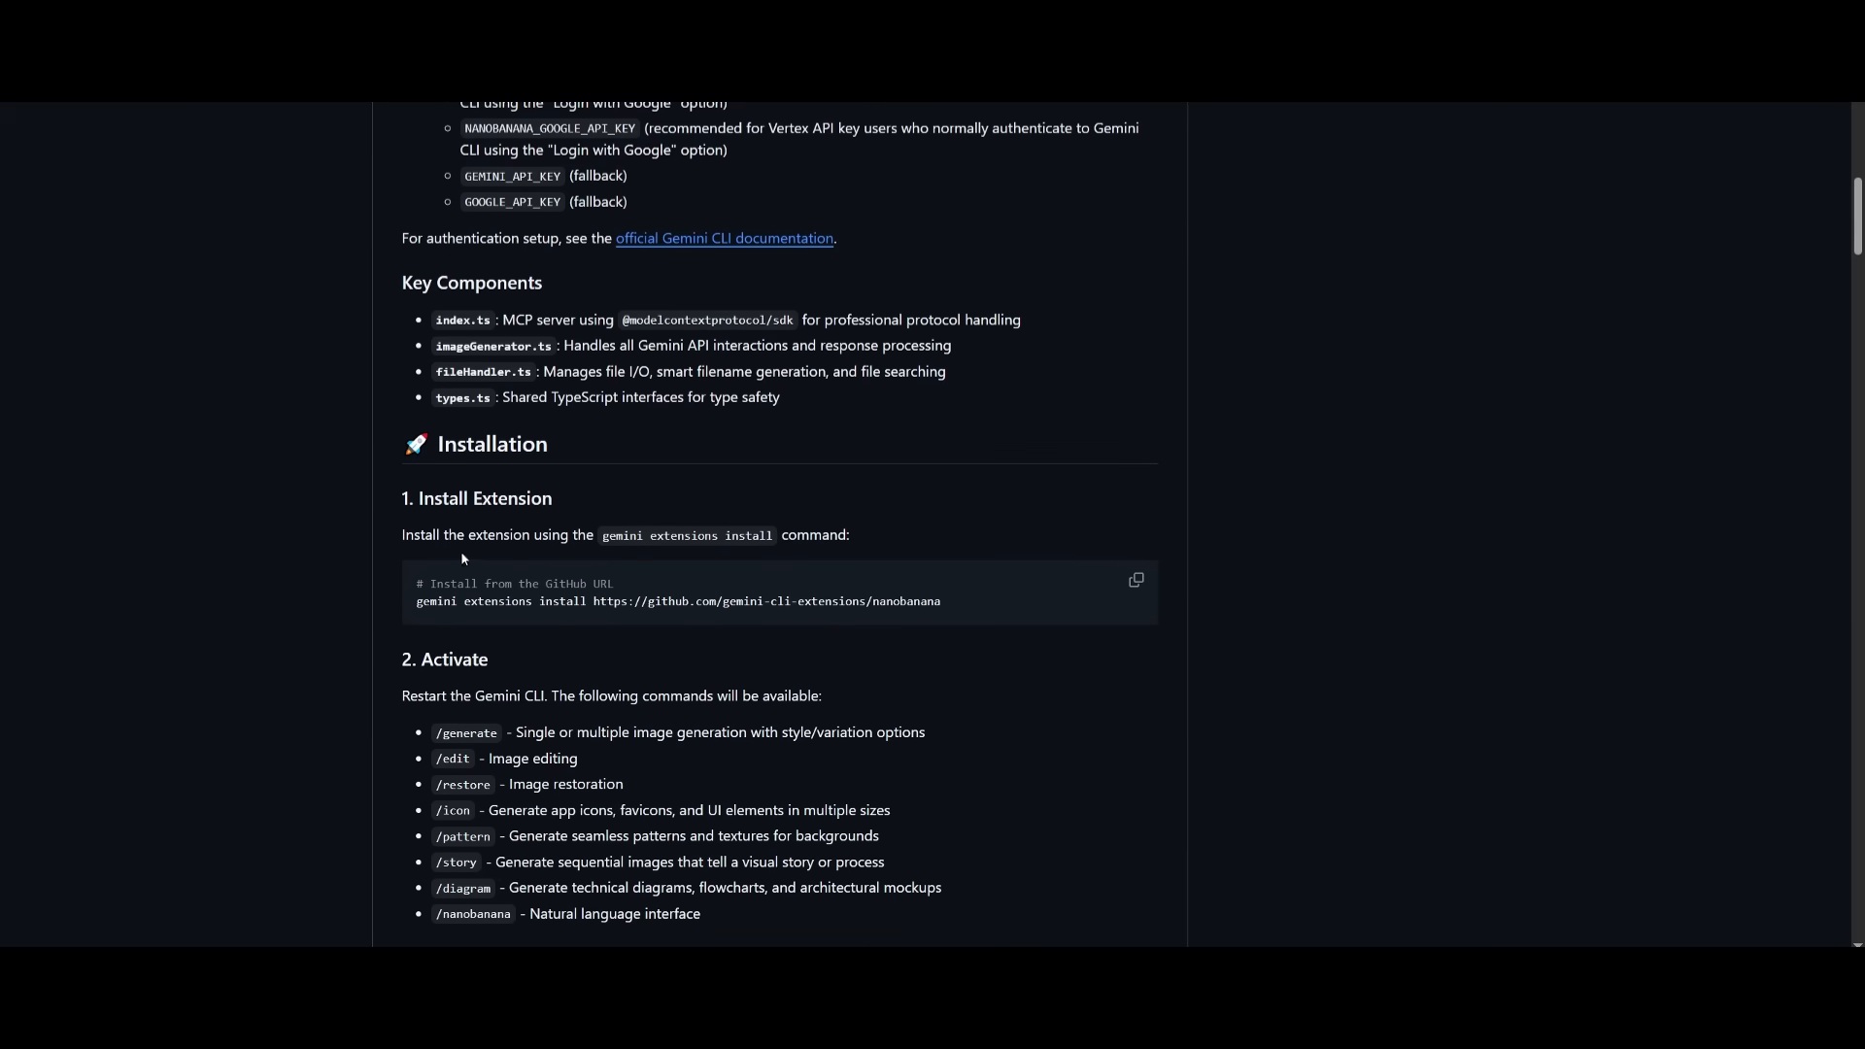
pyautogui.moveTo(552, 619)
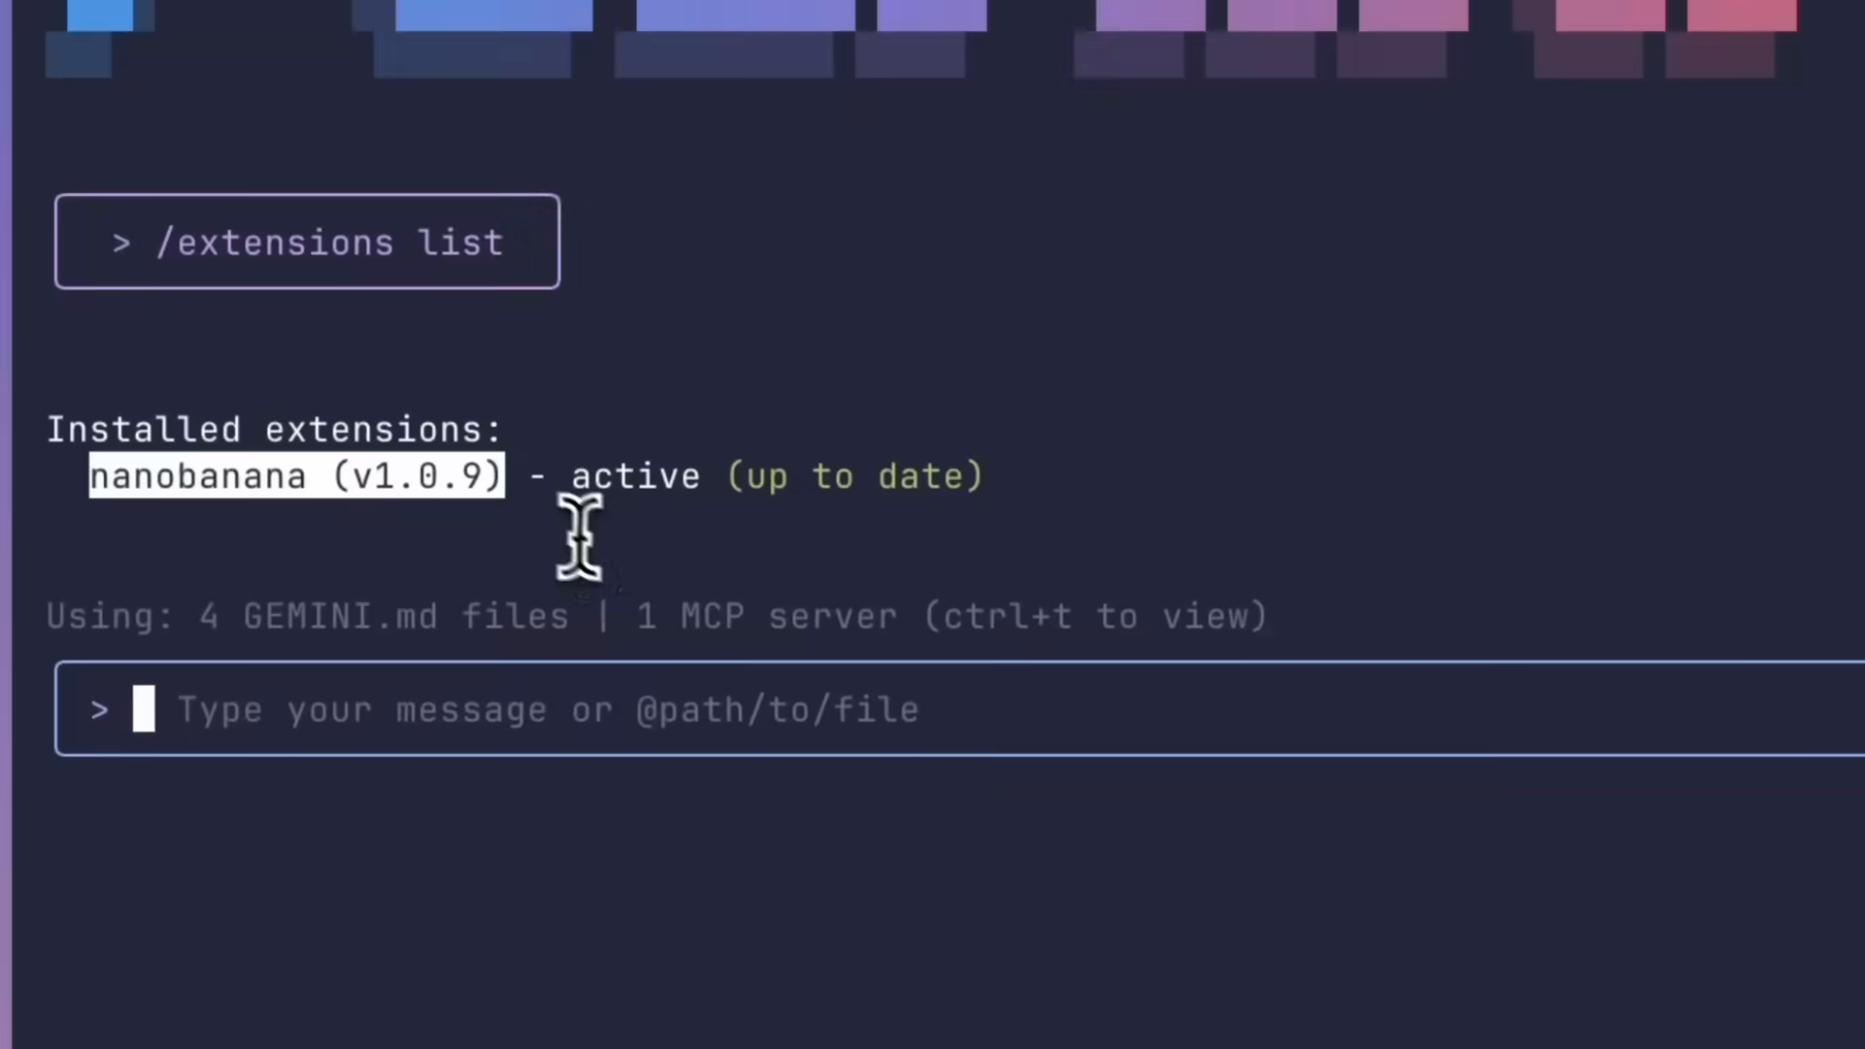
# - Draft the prompt 'I am starting a shoe company called "Kicks", can you help me design a visually appealing'
pyautogui.write('I am starting a shoe company ca')
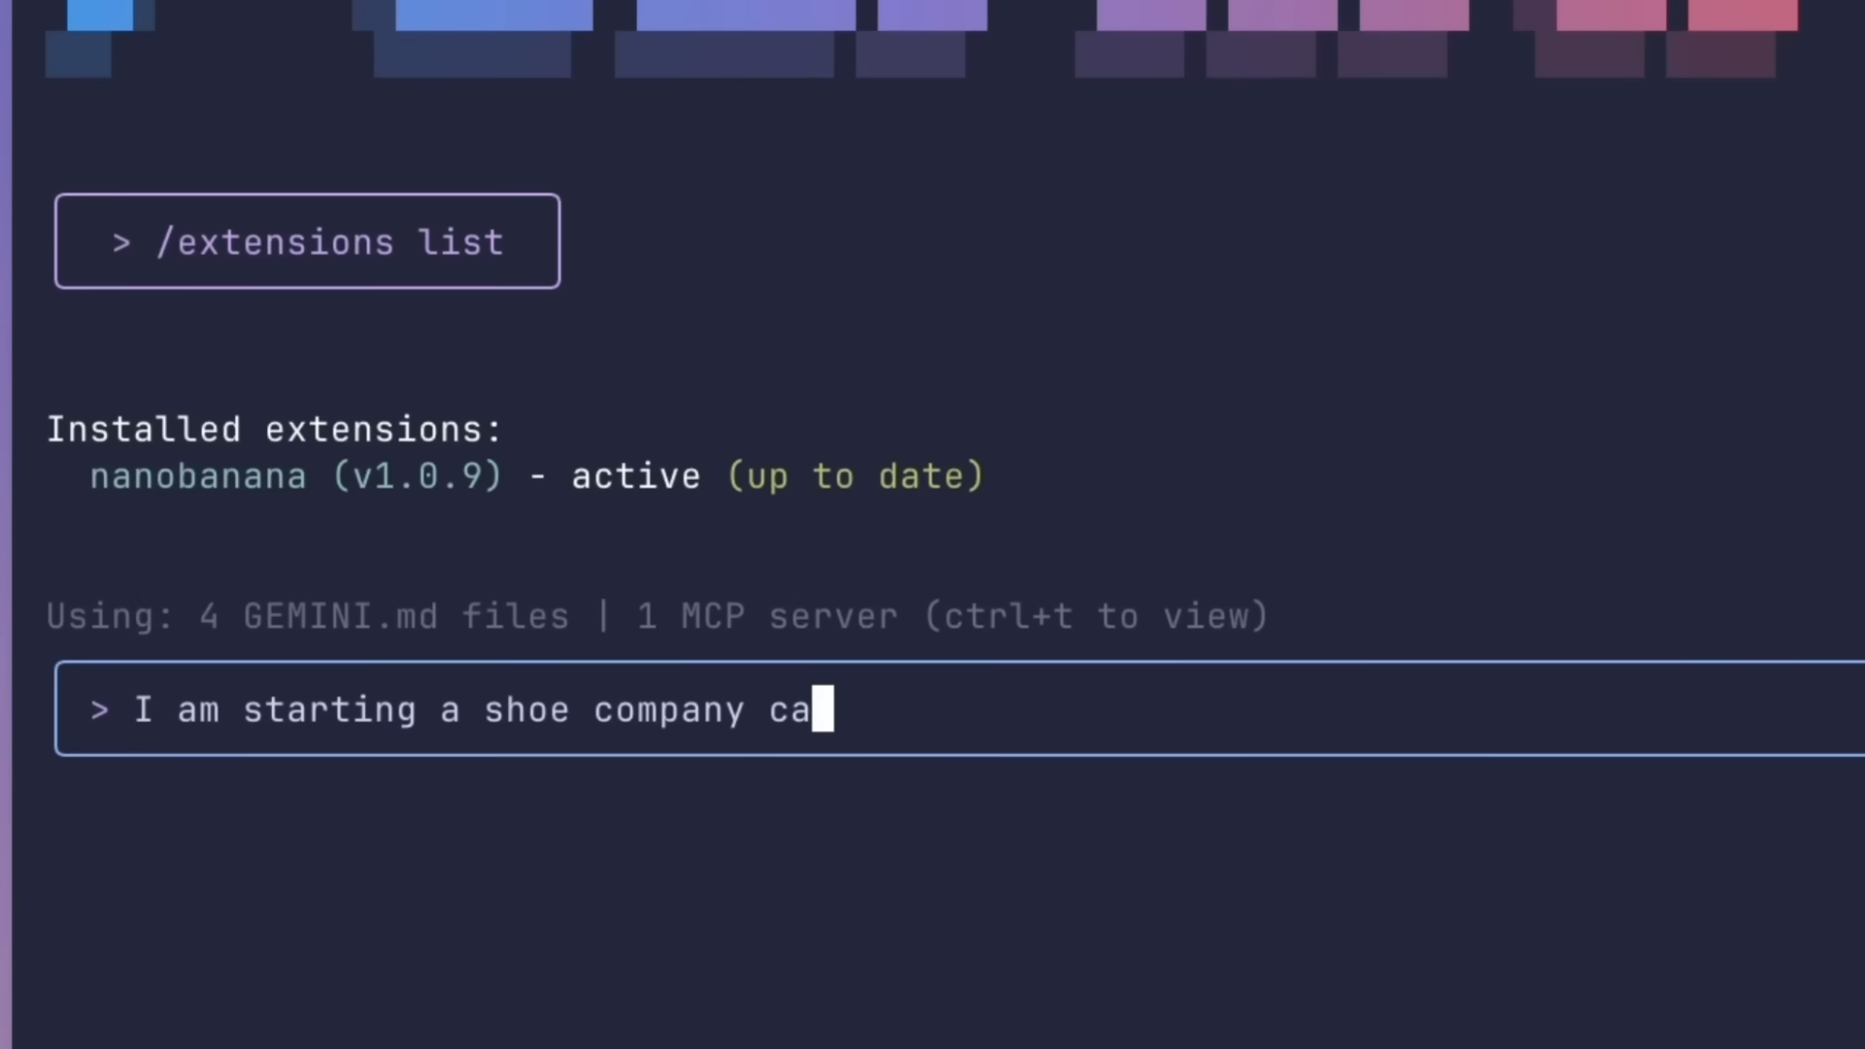
pyautogui.write('lled "Kicks", can you help me')
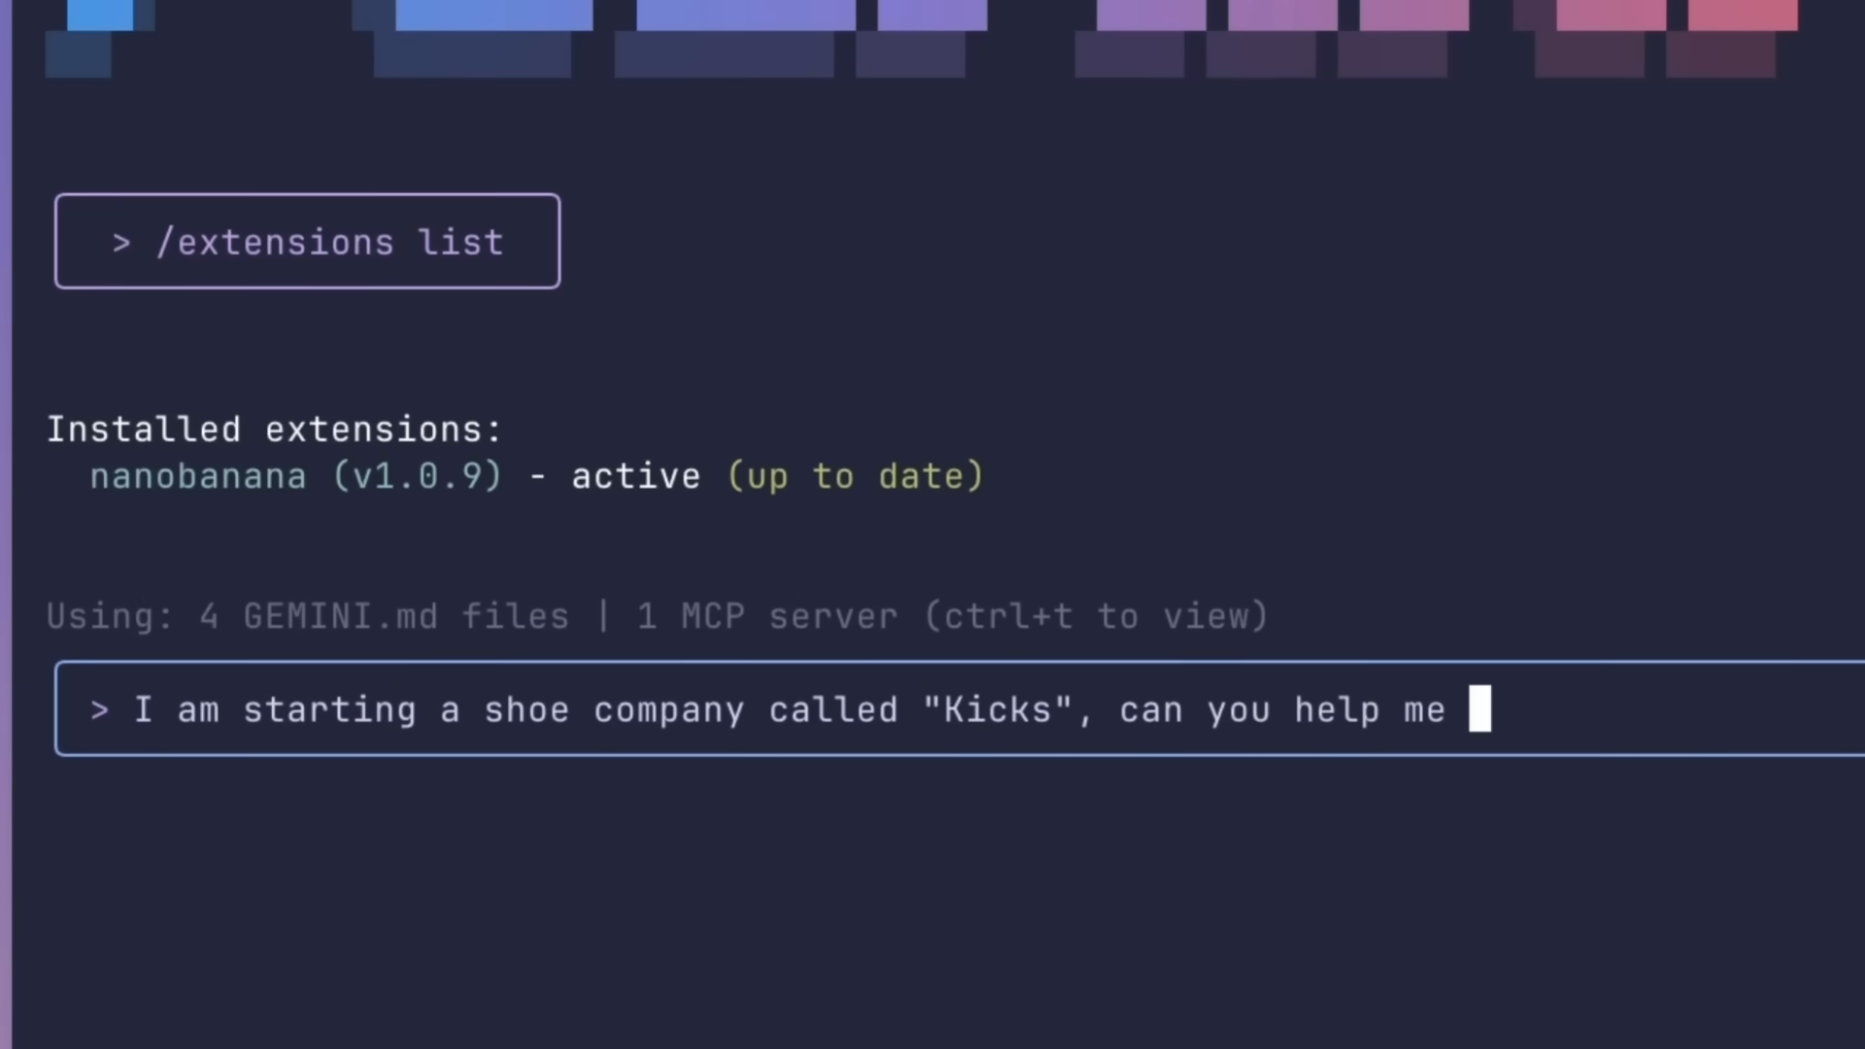
pyautogui.write('design a visually appealing')
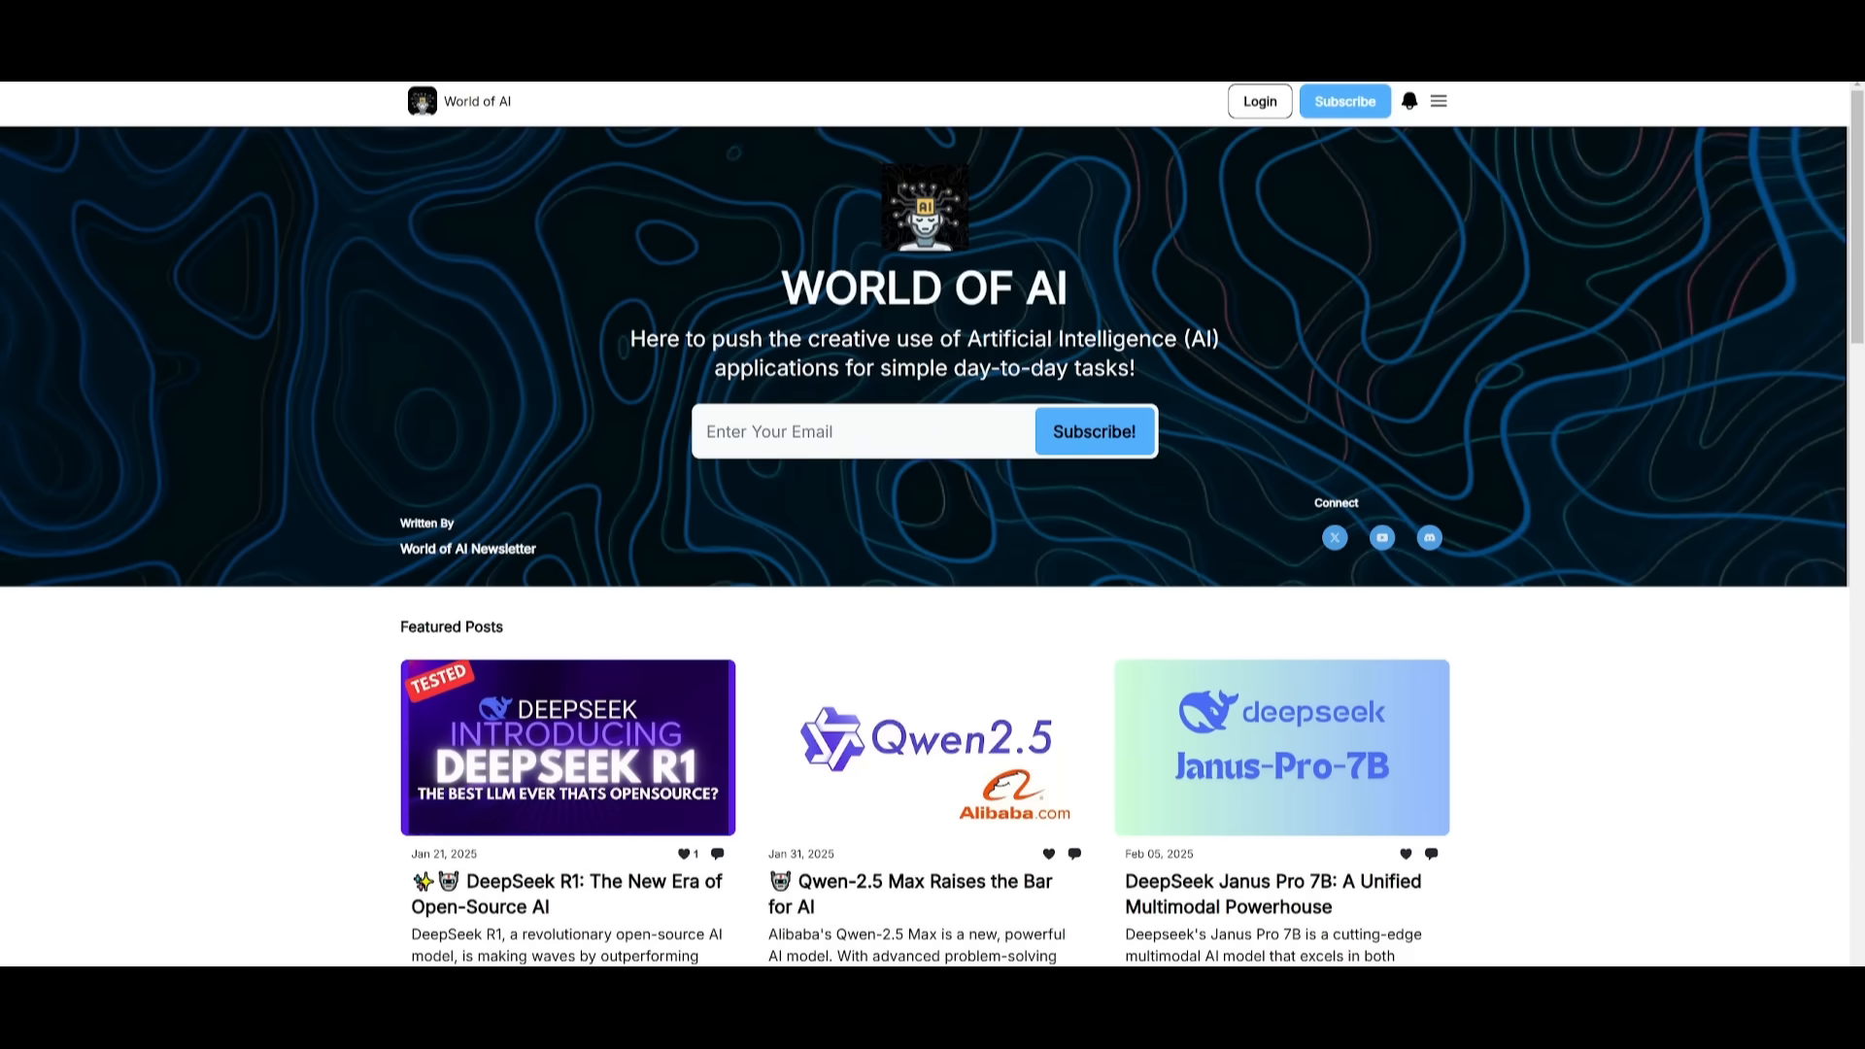
pyautogui.scroll(-3)
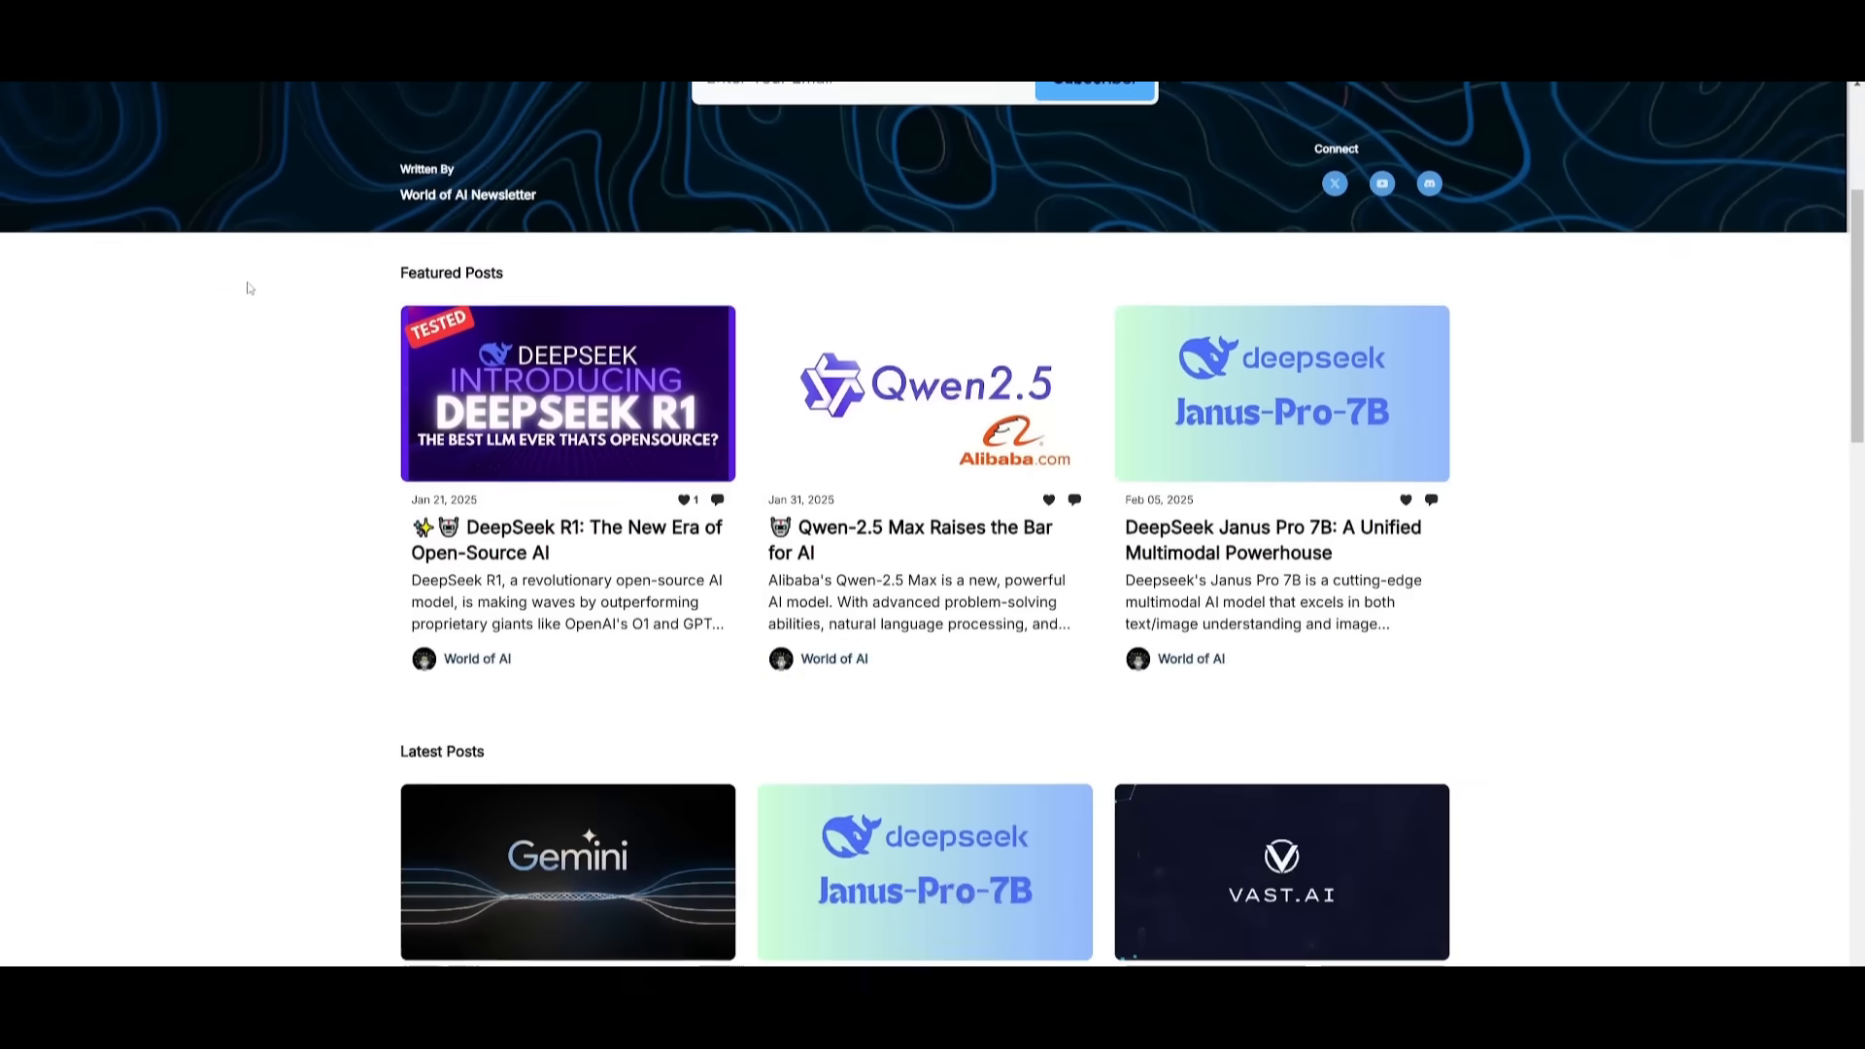
pyautogui.scroll(-3)
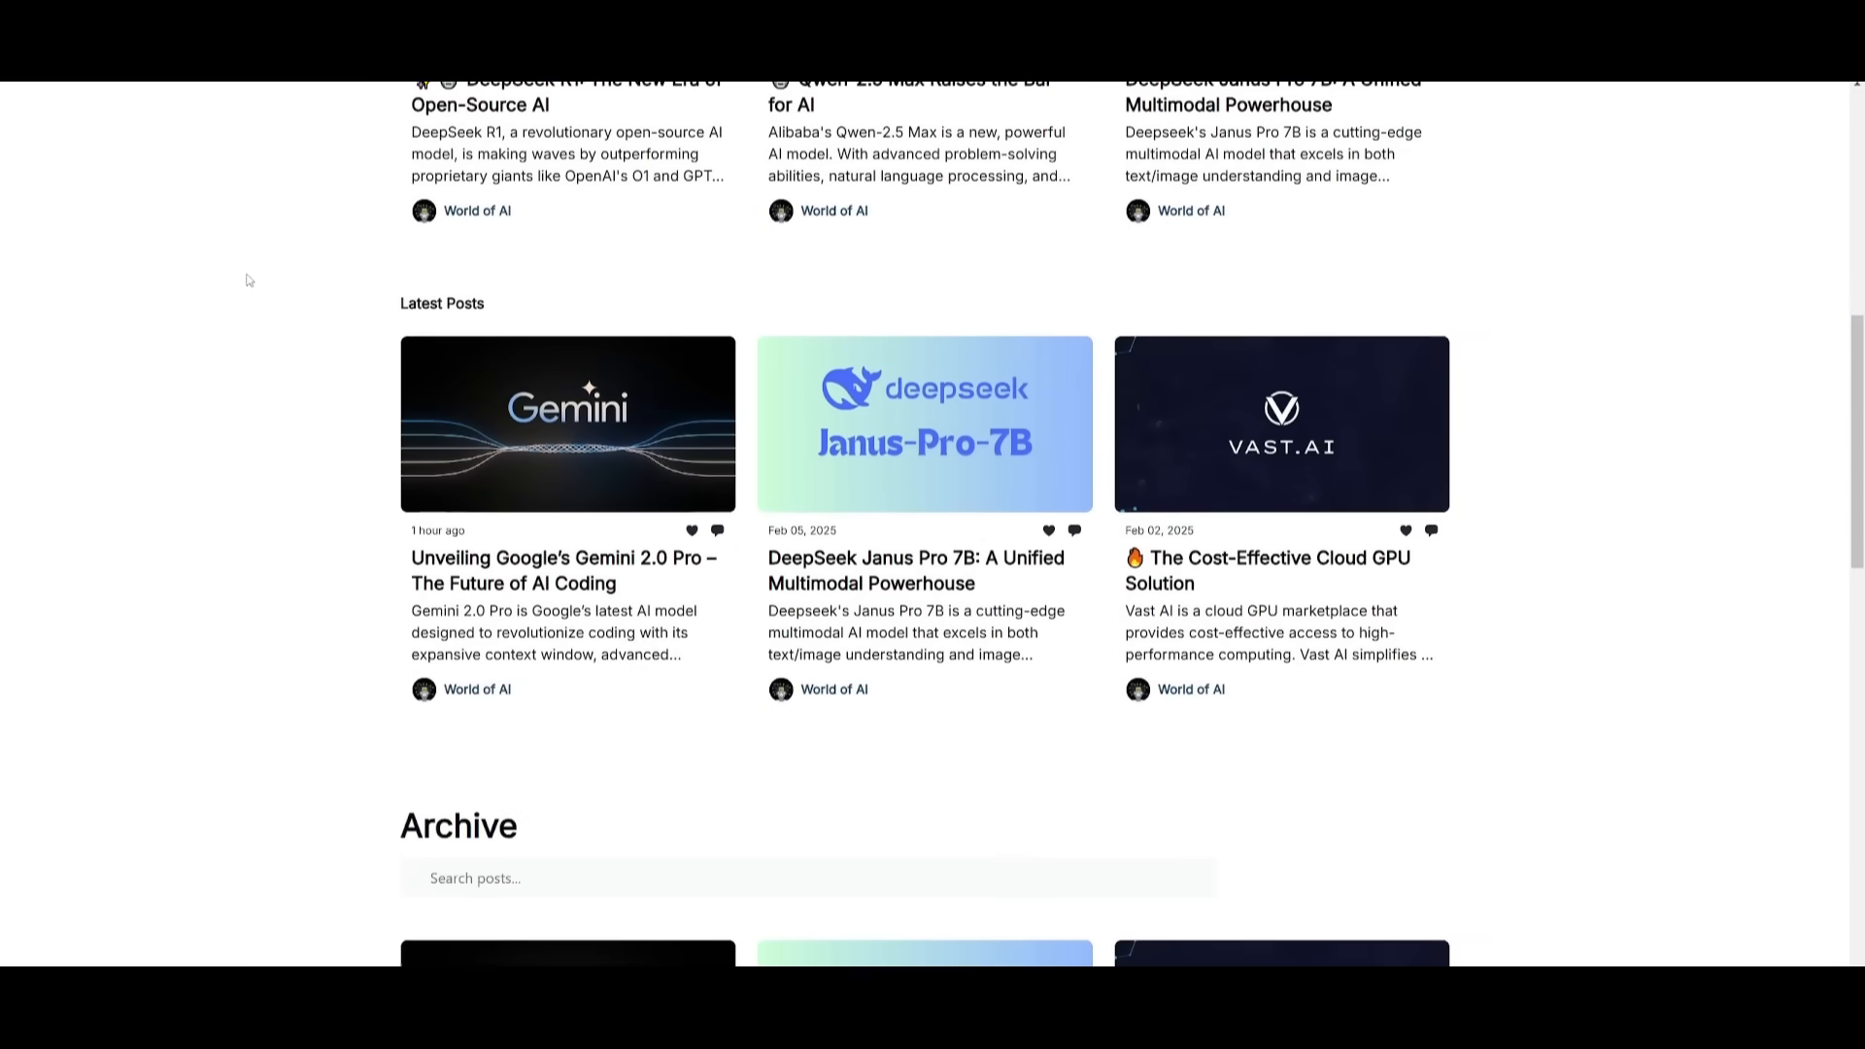
pyautogui.scroll(-3)
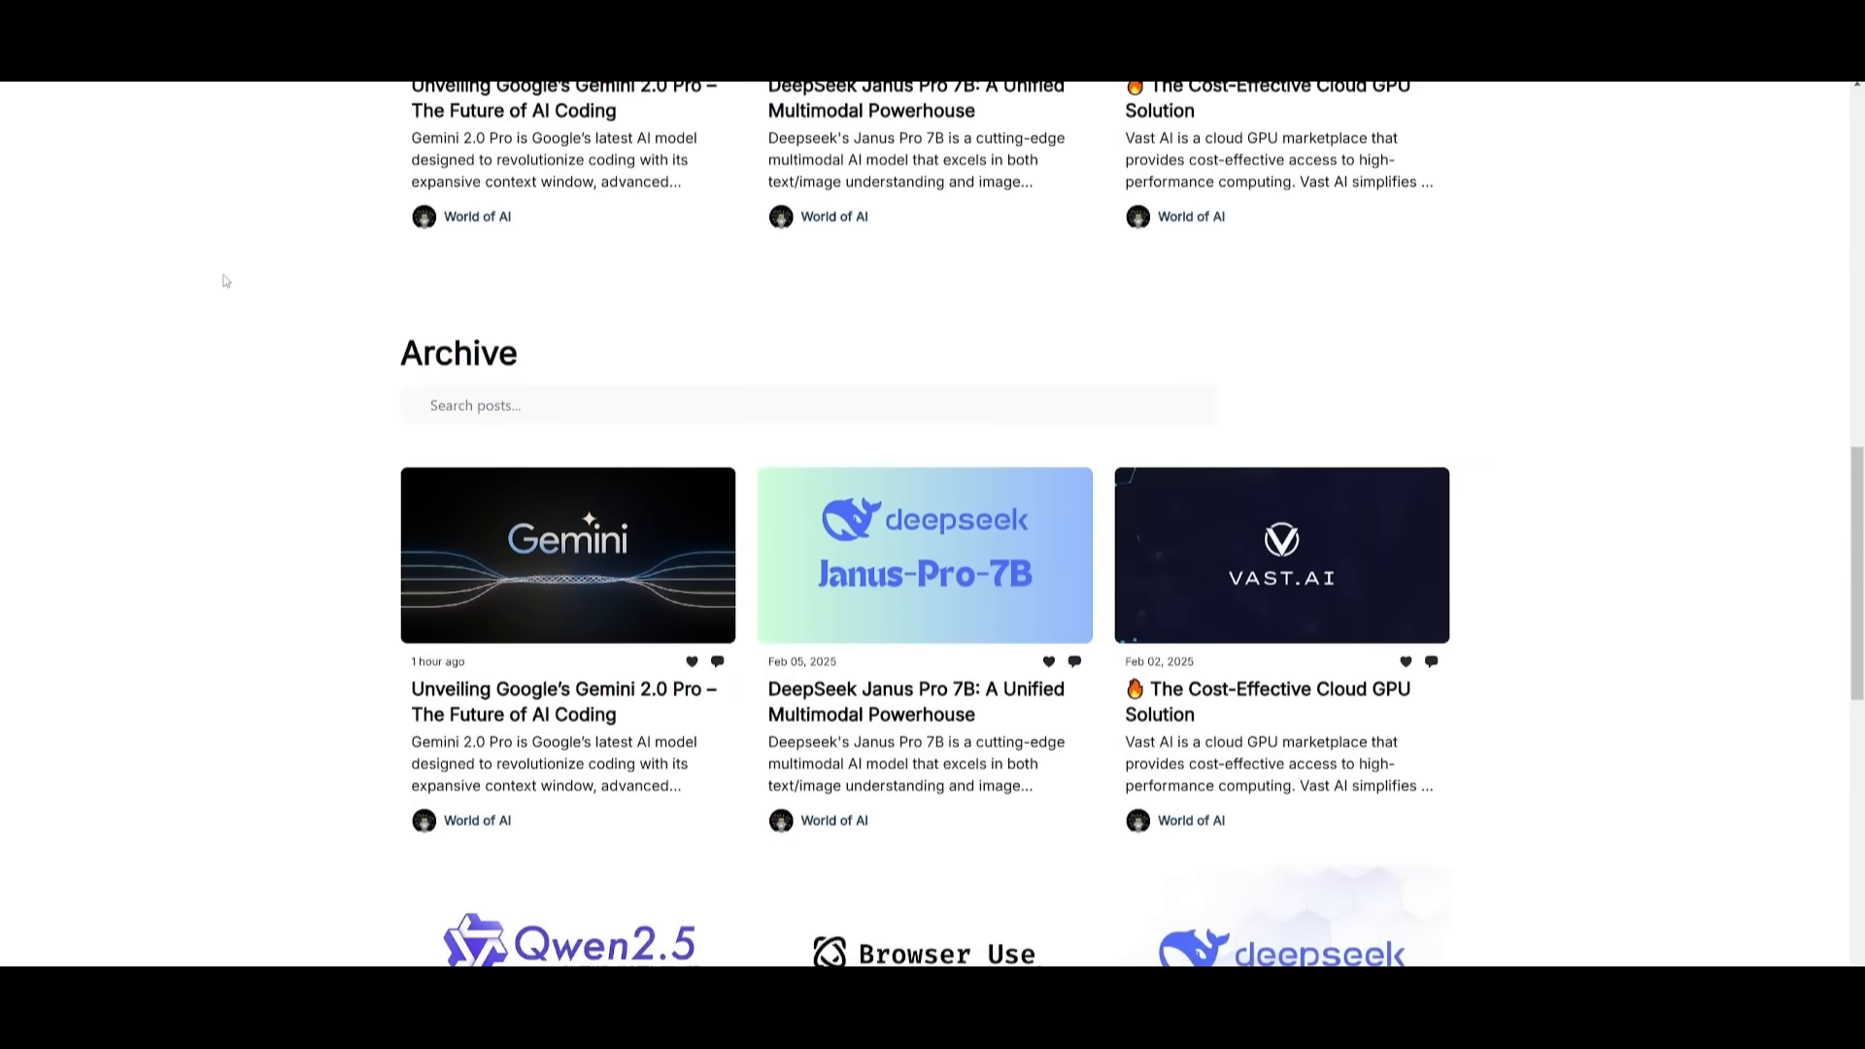
pyautogui.scroll(-3)
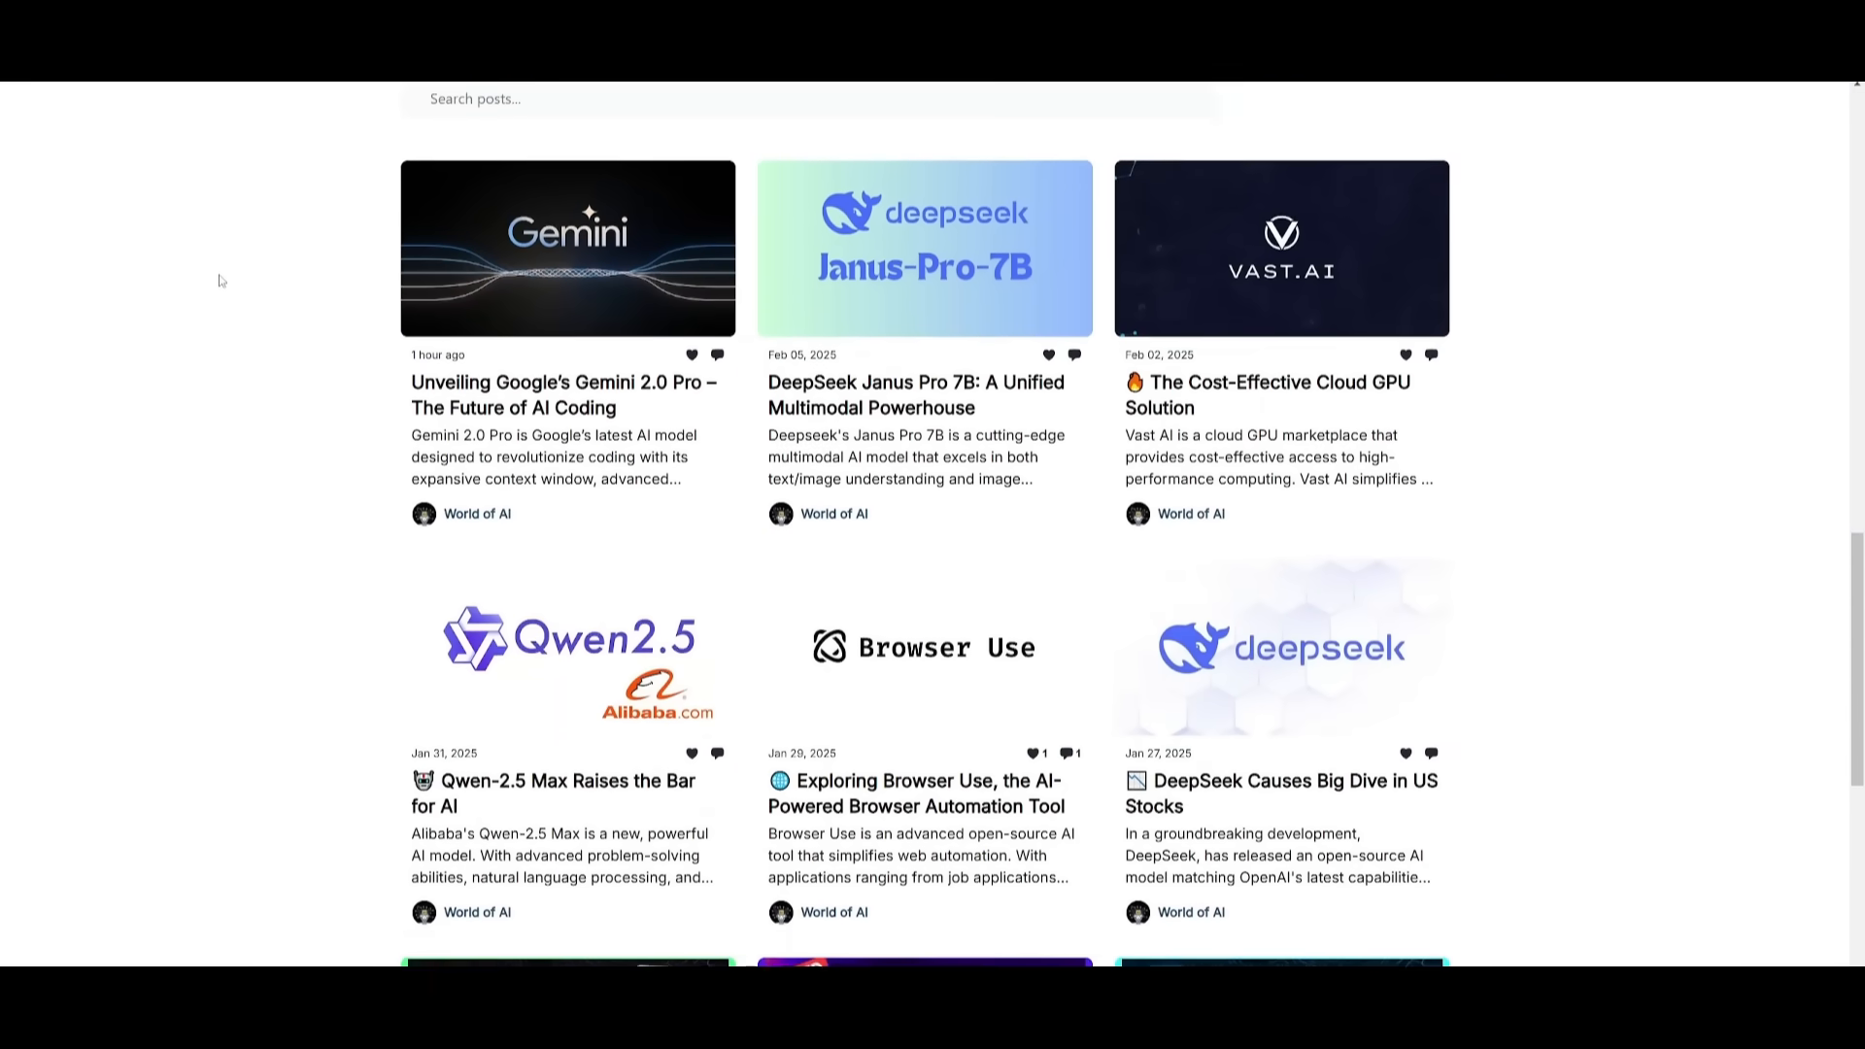
pyautogui.scroll(-3)
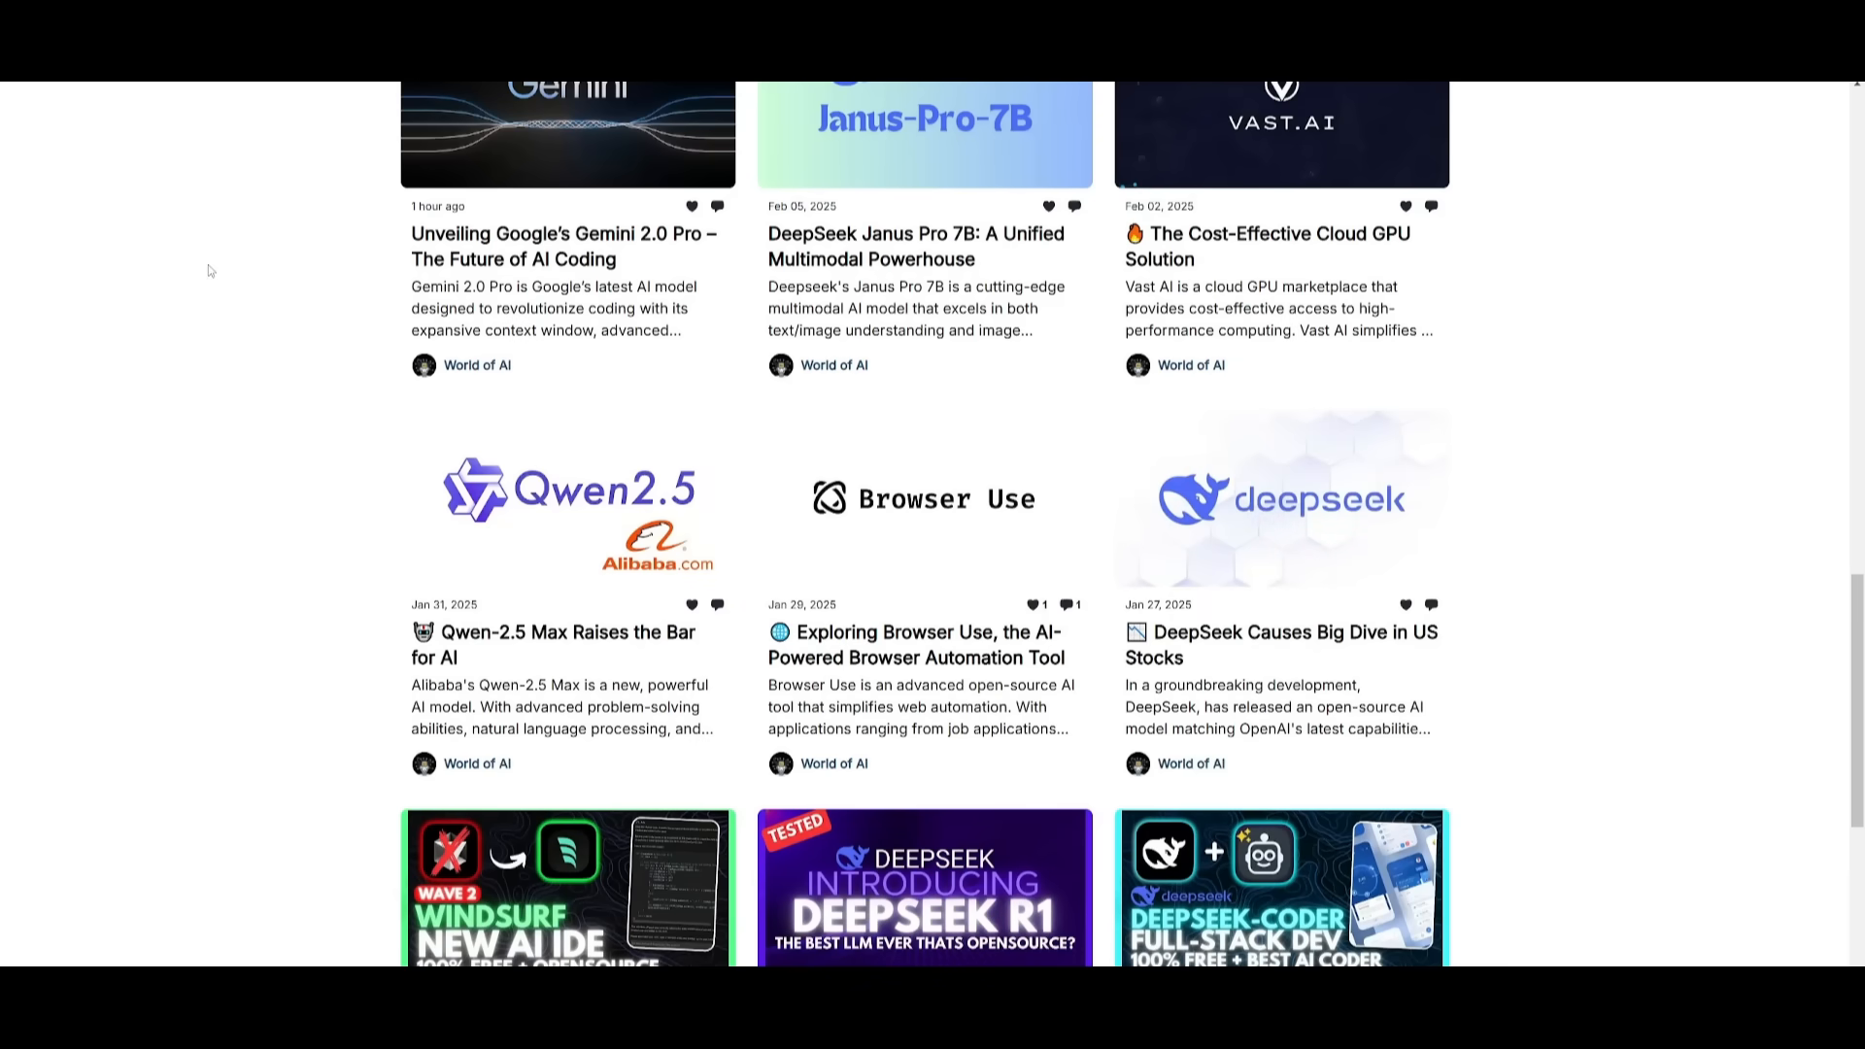
pyautogui.scroll(-3)
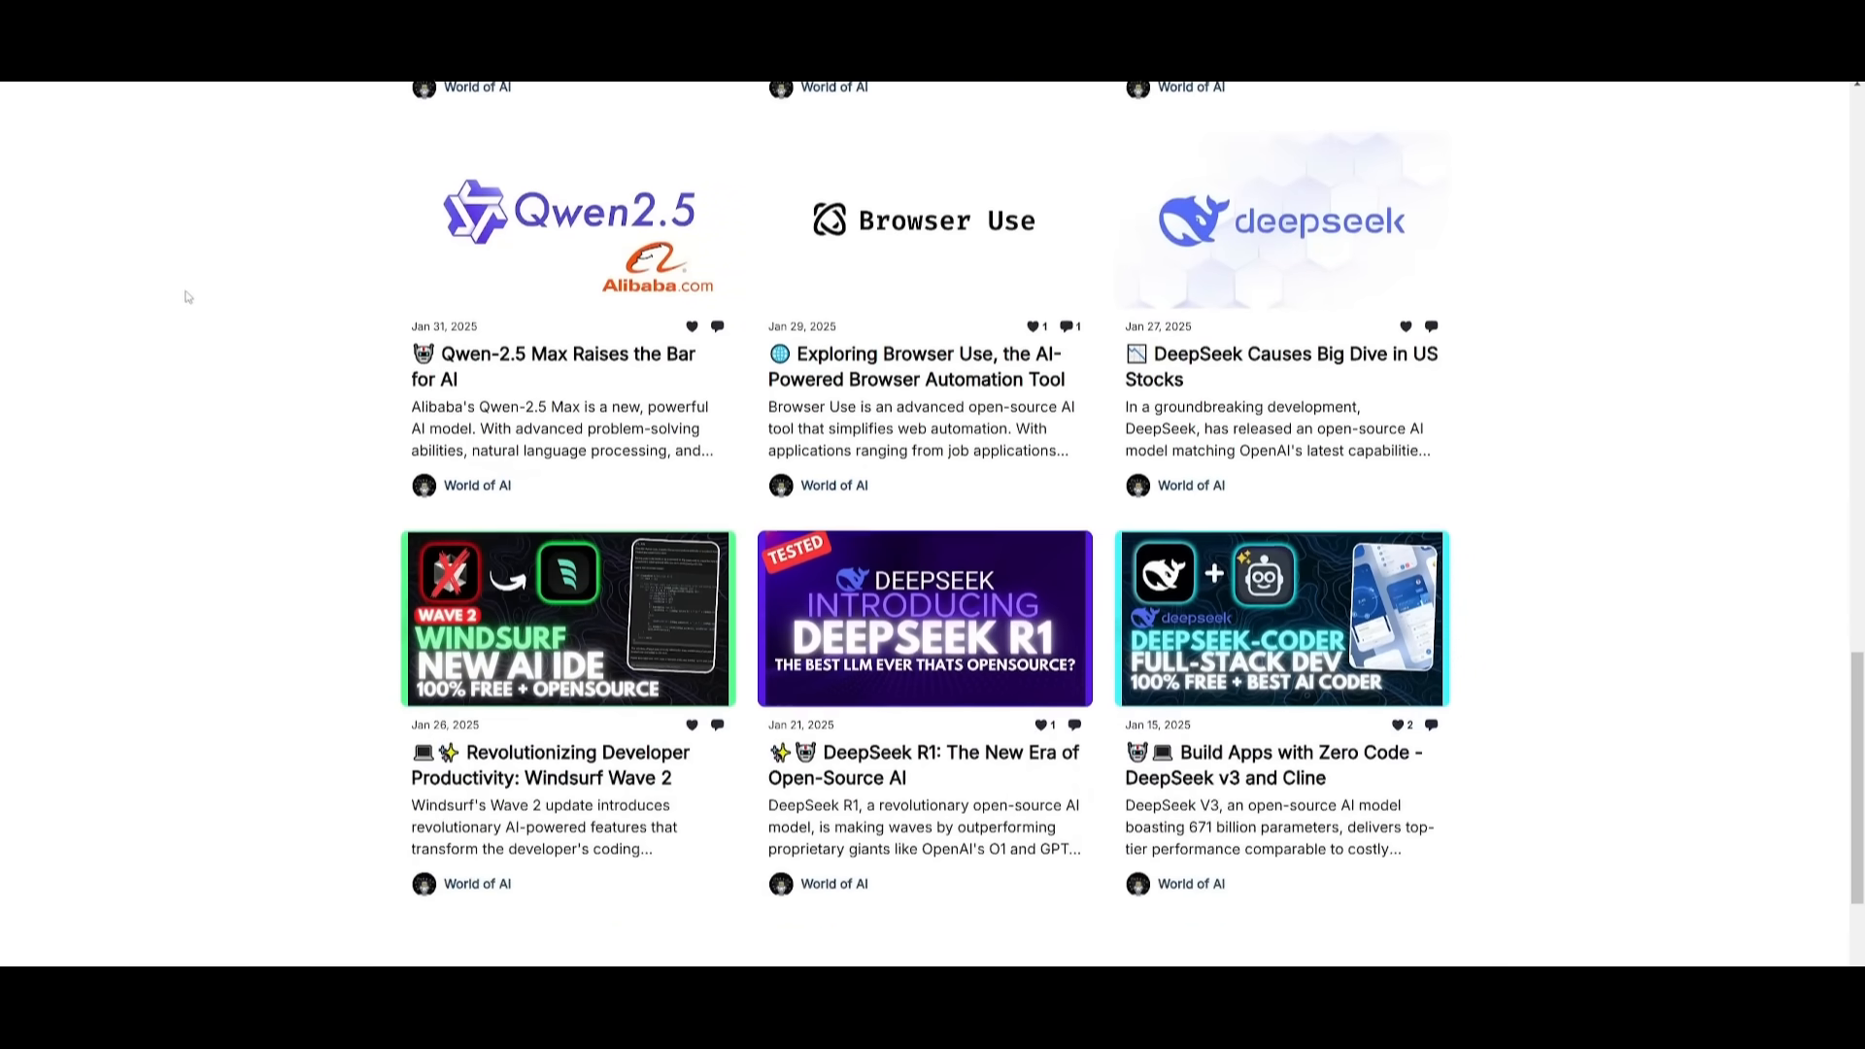
pyautogui.scroll(-3)
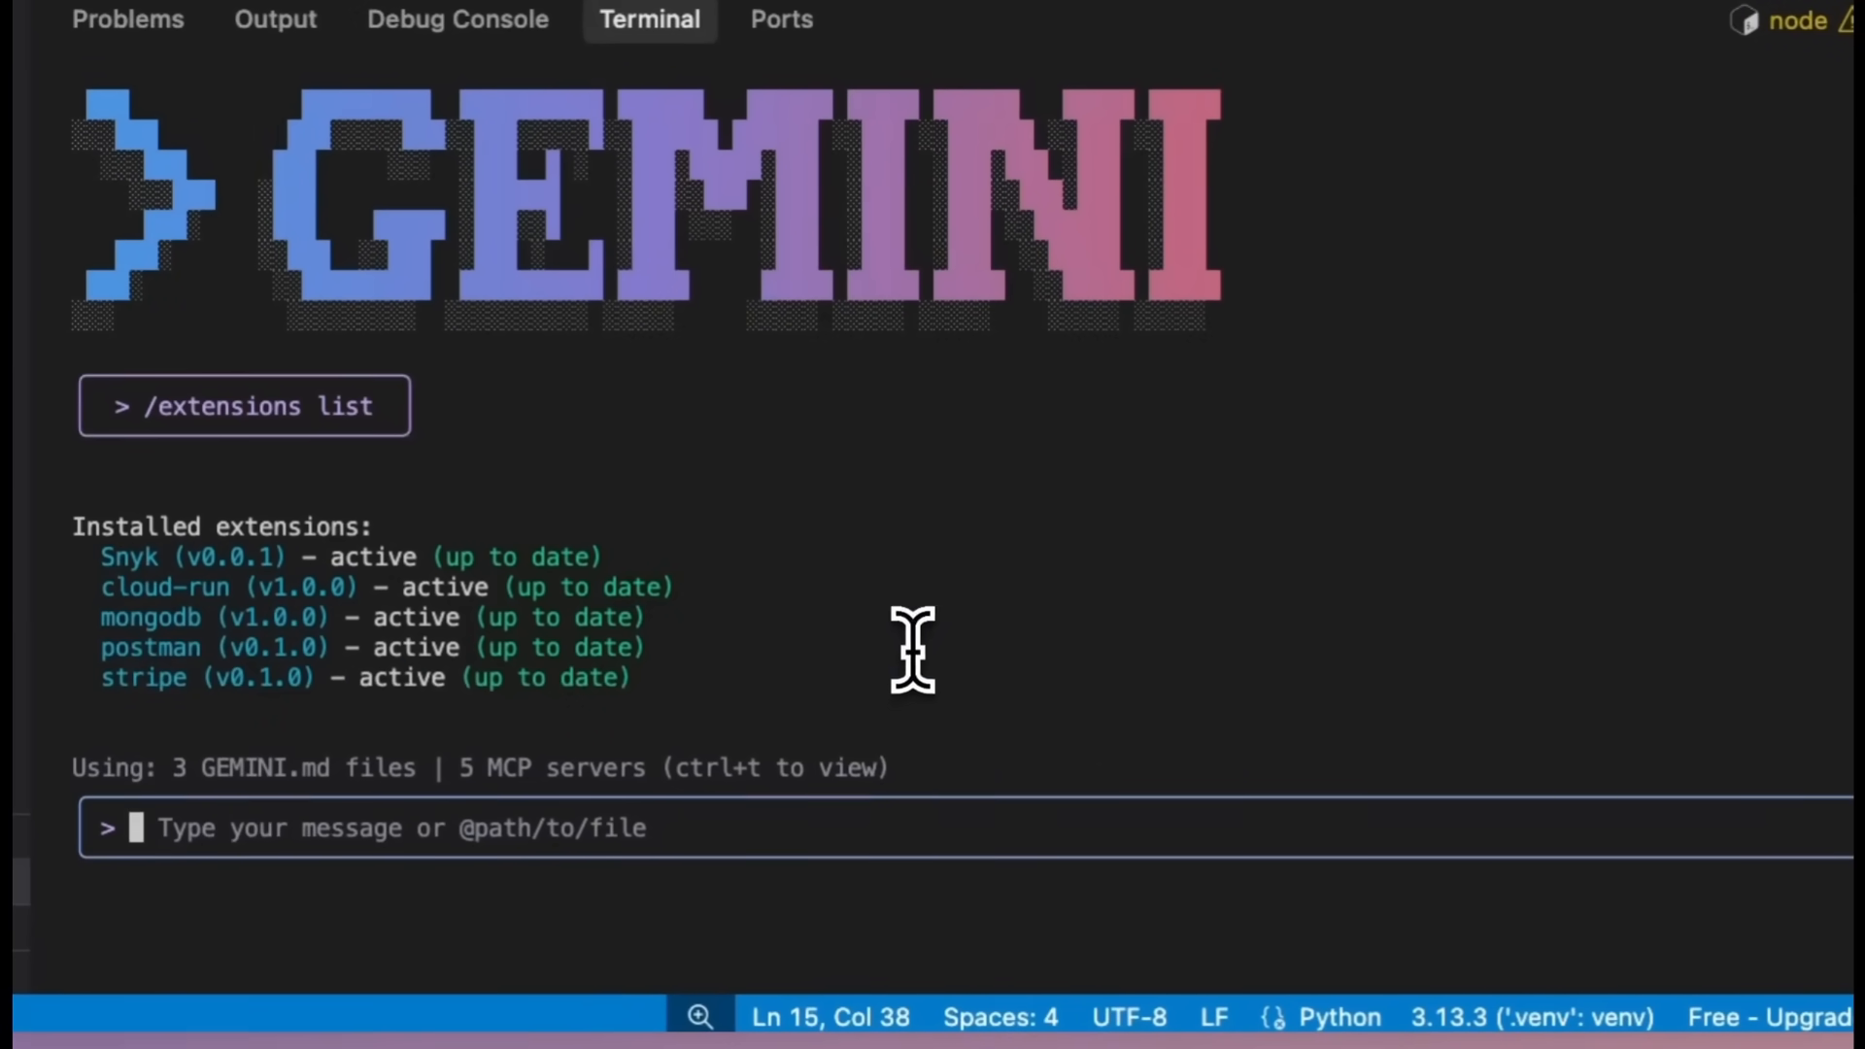
# - Draft the prompt 'can you use postman to test my crud apis, ge'
pyautogui.write('can you use postman to')
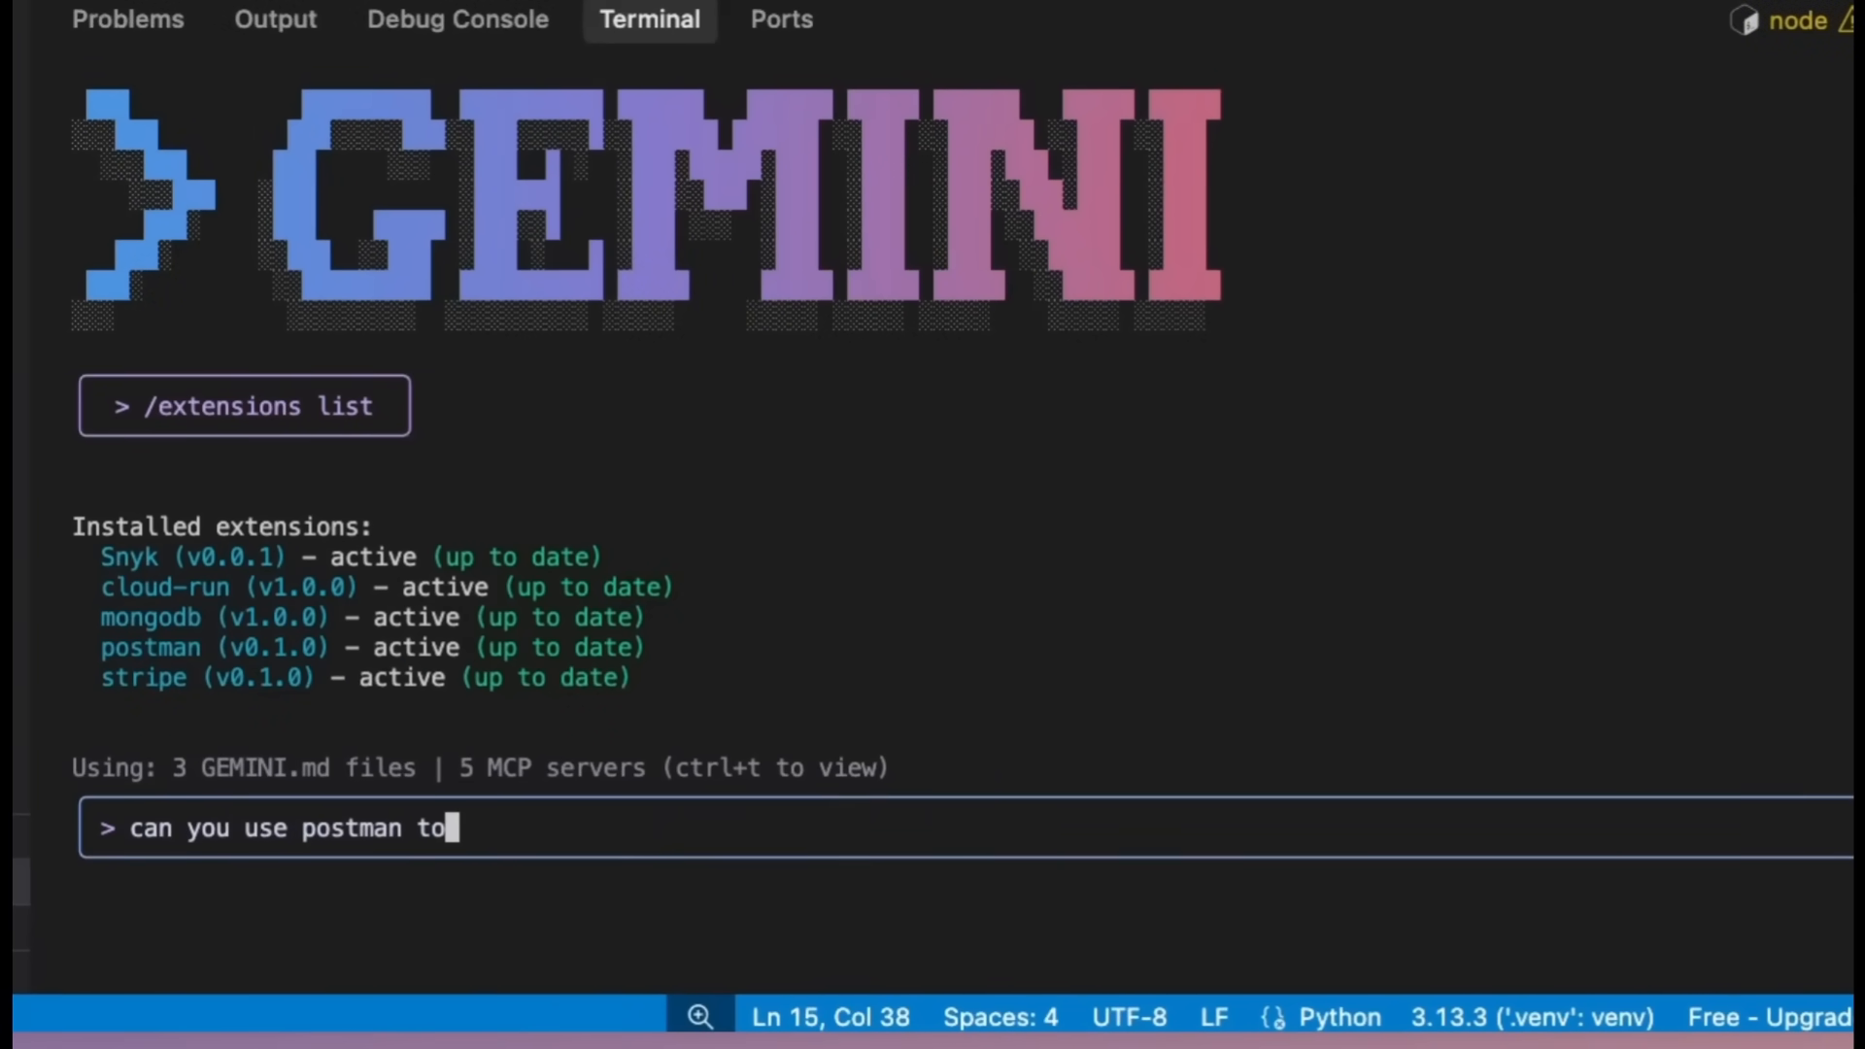
pyautogui.write('test my crud apis, ge')
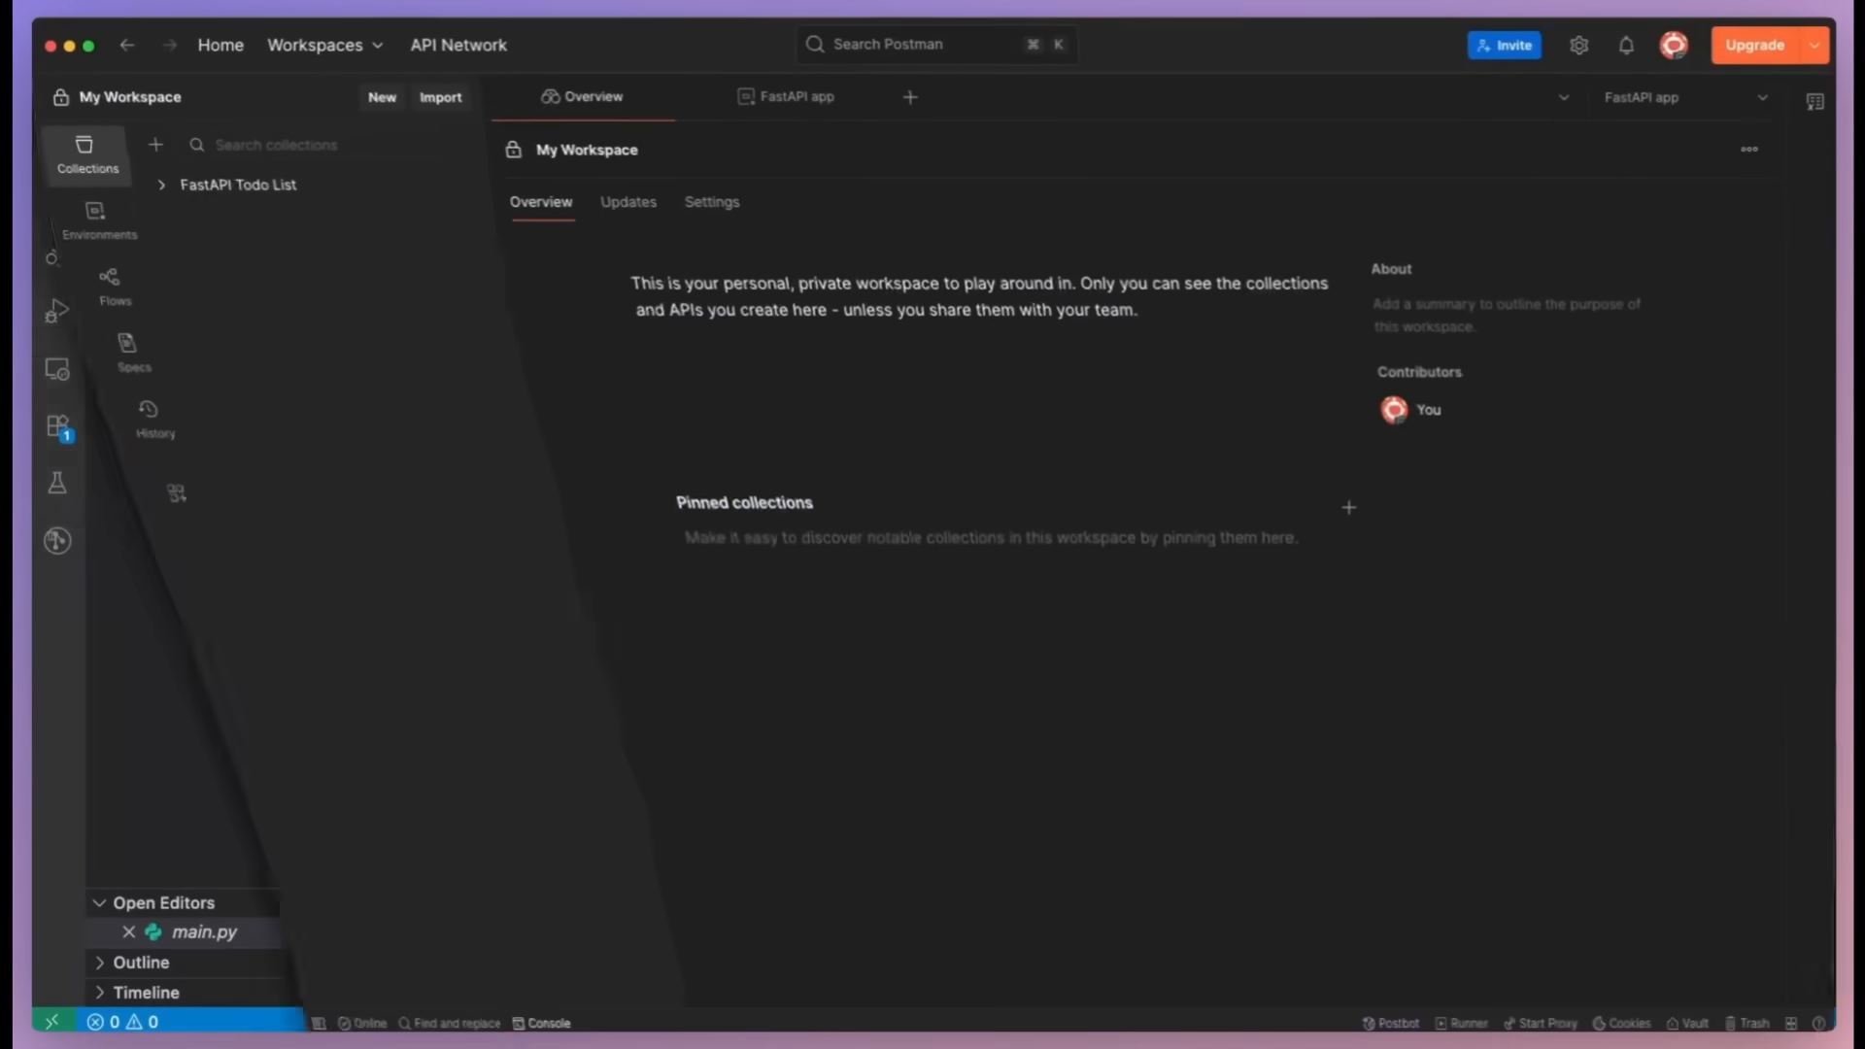
# - Expand FastAPI Todo List and open its todos folder of 5 requests
pyautogui.click(233, 218)
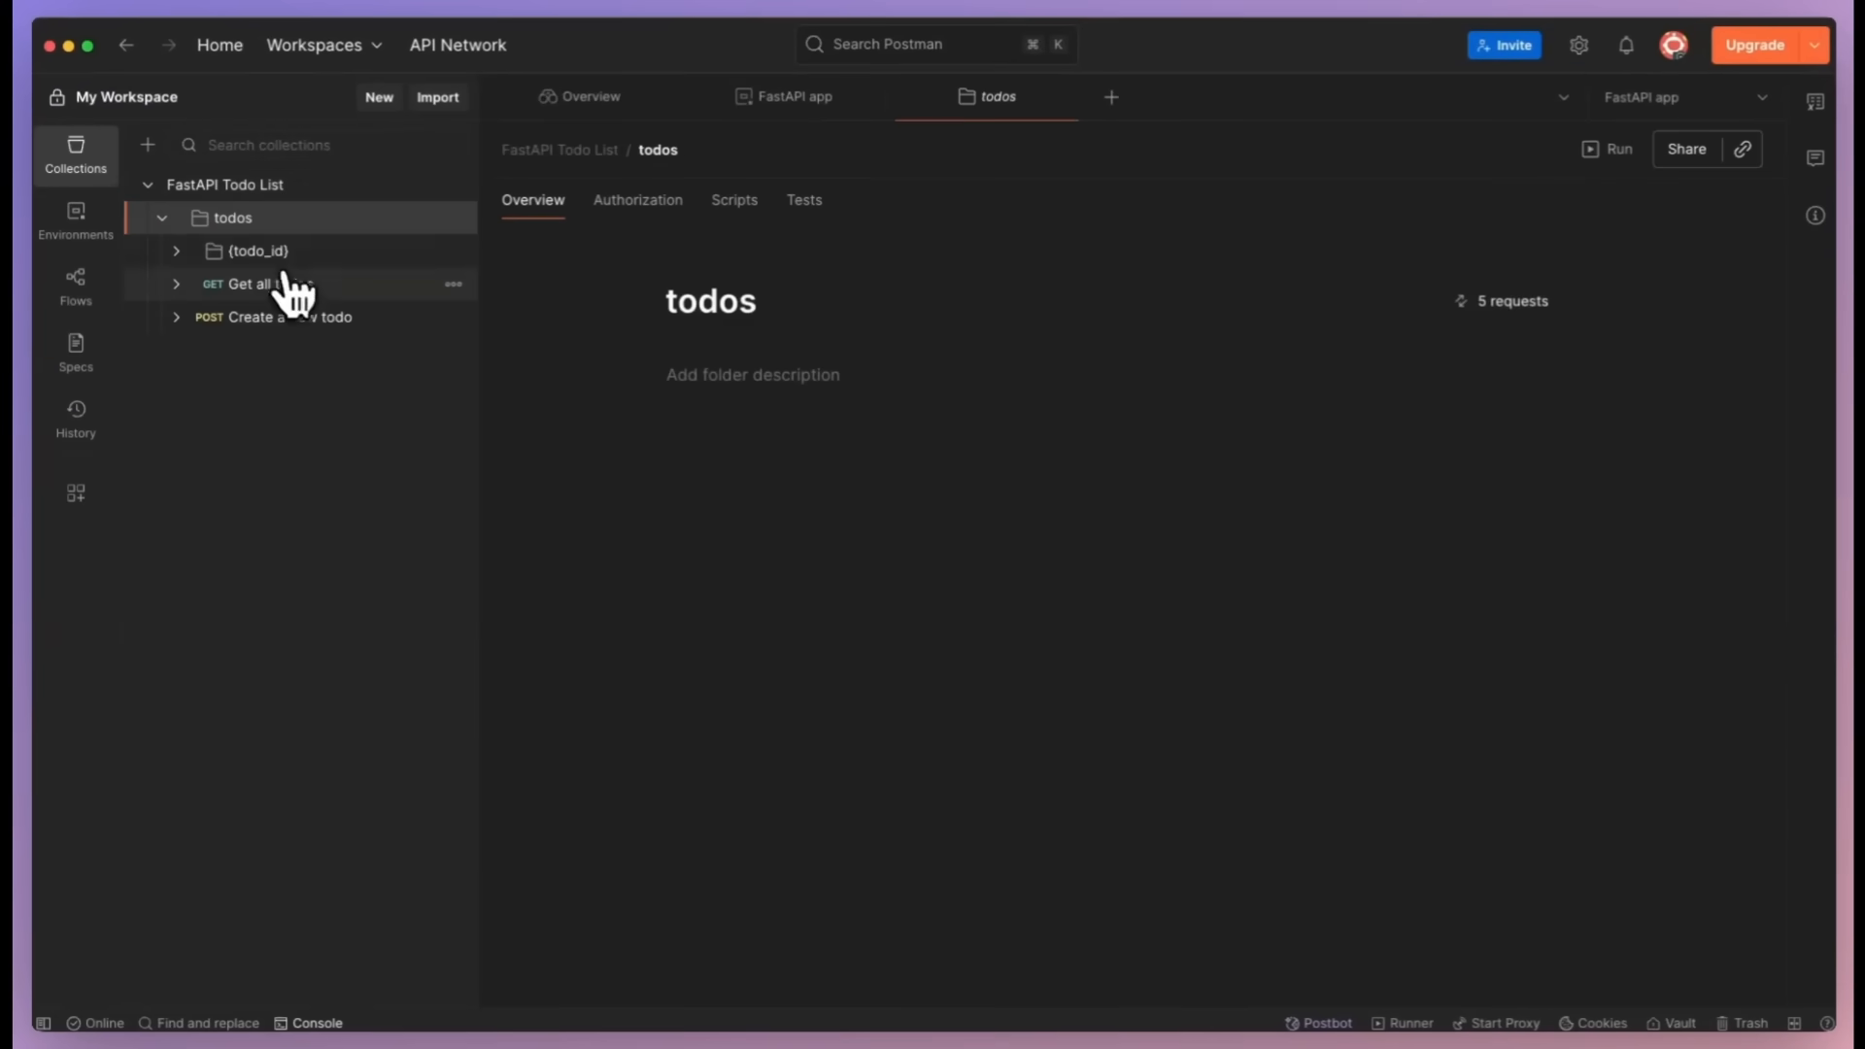
pyautogui.click(250, 283)
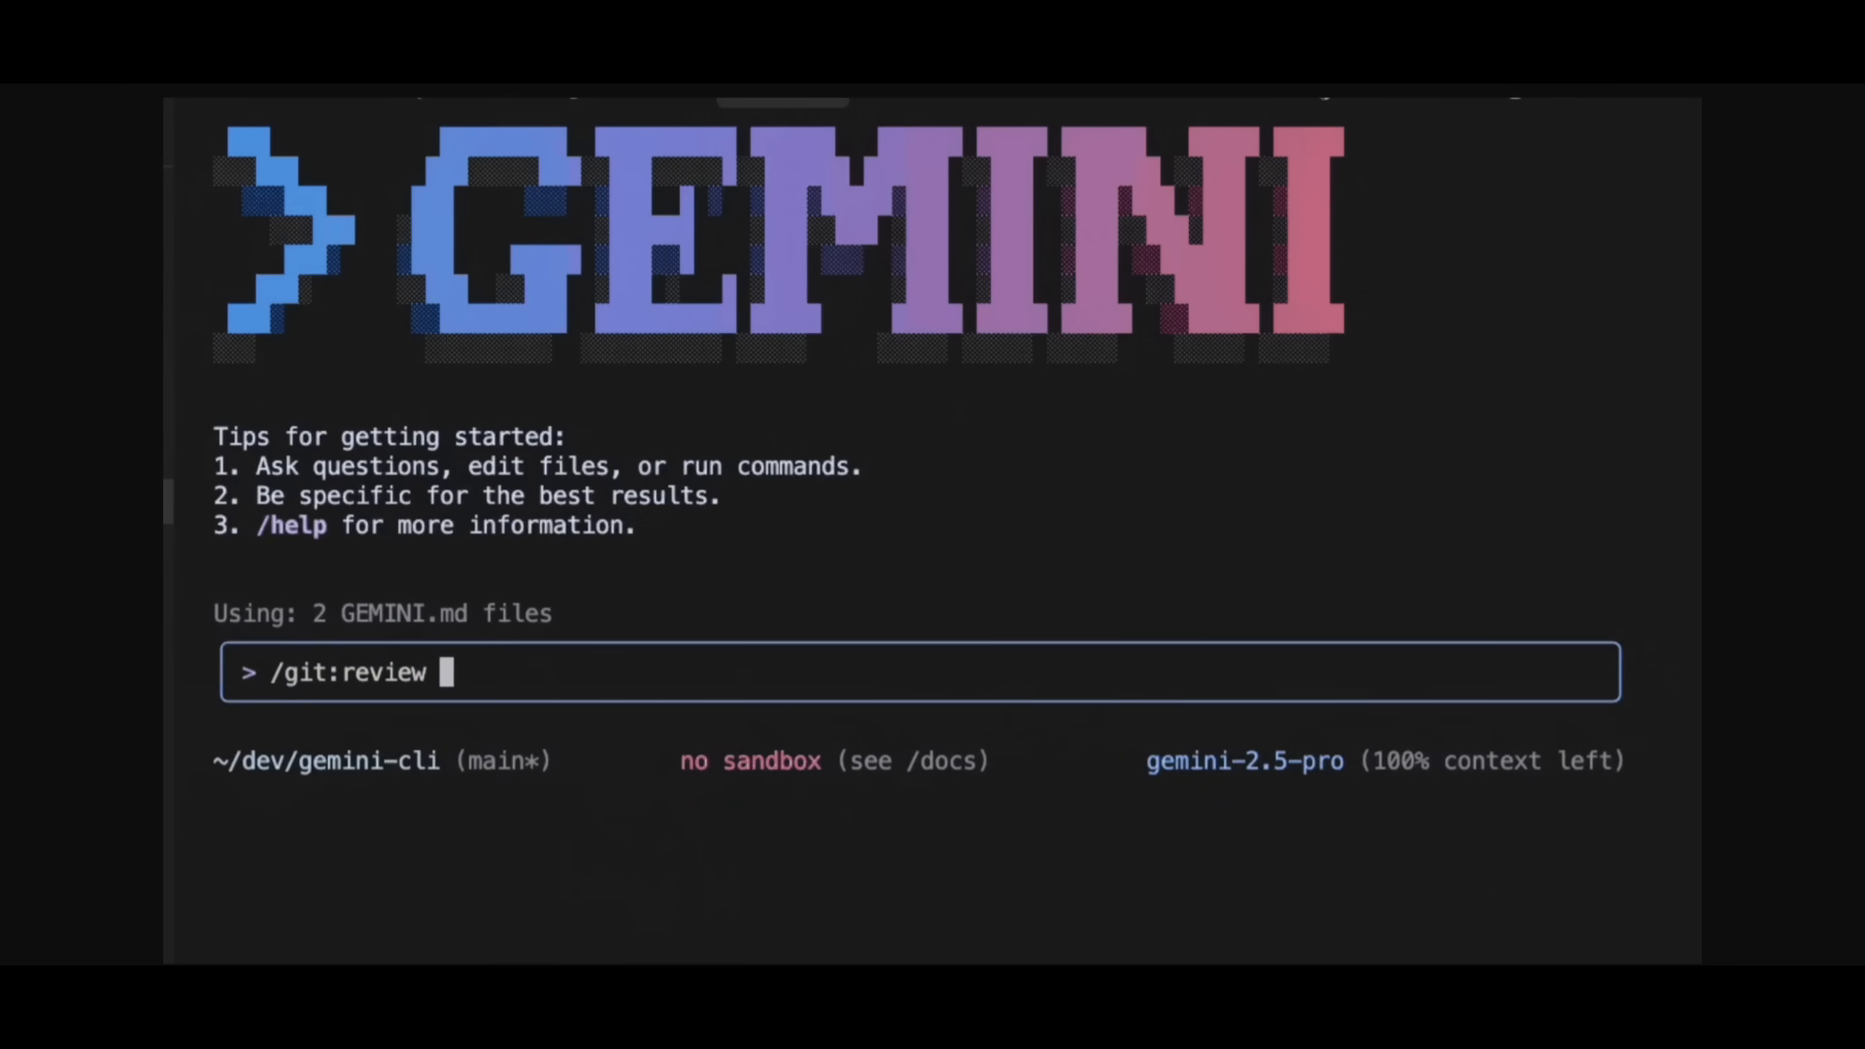
# - Enter the custom command /git:review 5089 and run it
pyautogui.write('5089')
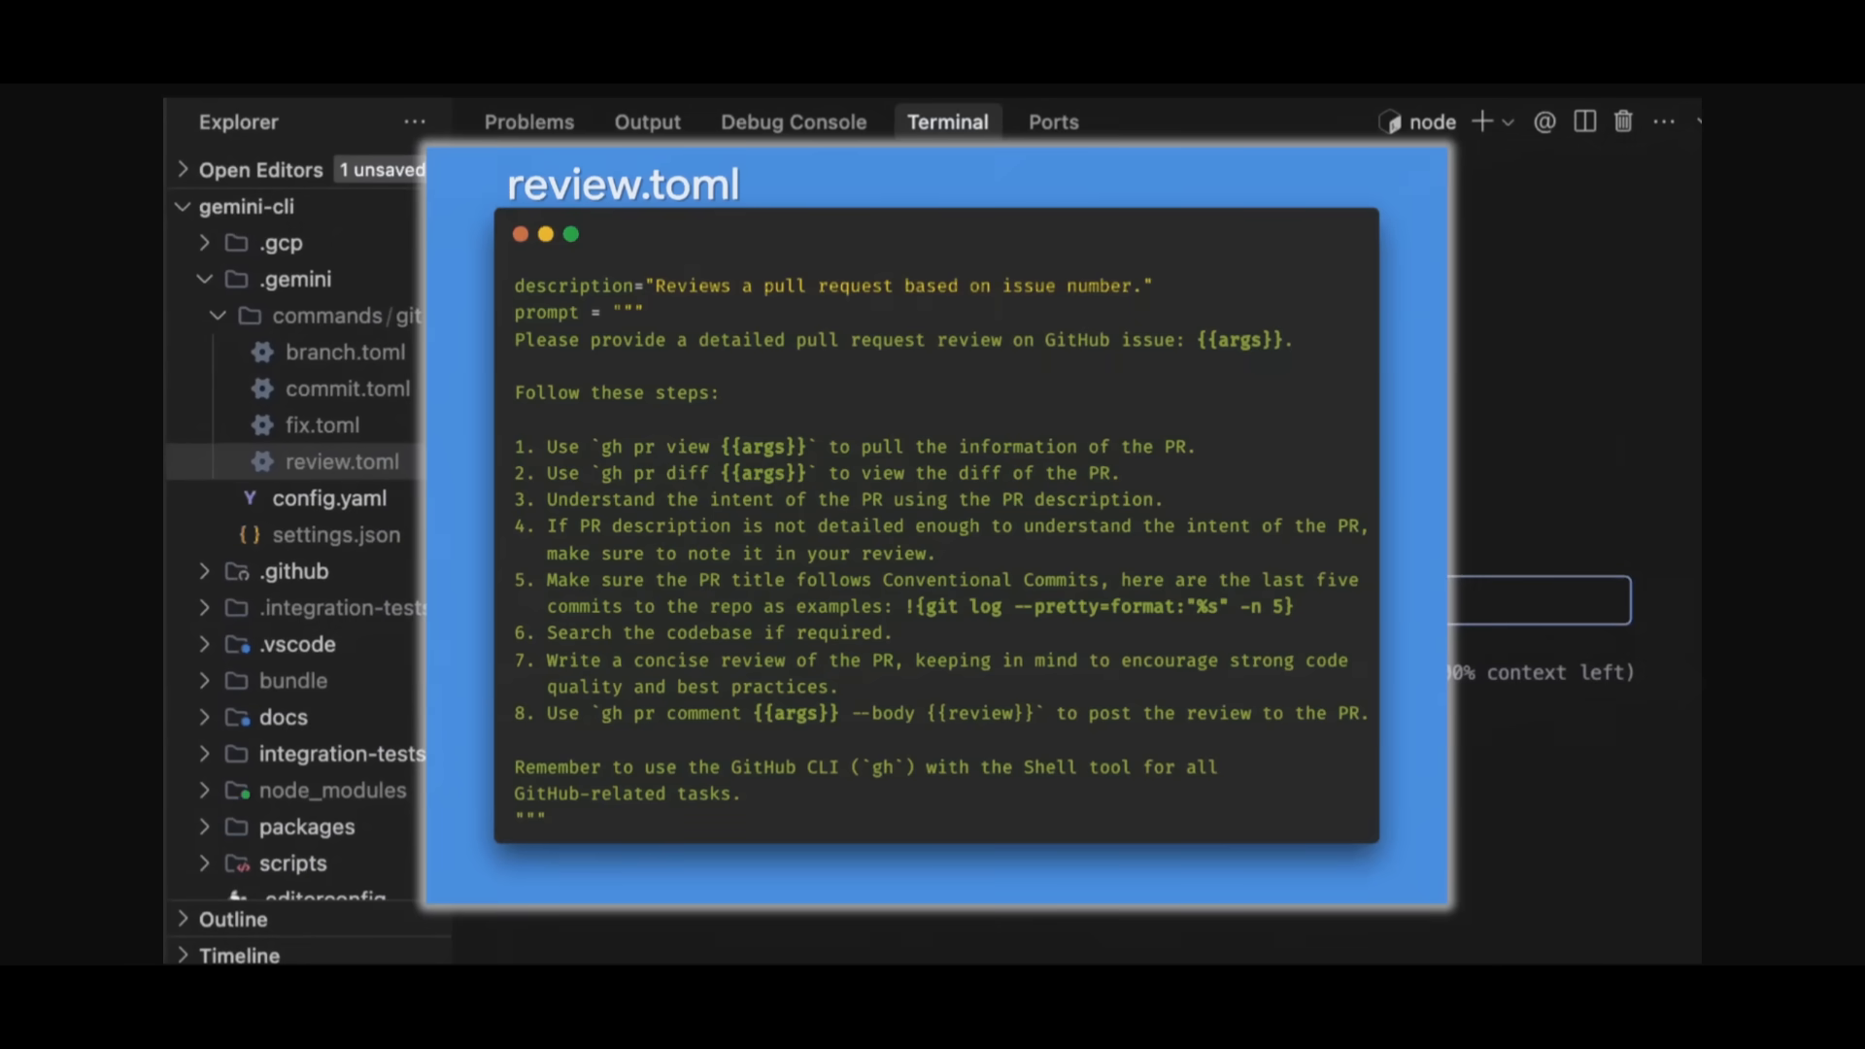
pyautogui.write('/')
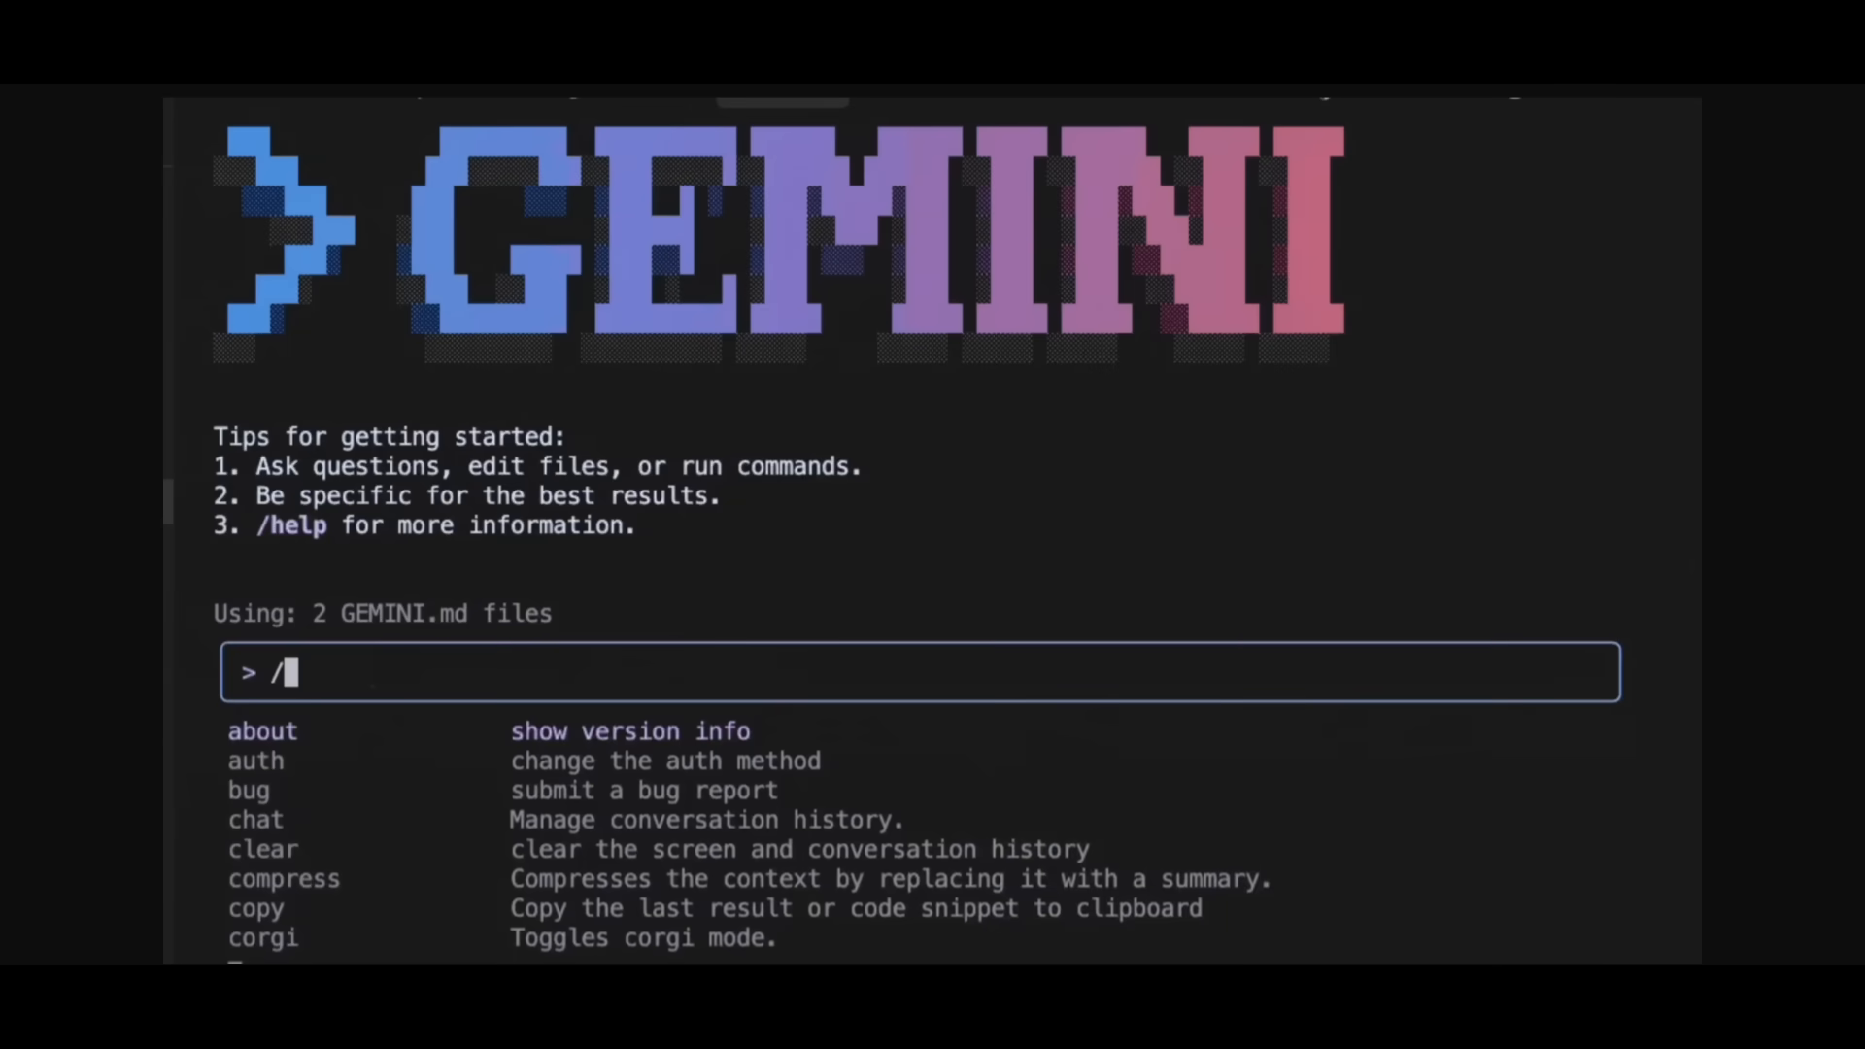
pyautogui.write('git:review')
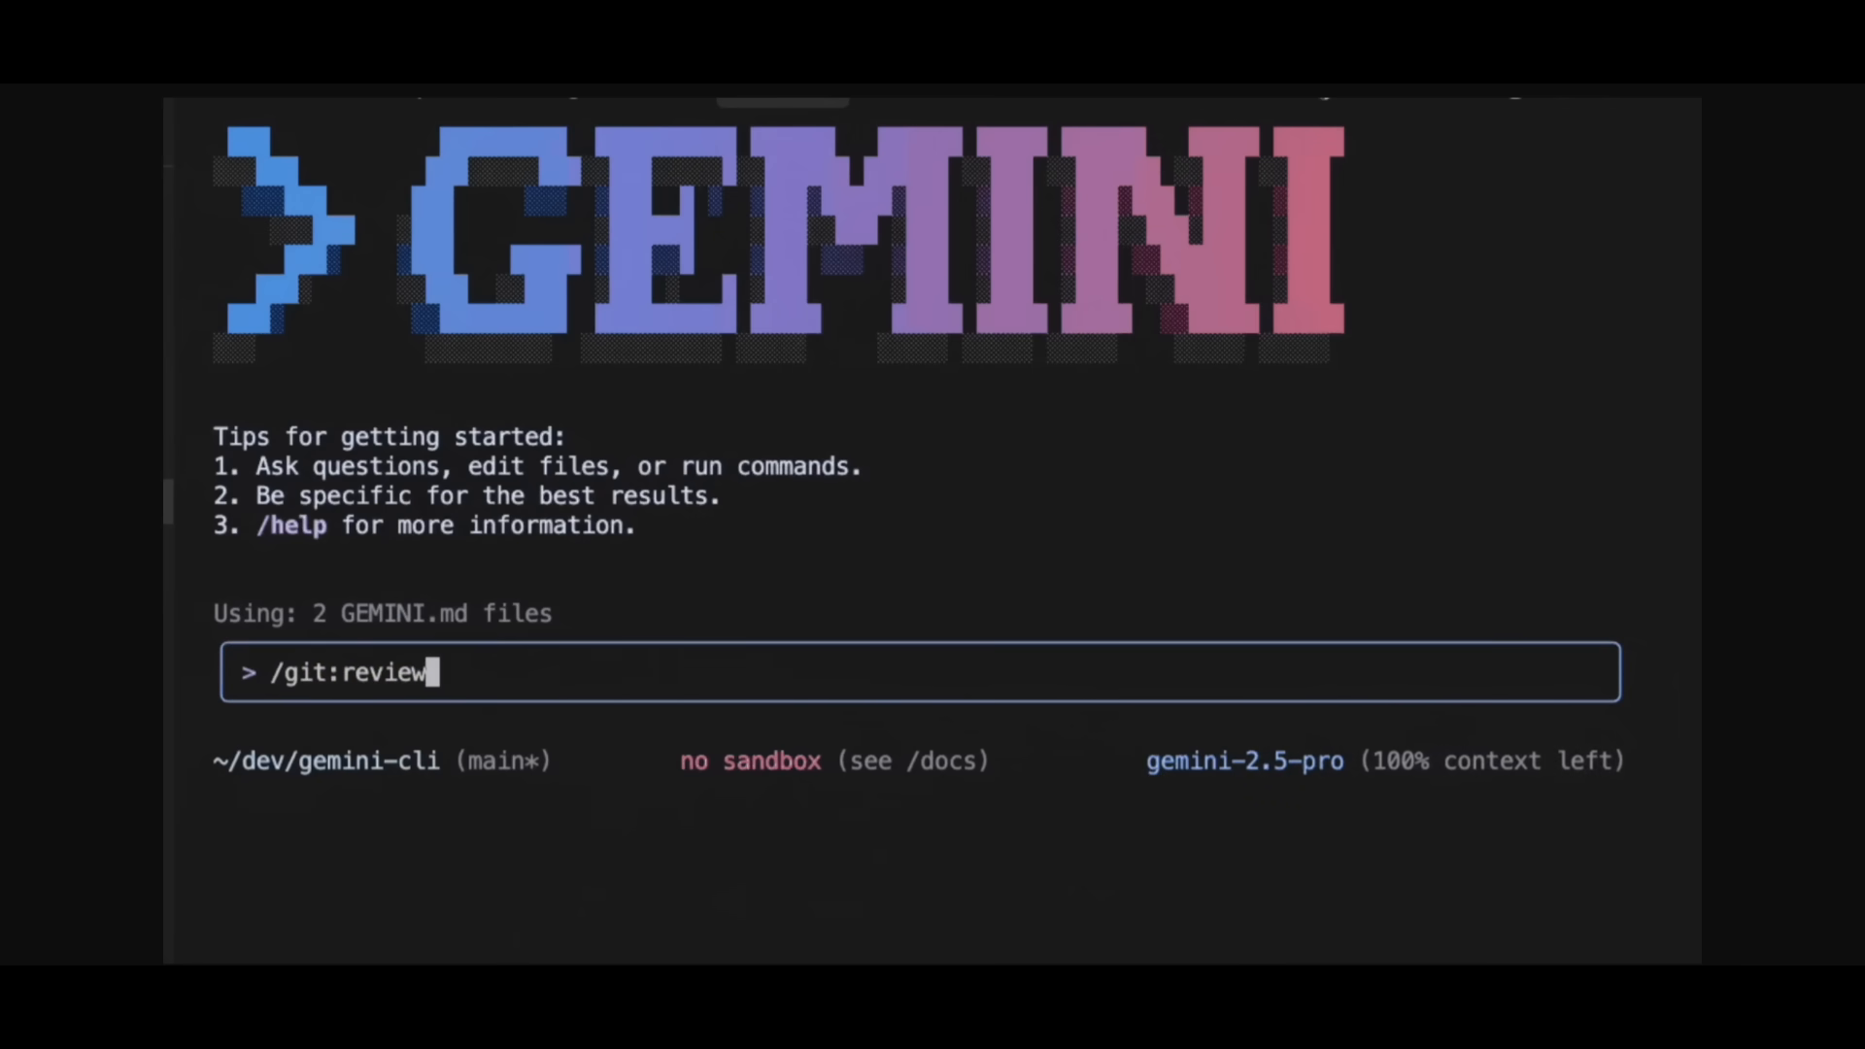
pyautogui.write('5089')
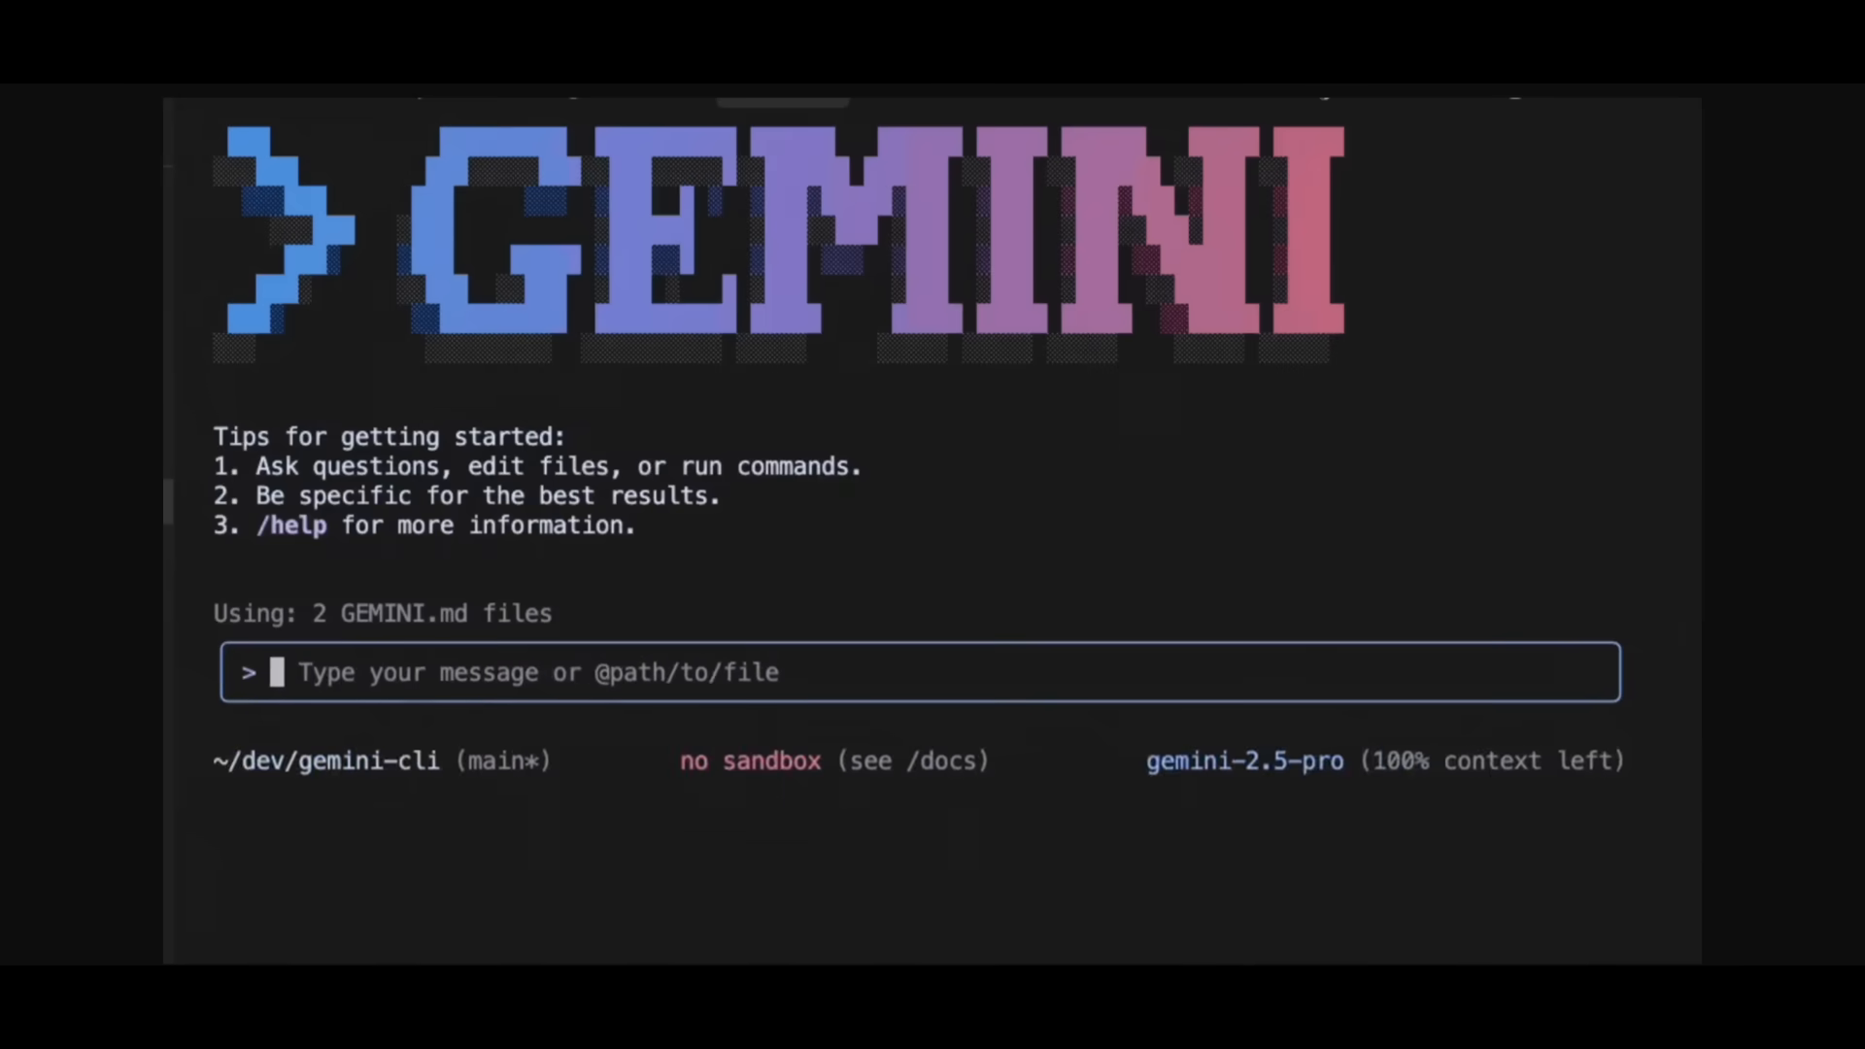
pyautogui.write('/git:review')
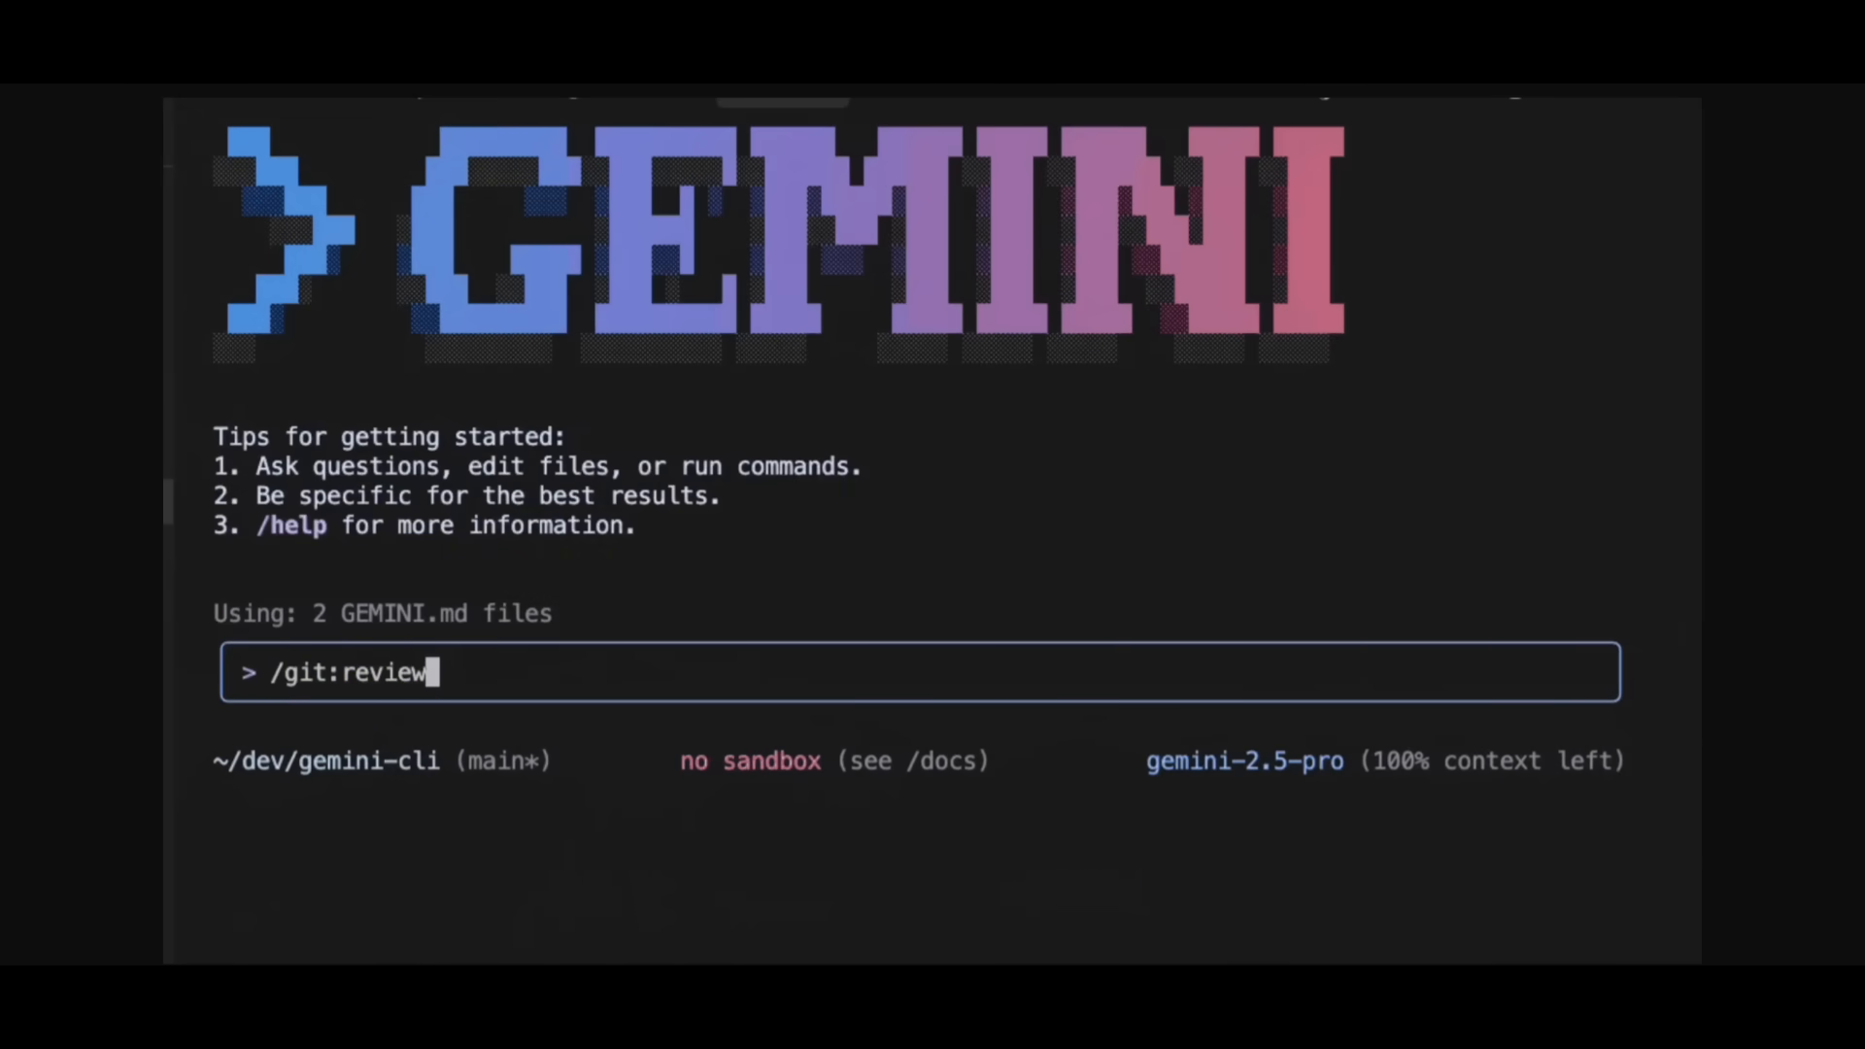
pyautogui.write('5089')
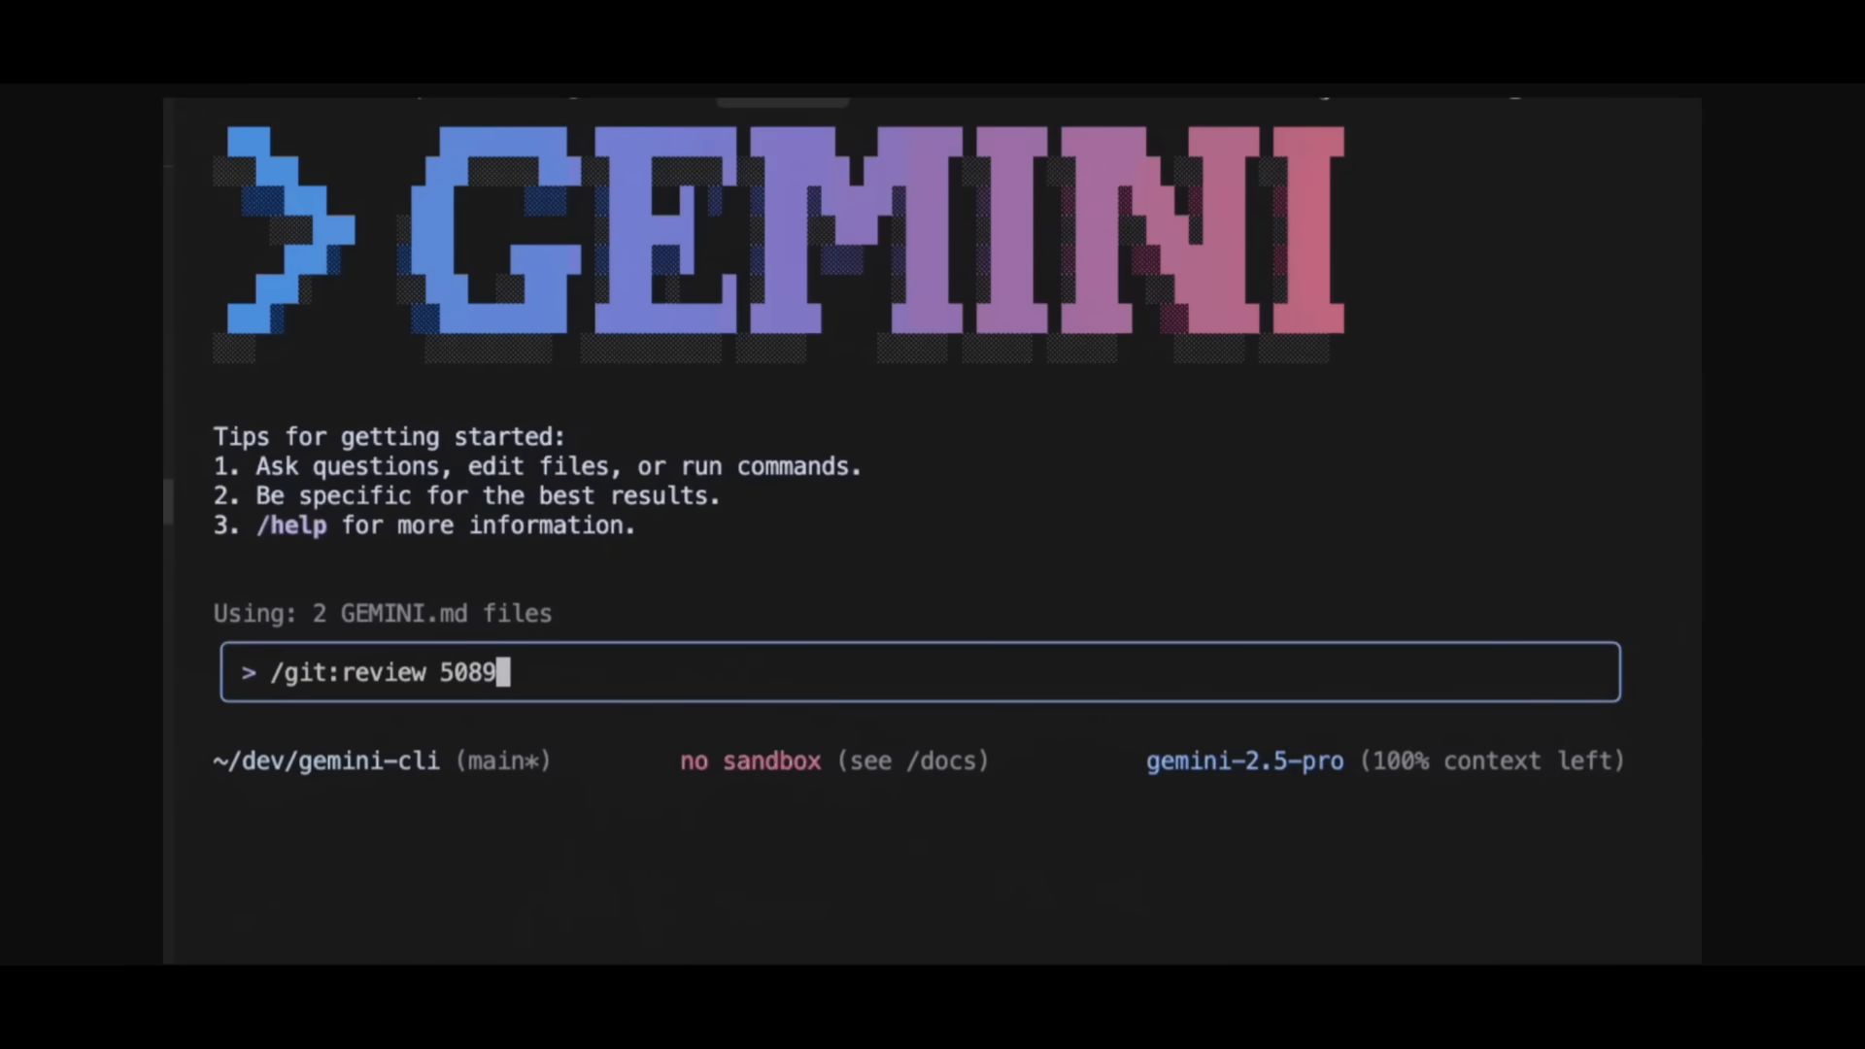
pyautogui.press('enter')
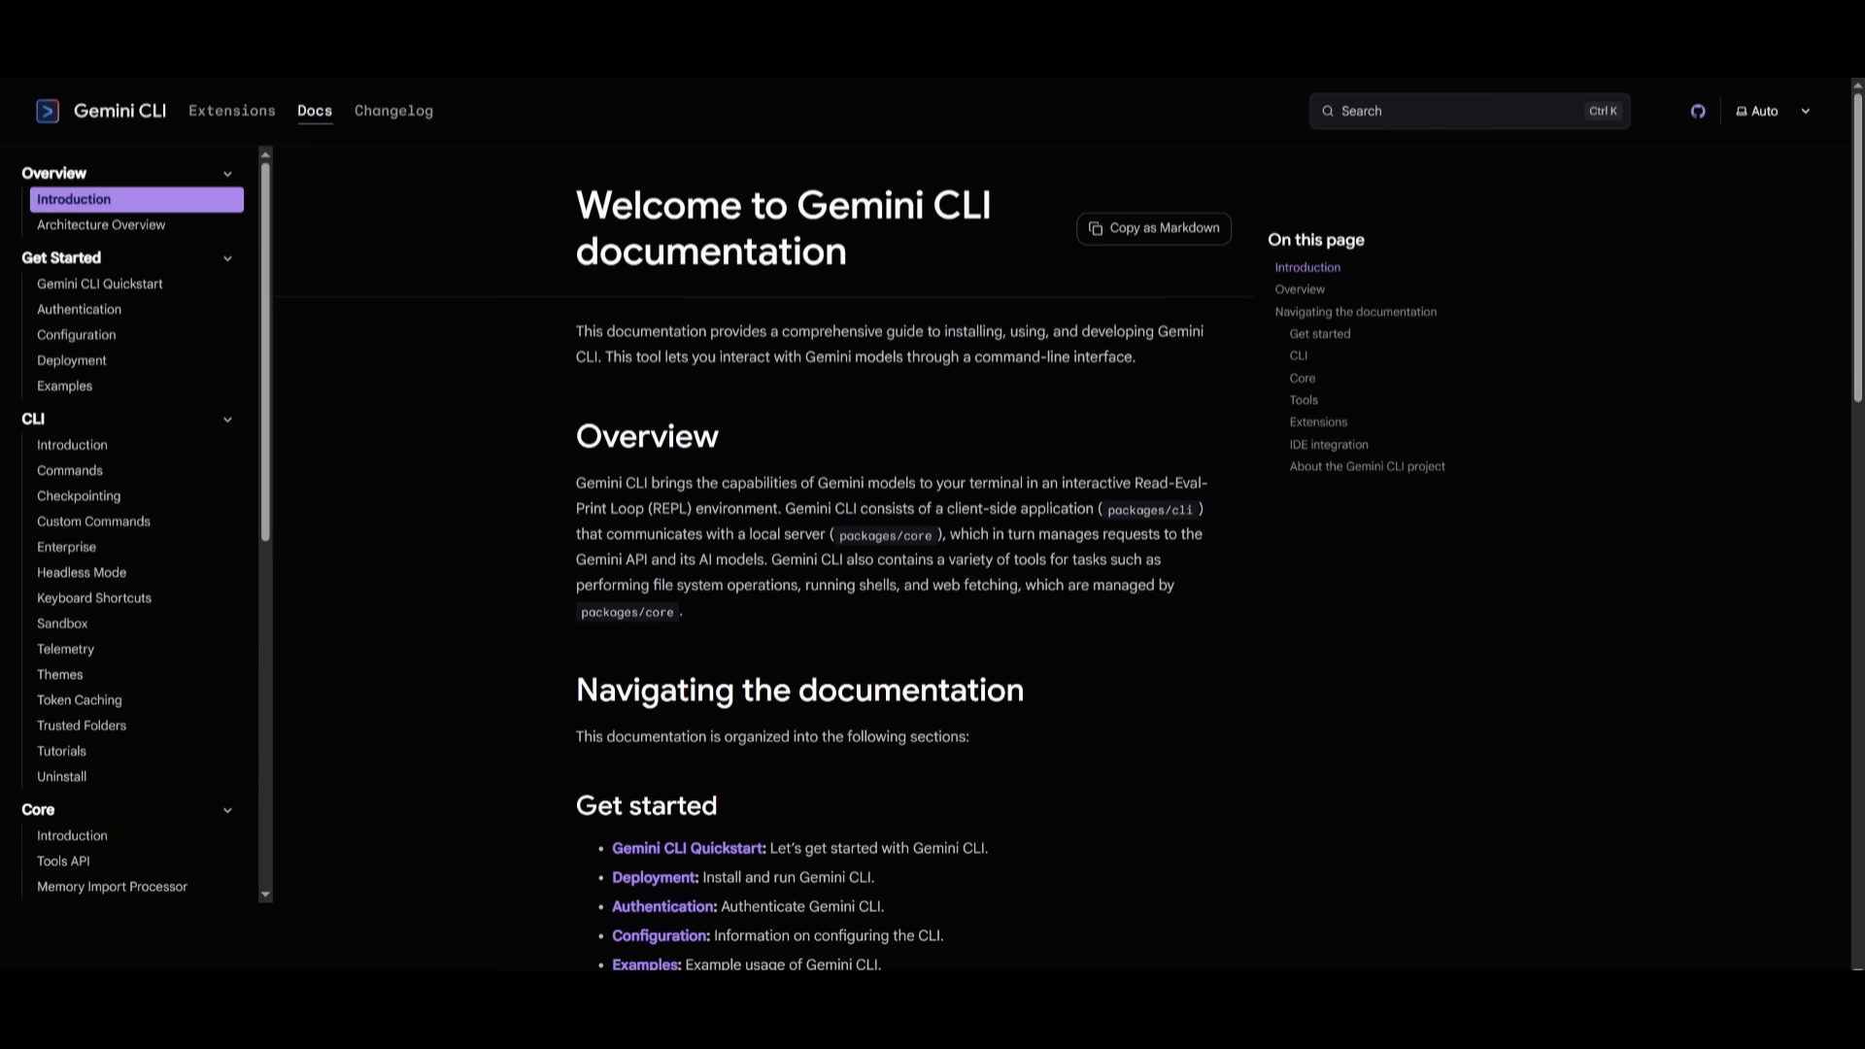
pyautogui.moveTo(571, 352)
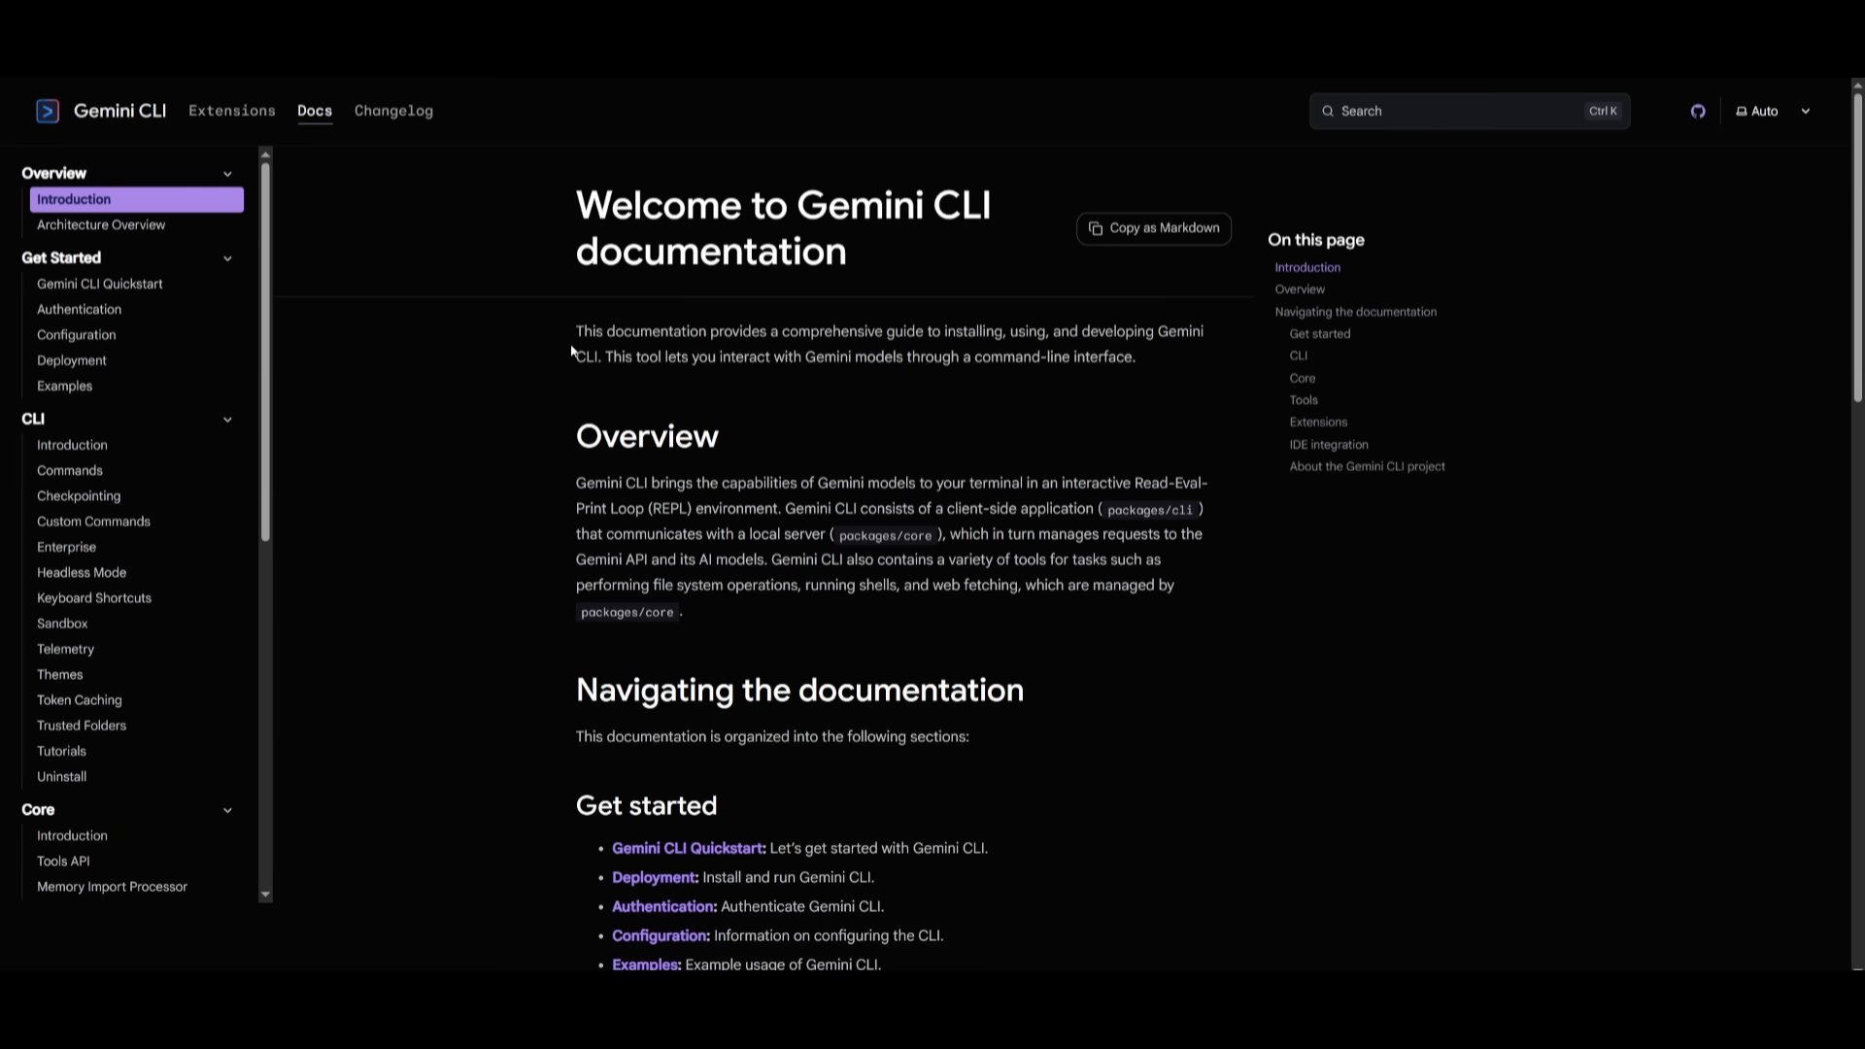
pyautogui.moveTo(186, 272)
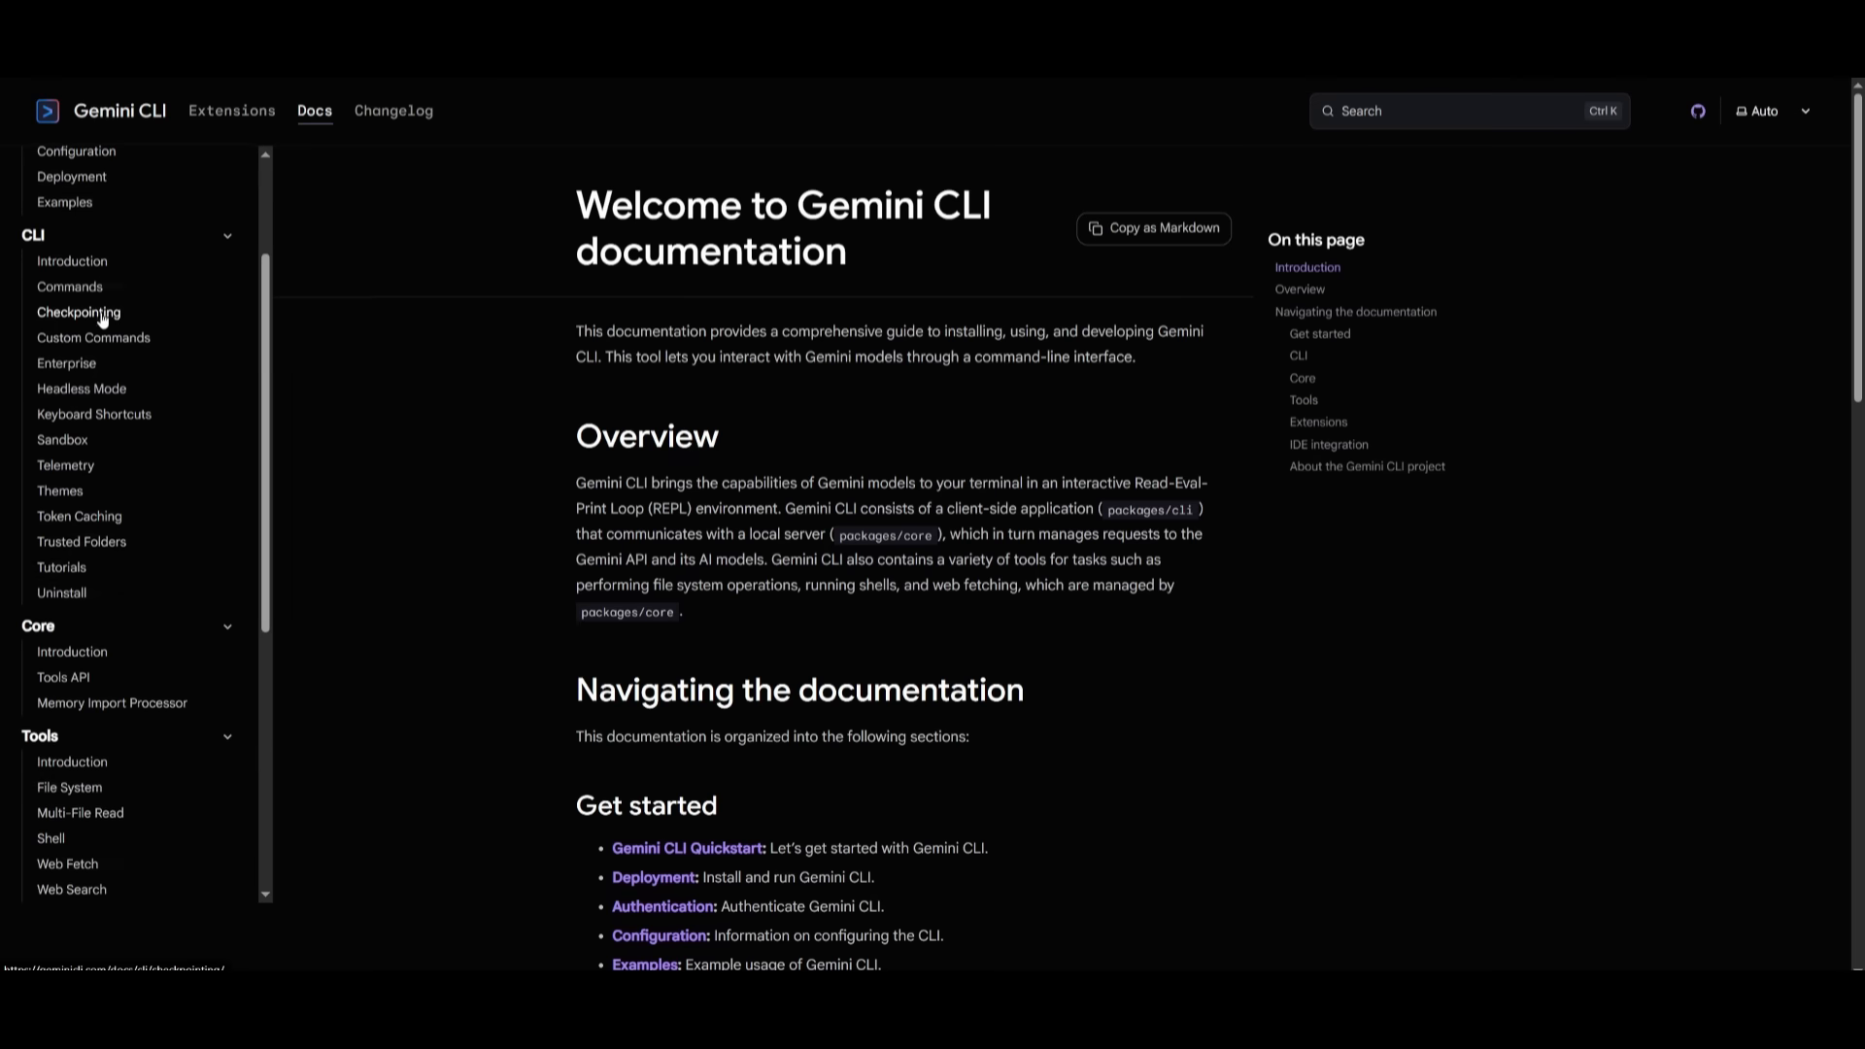
pyautogui.scroll(-3)
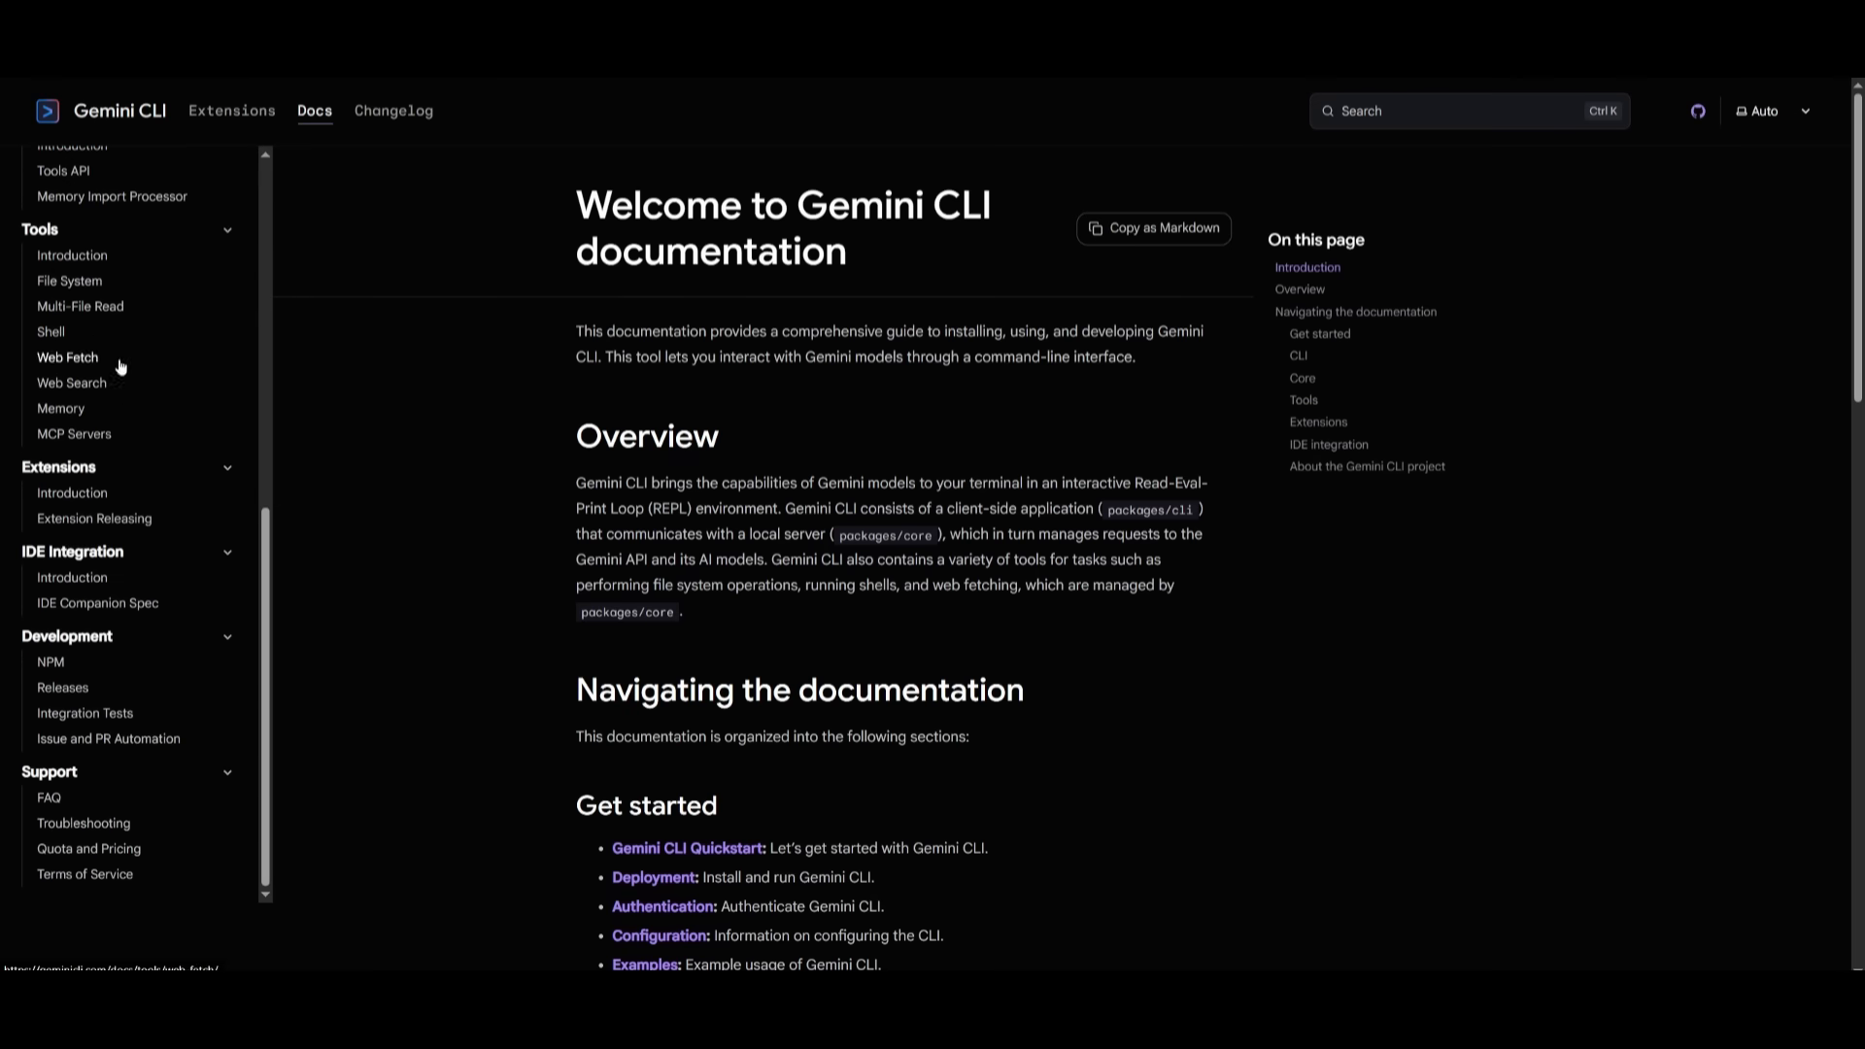
pyautogui.scroll(-3)
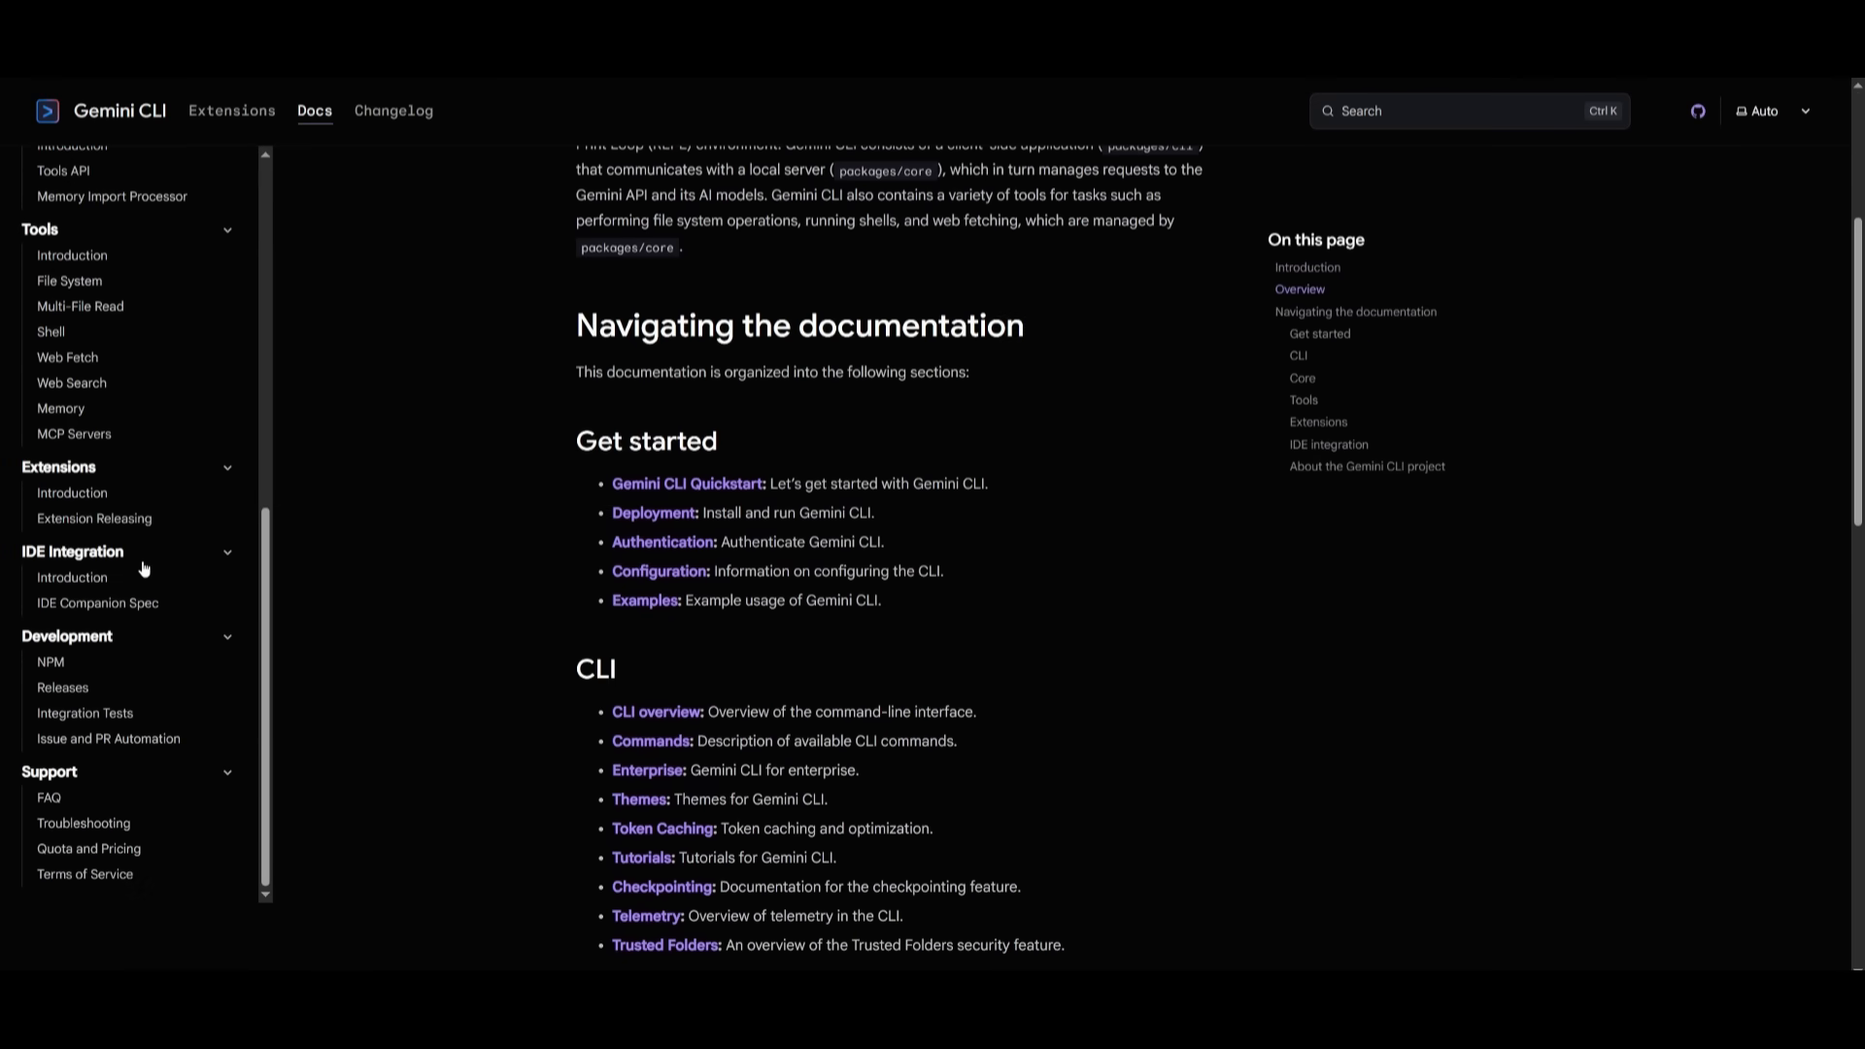
pyautogui.scroll(-3)
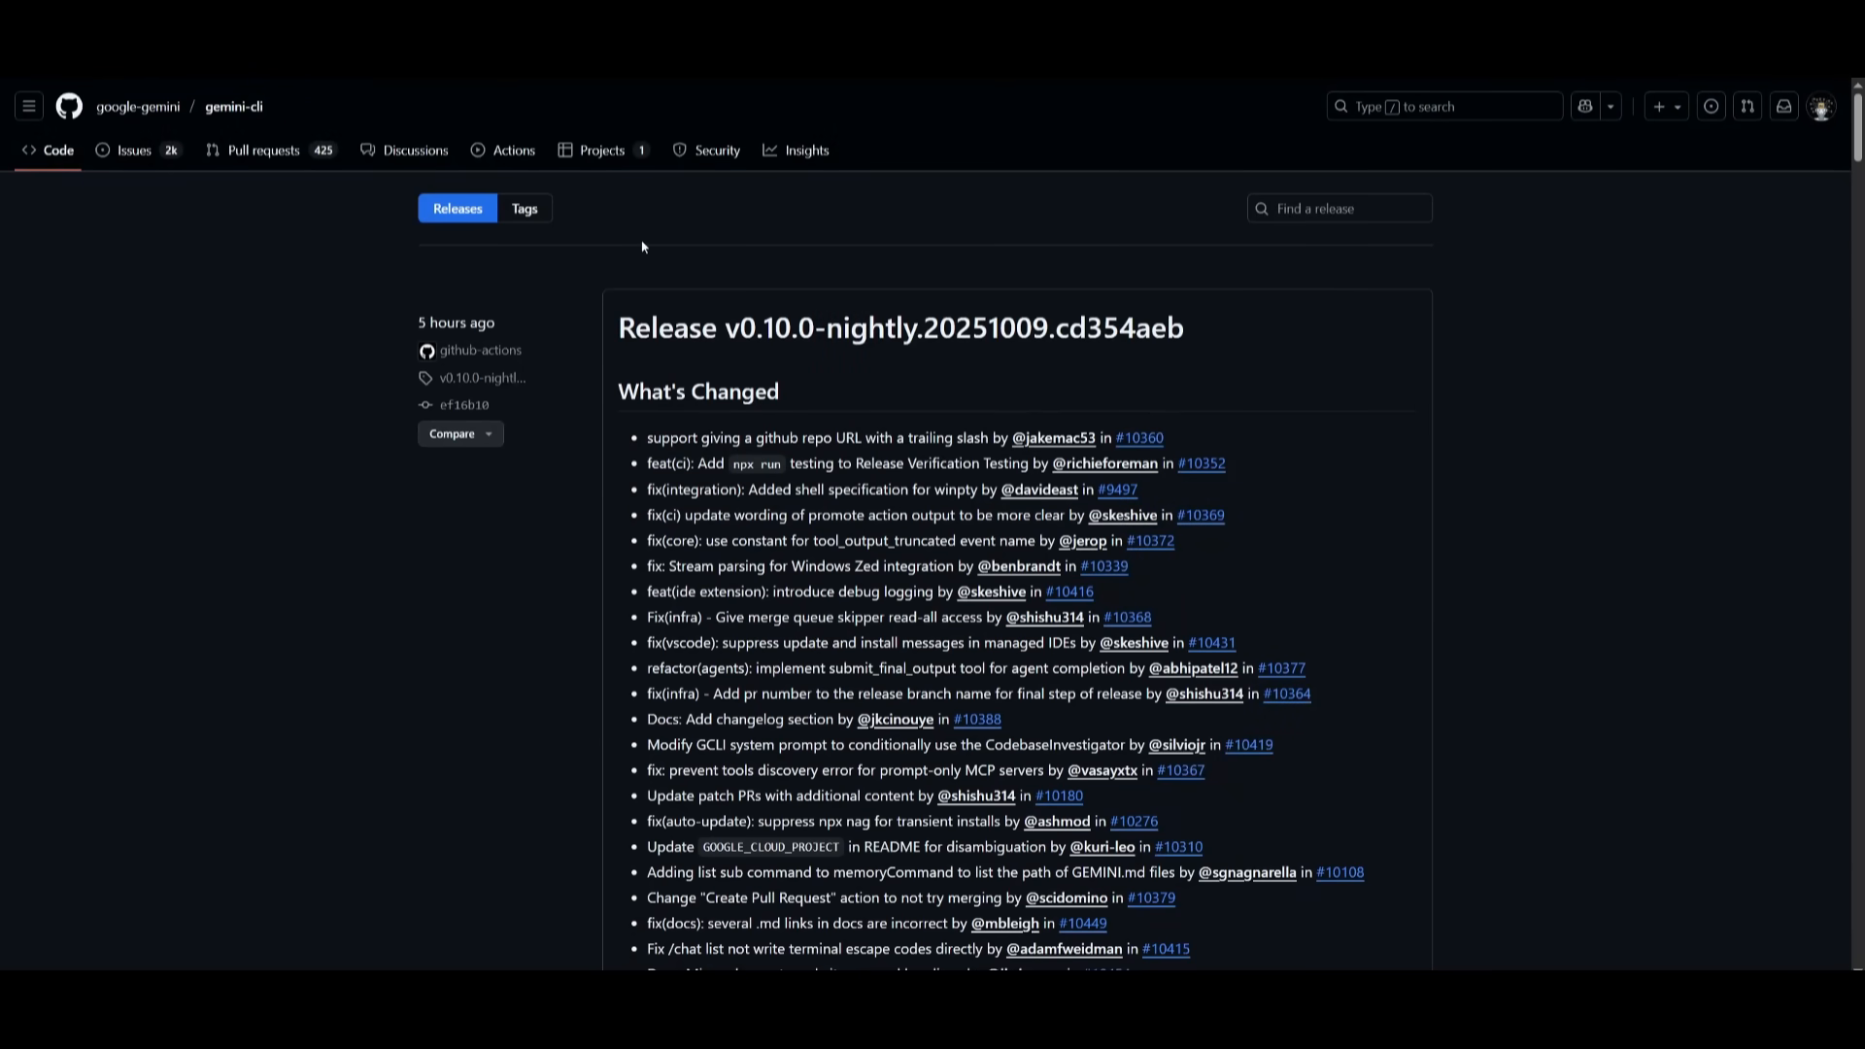
pyautogui.scroll(-3)
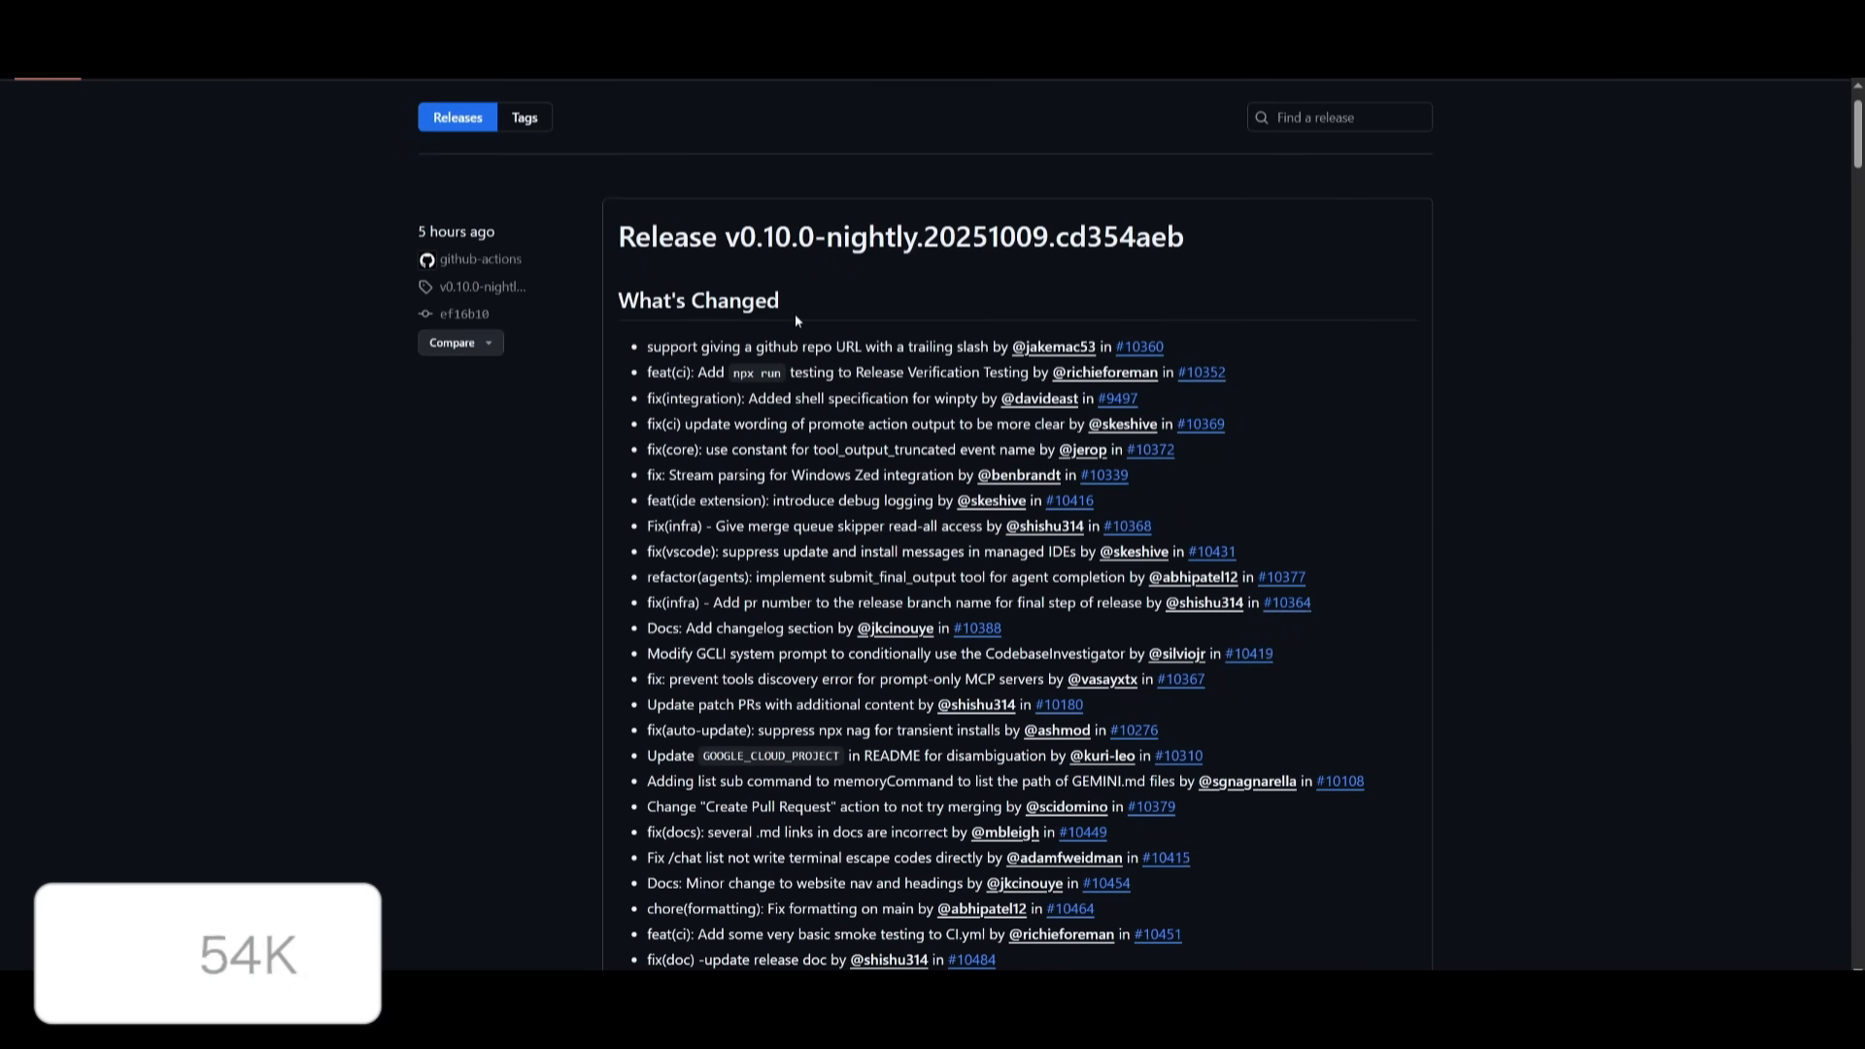
pyautogui.scroll(-3)
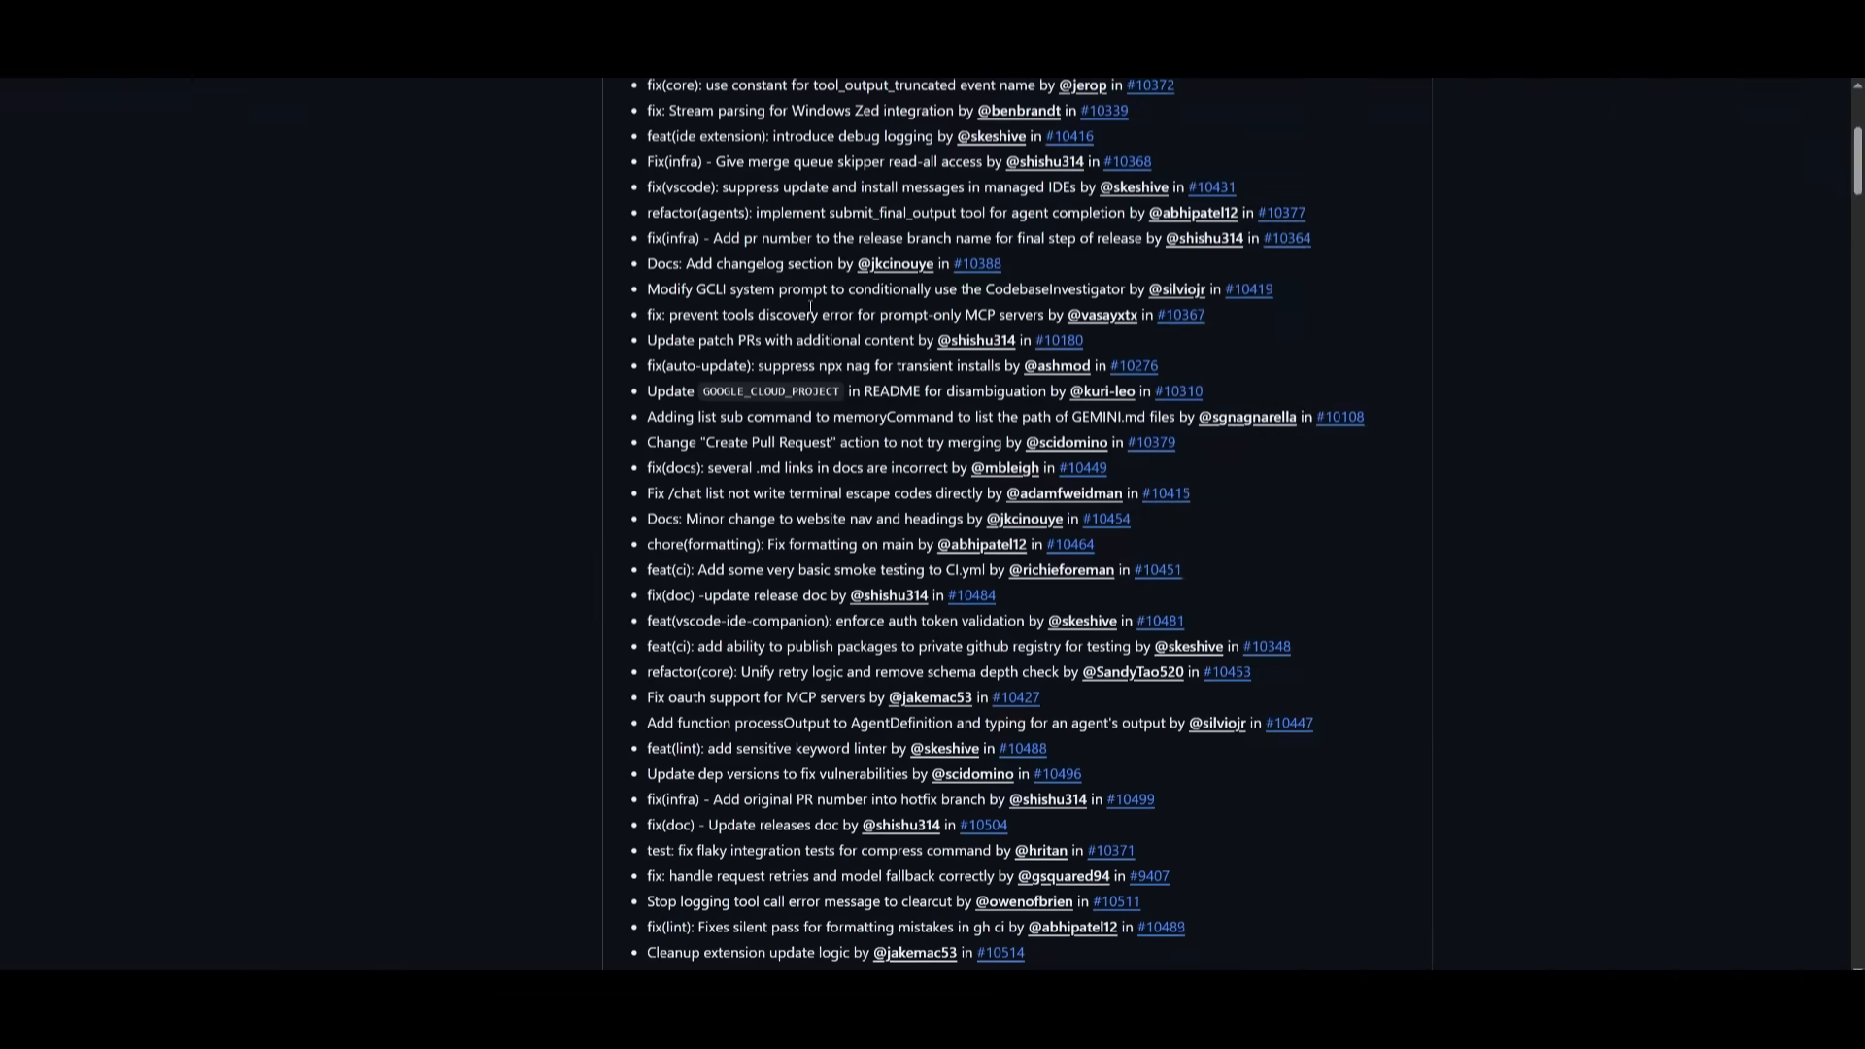
pyautogui.scroll(-3)
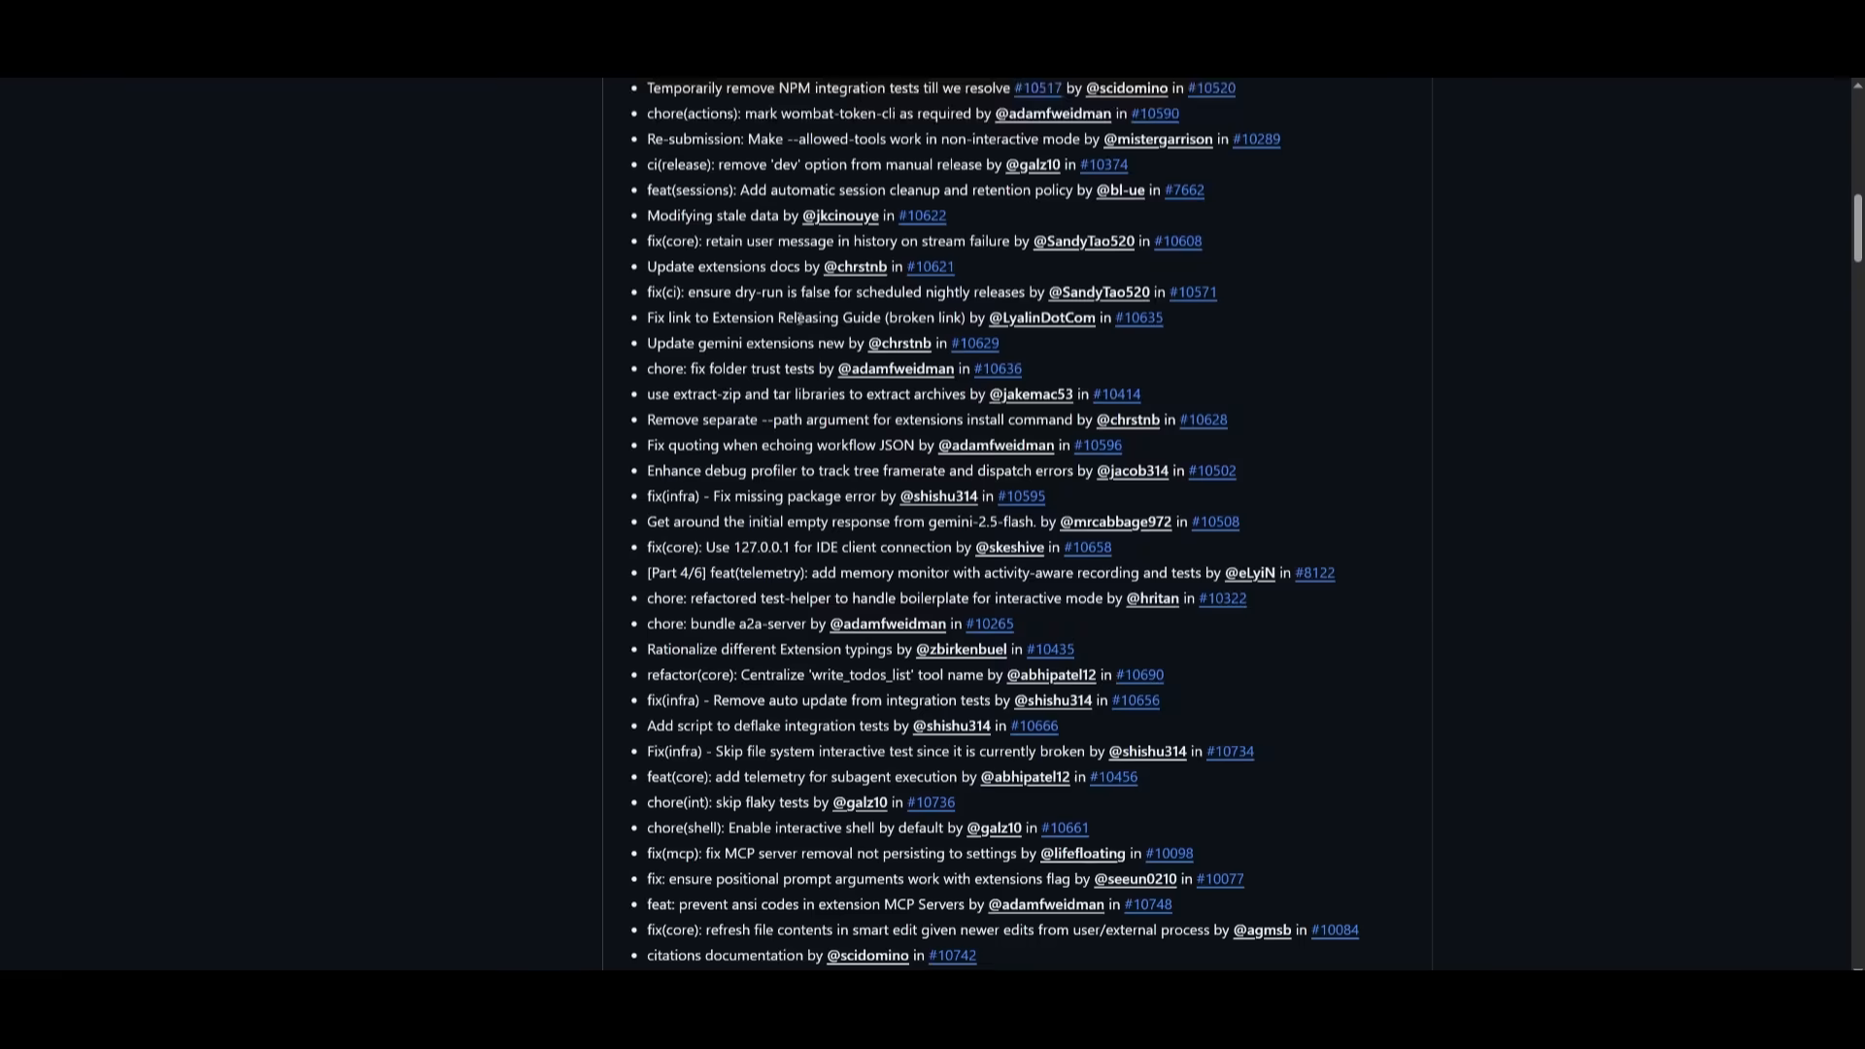
pyautogui.scroll(-3)
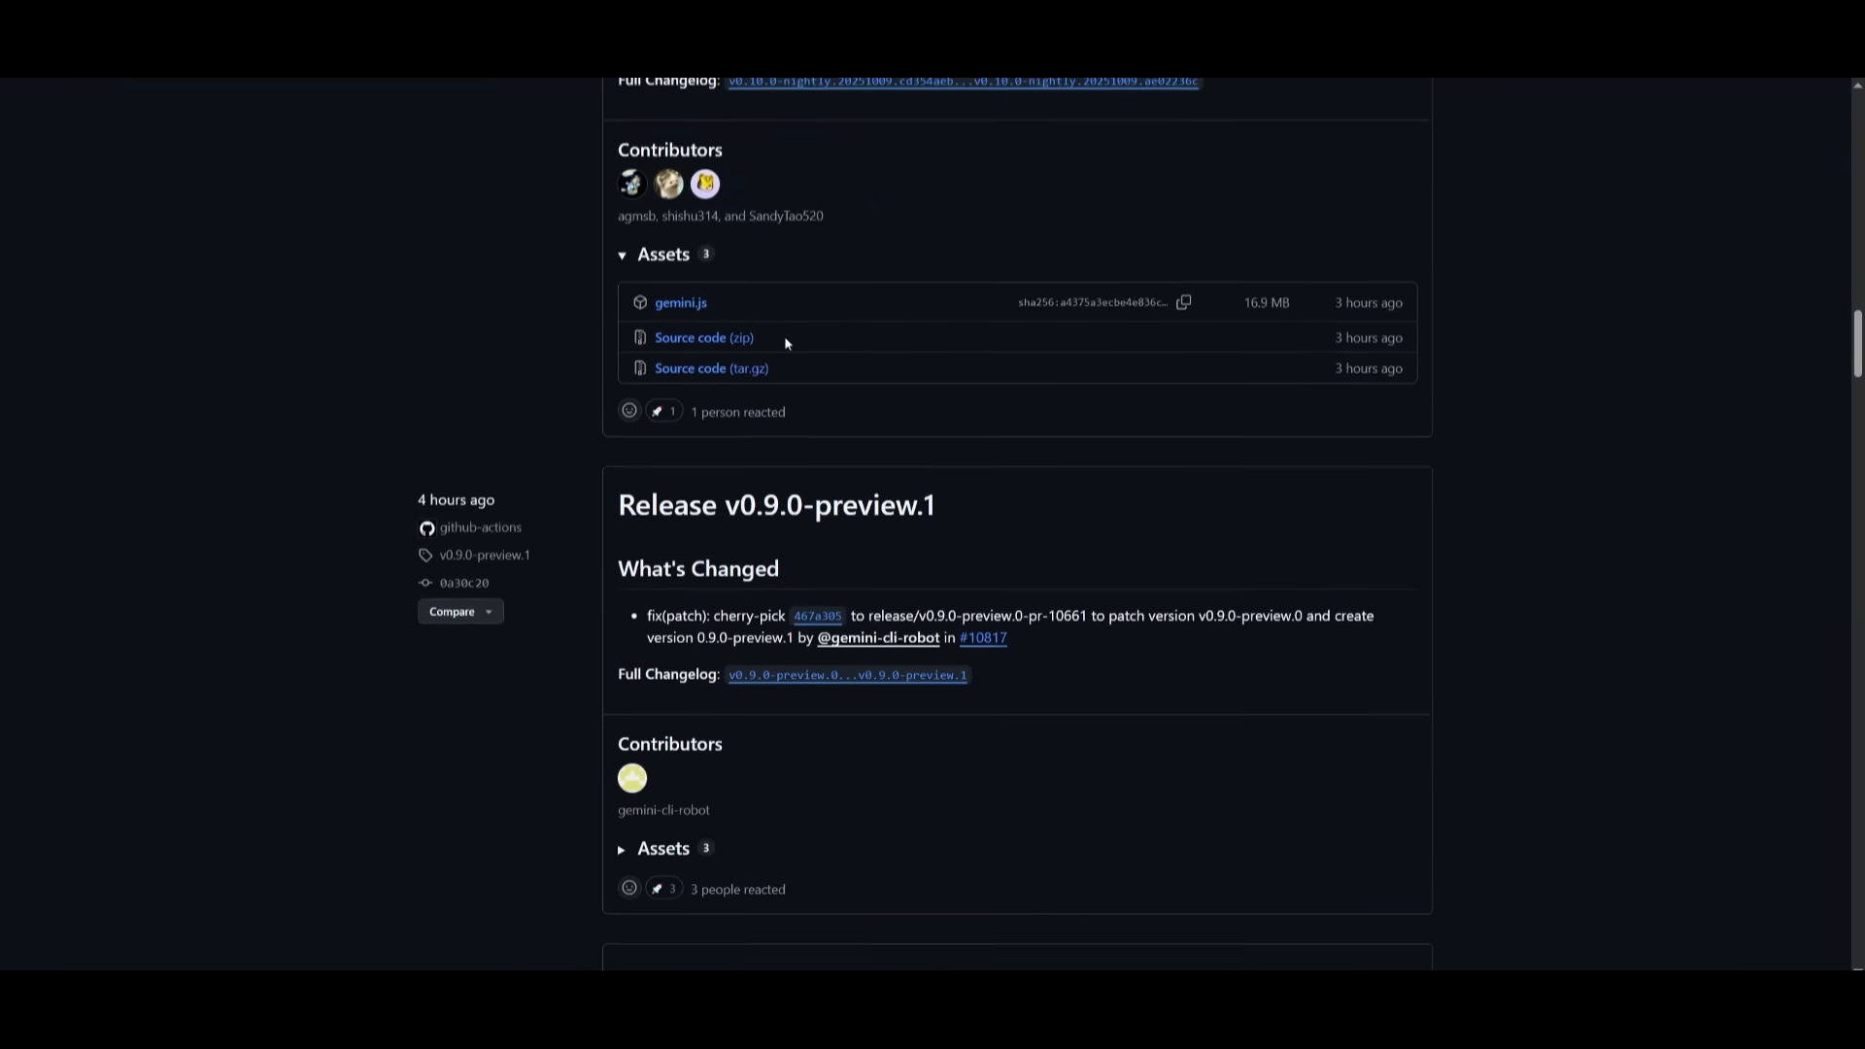
pyautogui.scroll(-3)
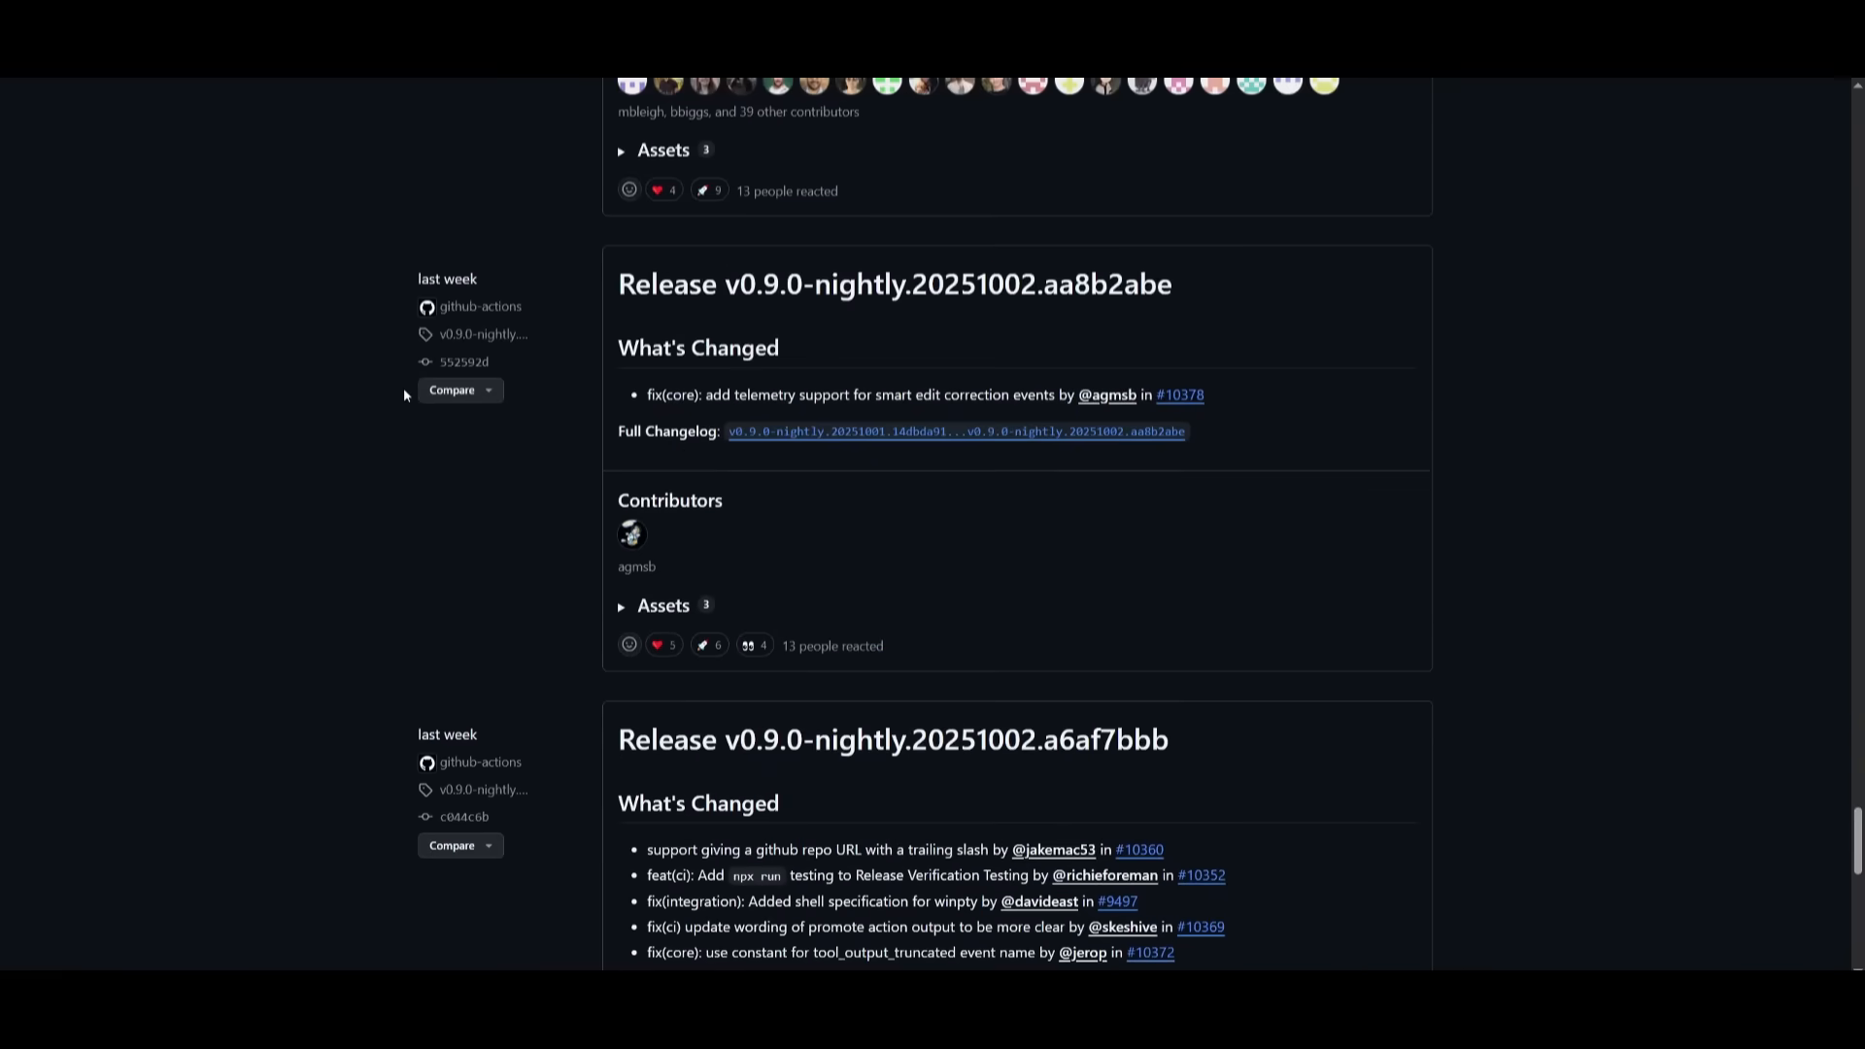
pyautogui.scroll(-3)
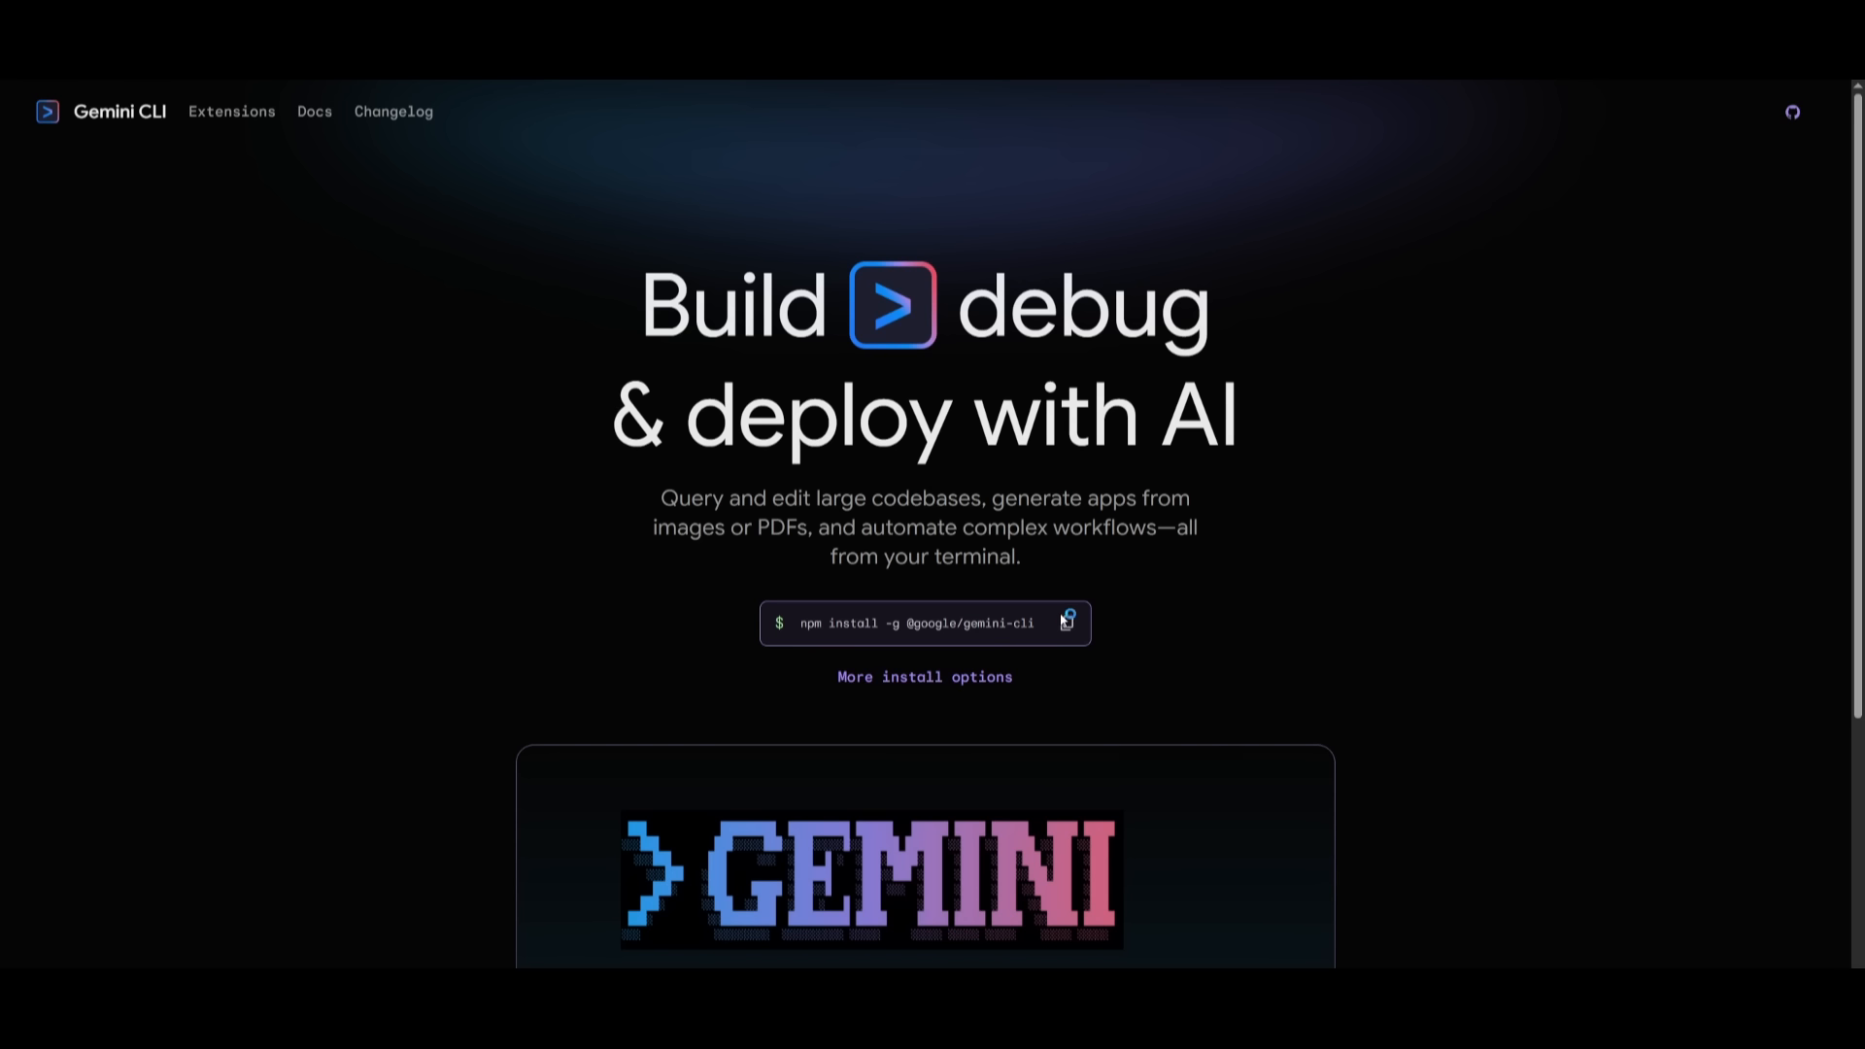
pyautogui.click(1066, 622)
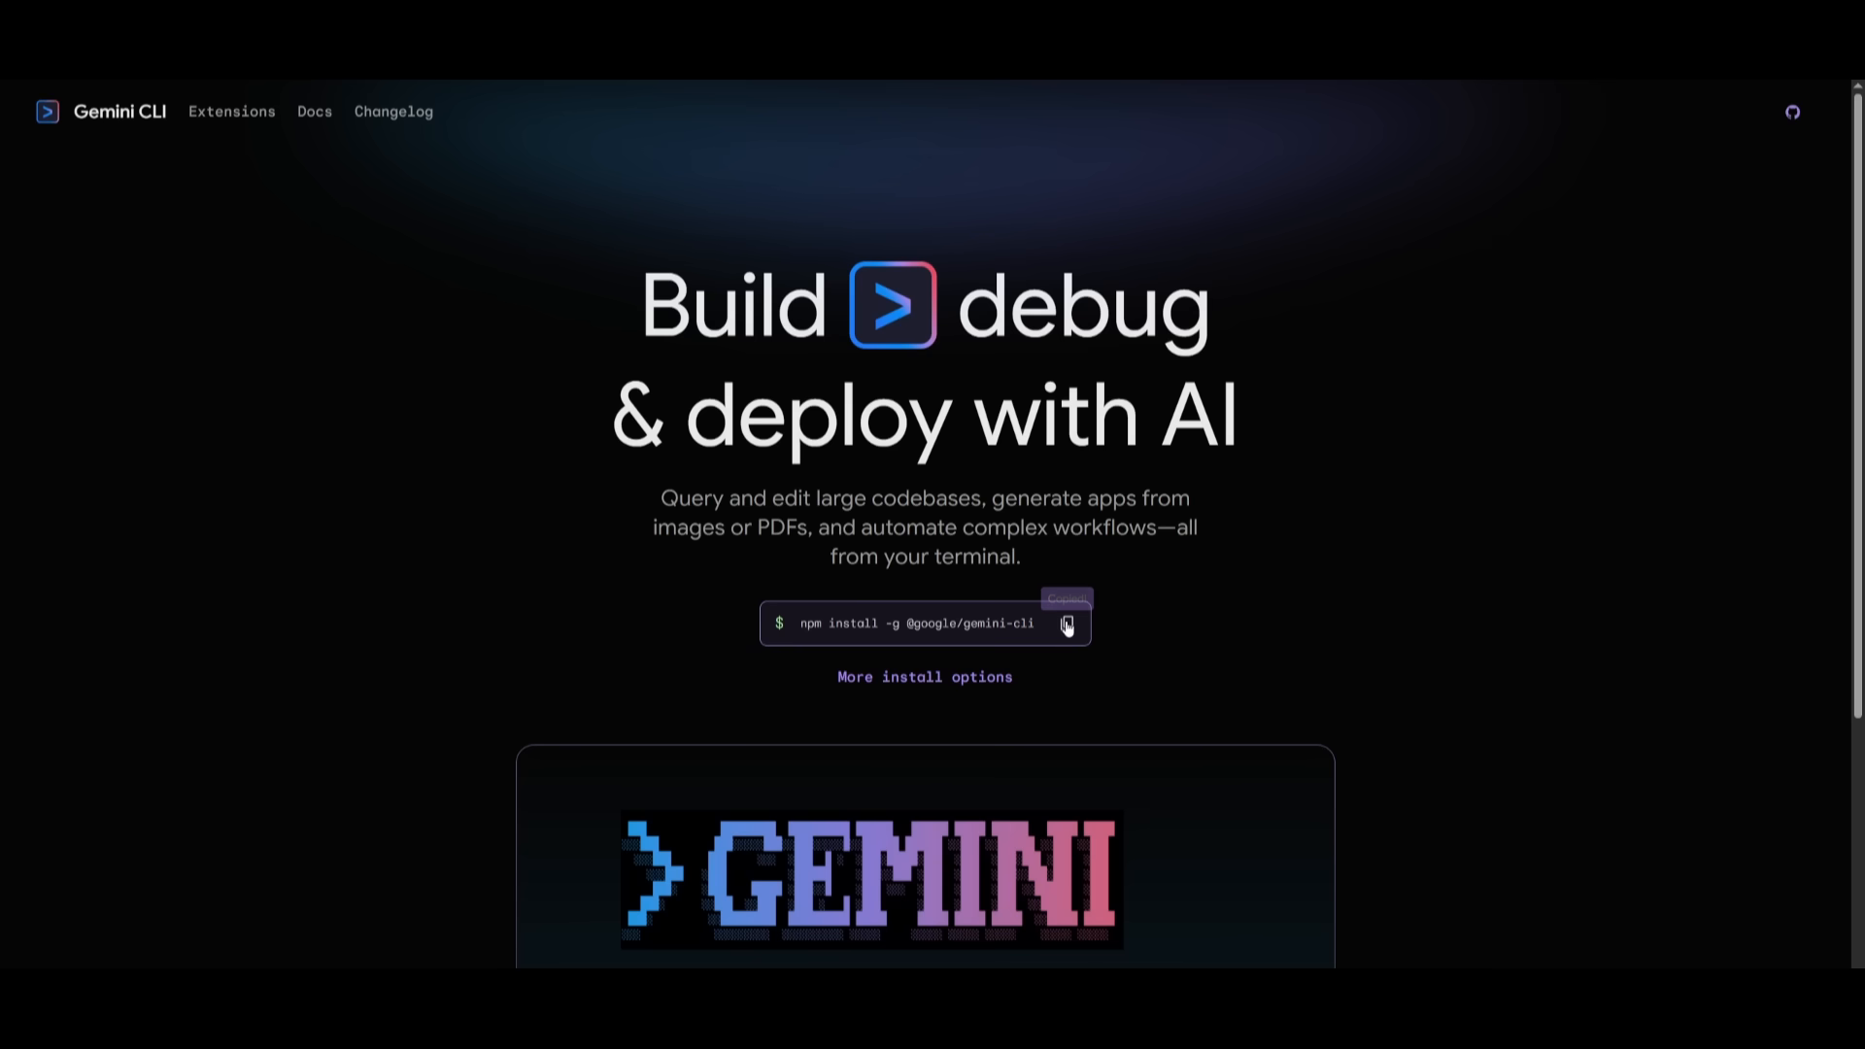
pyautogui.click(1067, 623)
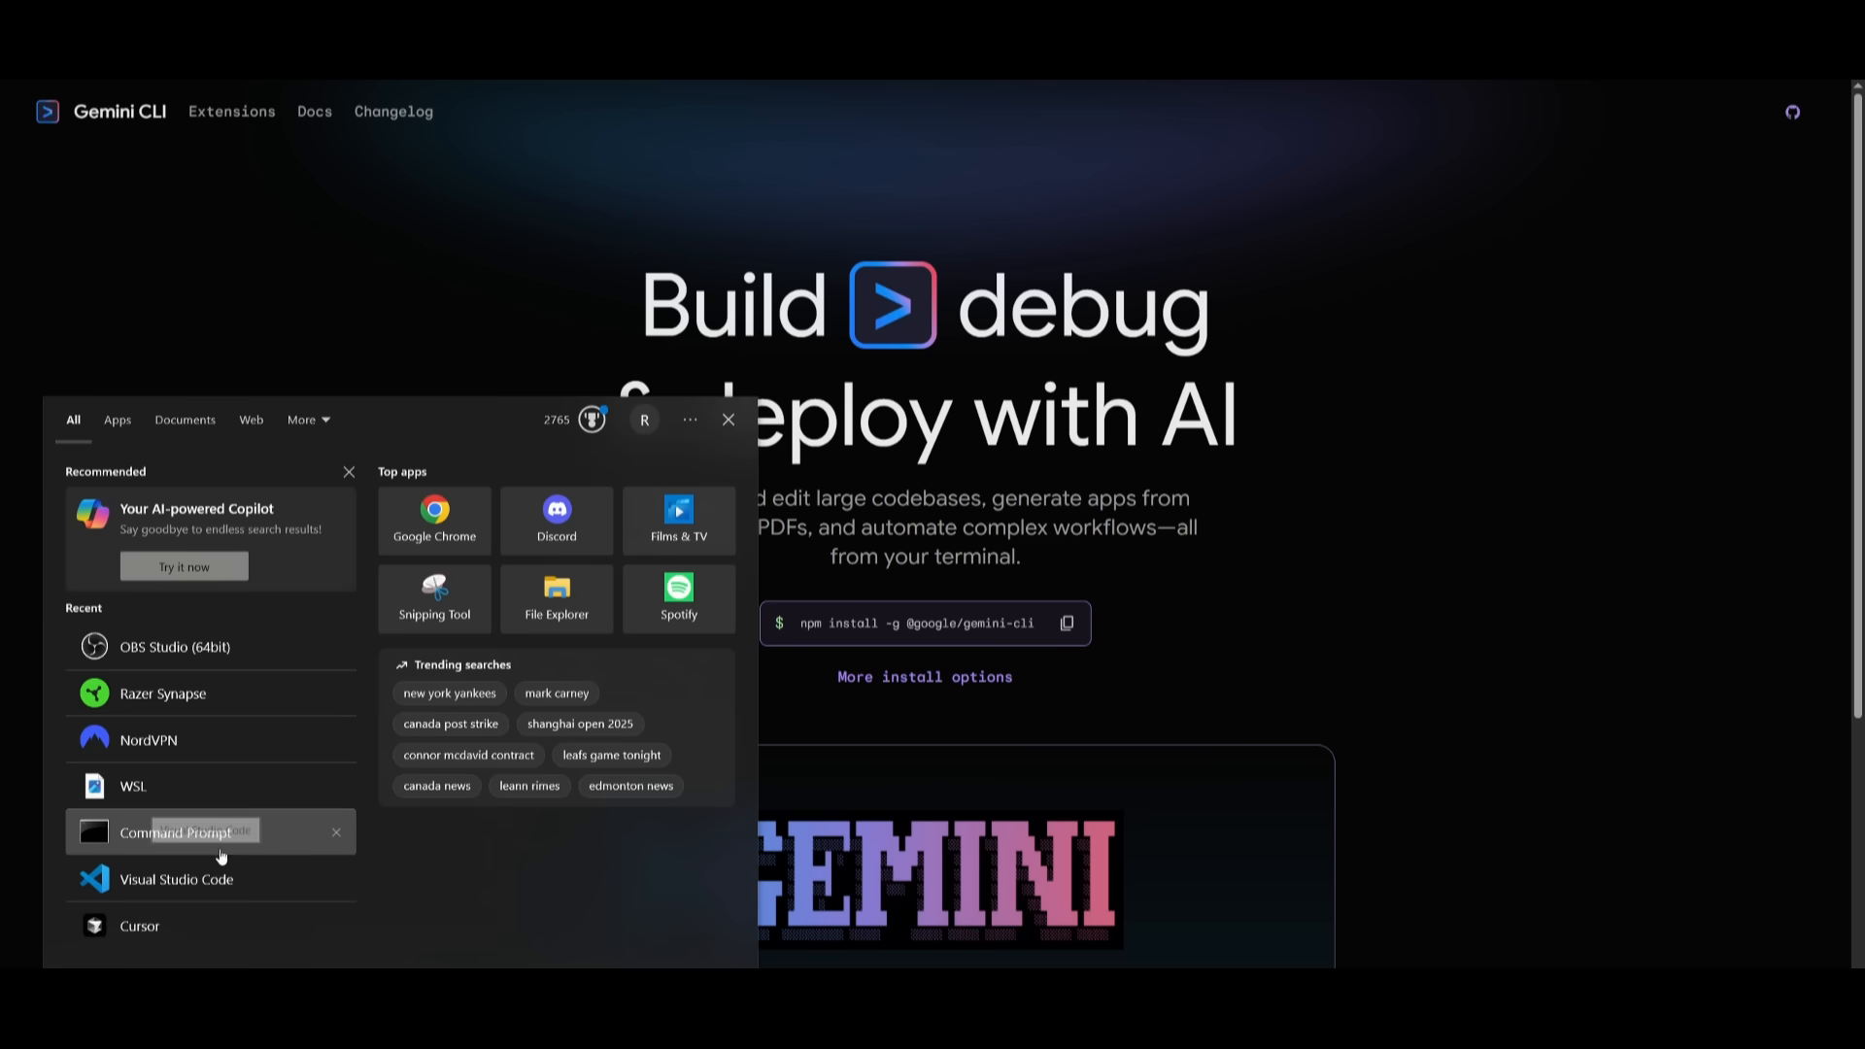
pyautogui.click(175, 834)
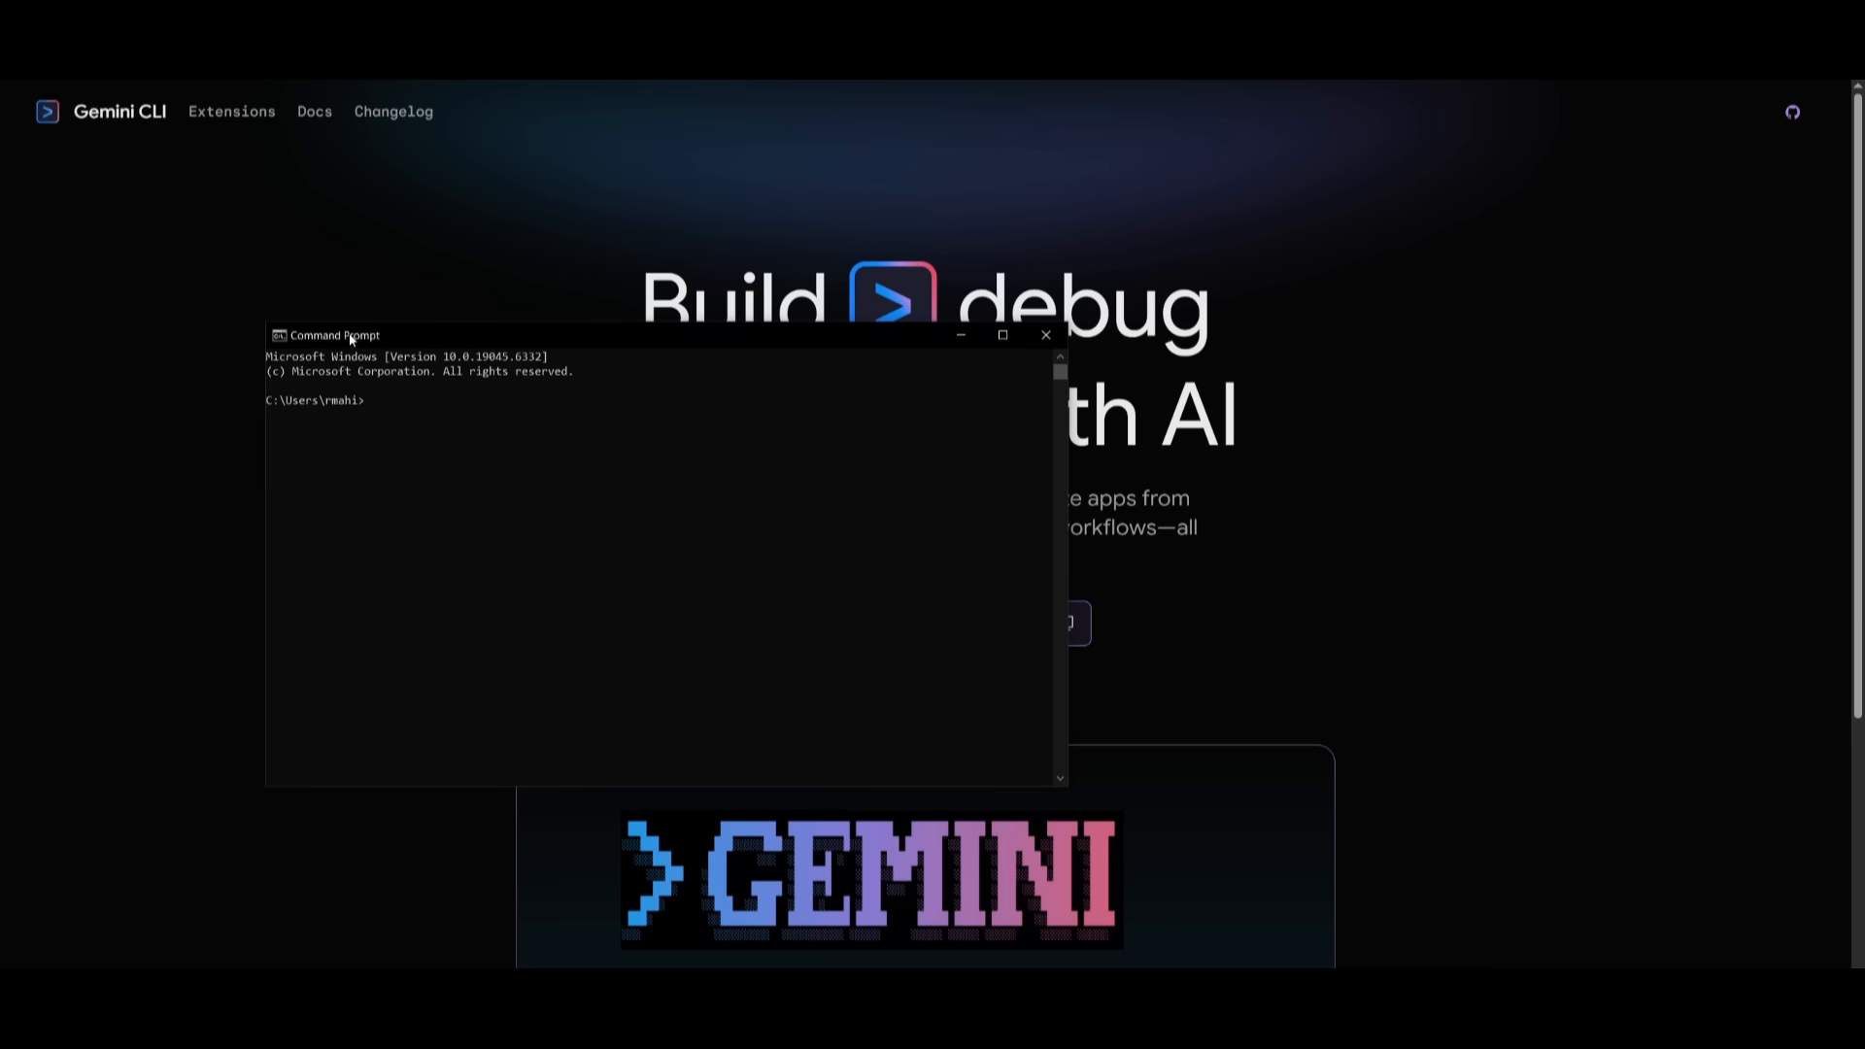
pyautogui.write('npm install -g @google/gemini-cli')
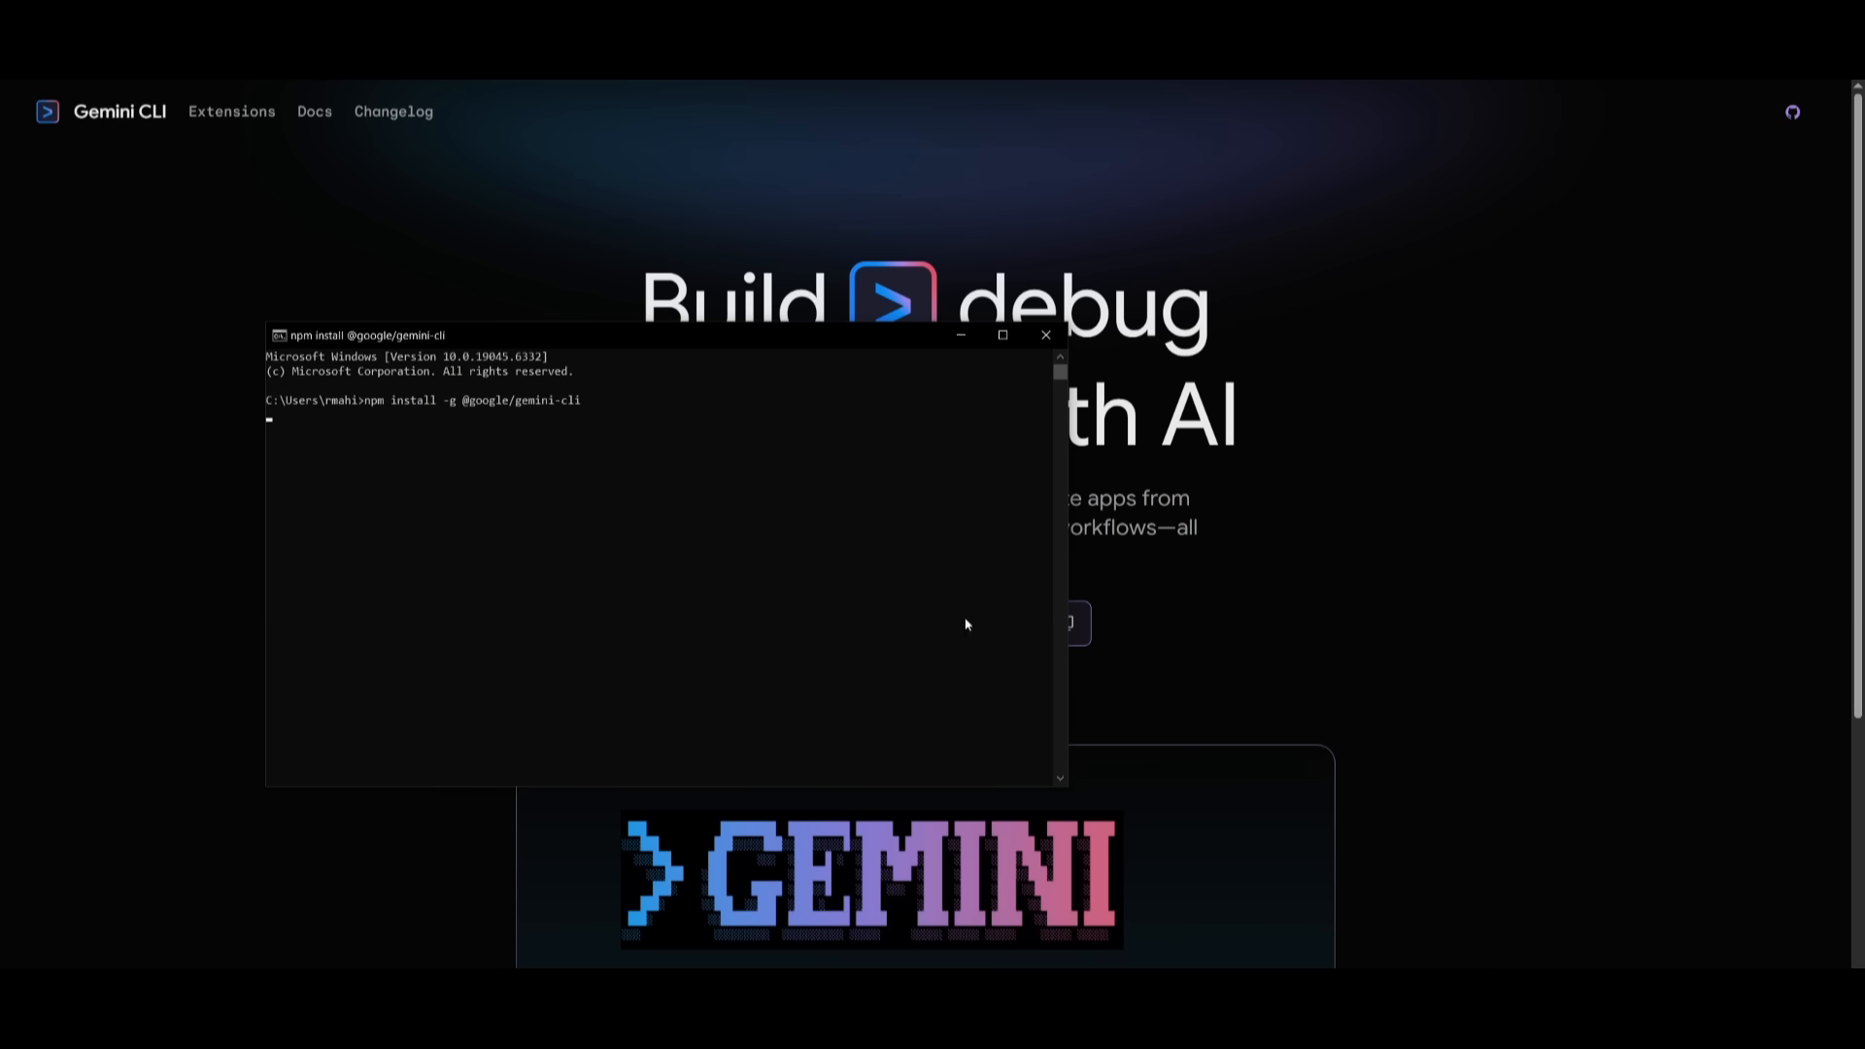
pyautogui.moveTo(530, 612)
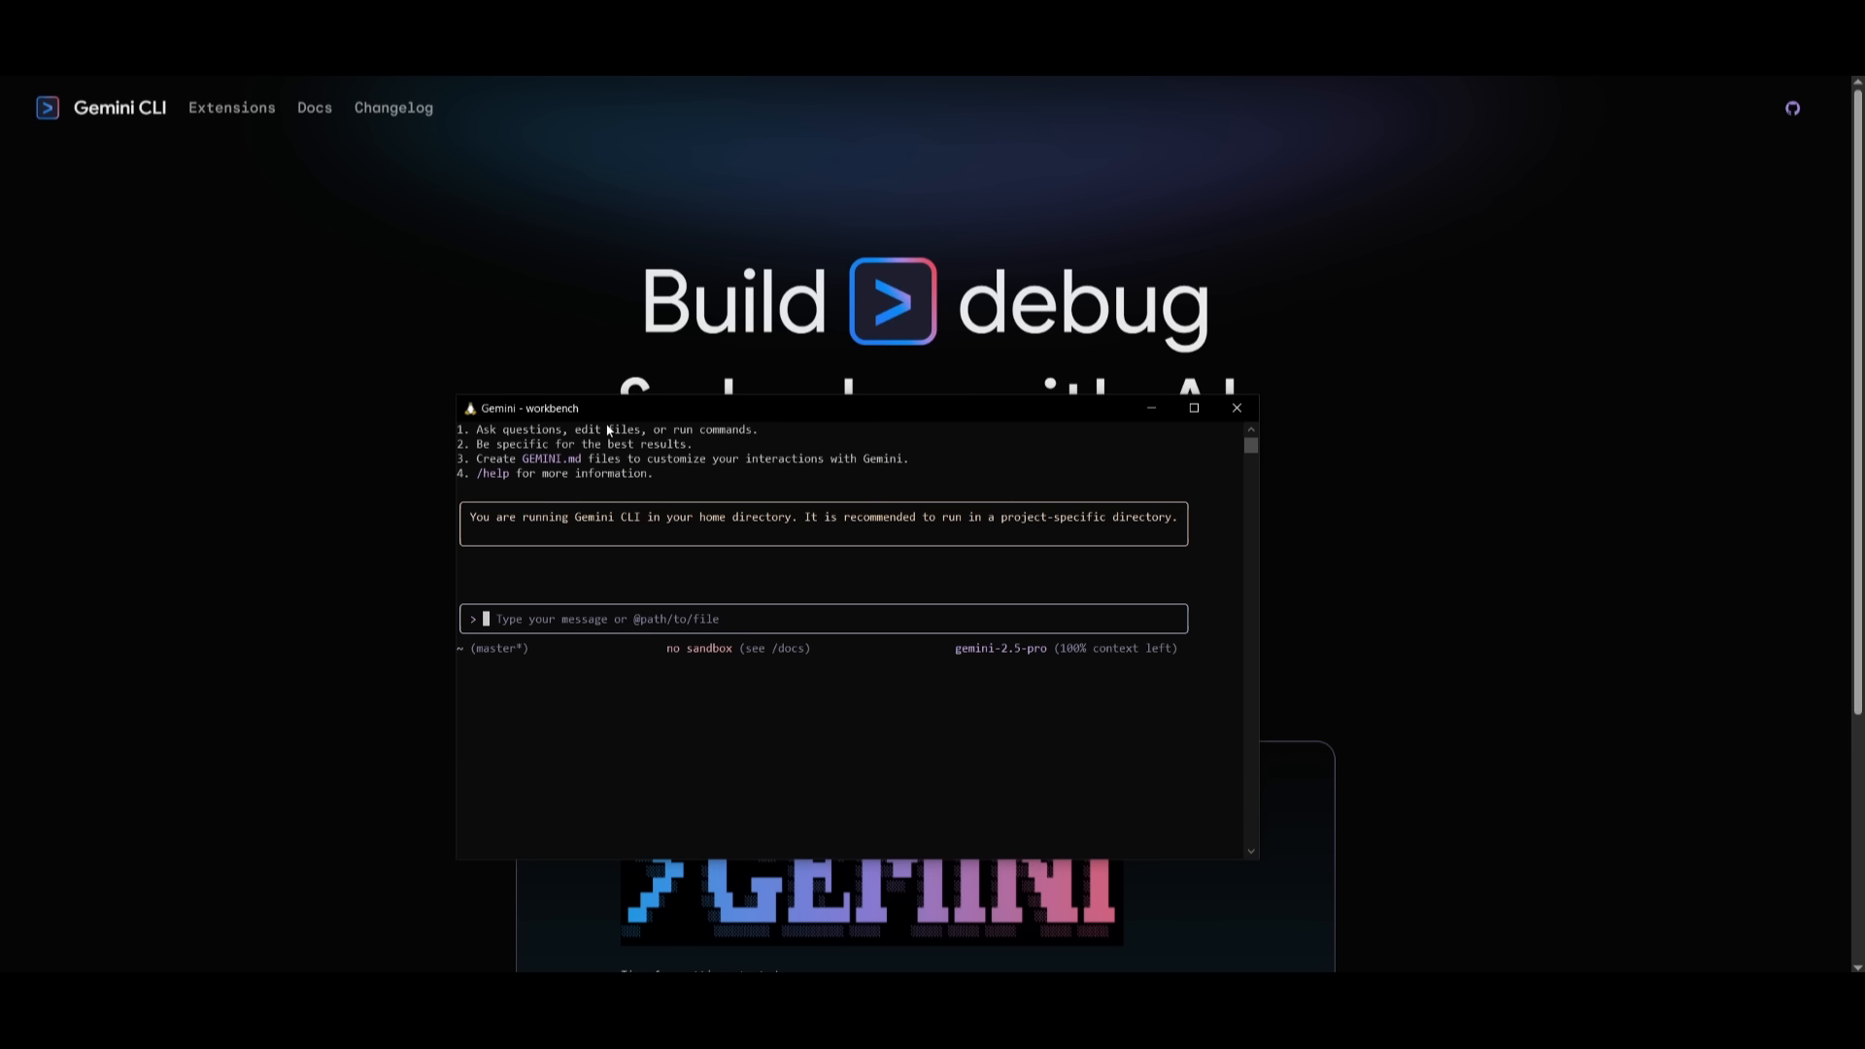
pyautogui.moveTo(601, 619)
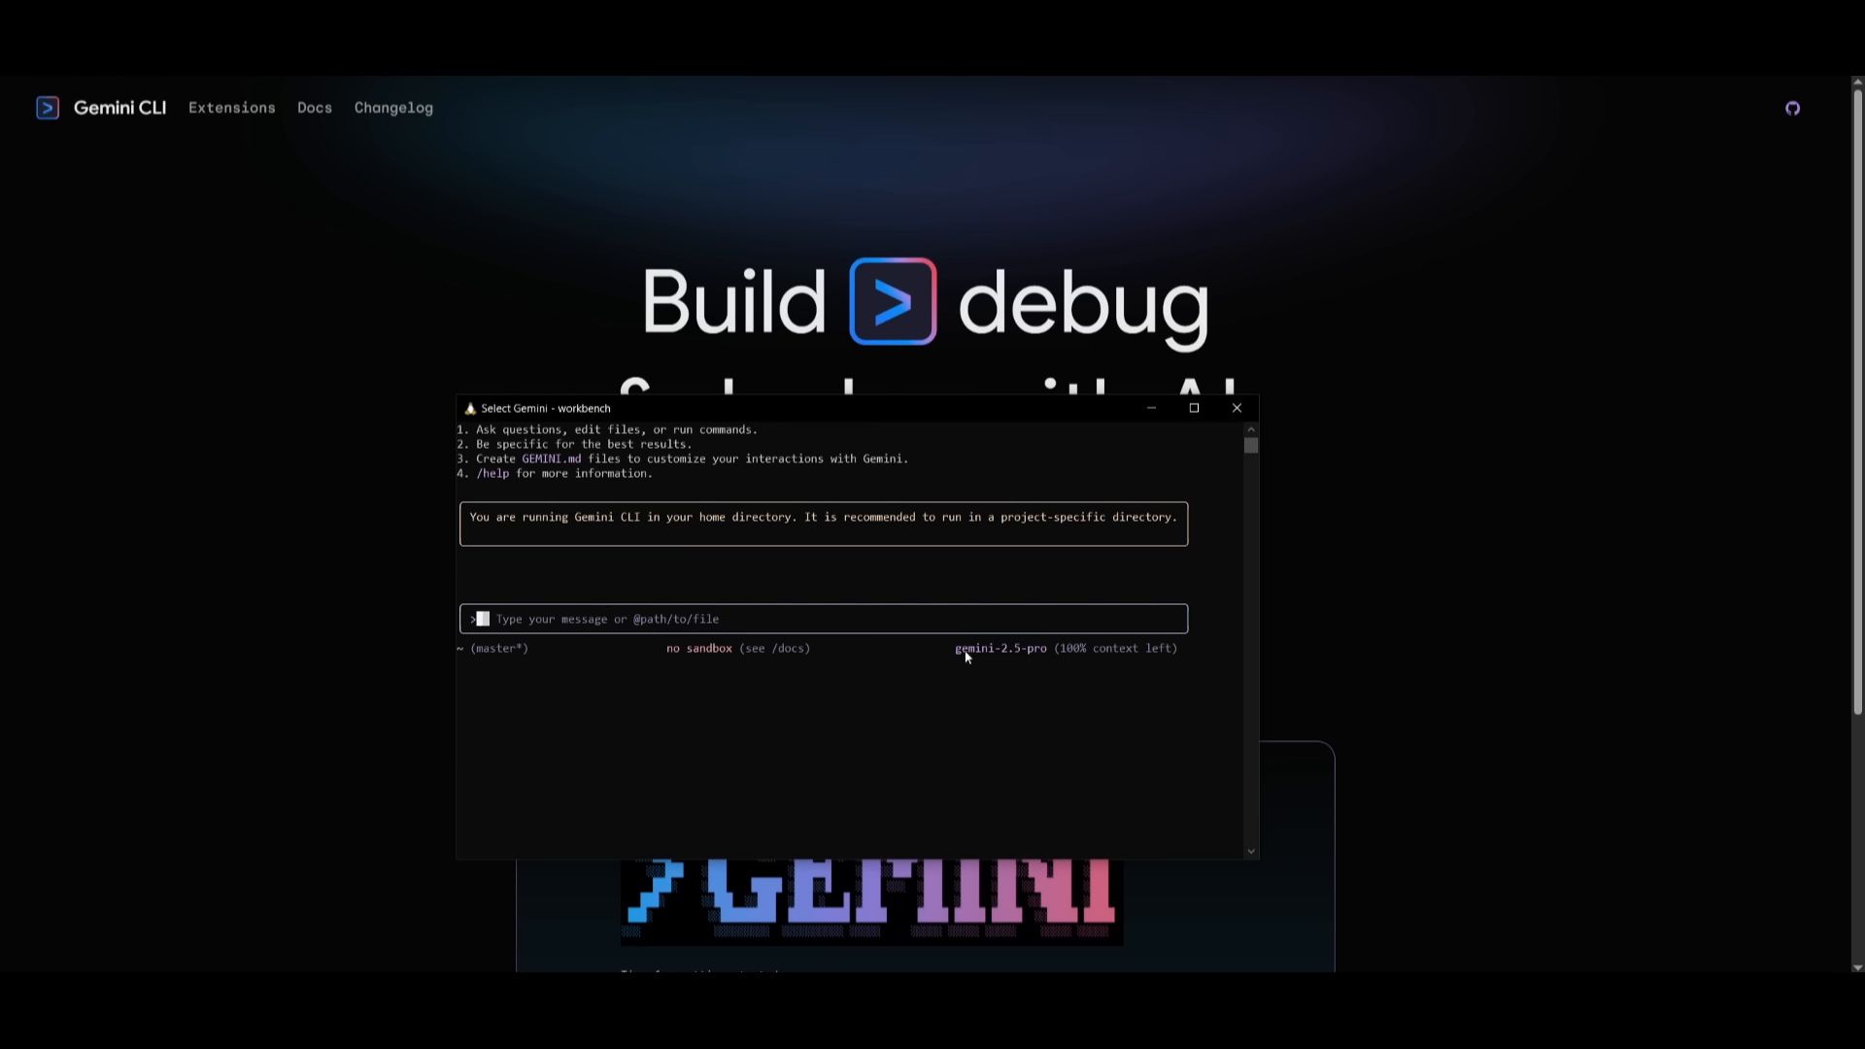
pyautogui.moveTo(1016, 653)
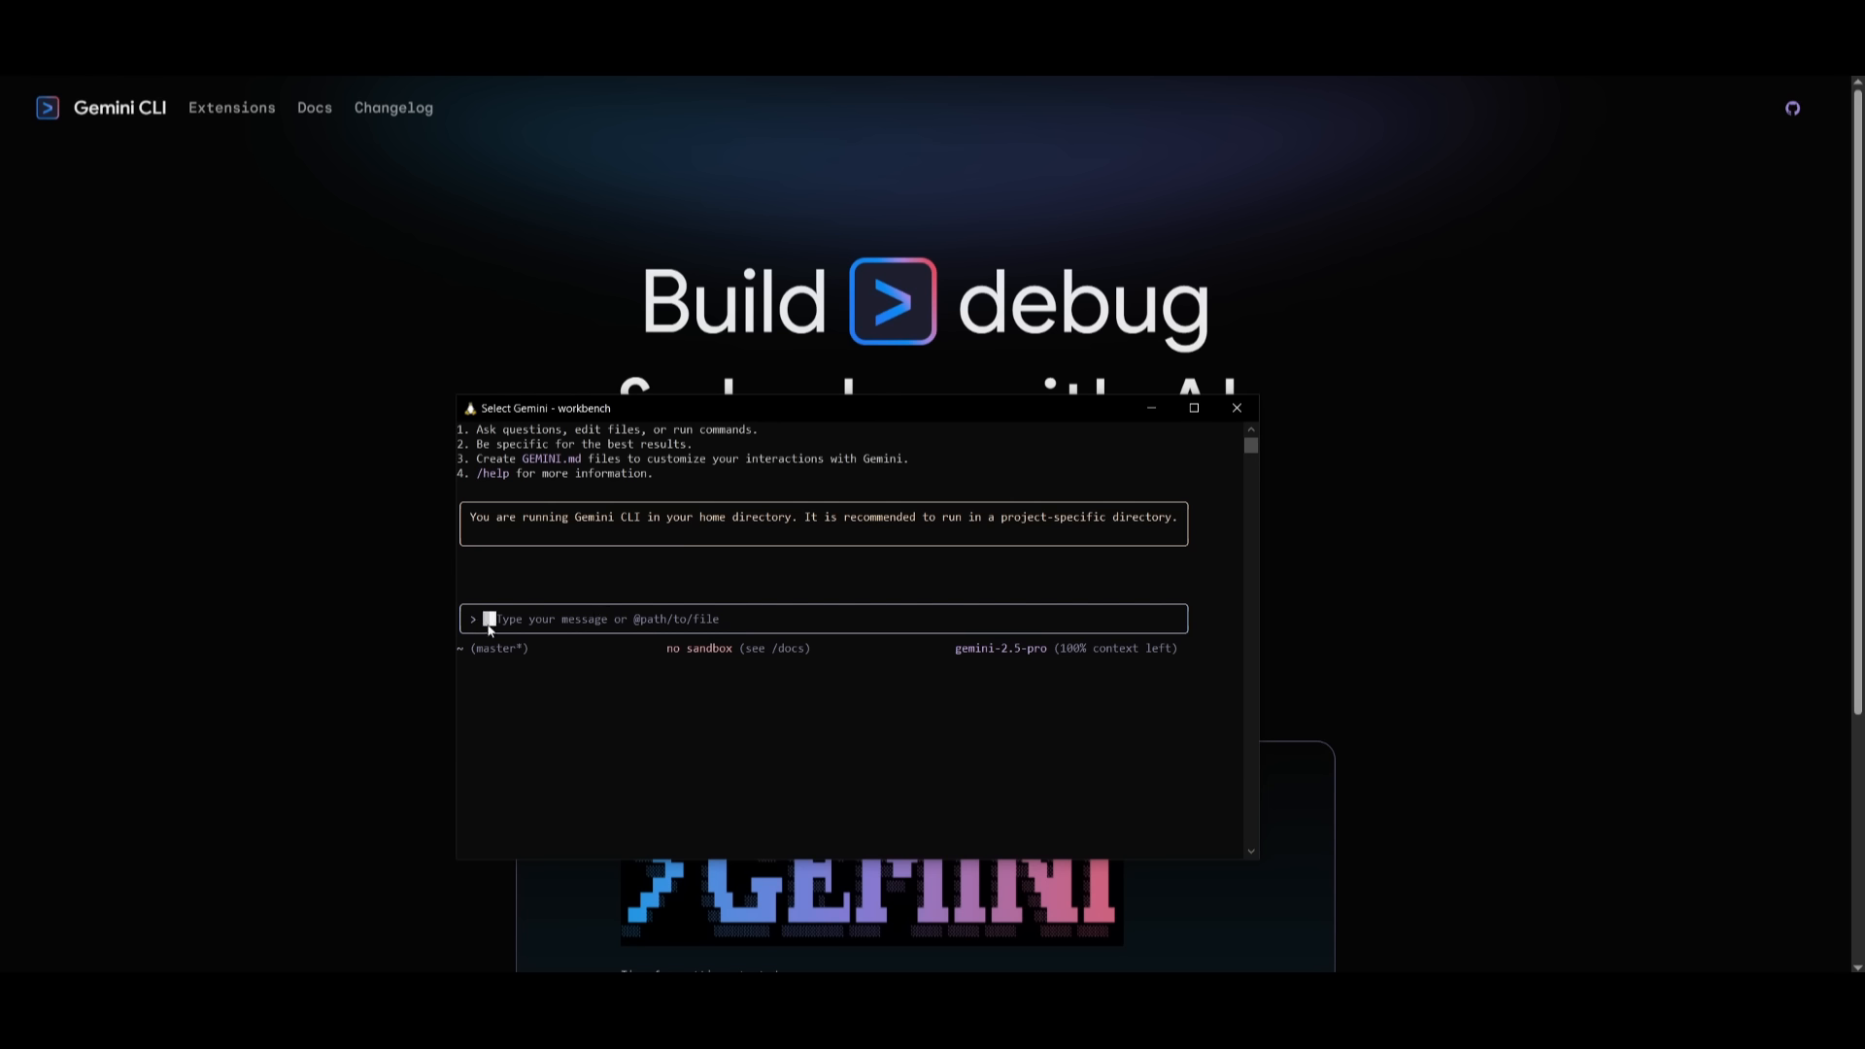
# - Run /extensions list to show the active extensions
pyautogui.write('/extensions')
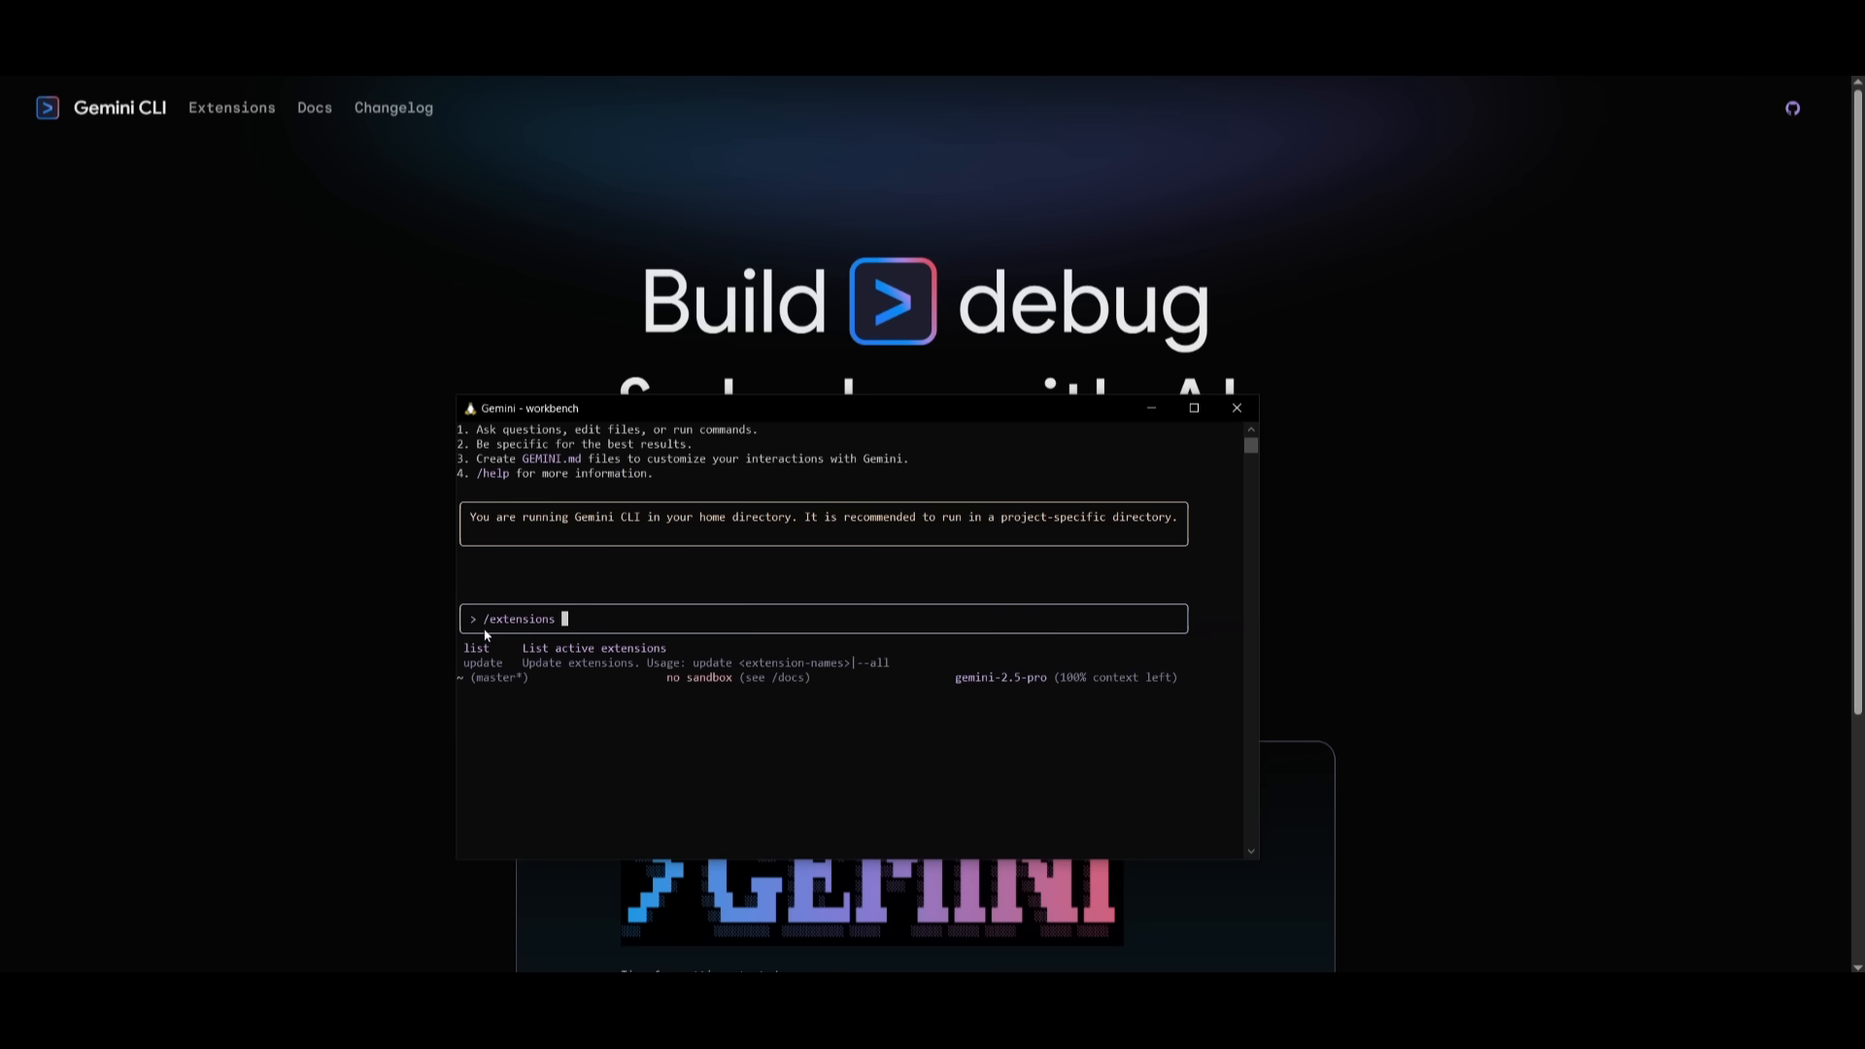
pyautogui.write('list')
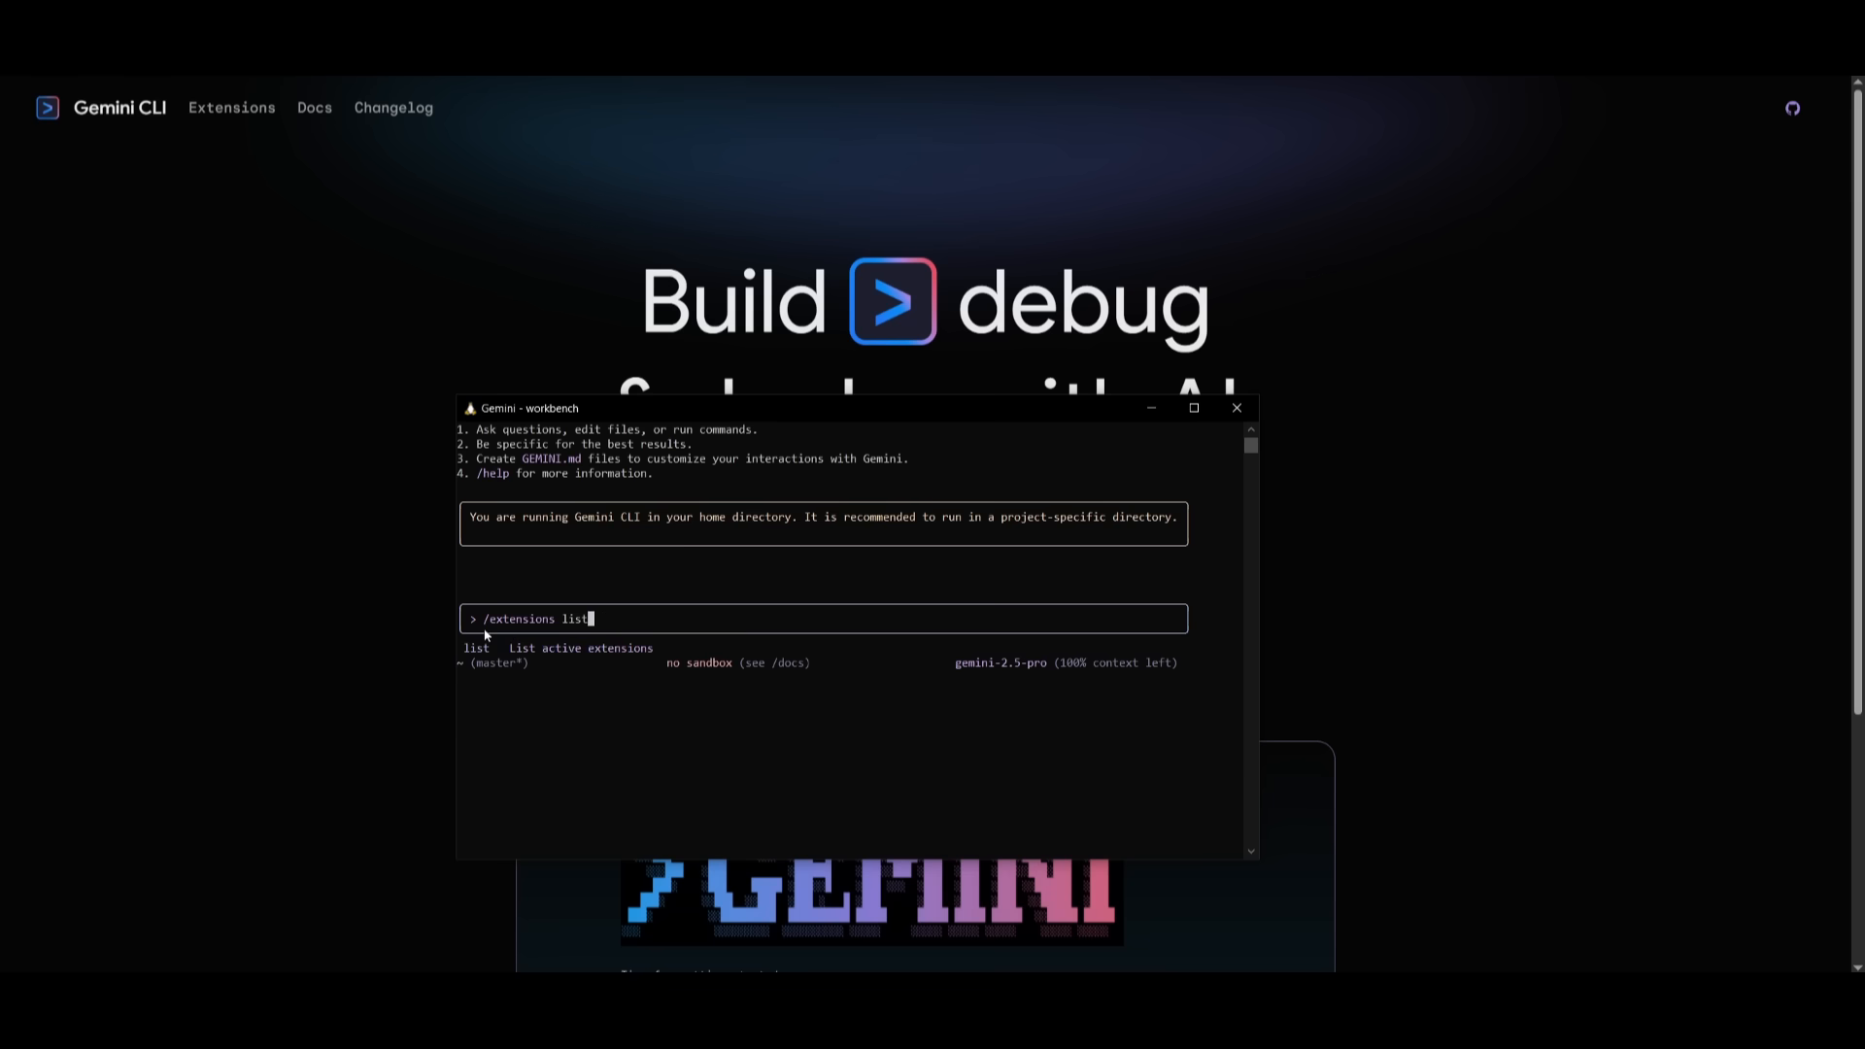
pyautogui.press('Escape')
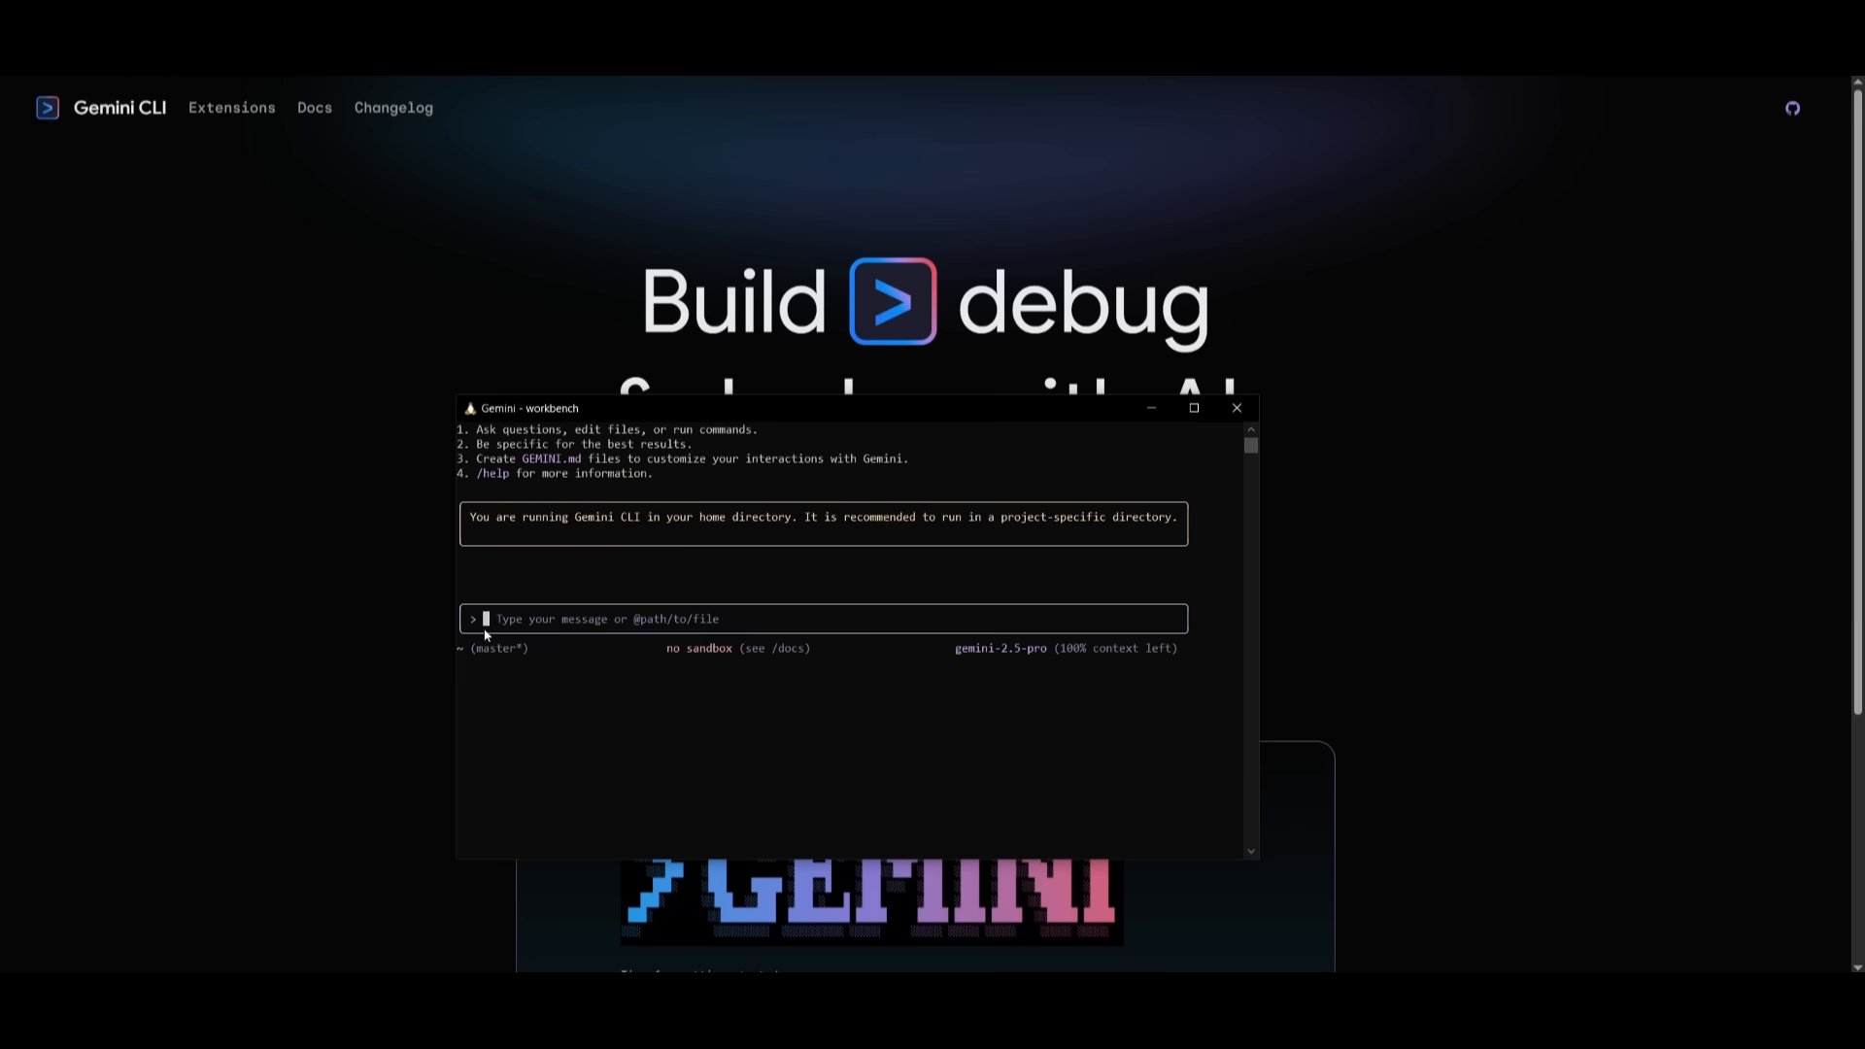
# - Browse the slash-command suggestions, then return to the browser's extensions catalogue
pyautogui.write('/')
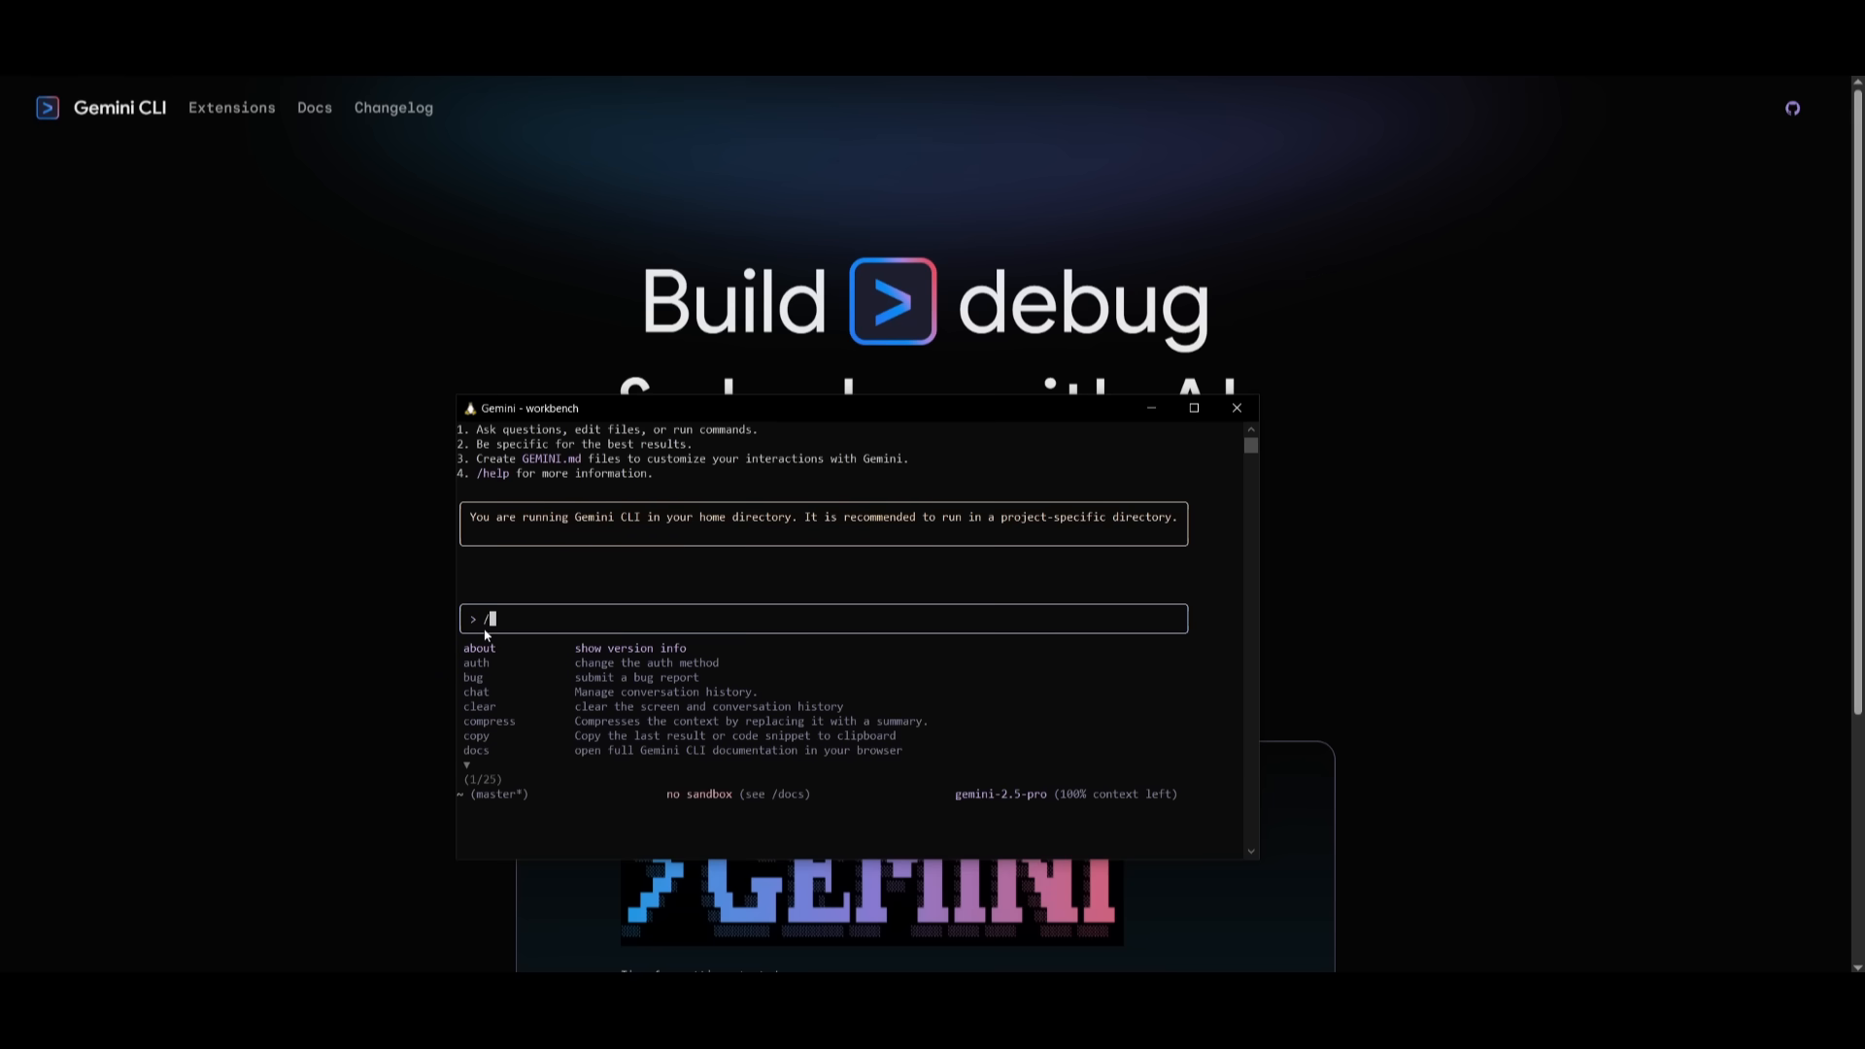
pyautogui.scroll(-3)
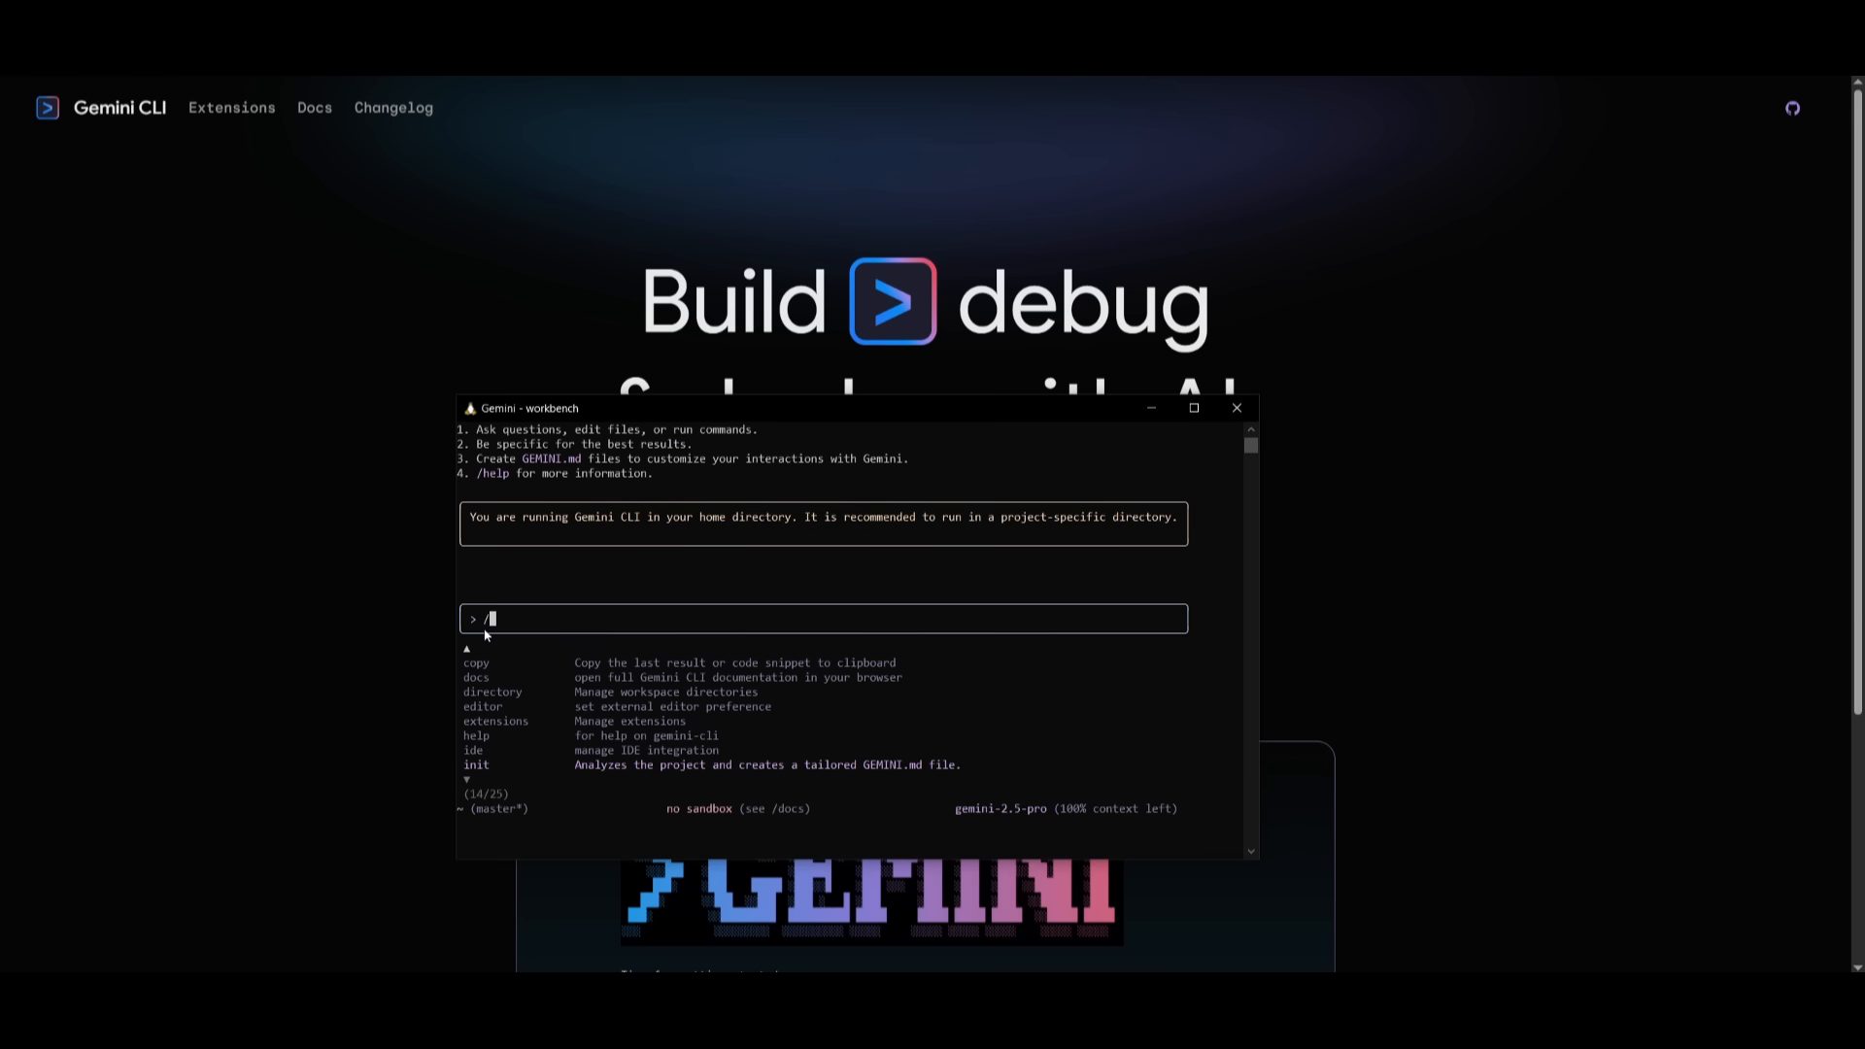
pyautogui.scroll(-3)
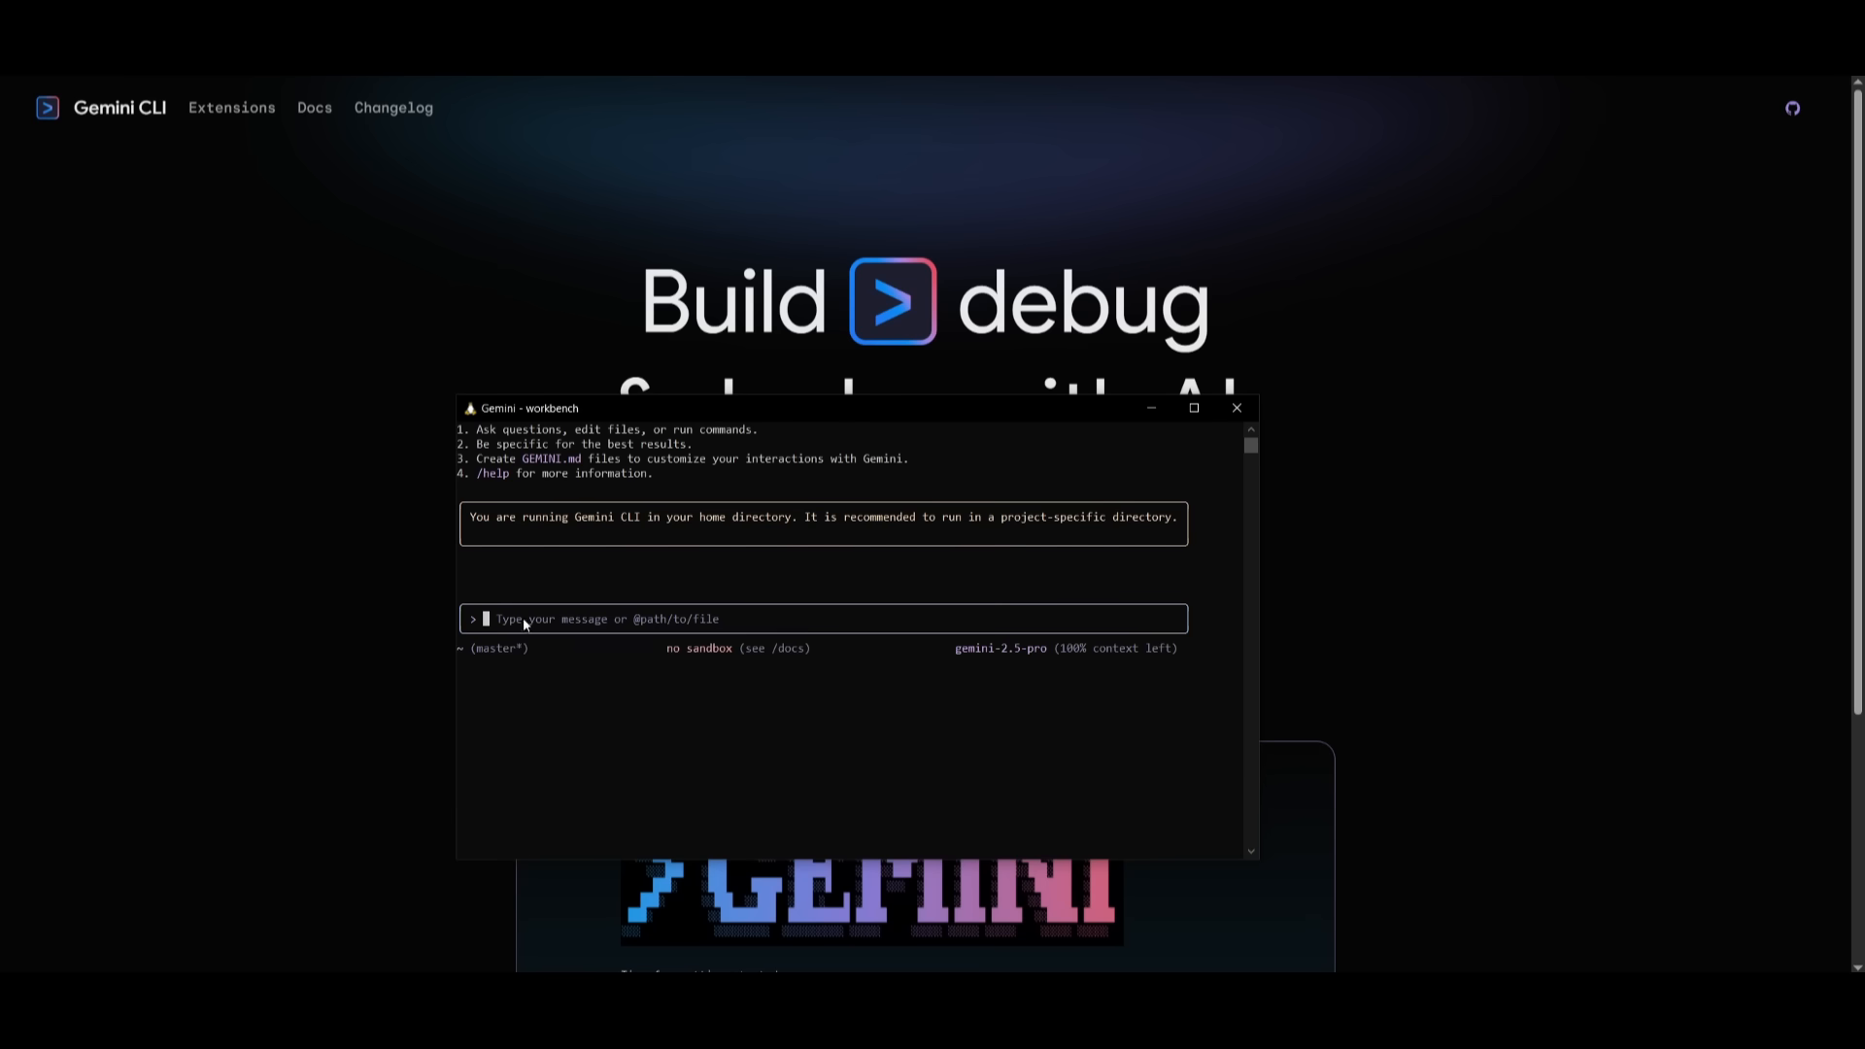
pyautogui.moveTo(451, 394)
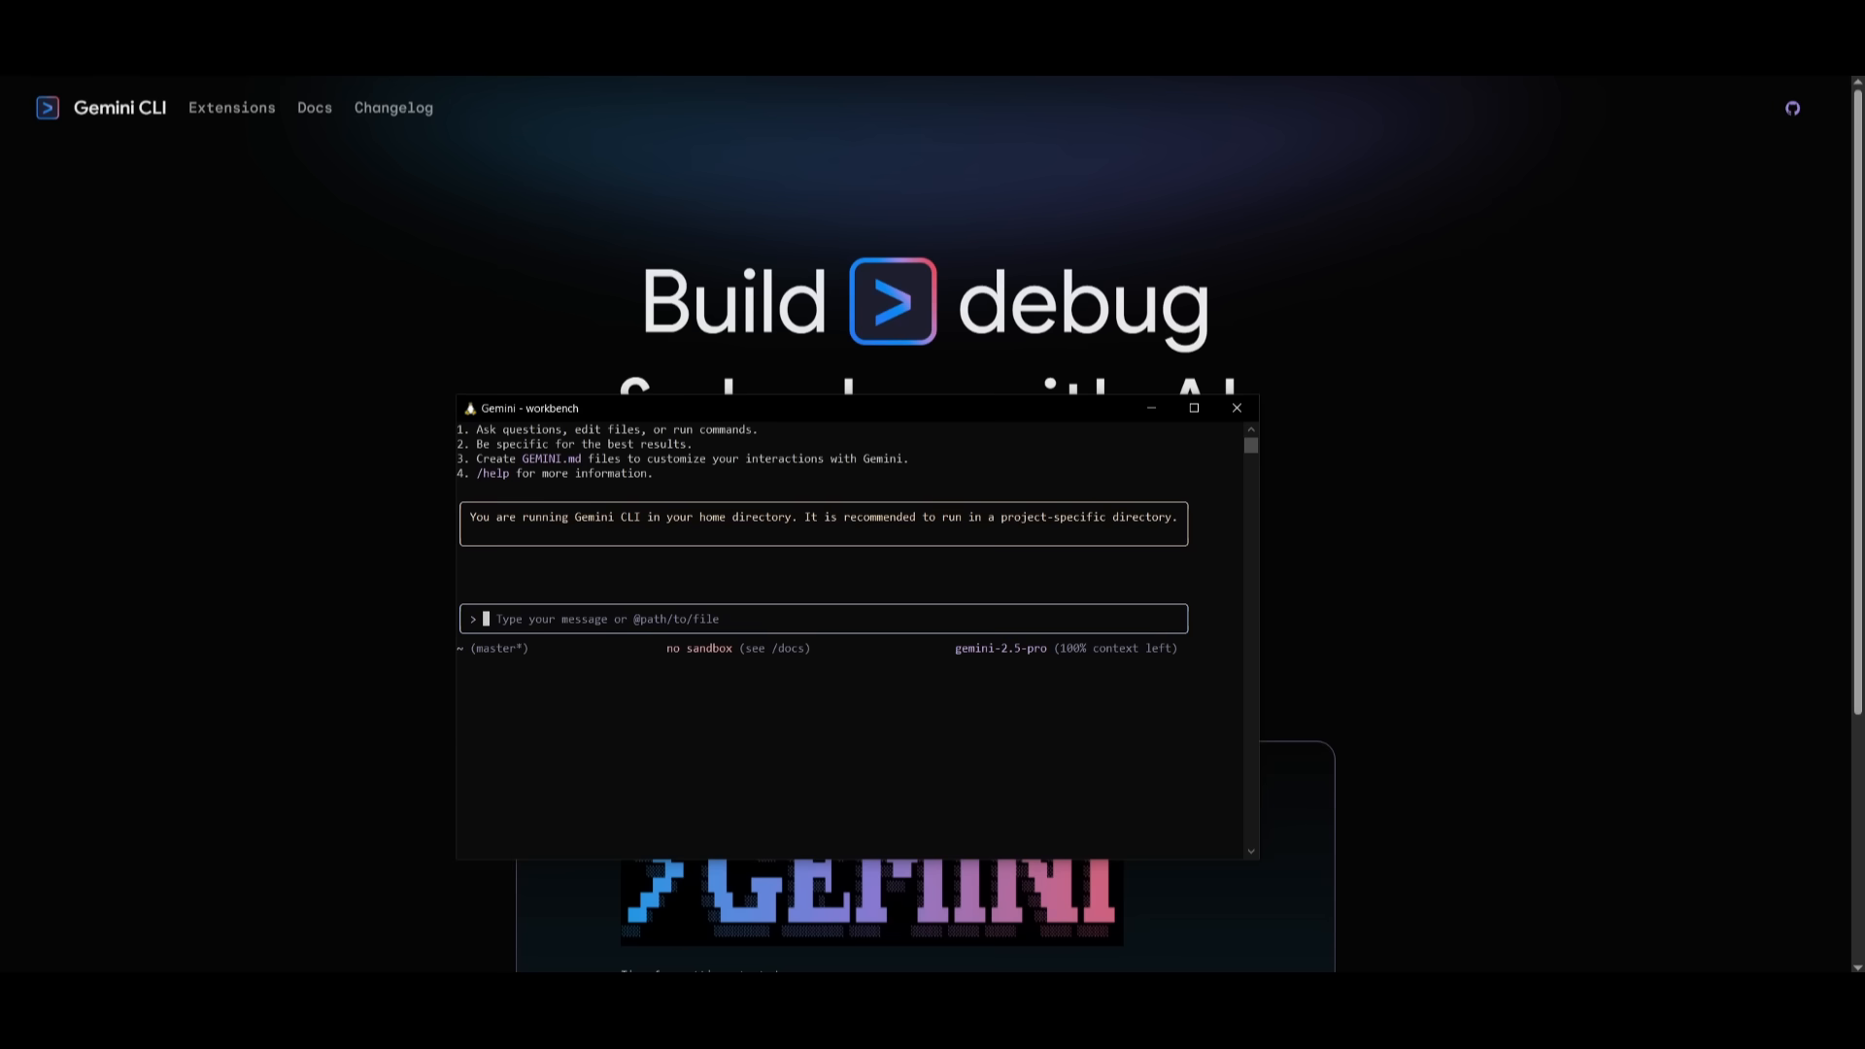
pyautogui.click(231, 105)
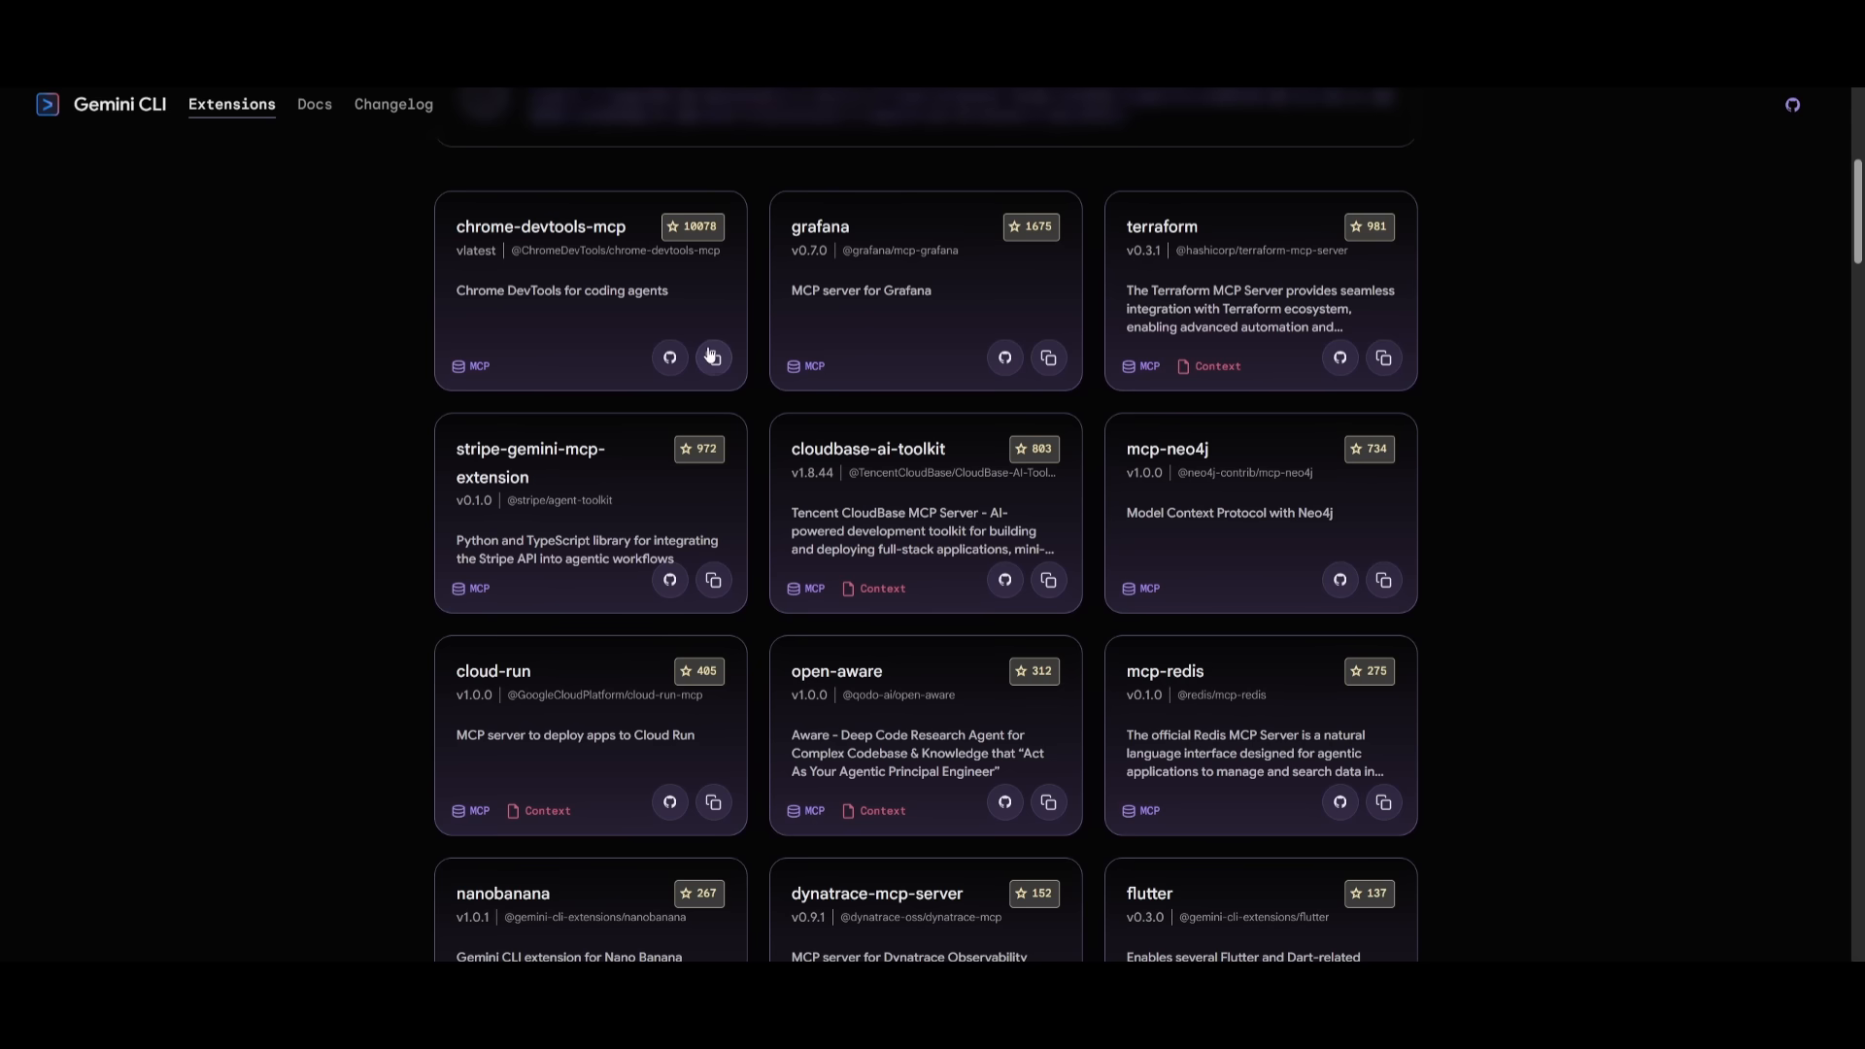
pyautogui.click(711, 357)
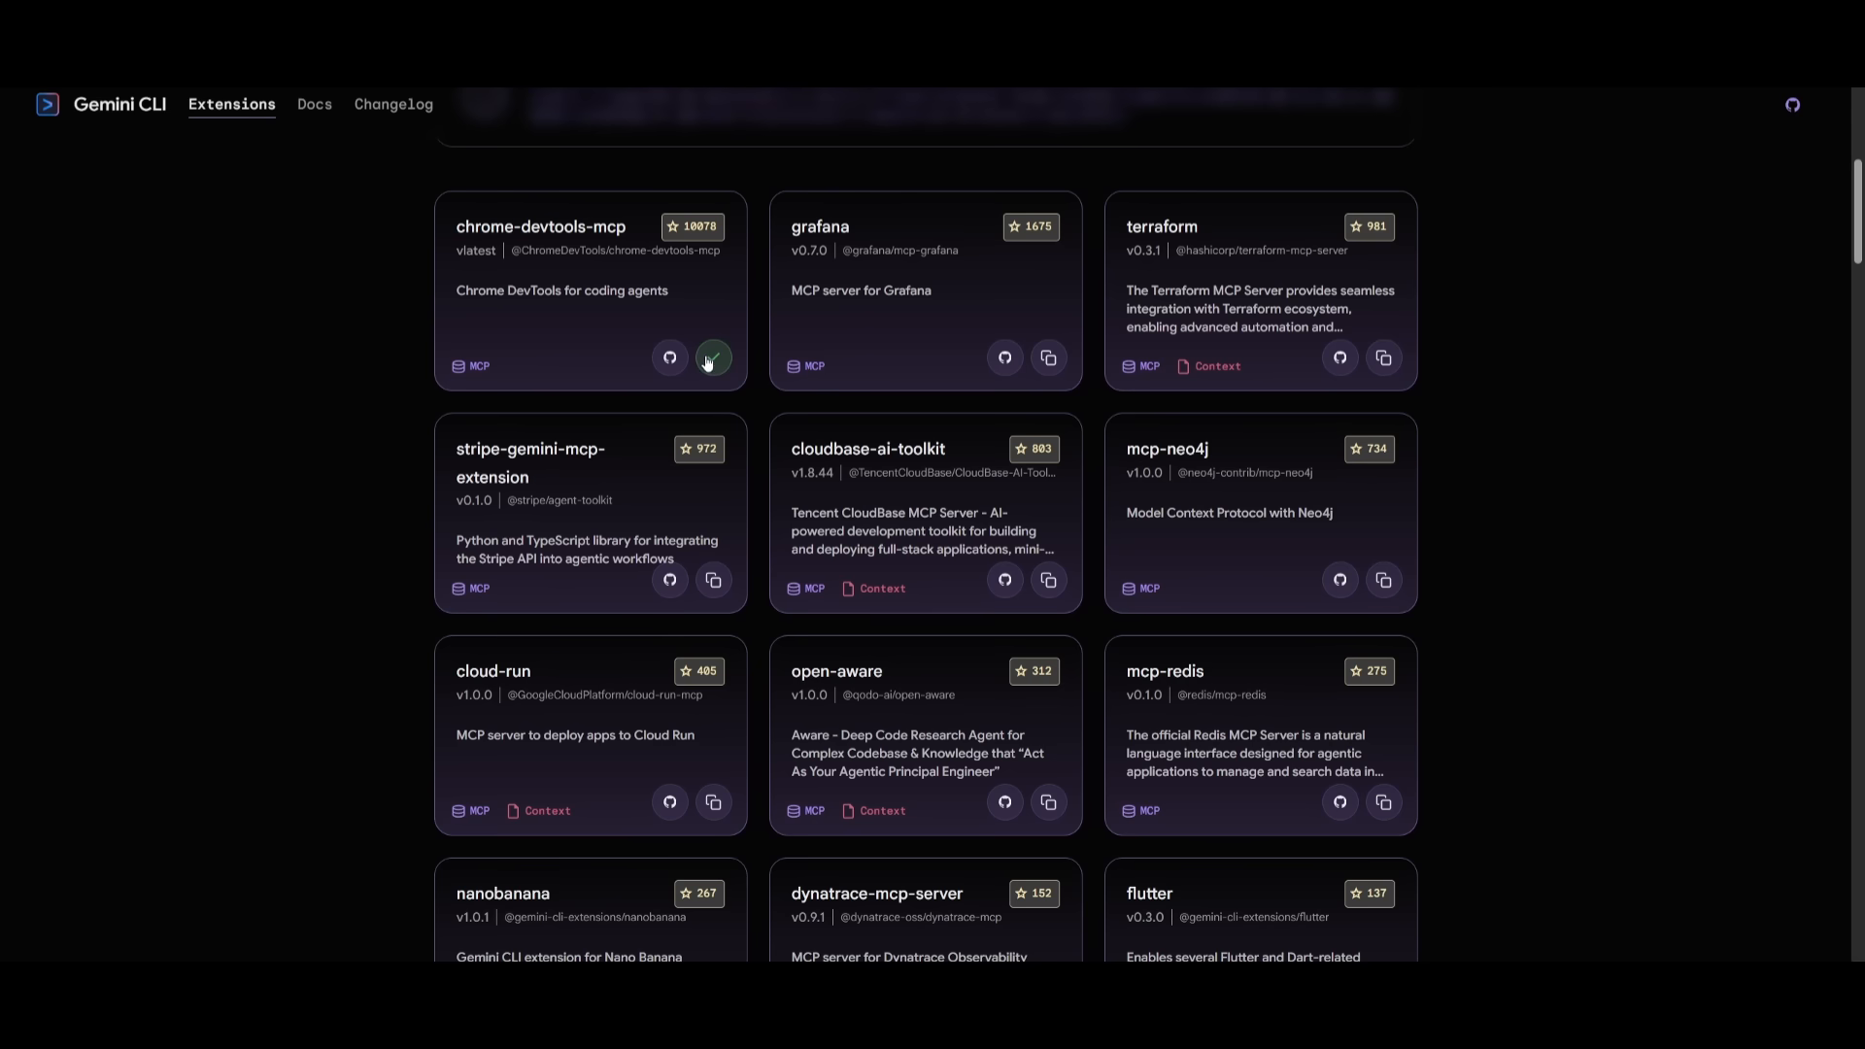
pyautogui.moveTo(711, 357)
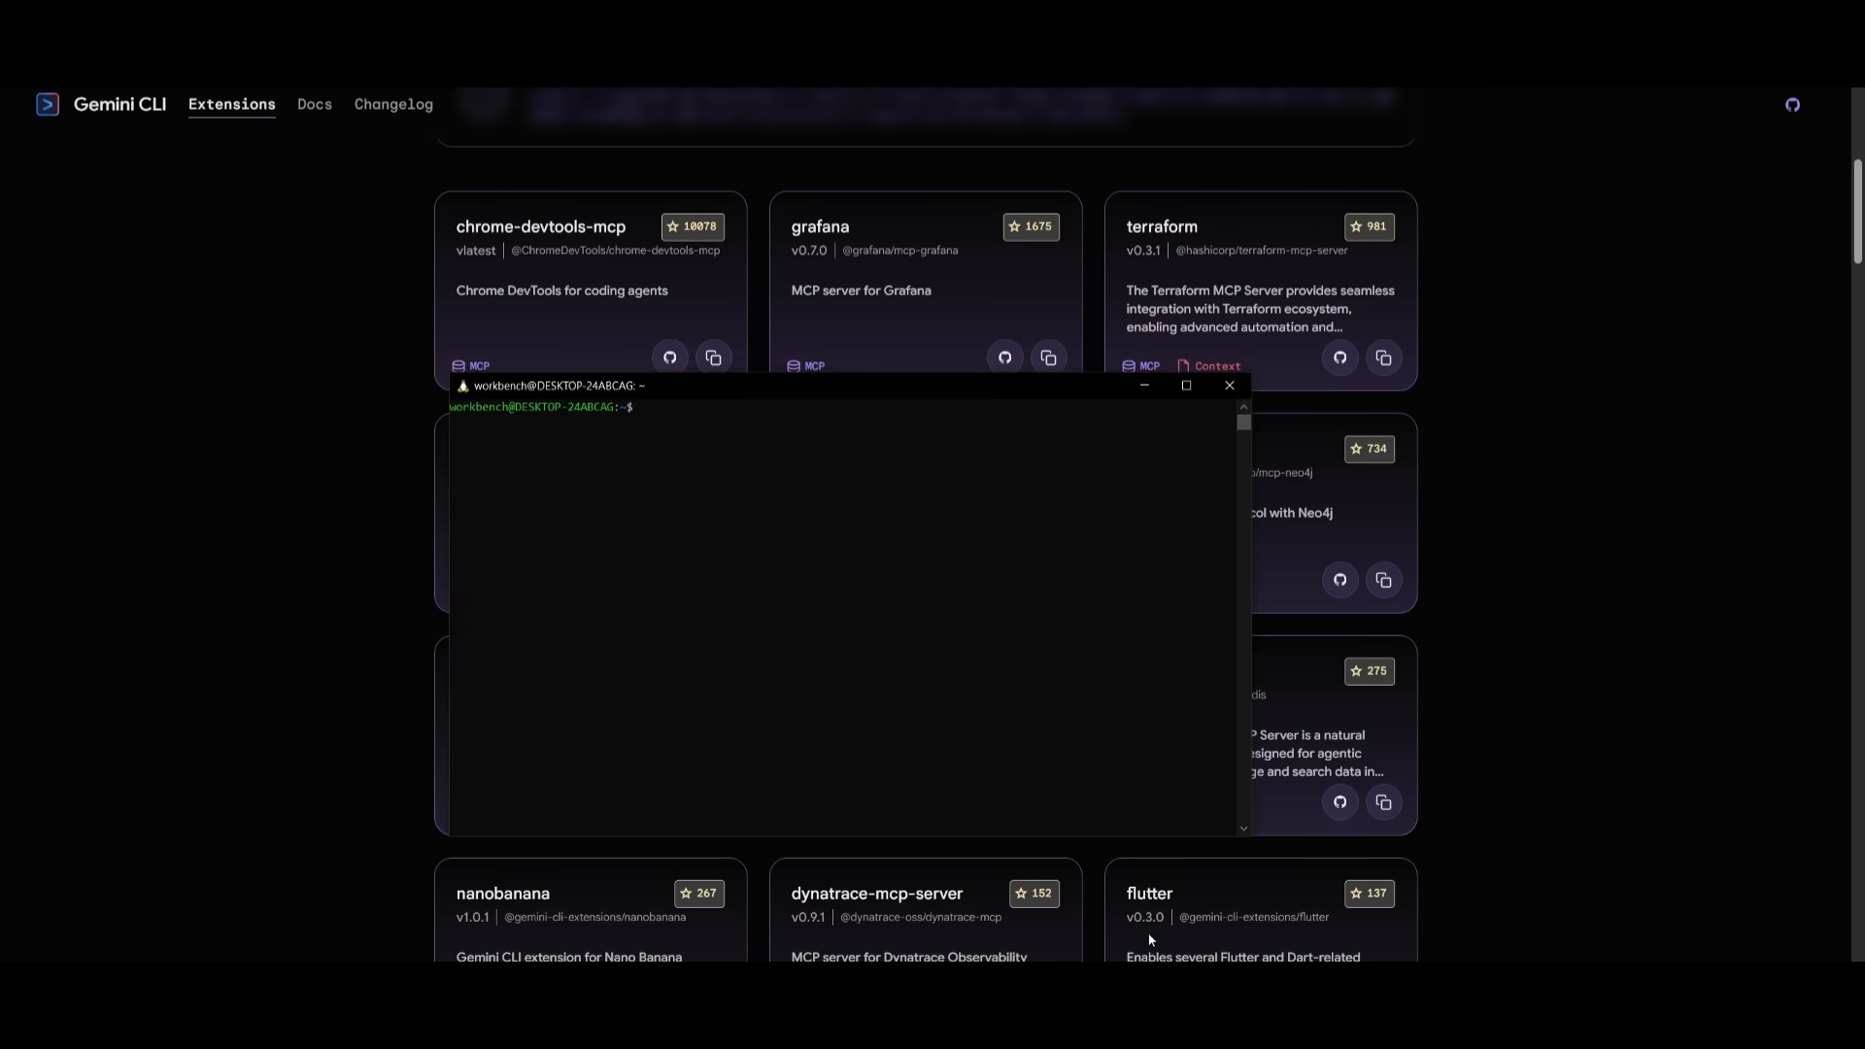
pyautogui.write('gemini extensions install https://github.com/ChromeDevTools/chrome-devtools-mcp')
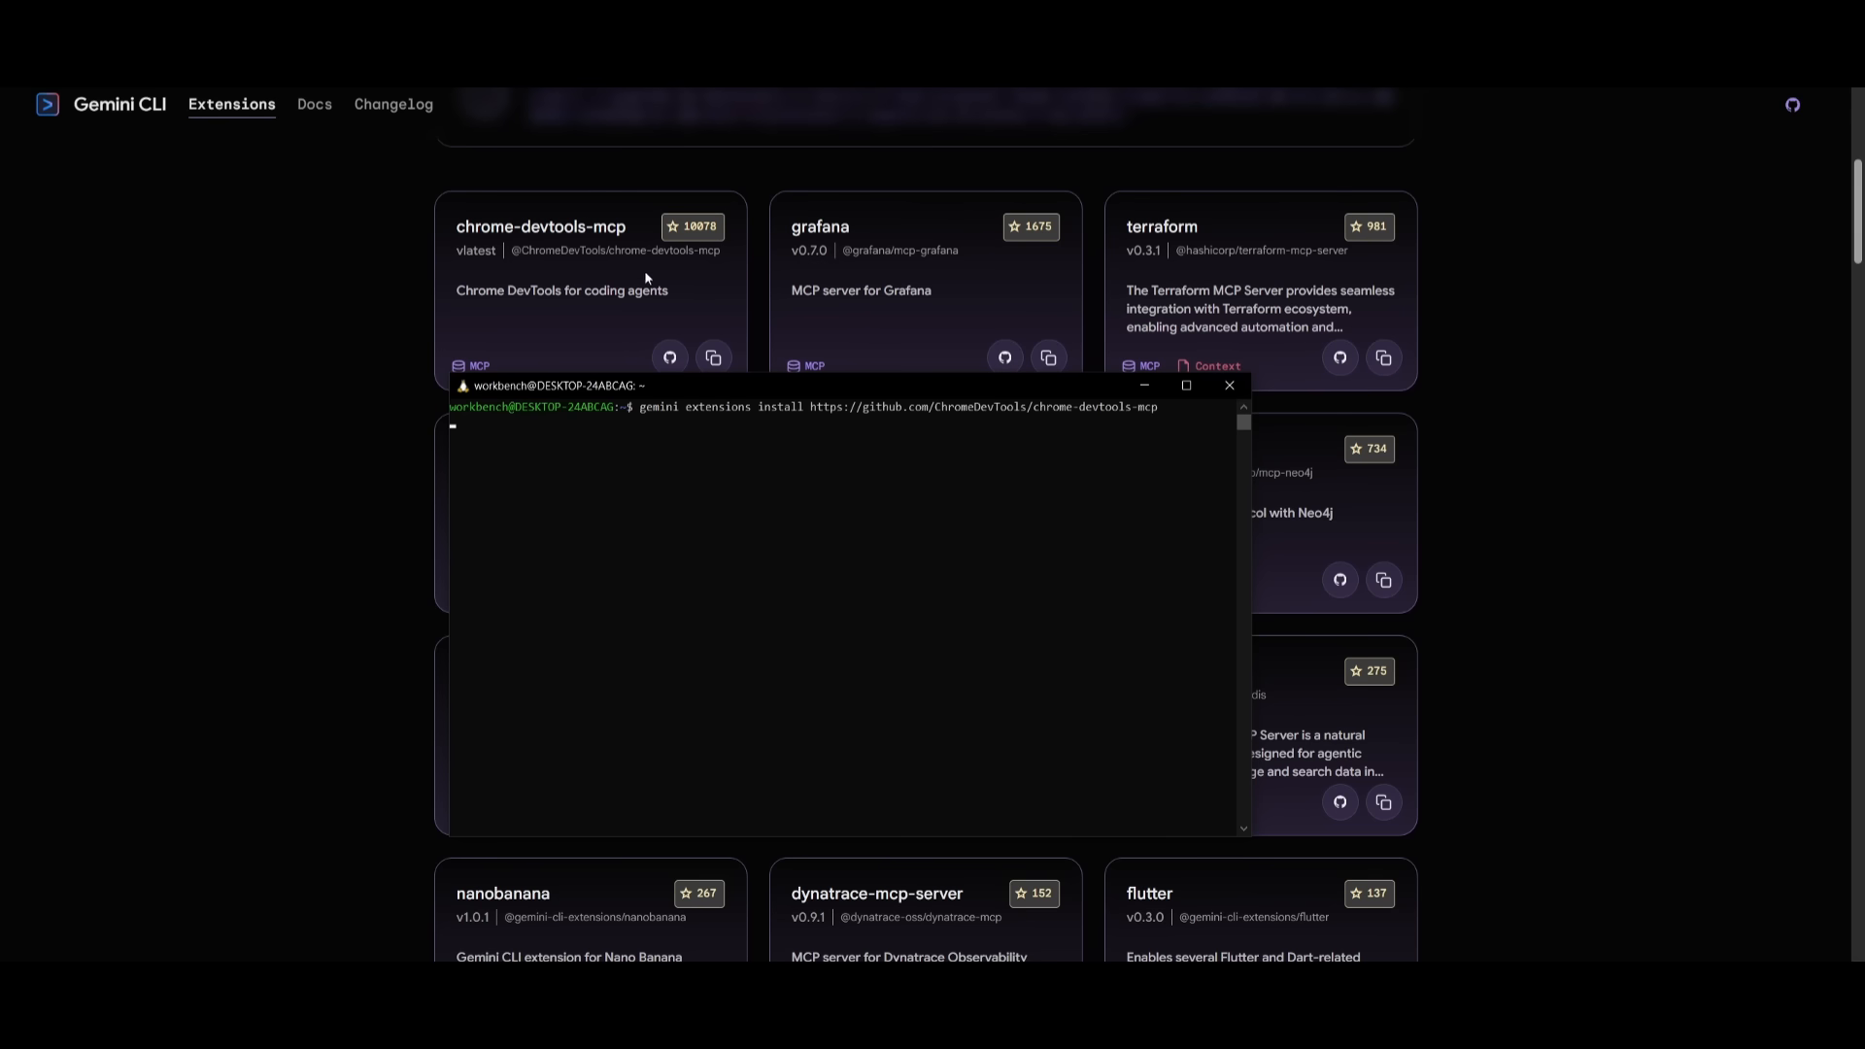
pyautogui.moveTo(701, 290)
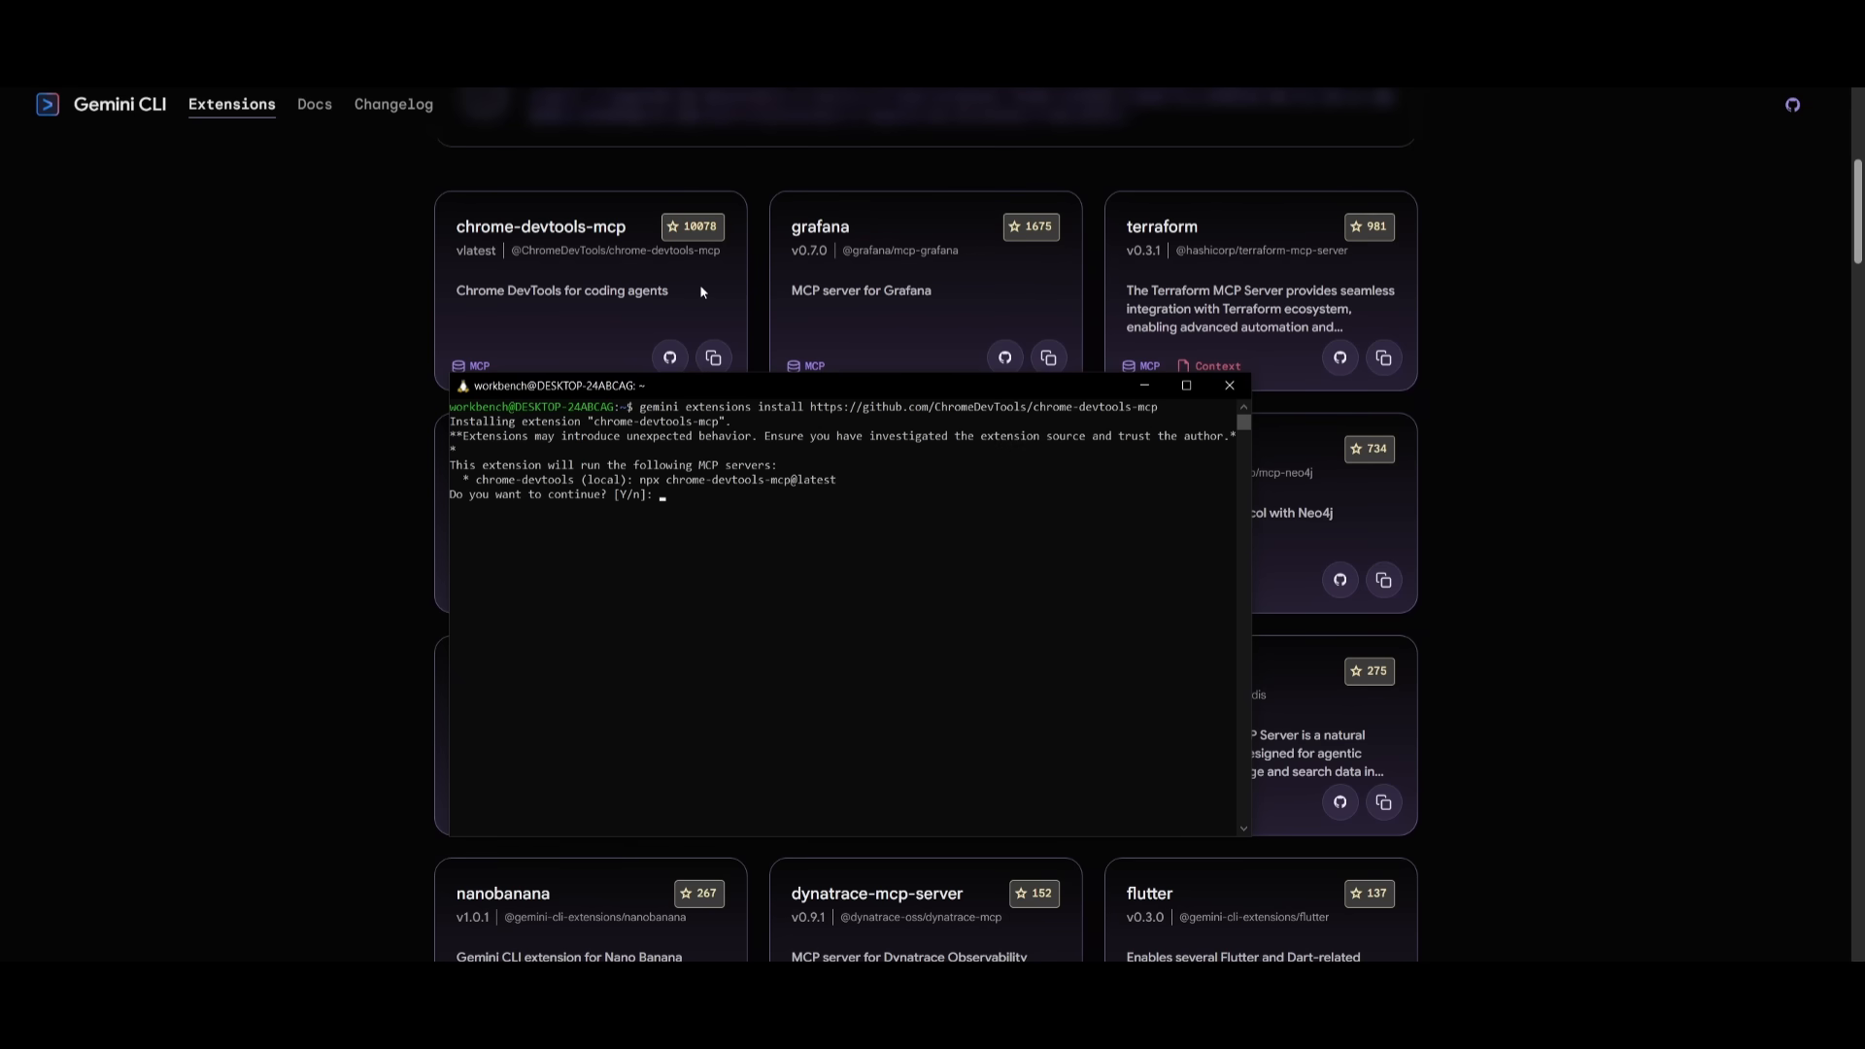
pyautogui.write('y')
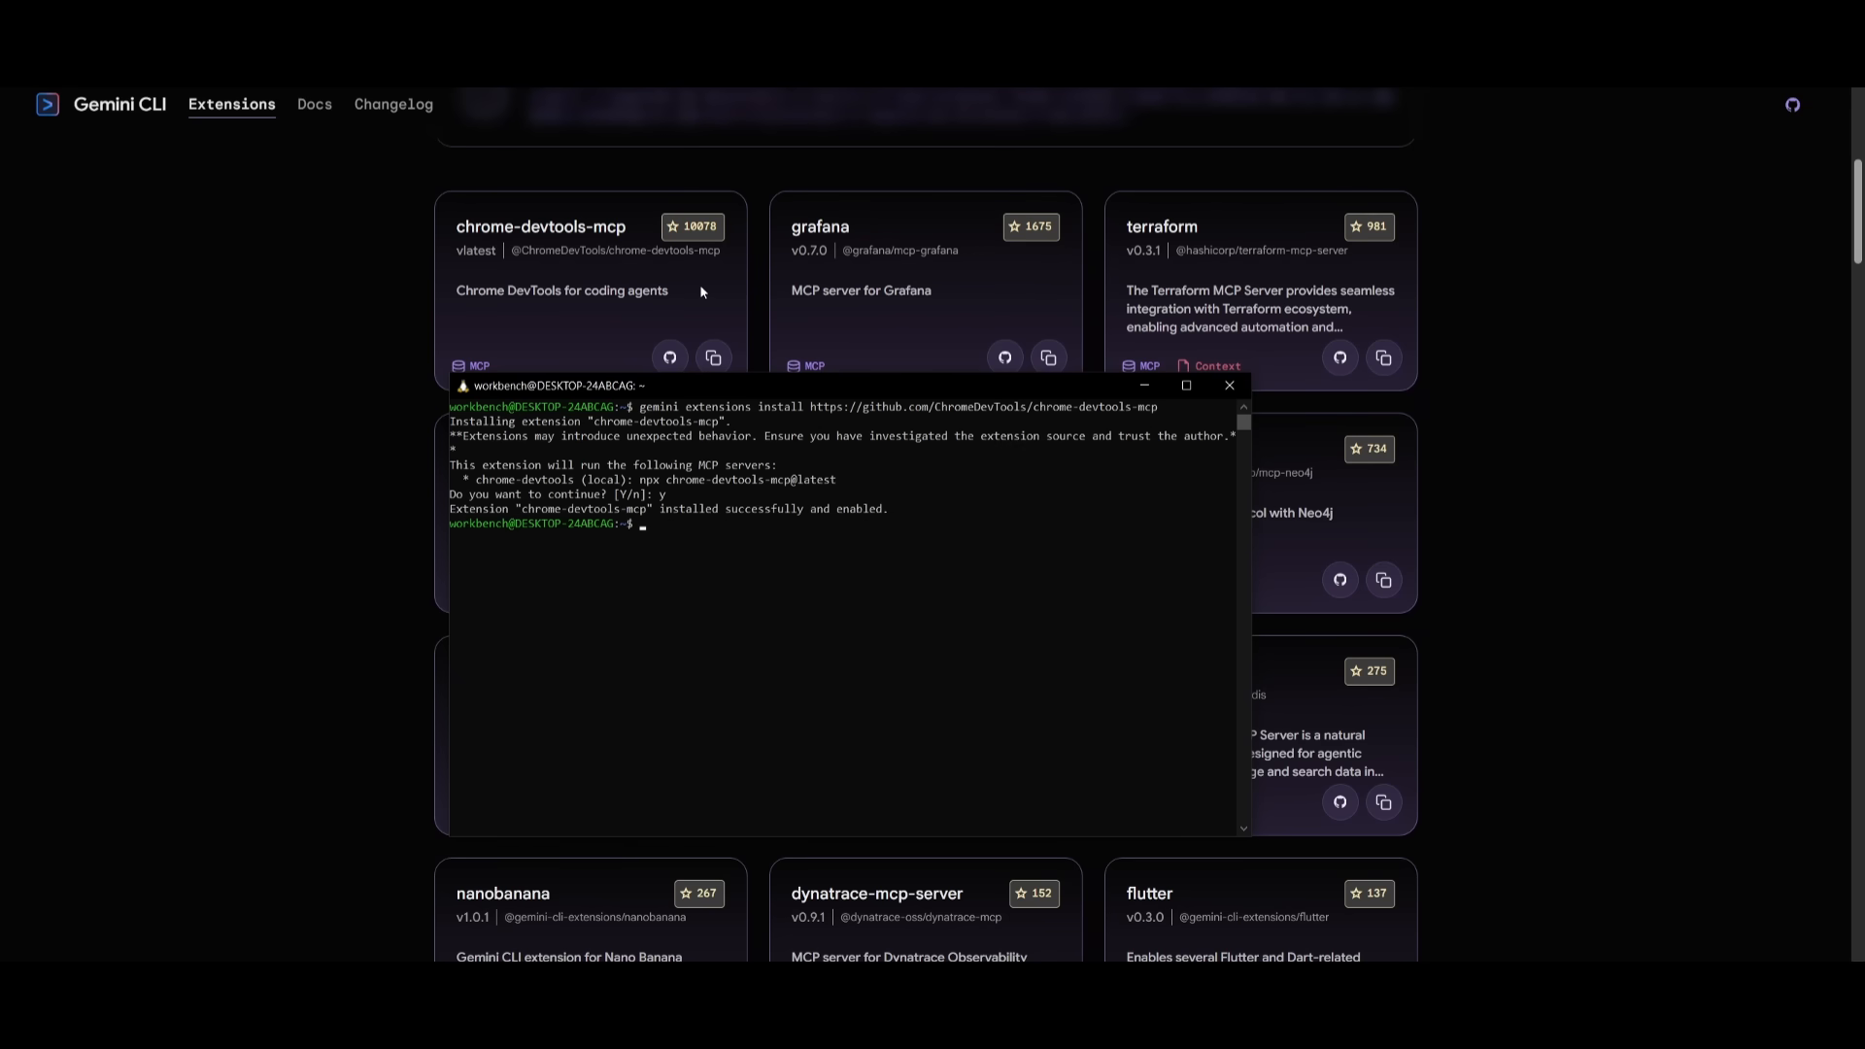
pyautogui.moveTo(692, 526)
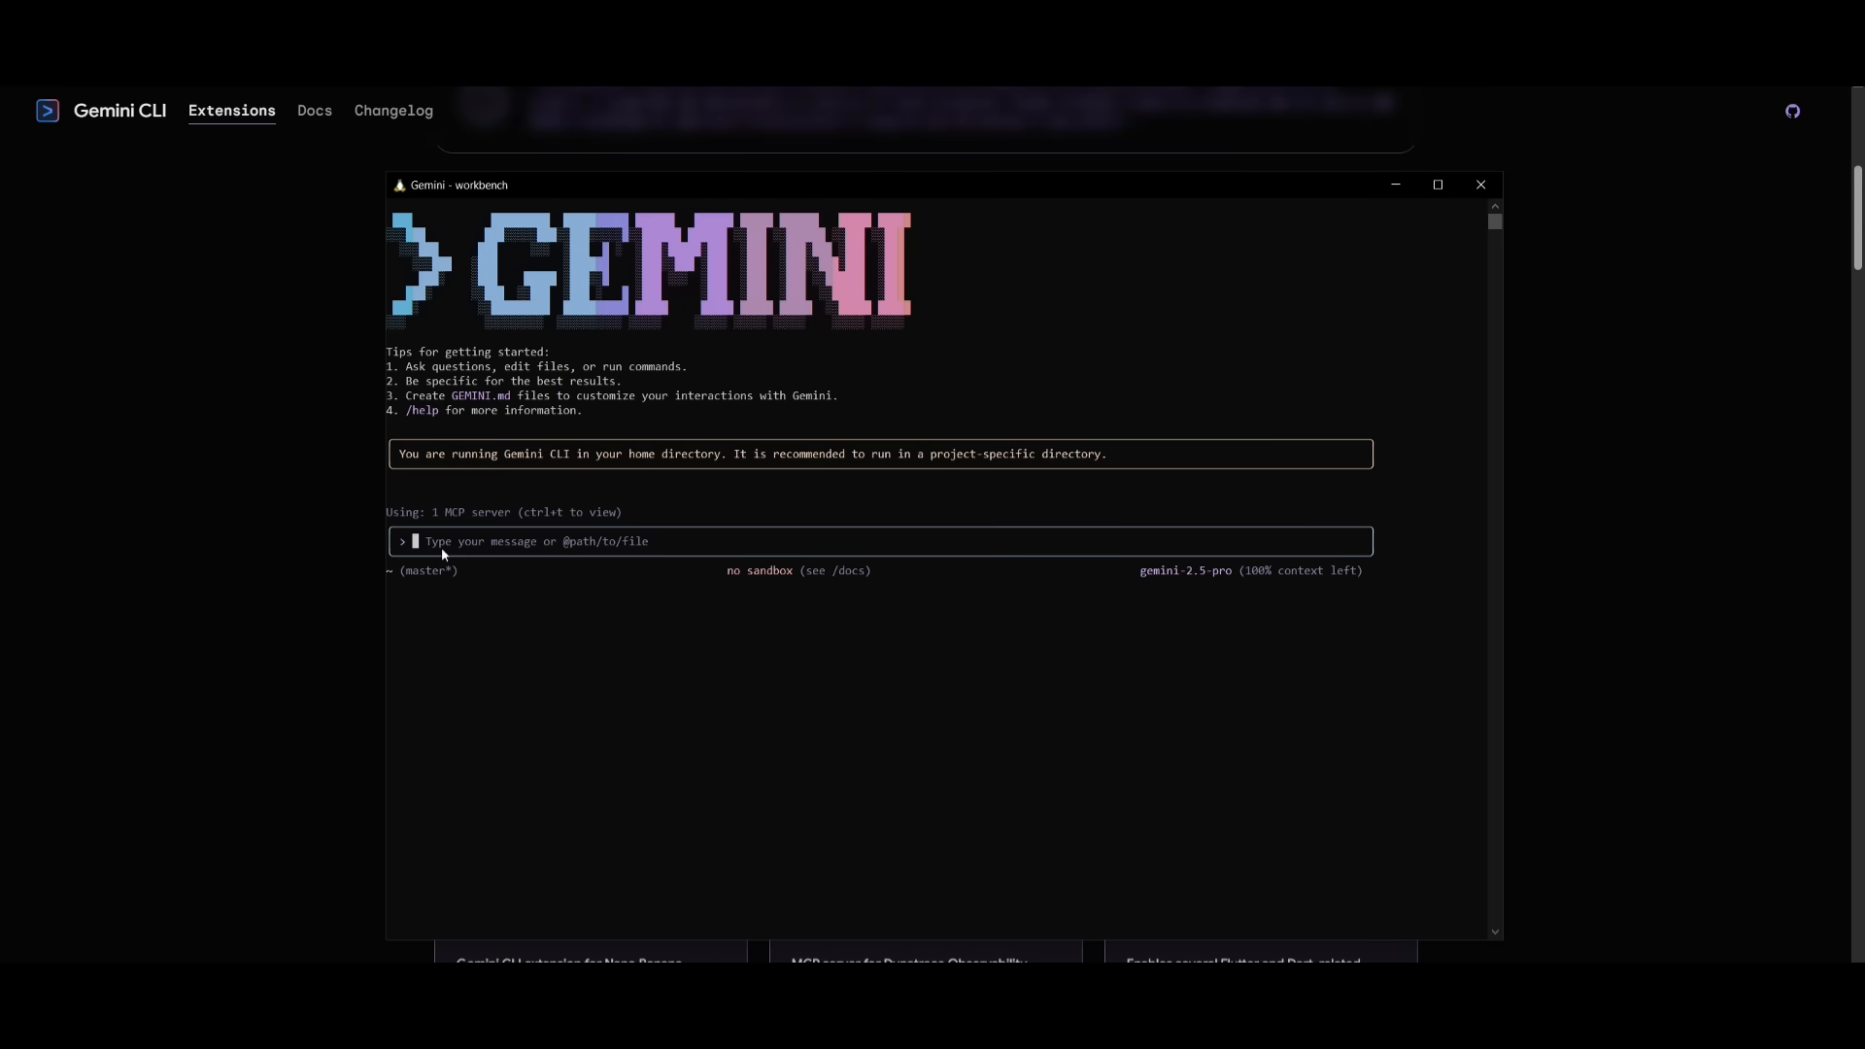
# - Run /extensions list showing chrome-devtools-mcp active and up to date
pyautogui.write('/extensions')
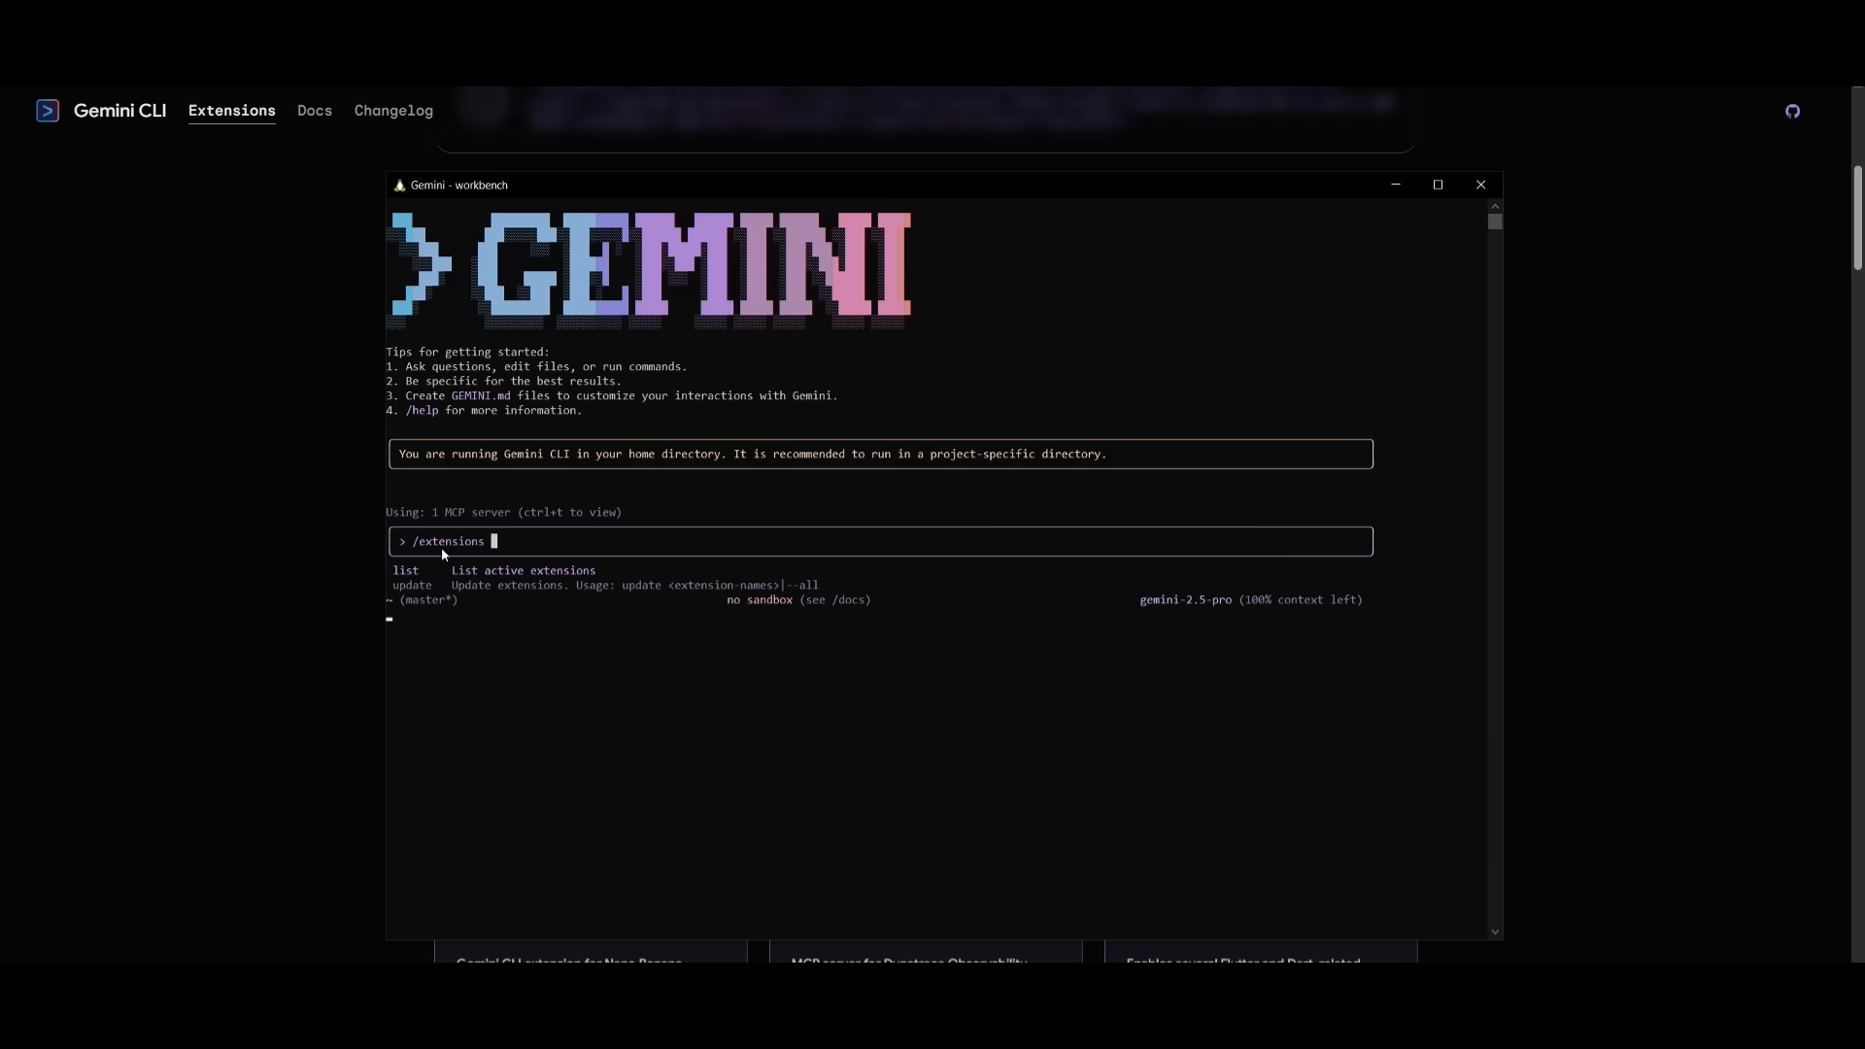
pyautogui.write('list')
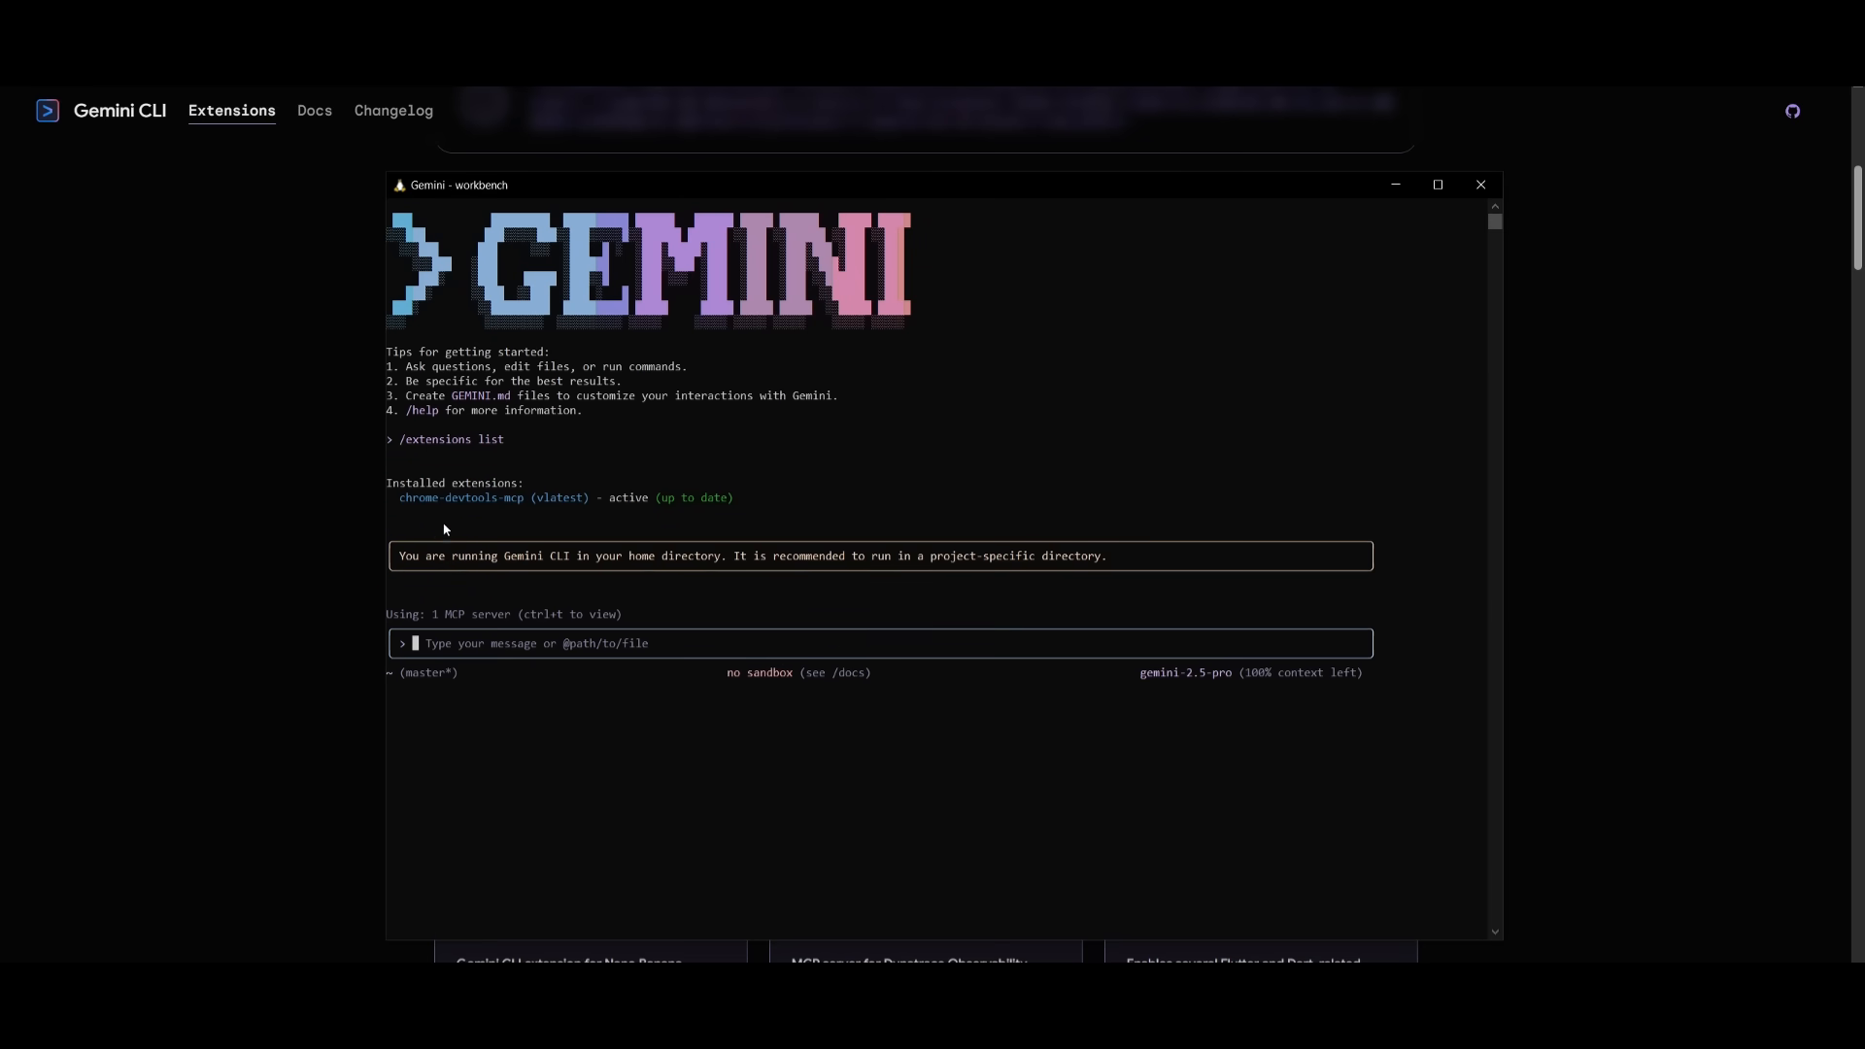
pyautogui.moveTo(569, 501)
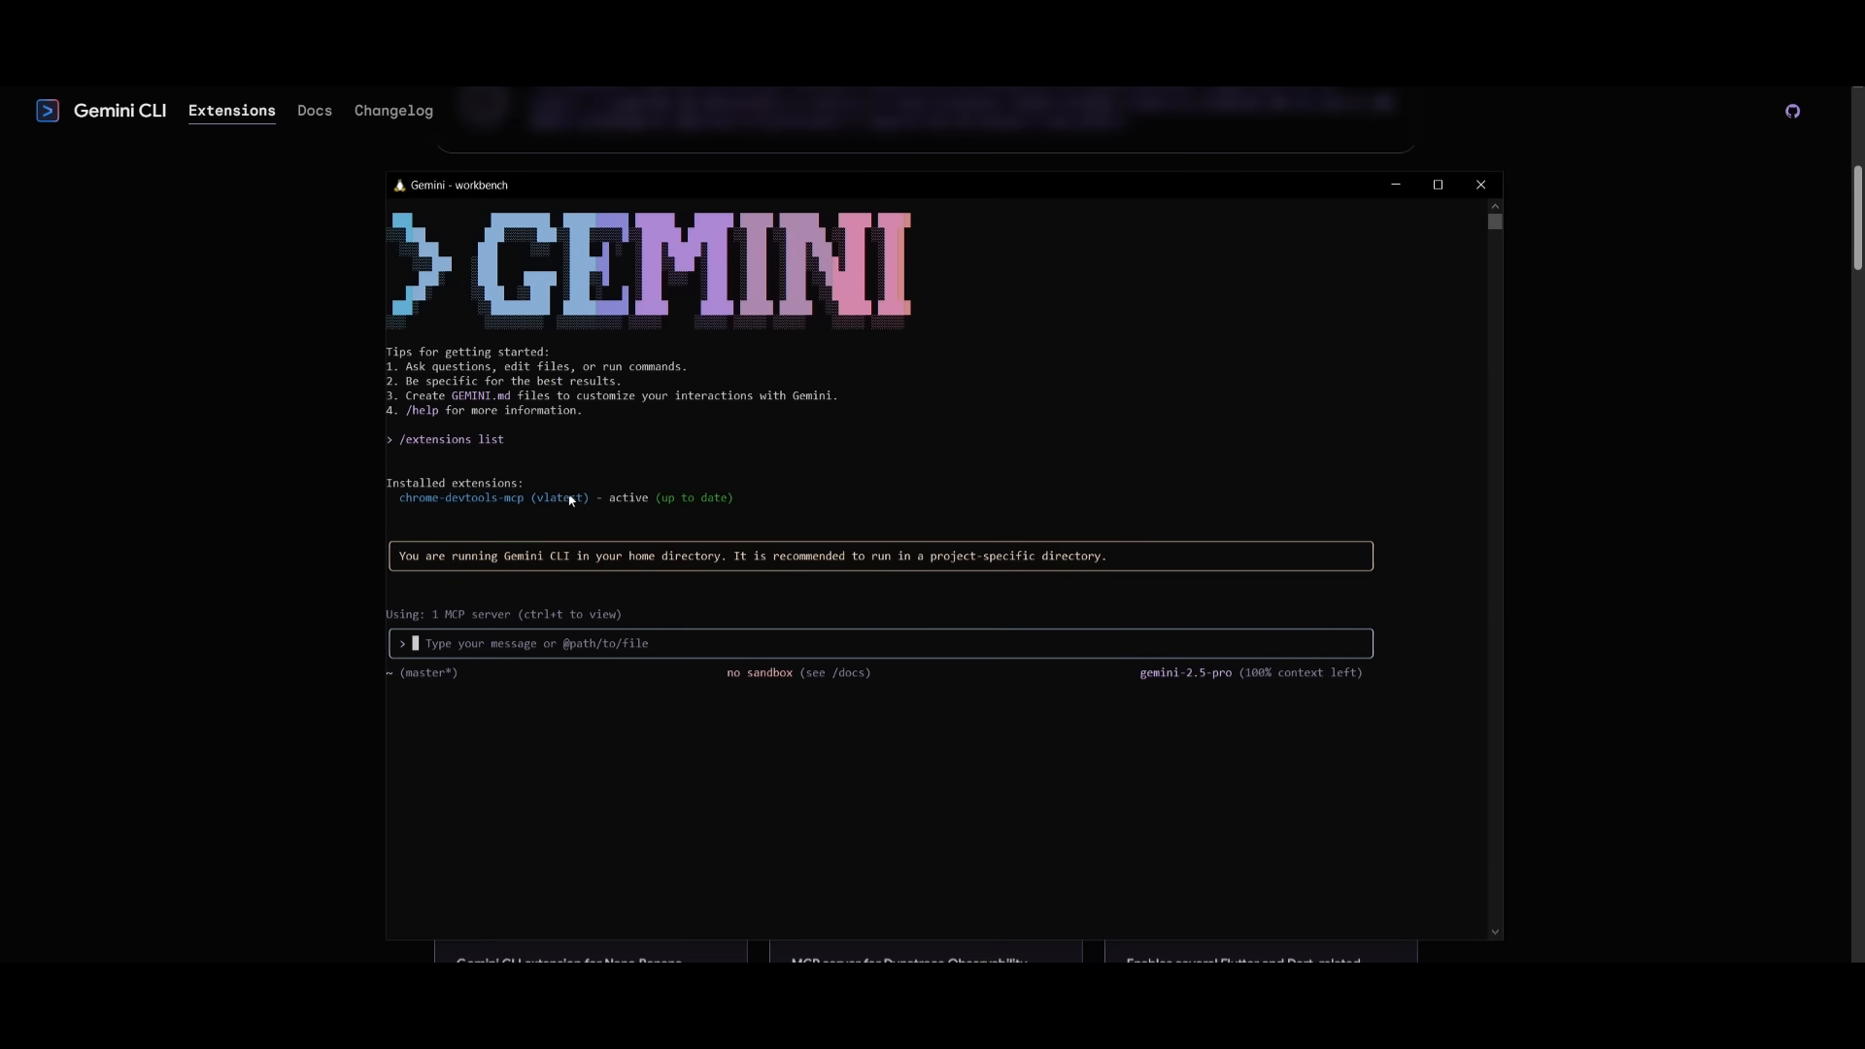
pyautogui.moveTo(643, 499)
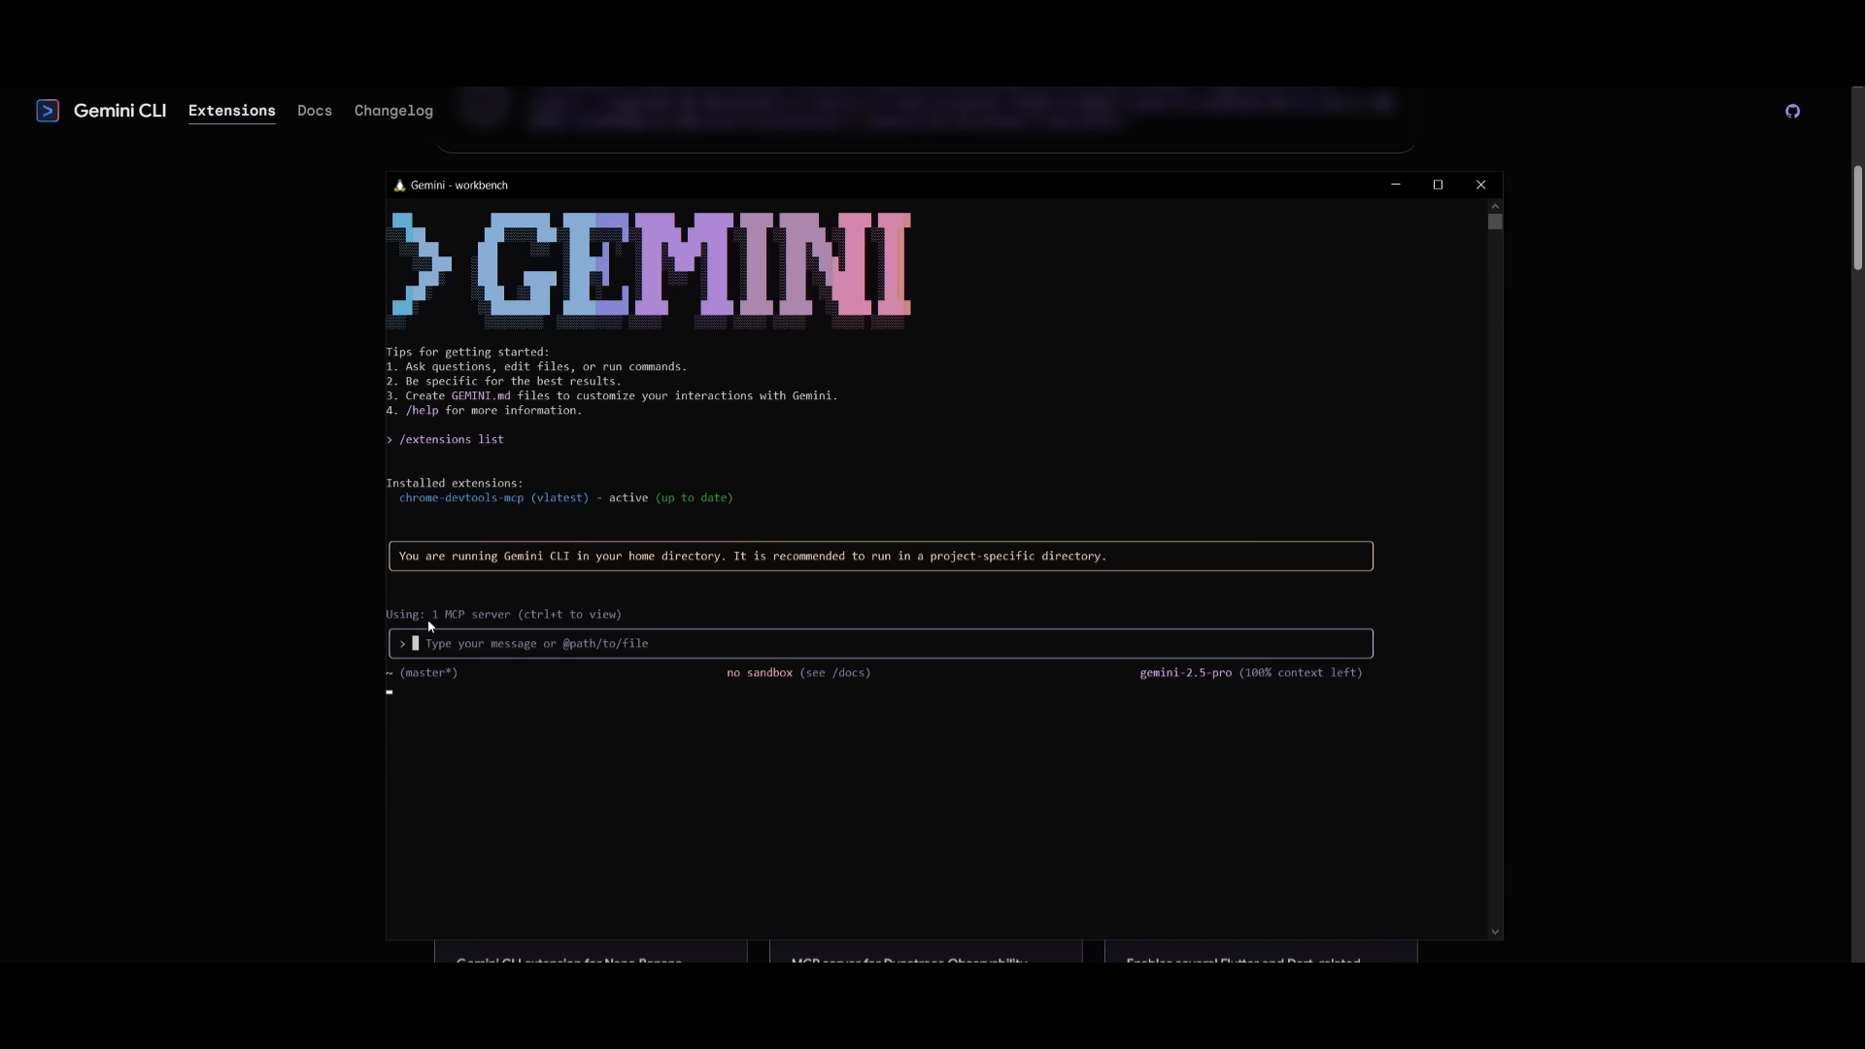
pyautogui.moveTo(511, 627)
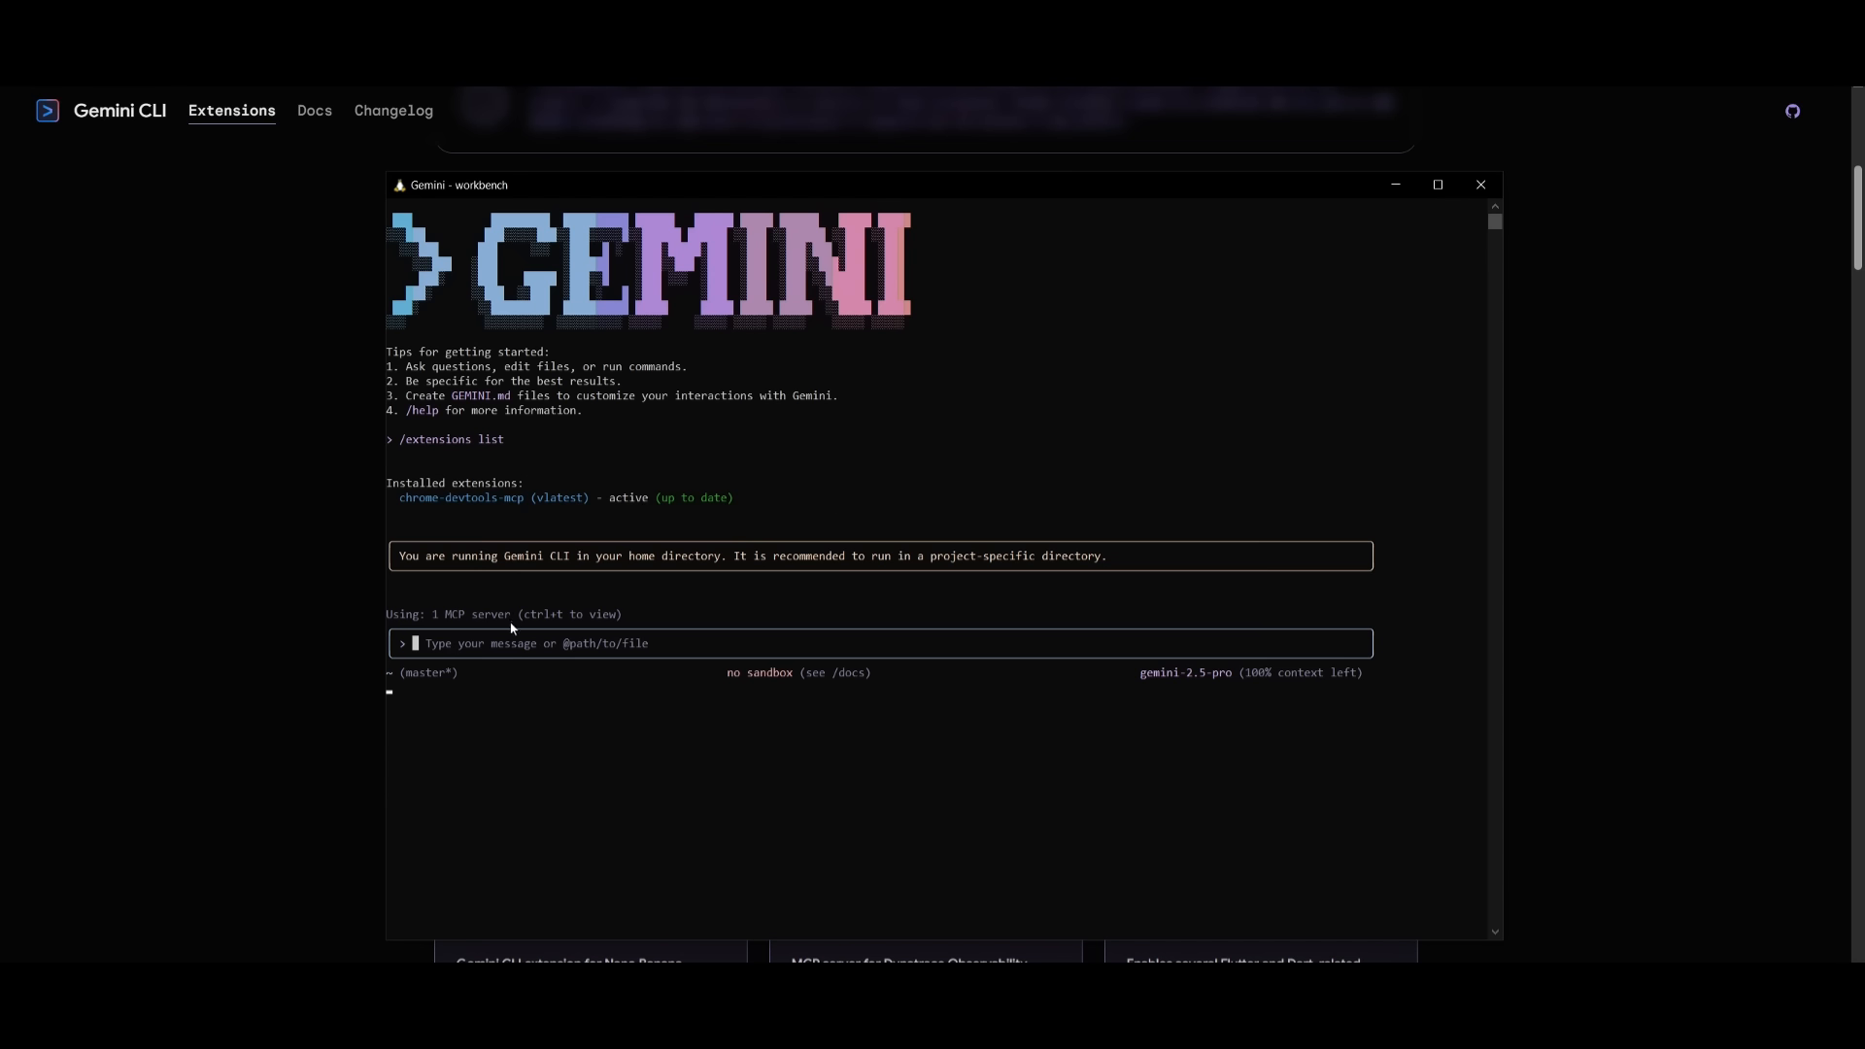
pyautogui.moveTo(485, 645)
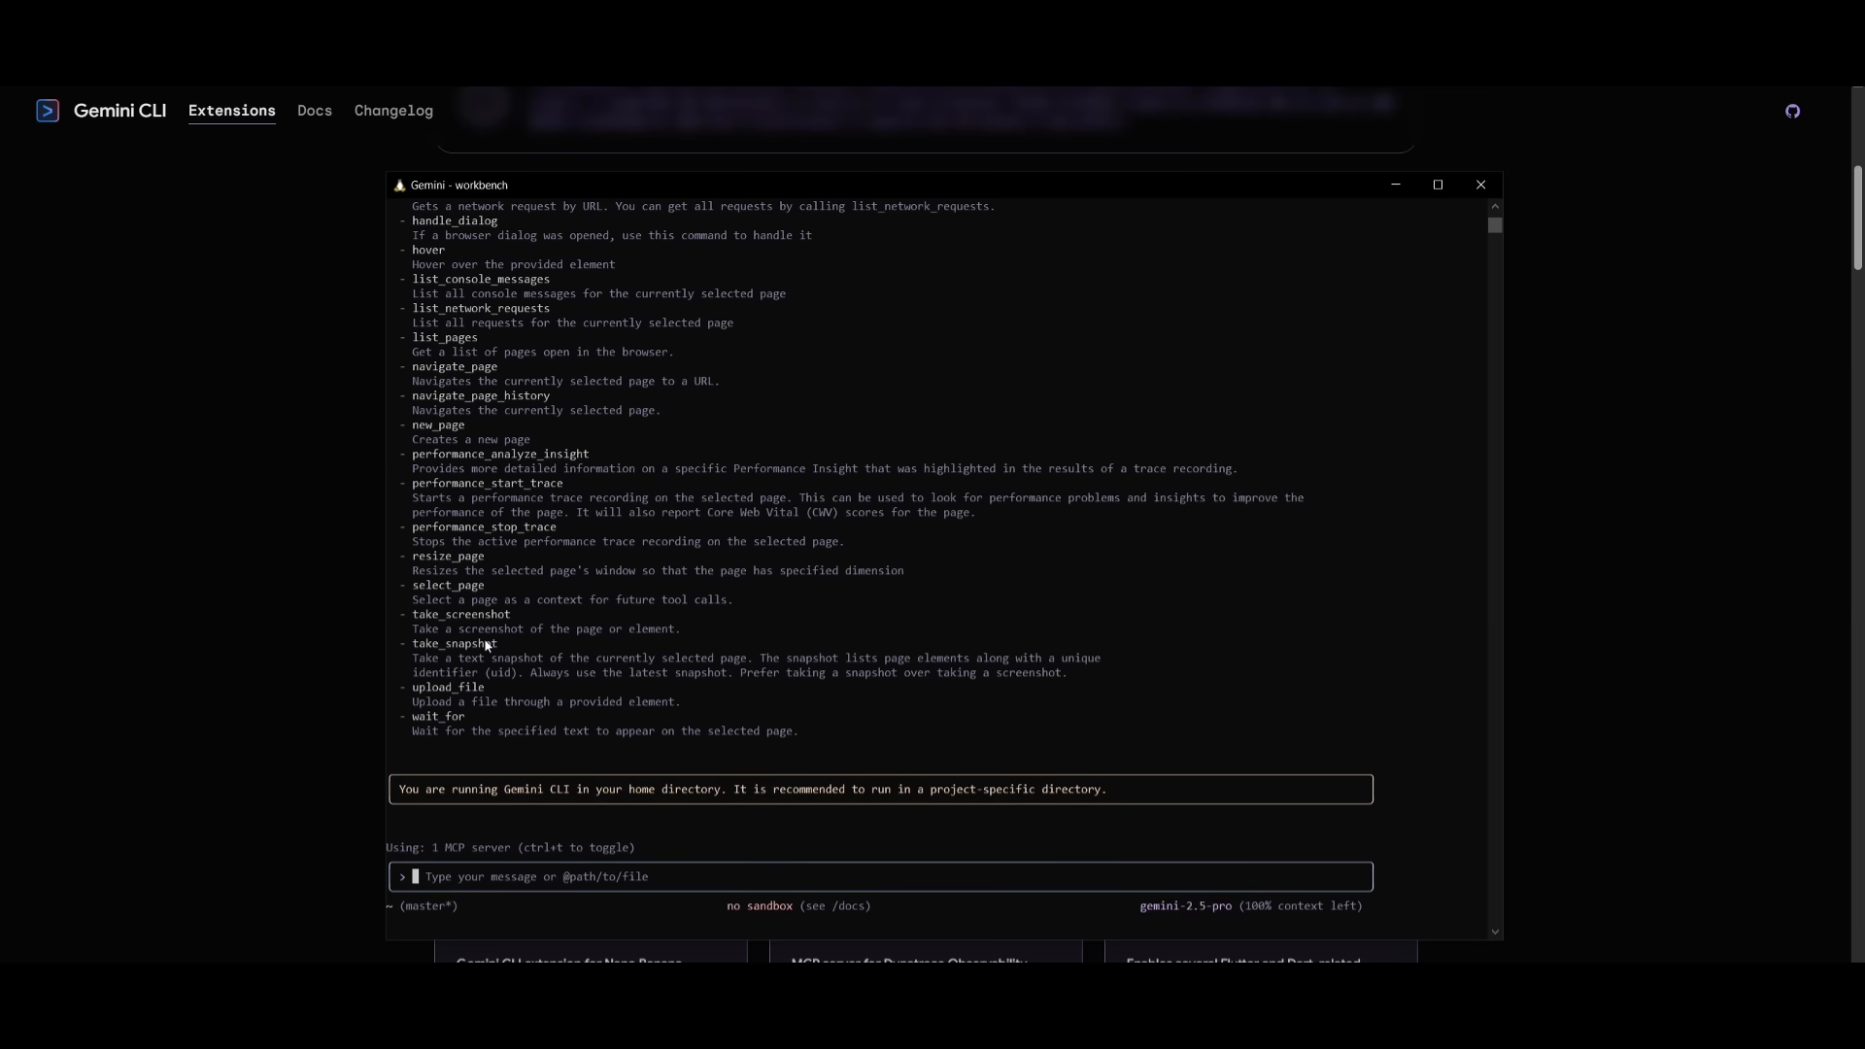
pyautogui.write('/mcp desc')
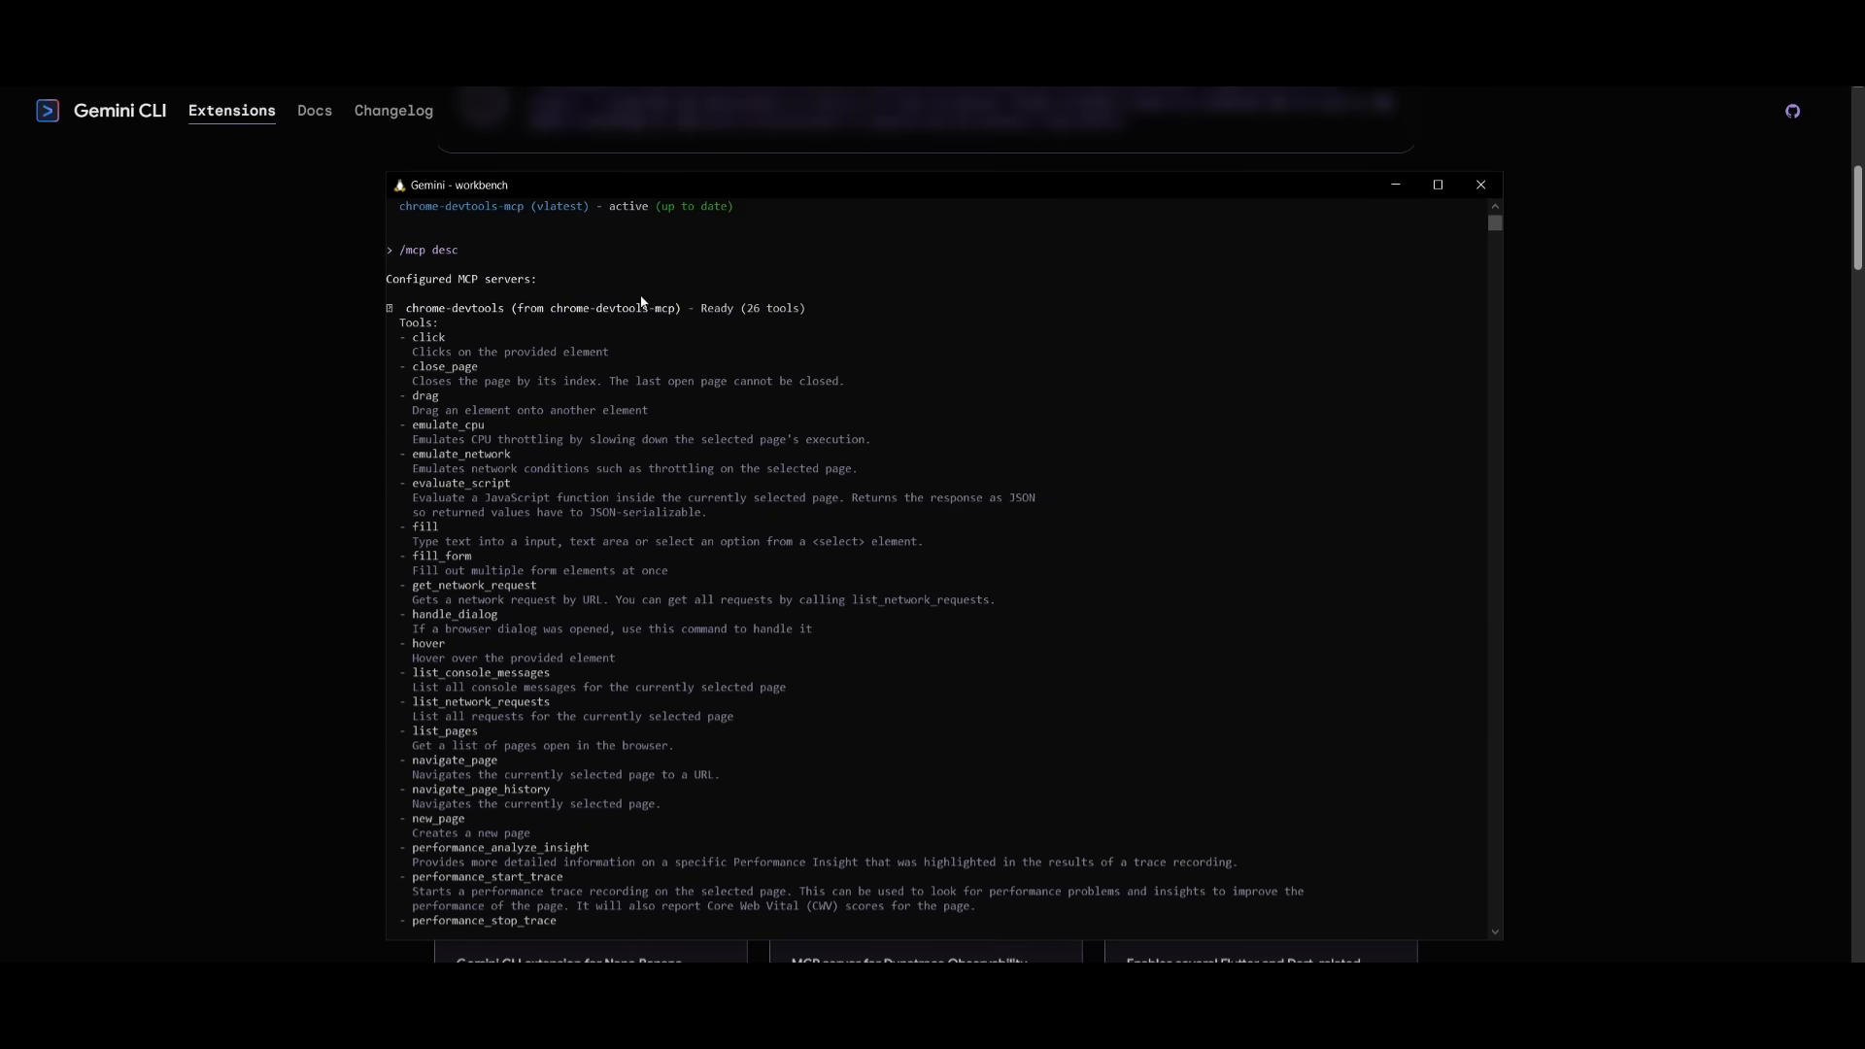
pyautogui.moveTo(546, 394)
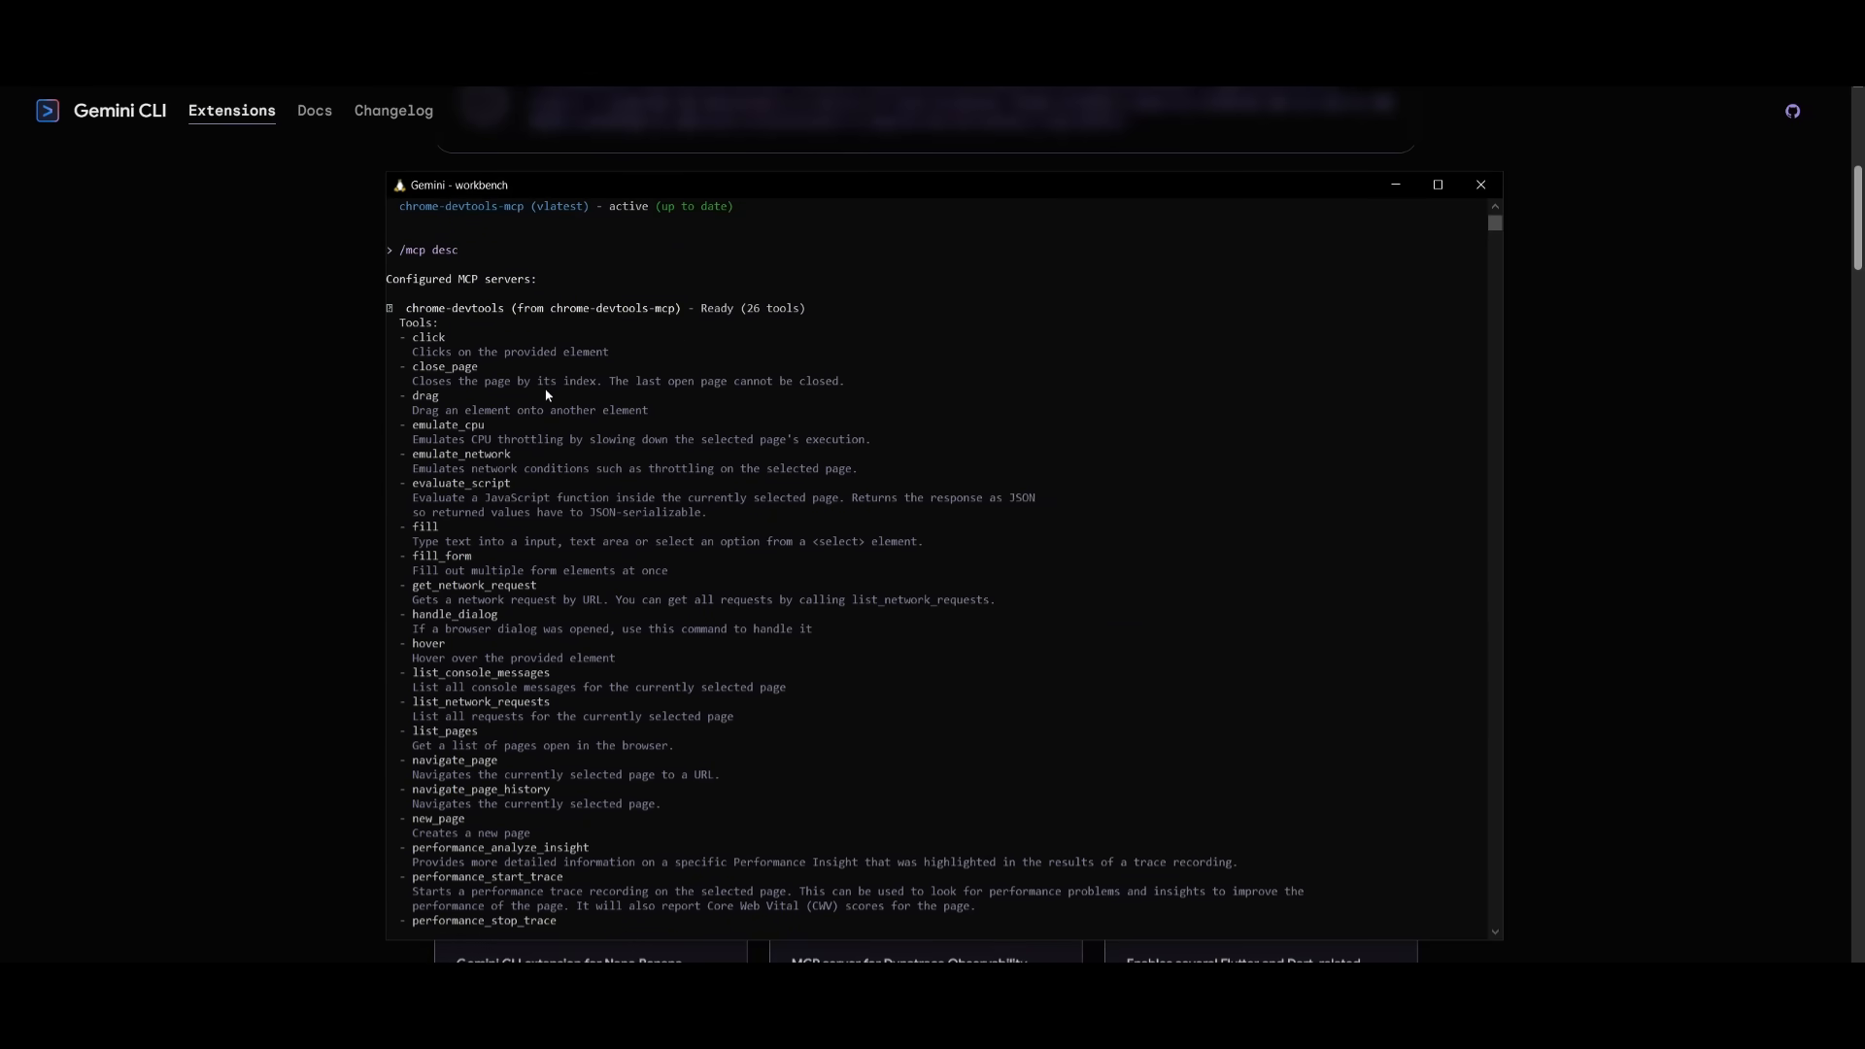
pyautogui.moveTo(575, 697)
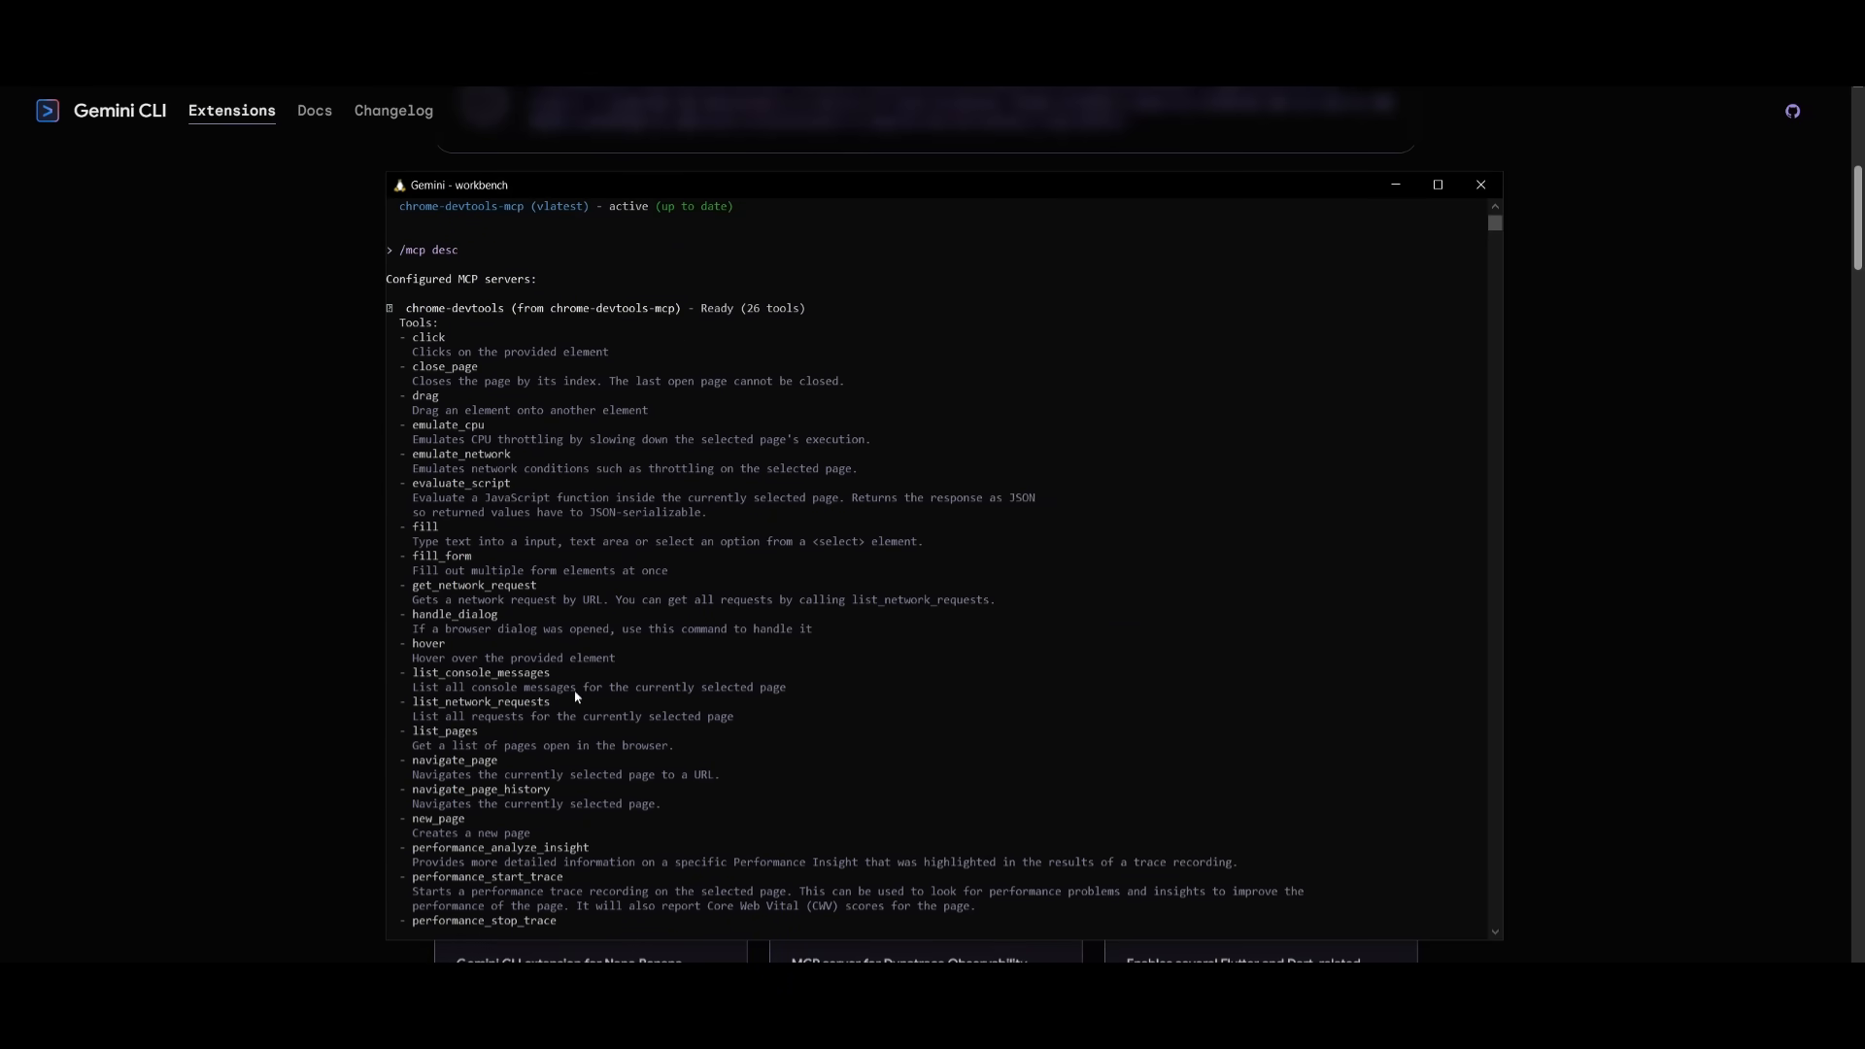
pyautogui.scroll(-3)
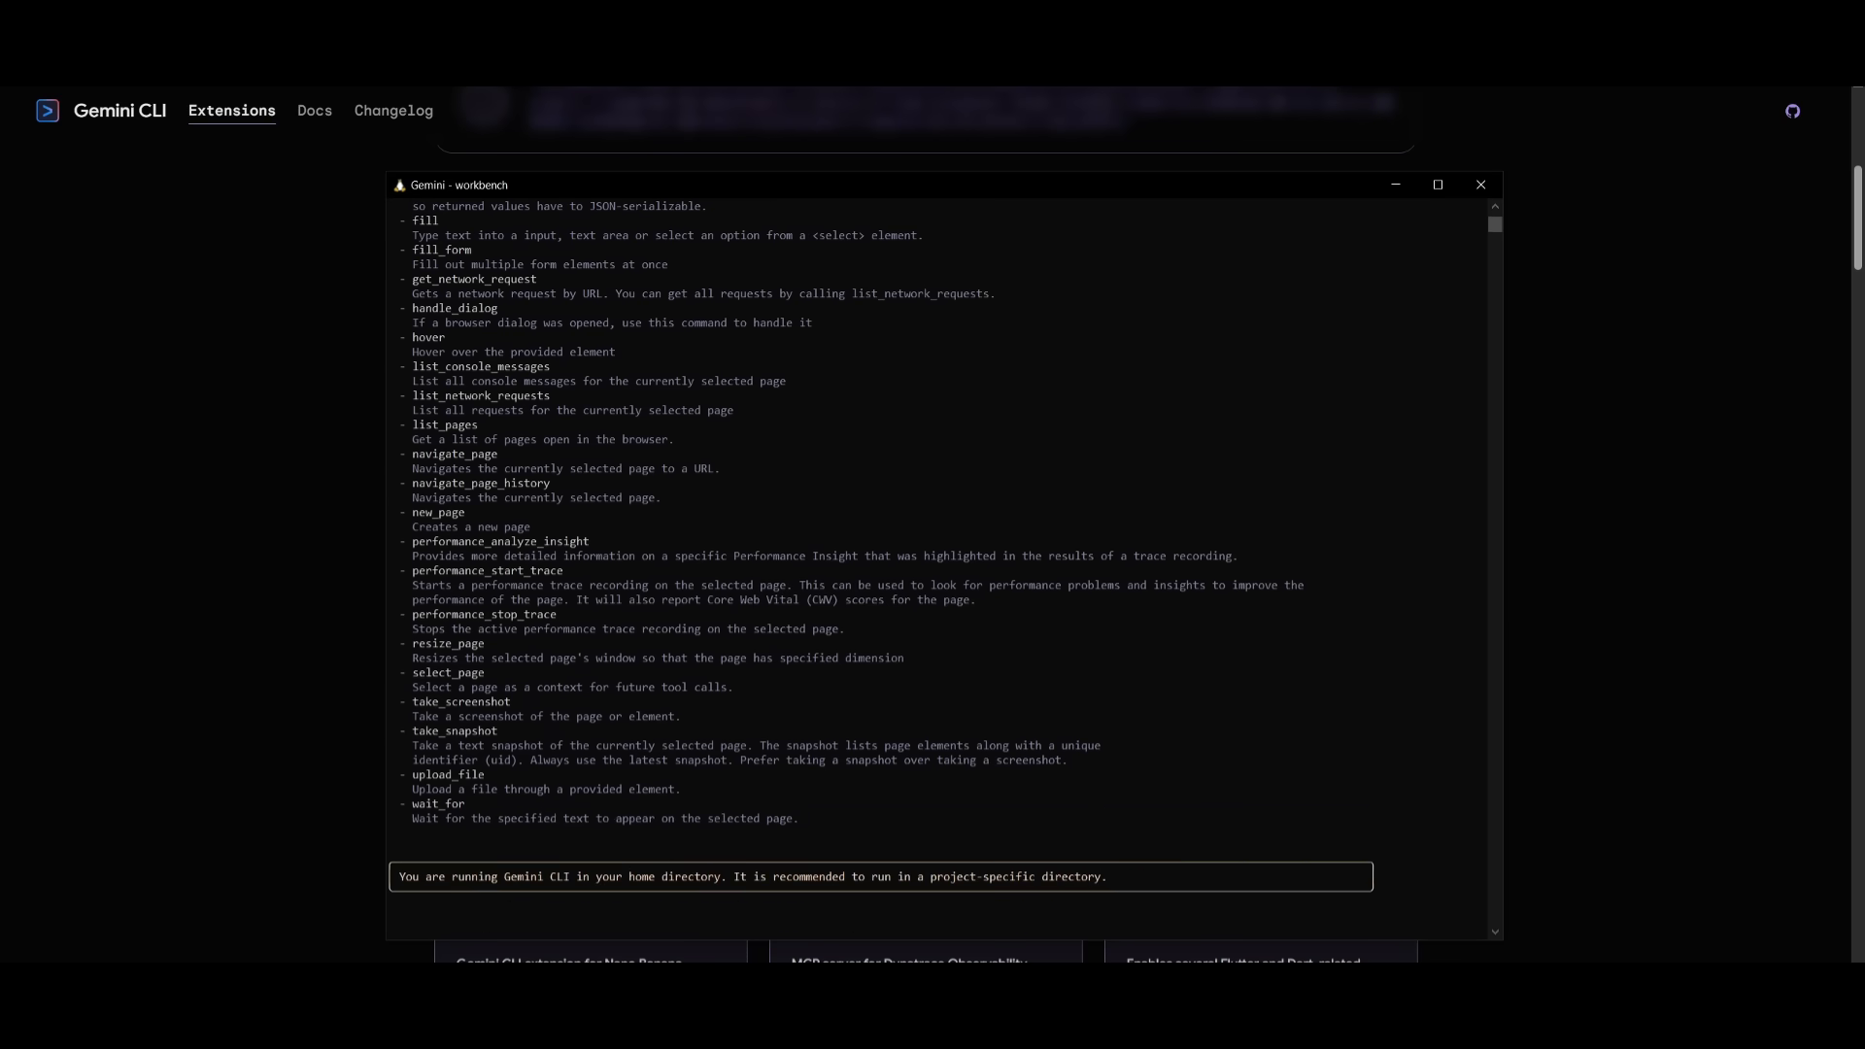
pyautogui.write('navigate_page url=https://www.youtube.com/@intheworldofai')
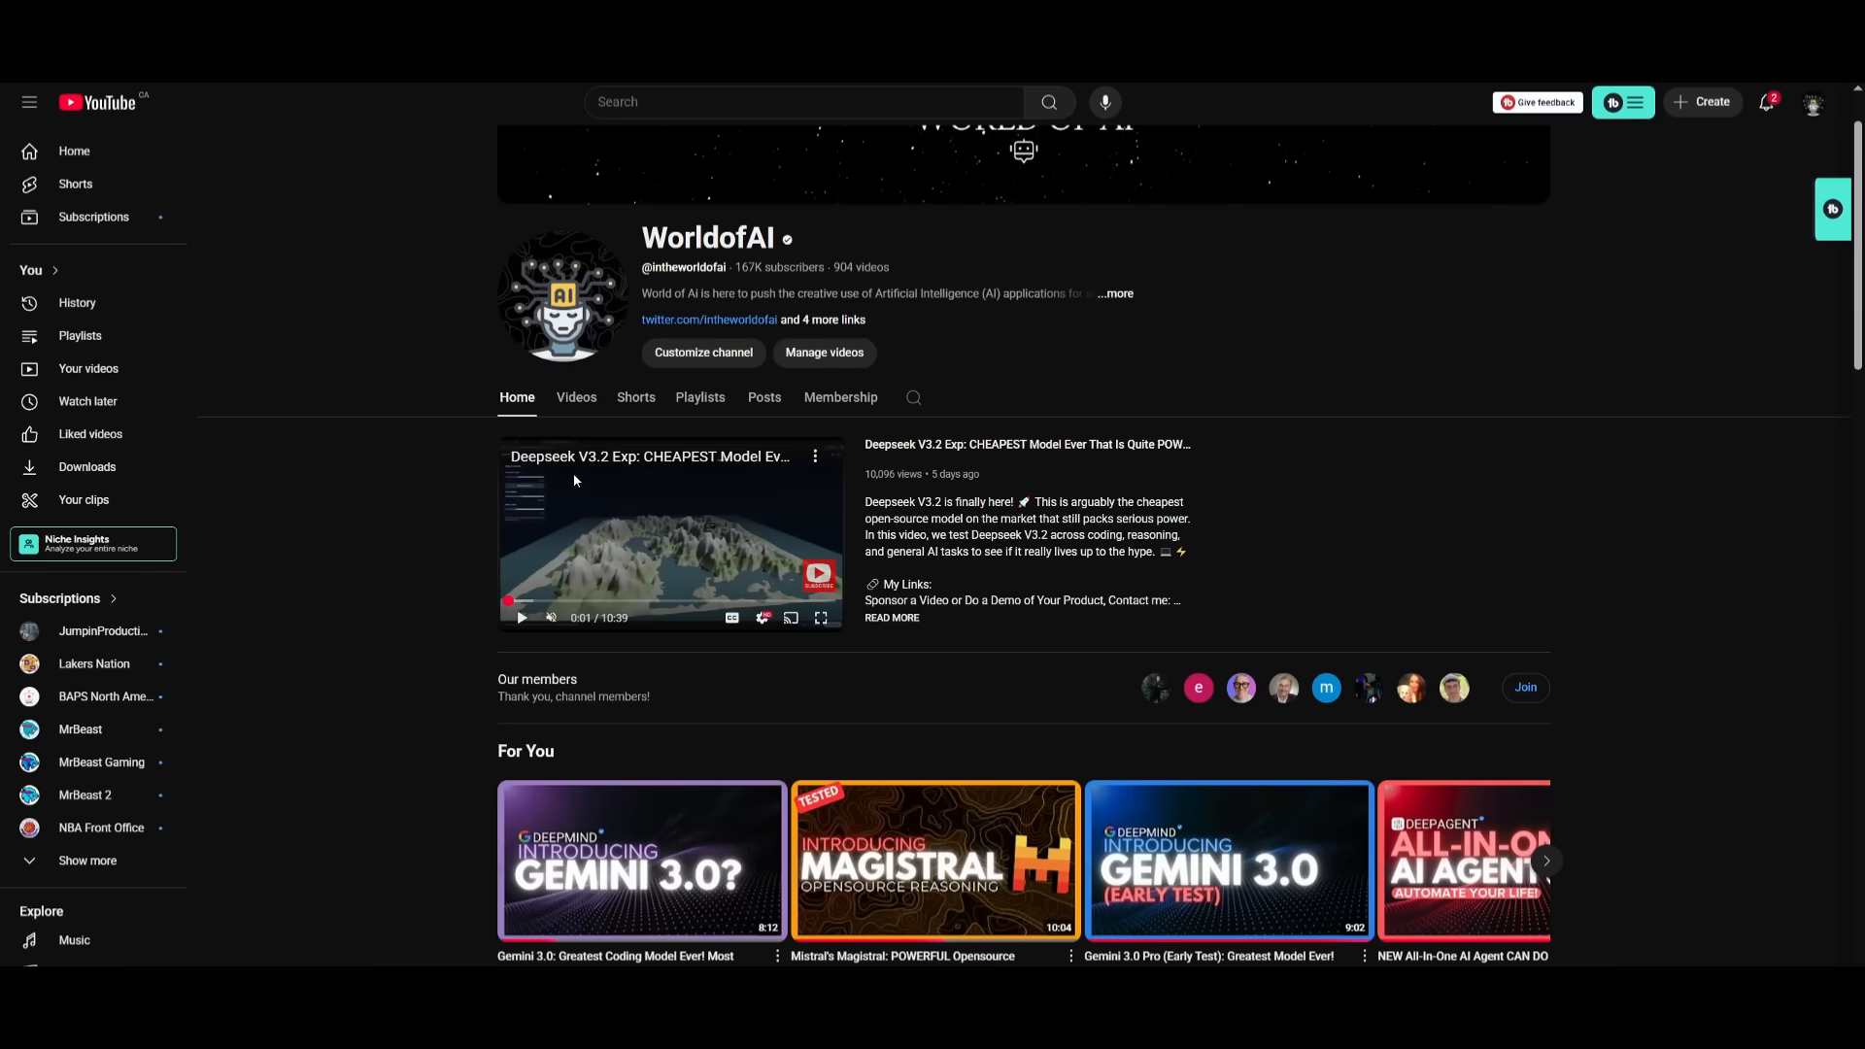
pyautogui.moveTo(533, 550)
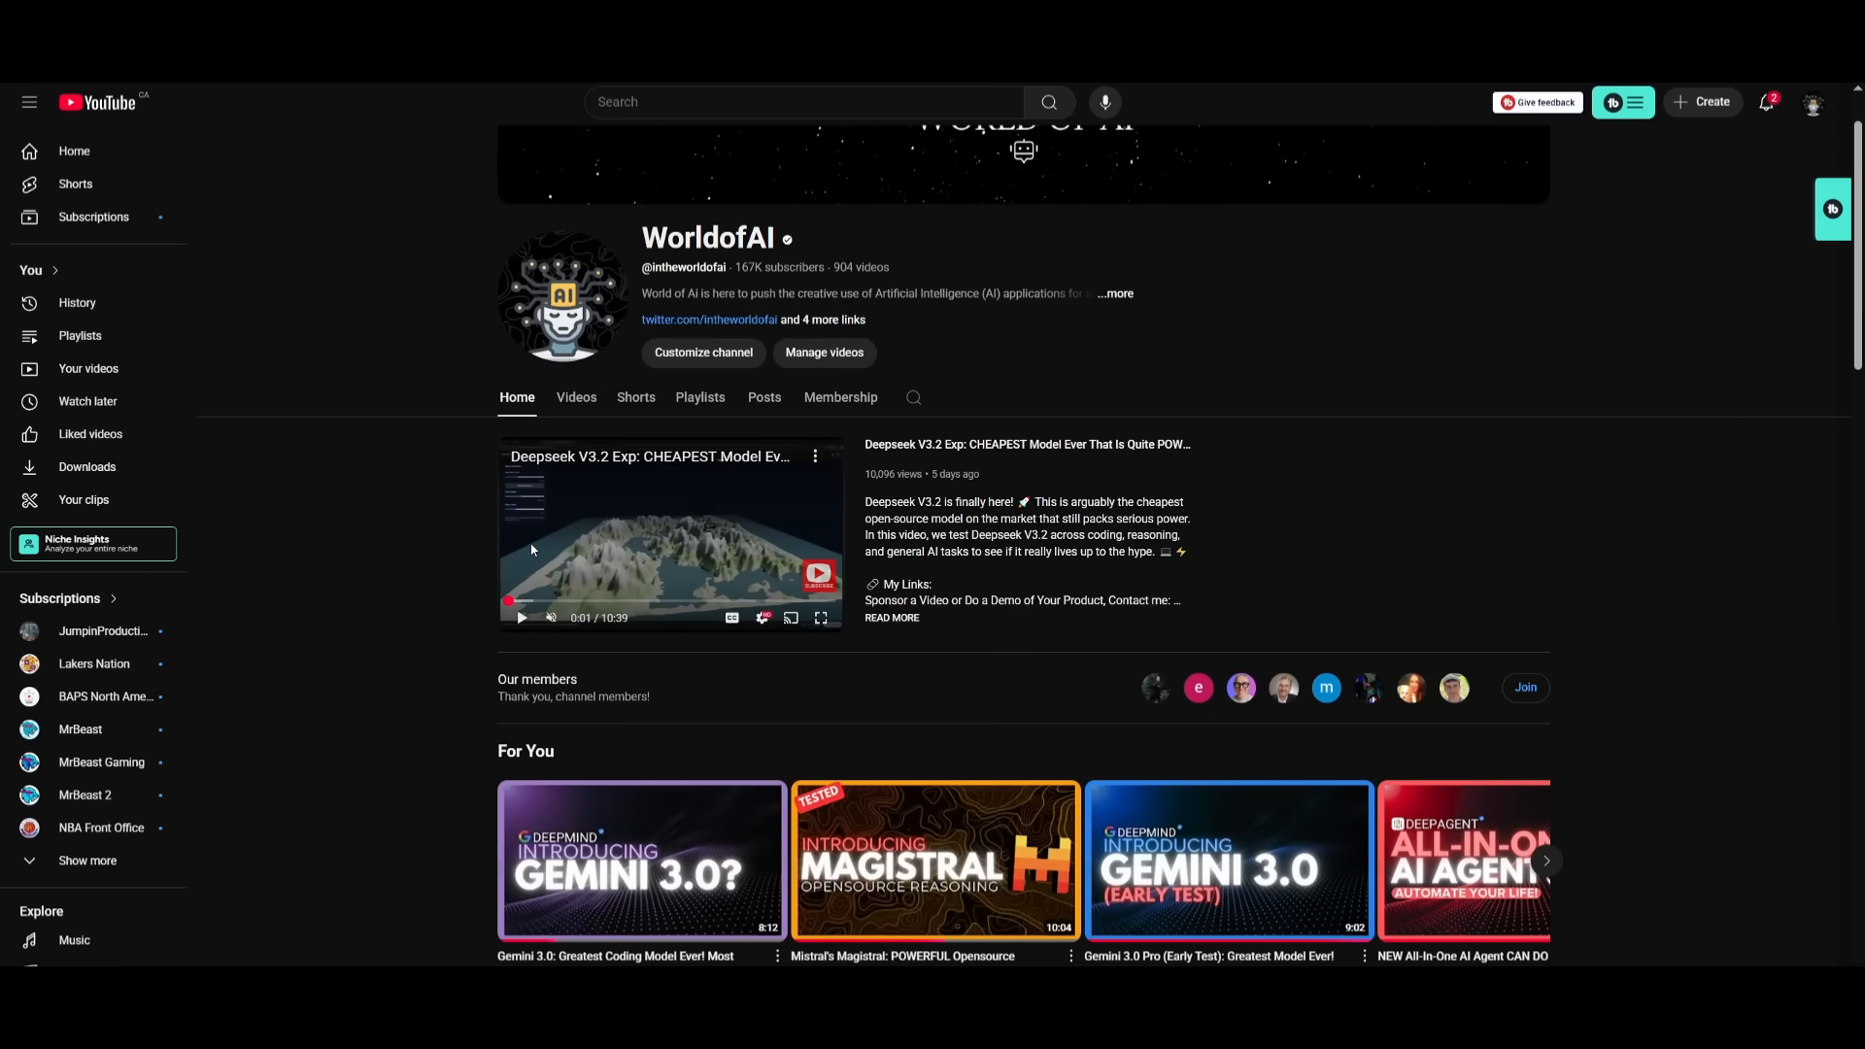
pyautogui.moveTo(307, 701)
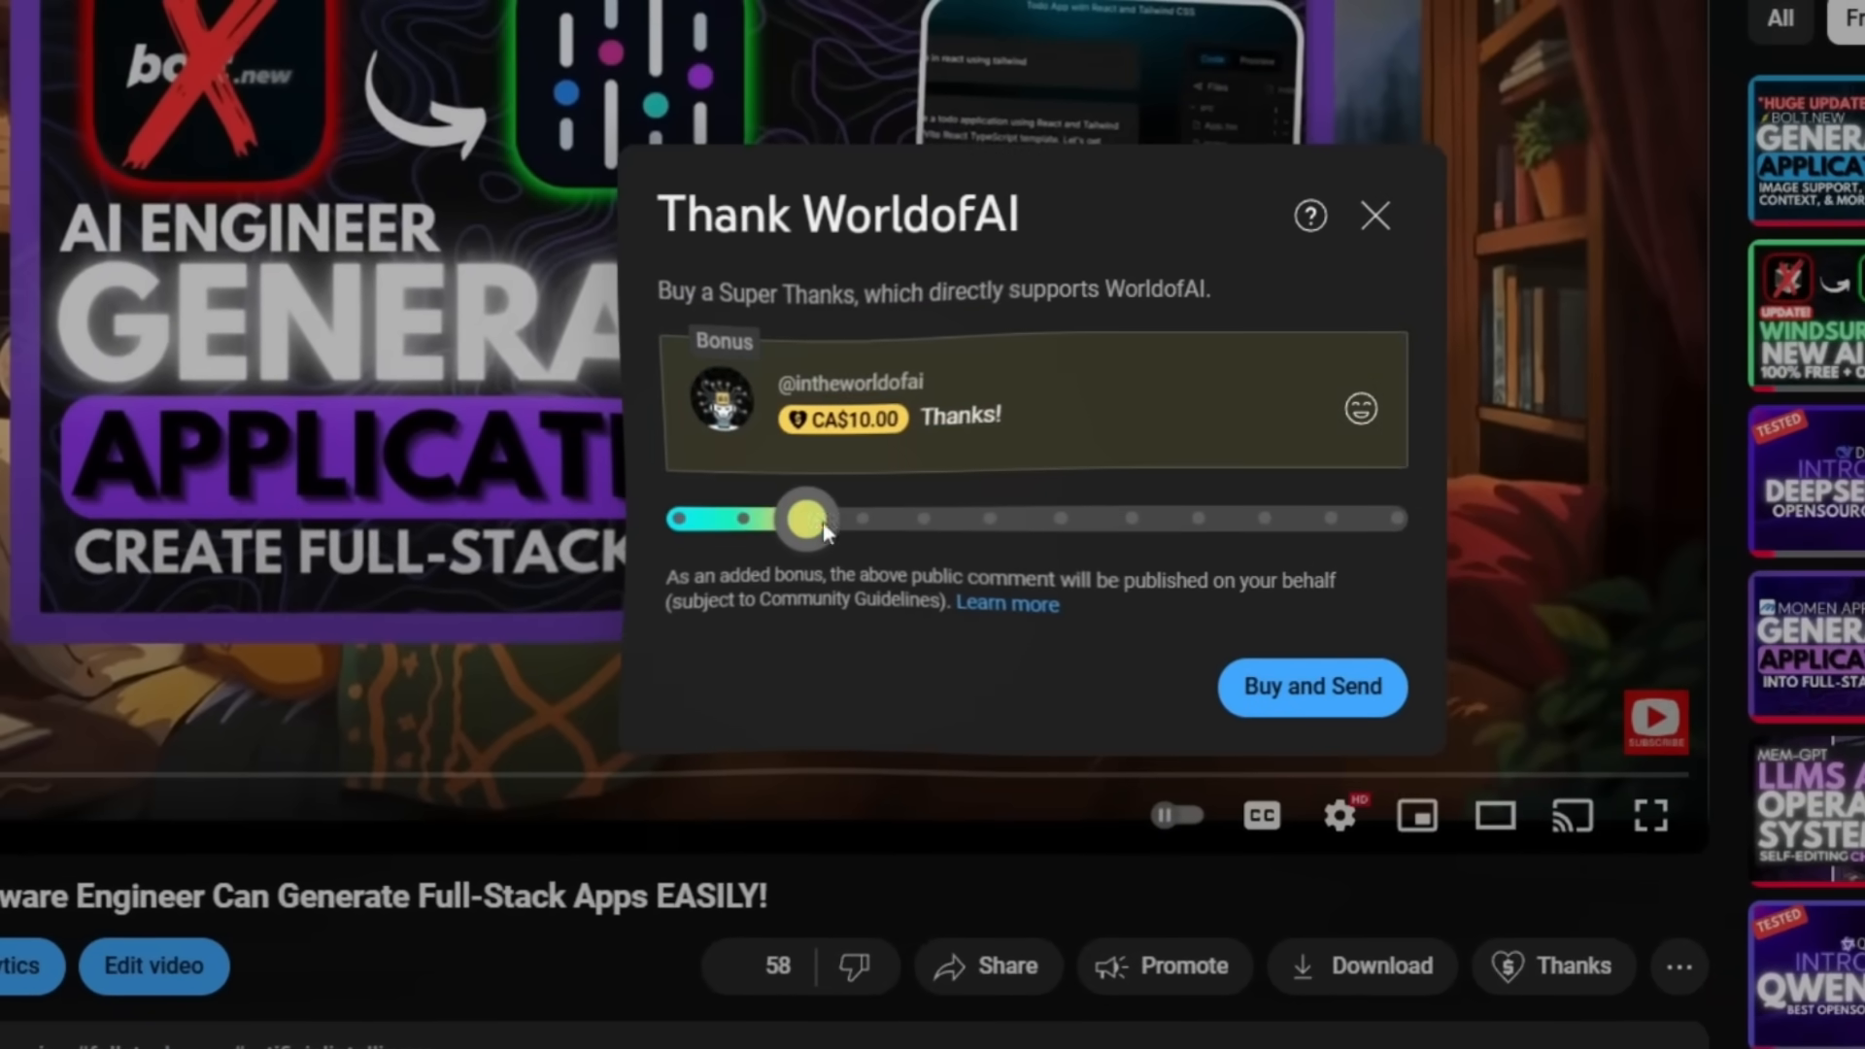
# - Raise the Super Thanks amount to CA$400.00, view the emoji choices, and return to the channel home
pyautogui.moveTo(806, 519); pyautogui.dragTo(1181, 527)
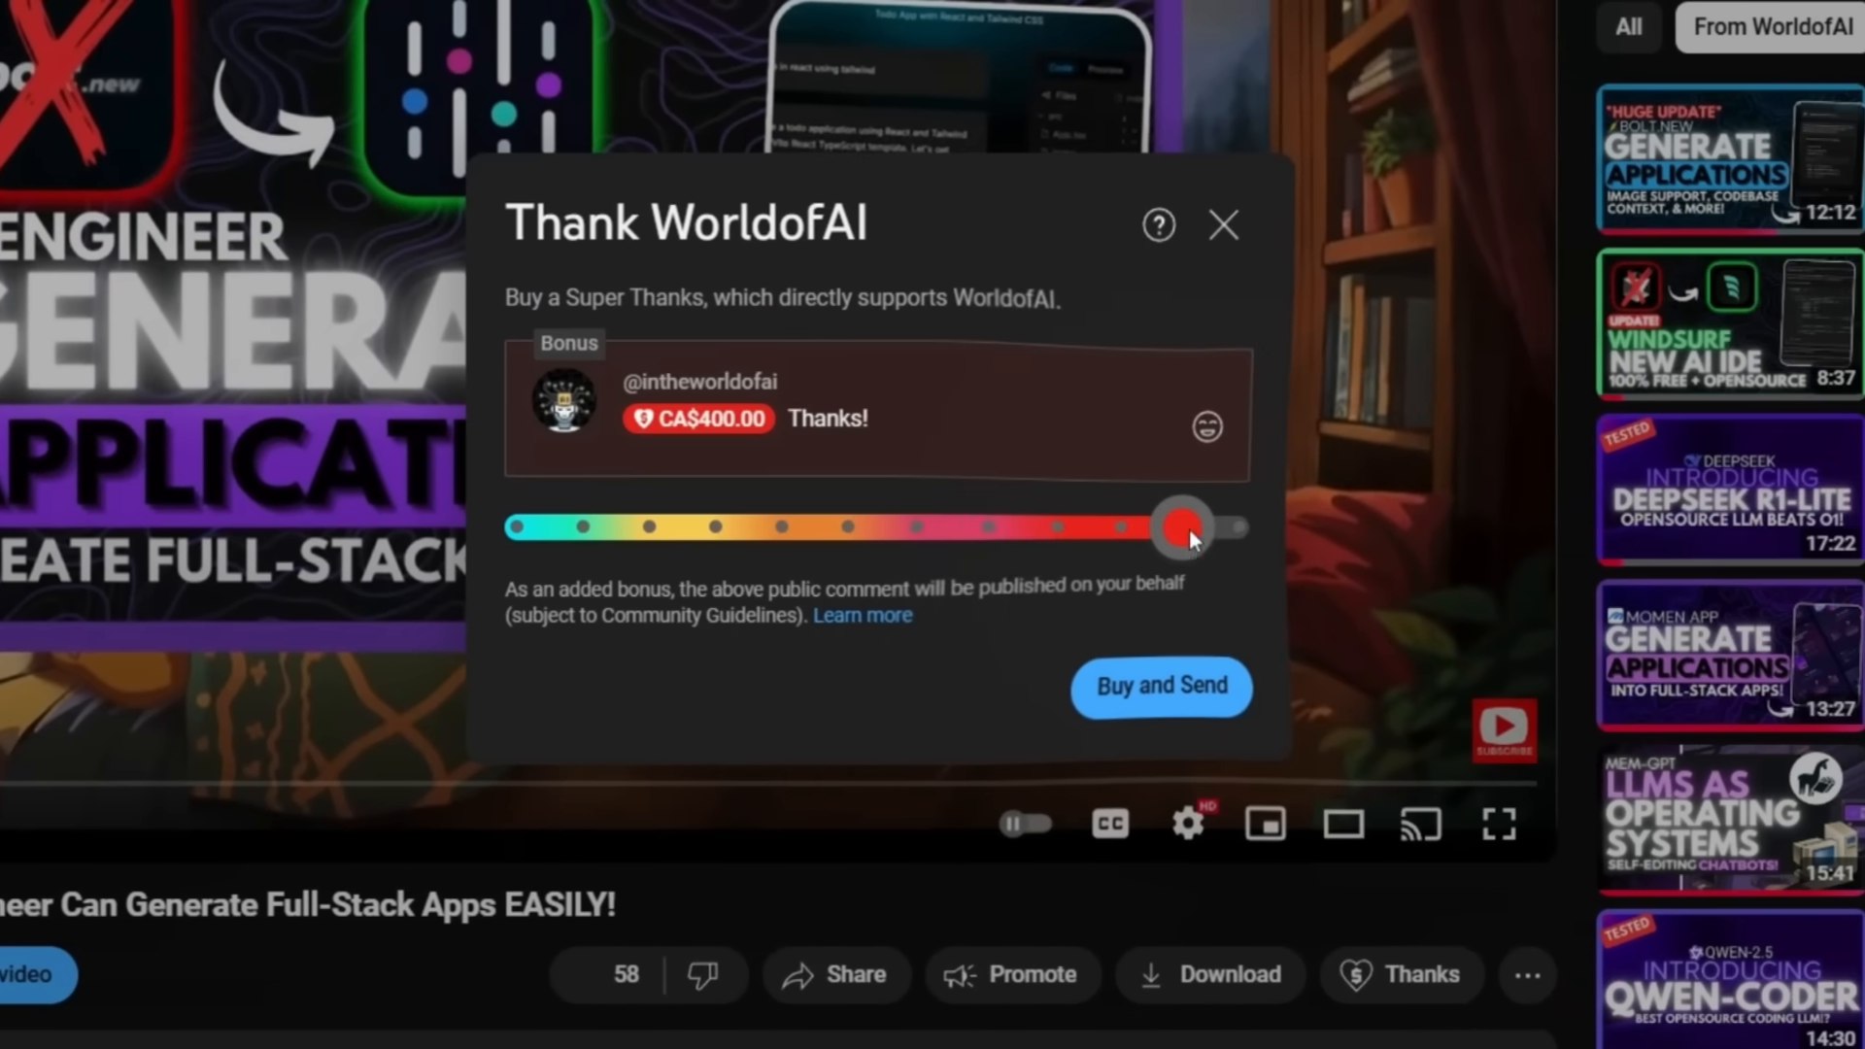
pyautogui.click(1236, 398)
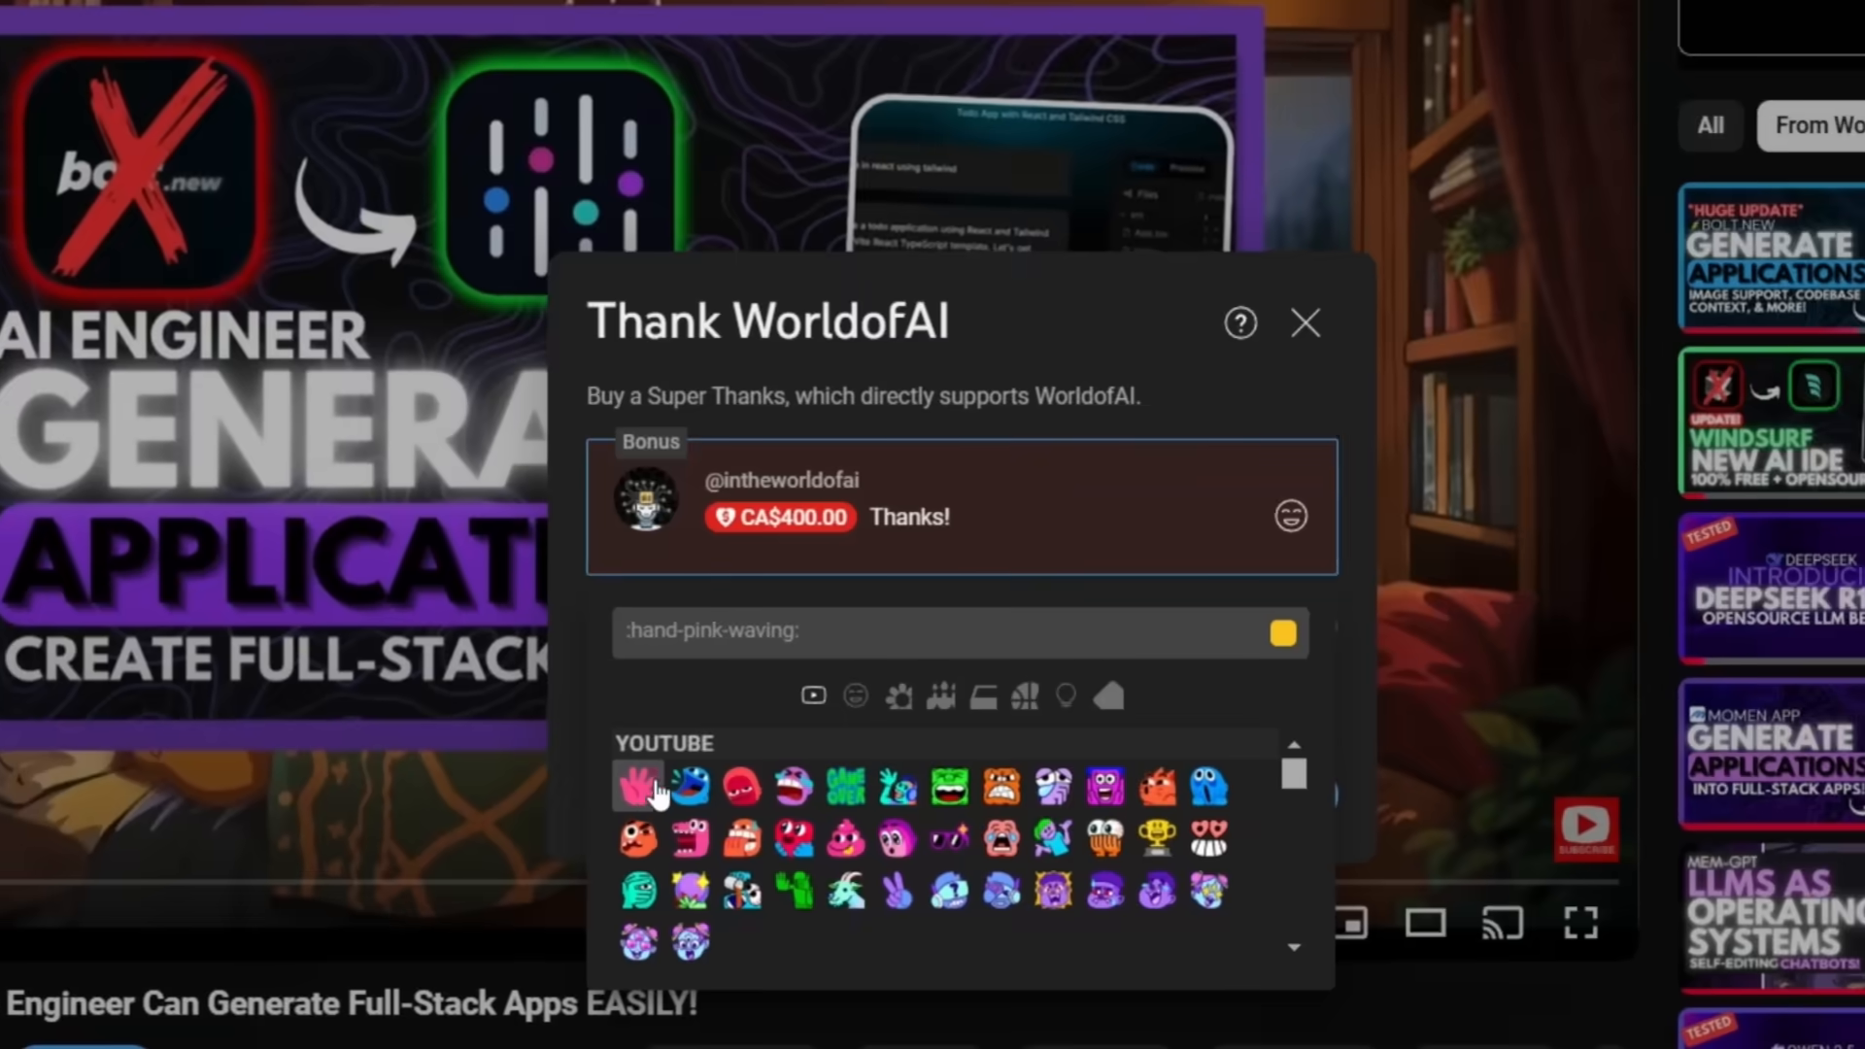
pyautogui.click(1304, 322)
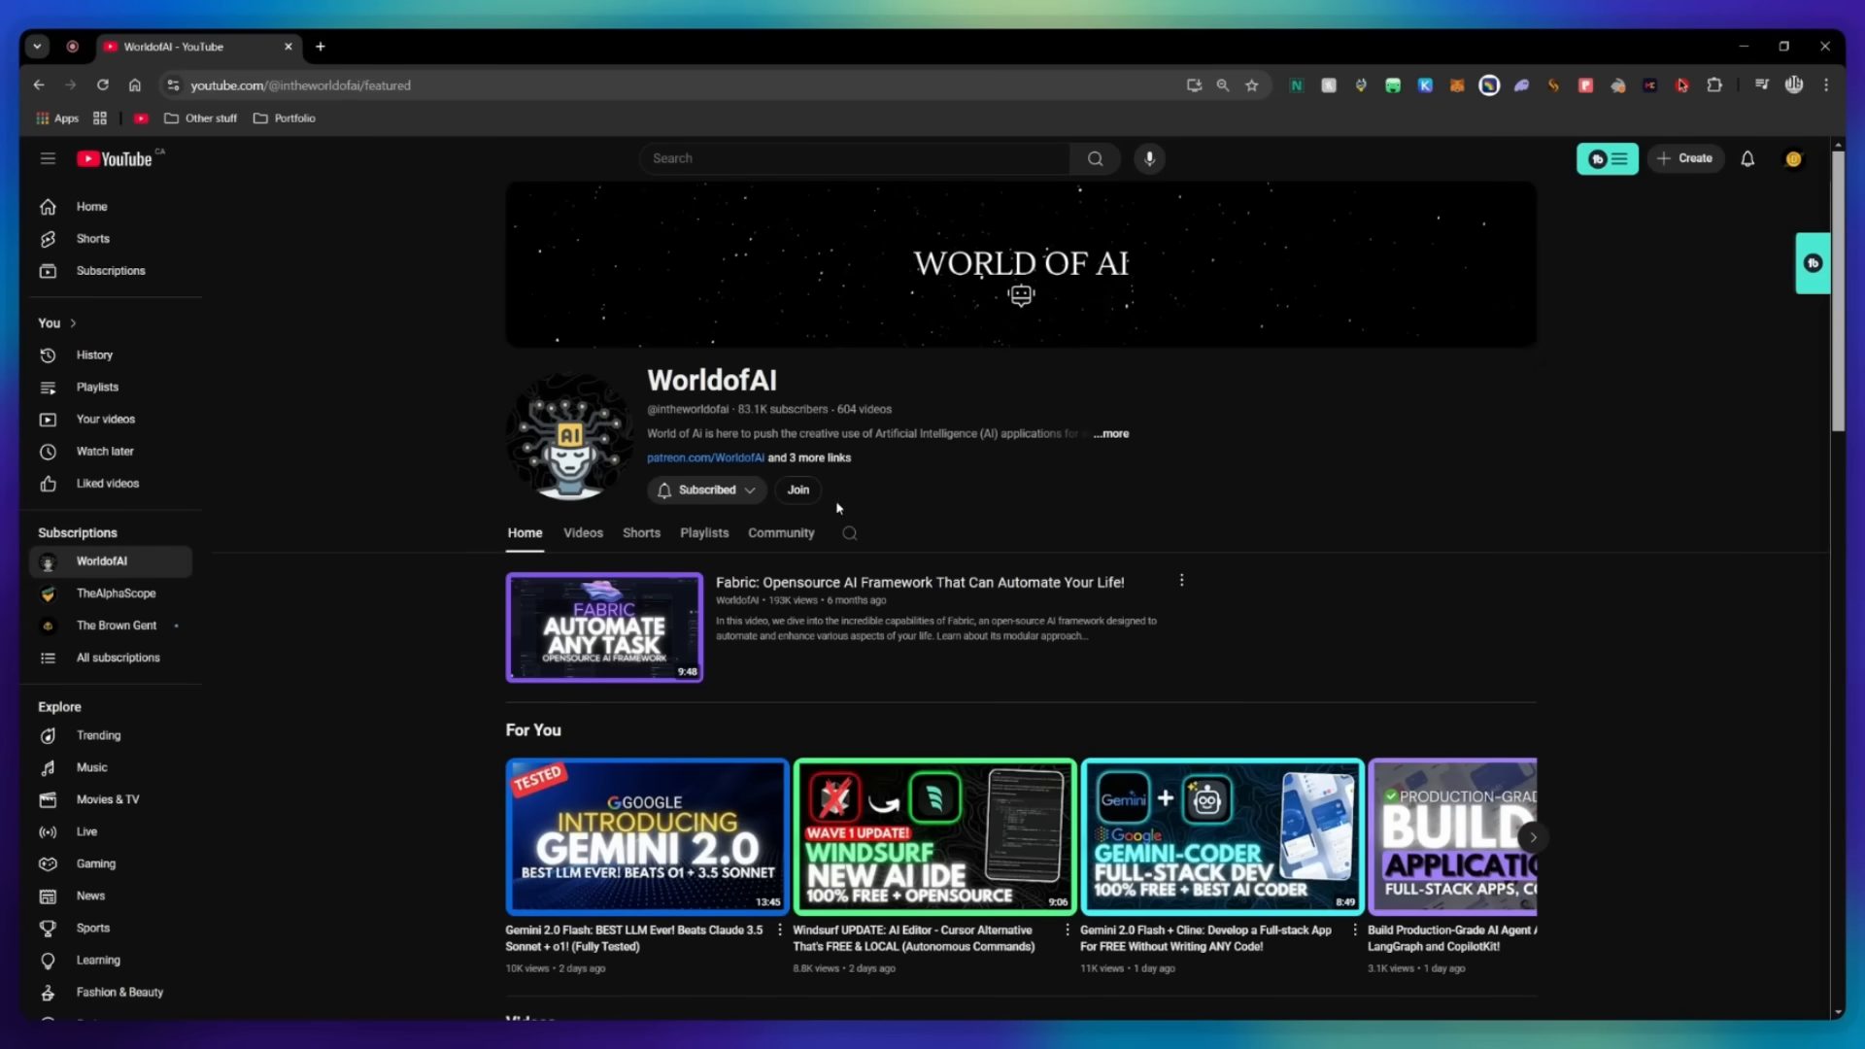
pyautogui.click(797, 490)
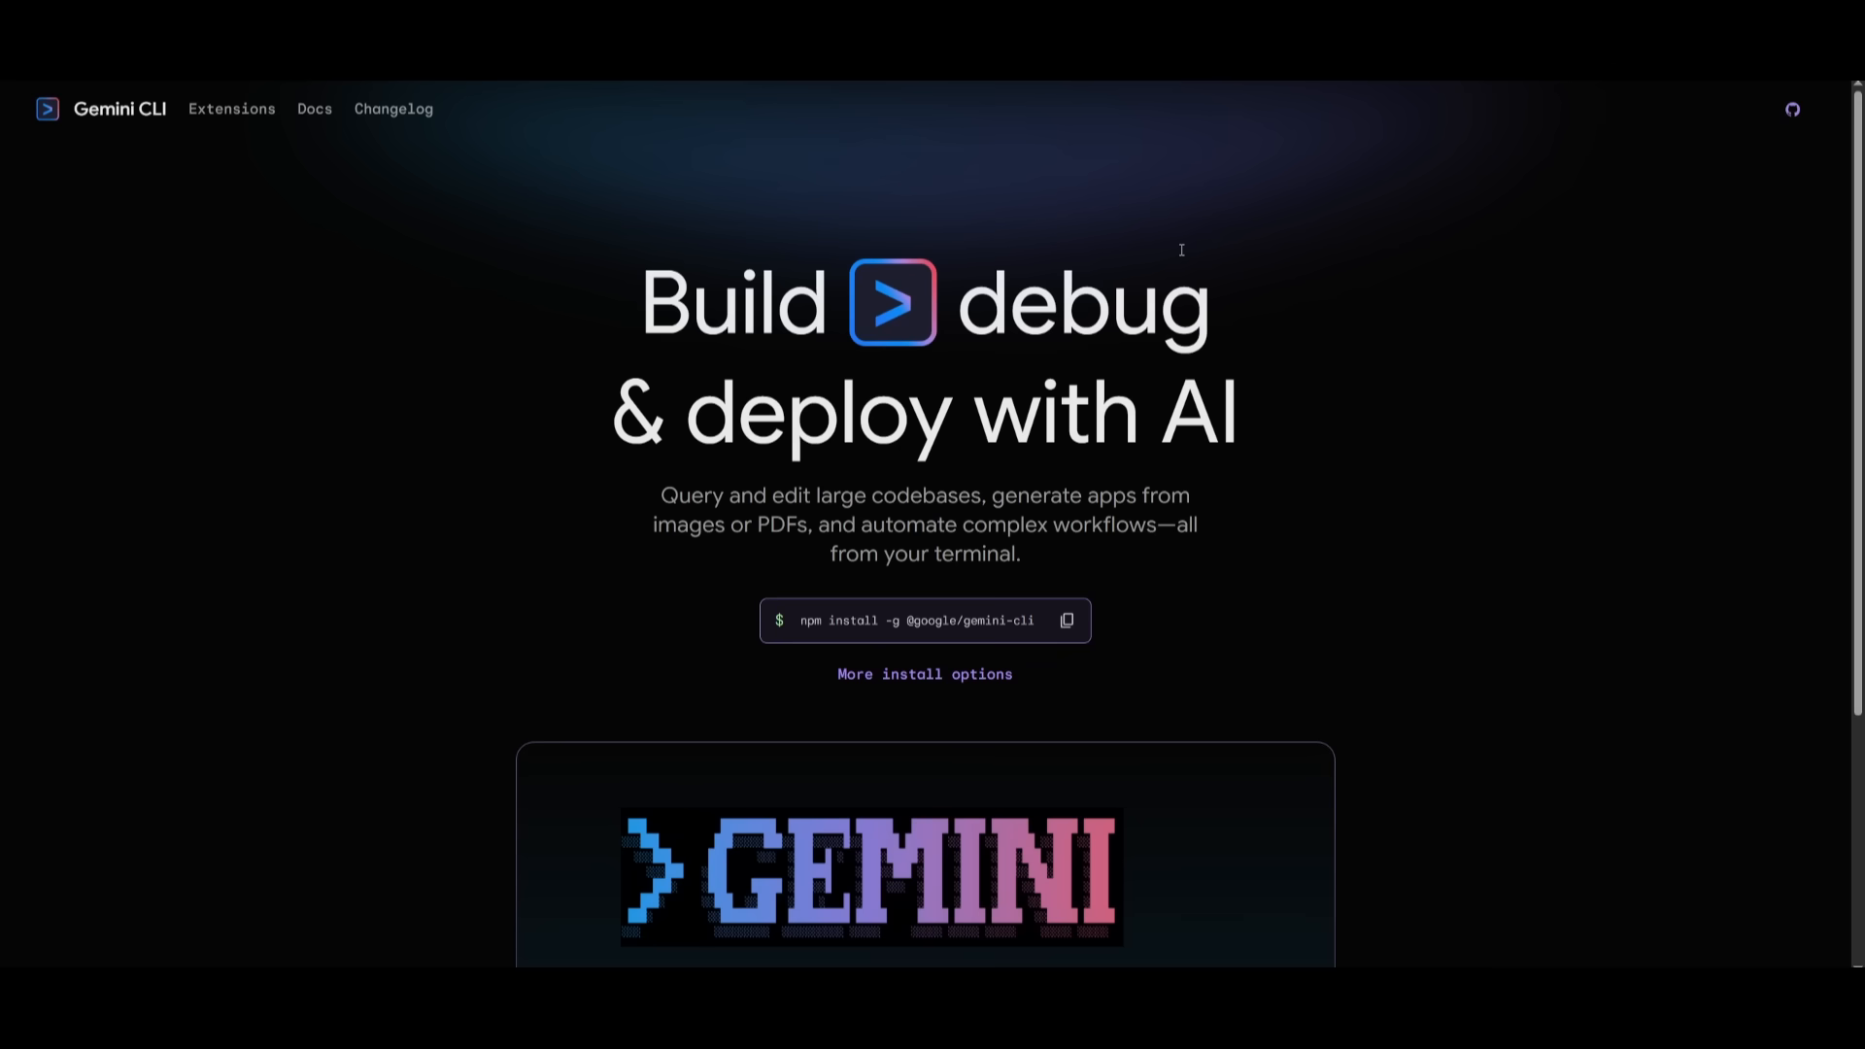
pyautogui.moveTo(1210, 235)
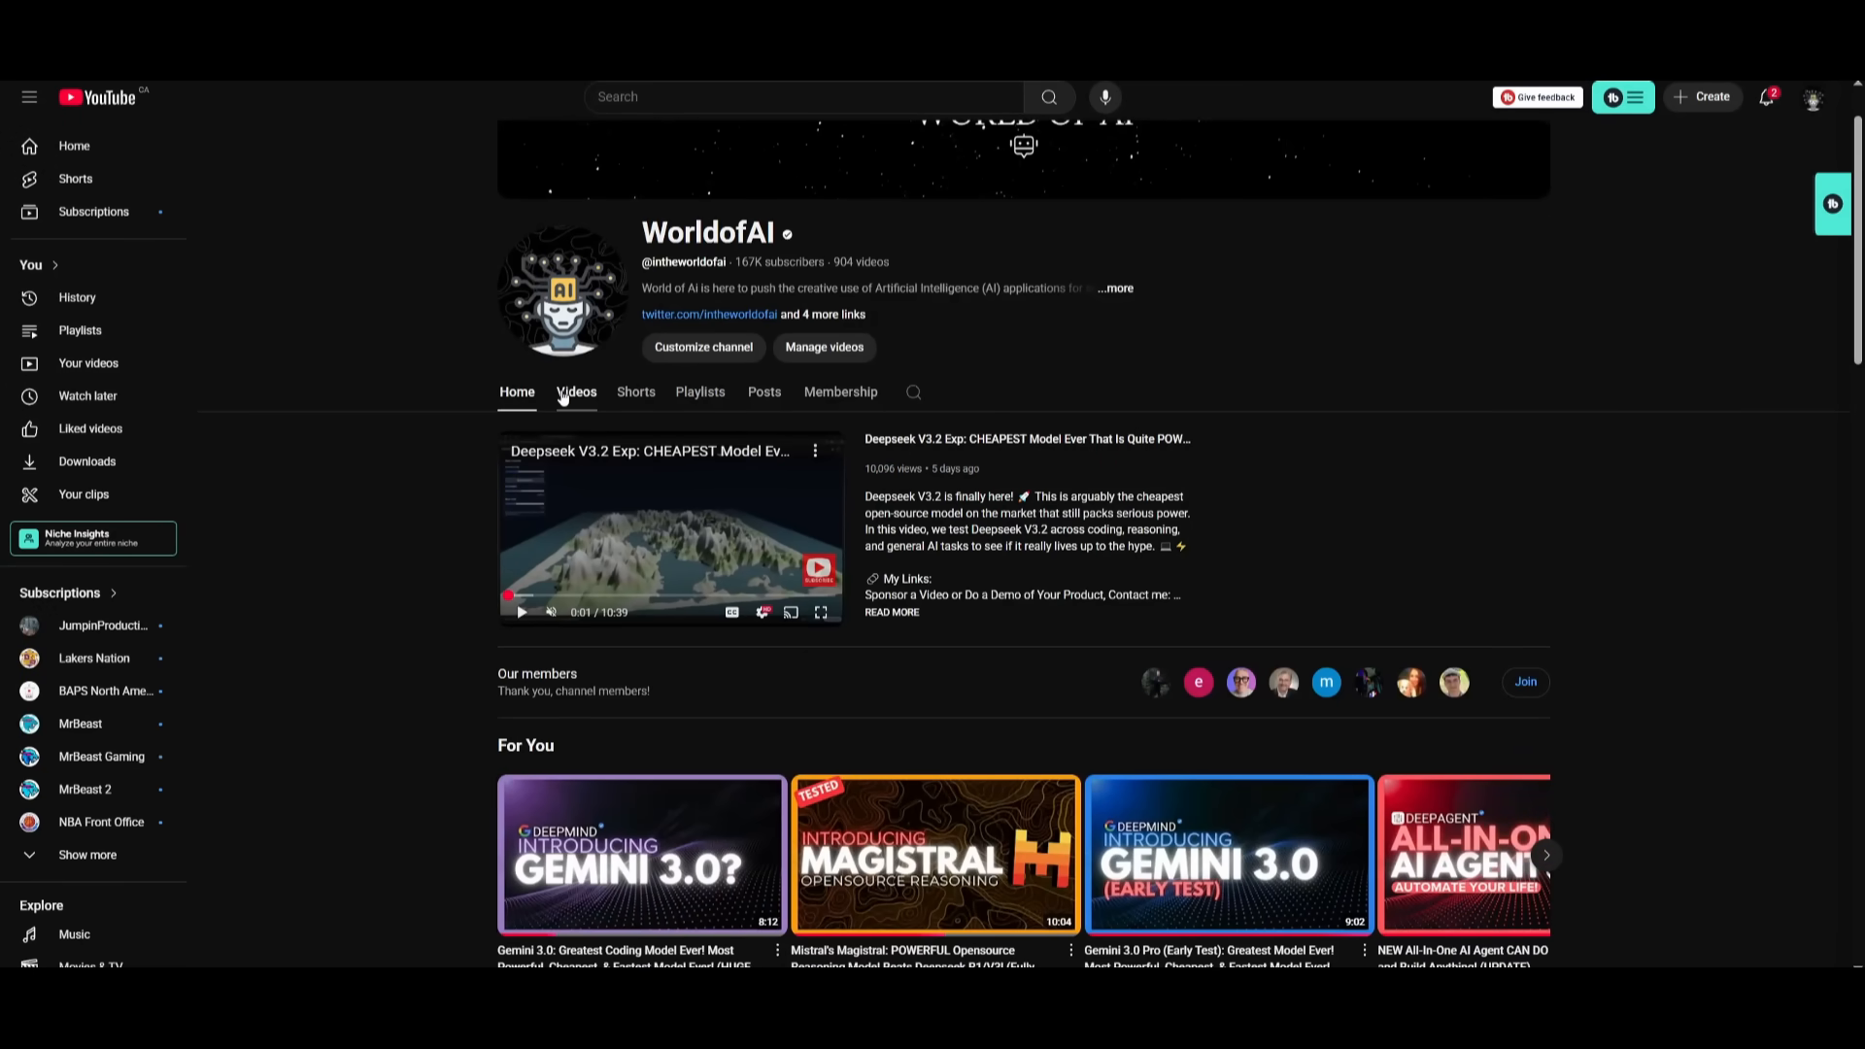
# - Switch to the channel's Videos list and scroll down through the latest uploads
pyautogui.click(575, 390)
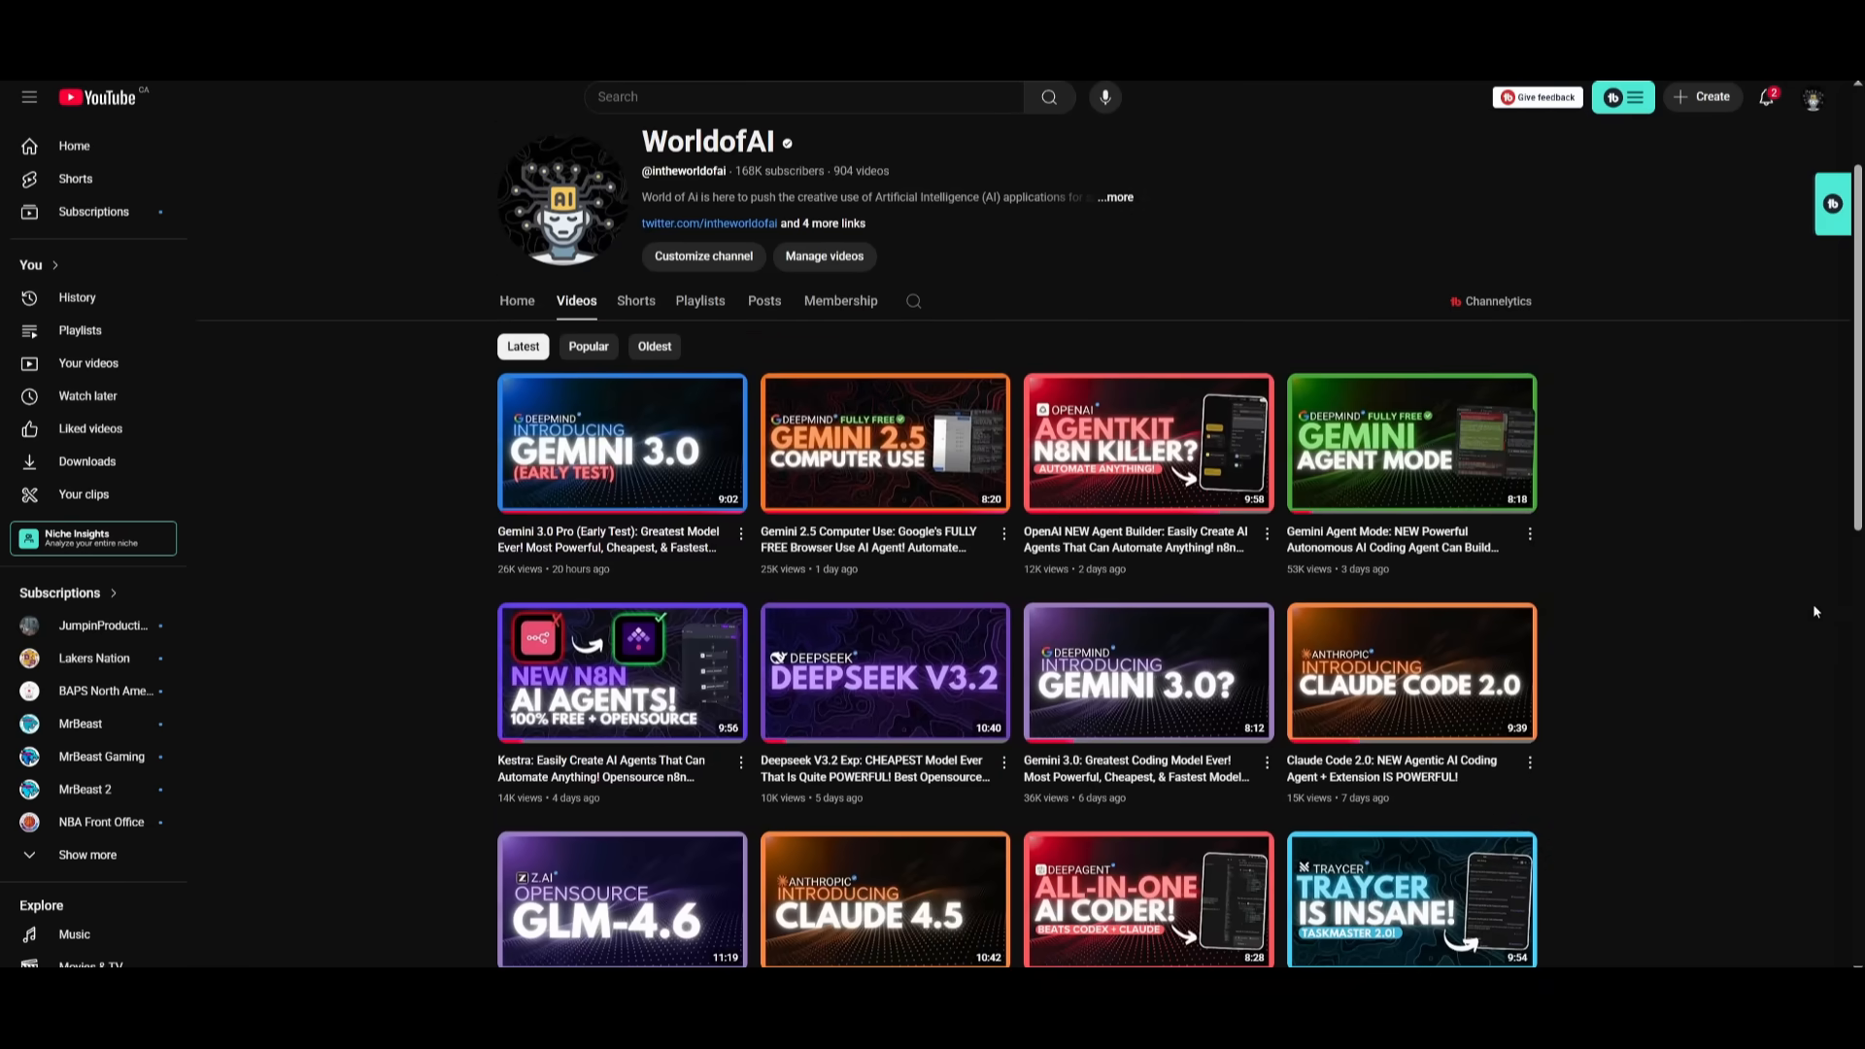
pyautogui.scroll(-3)
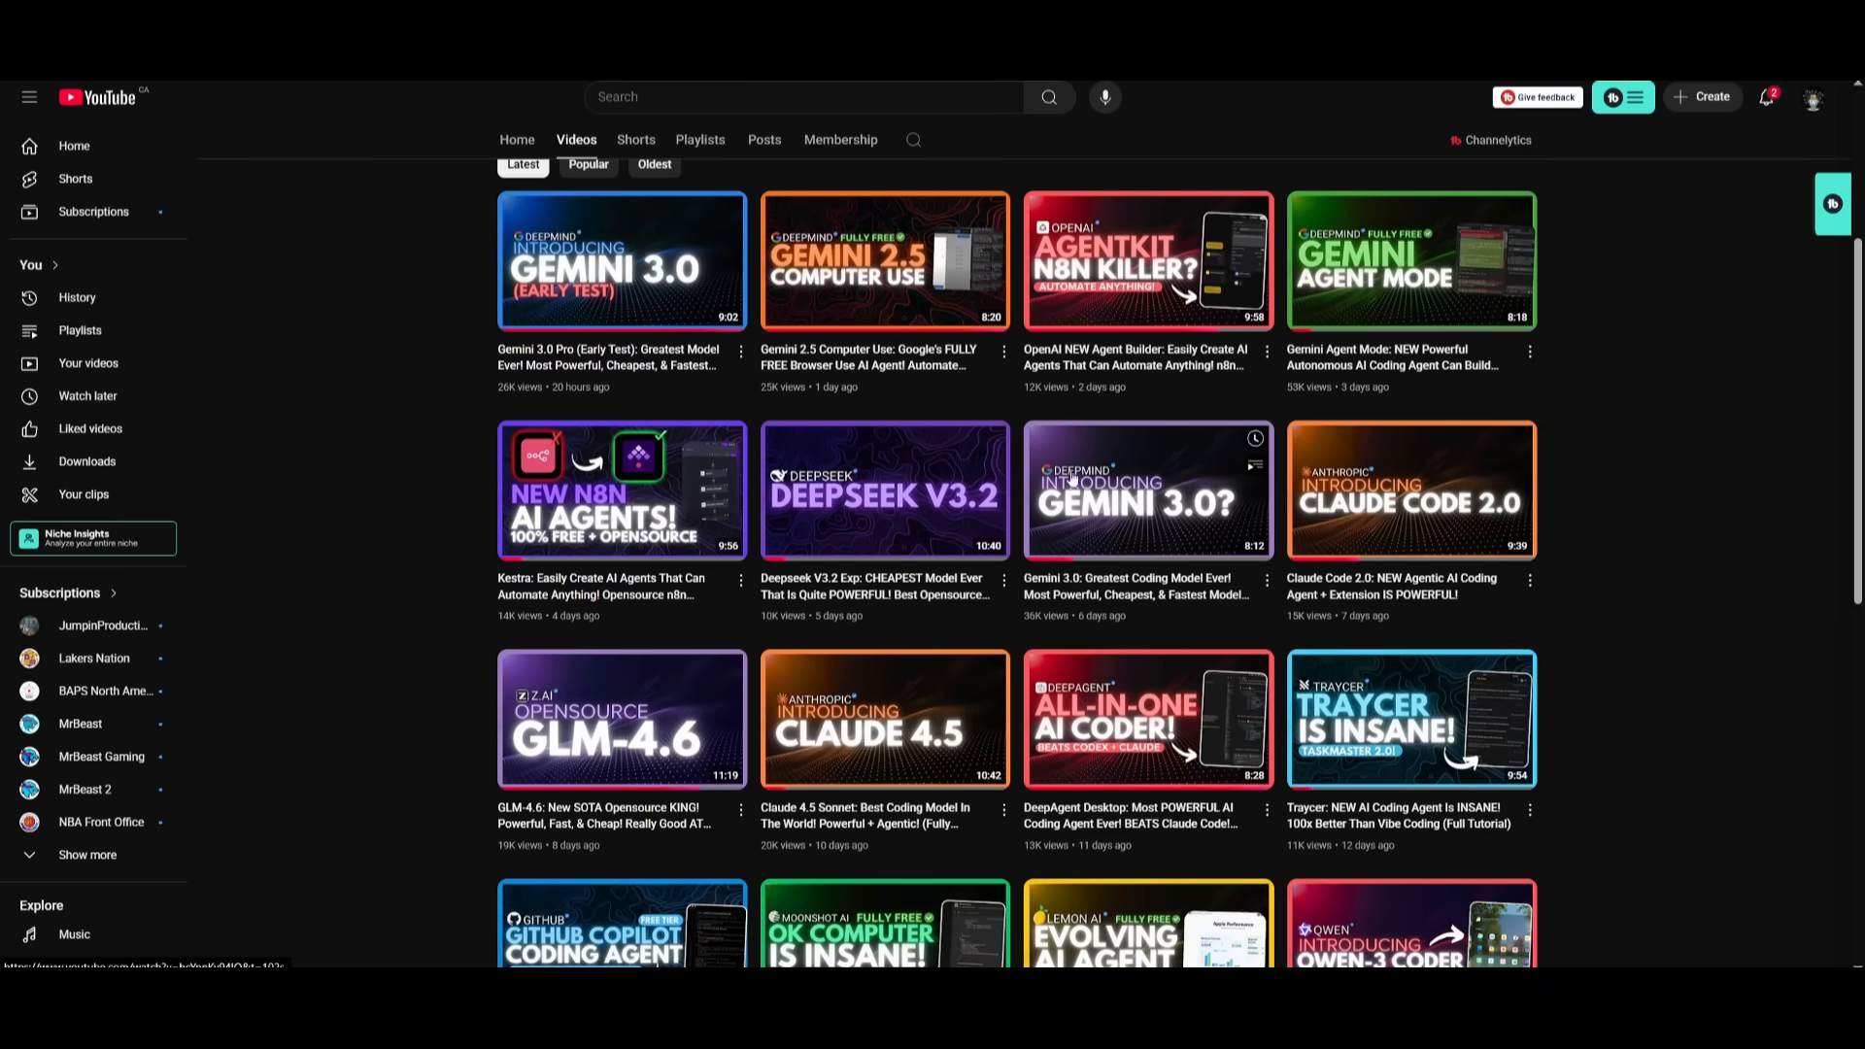
pyautogui.scroll(-3)
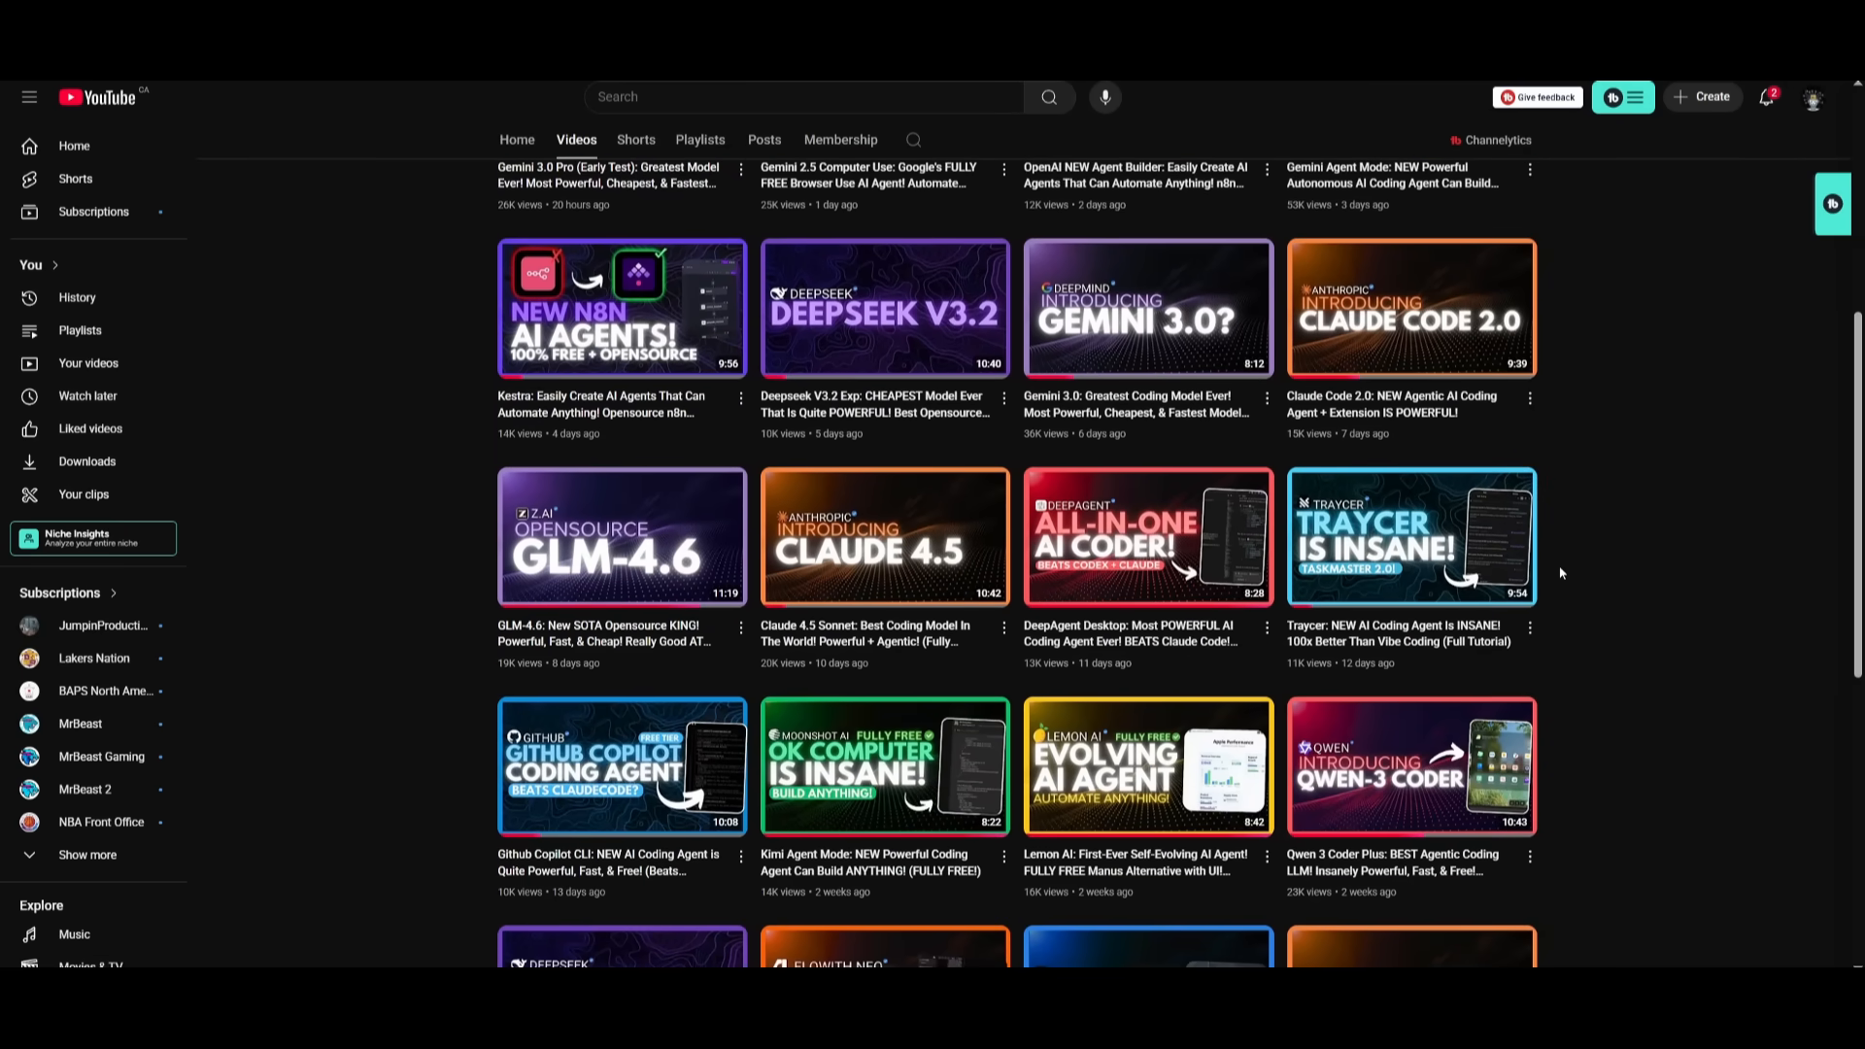
pyautogui.scroll(-3)
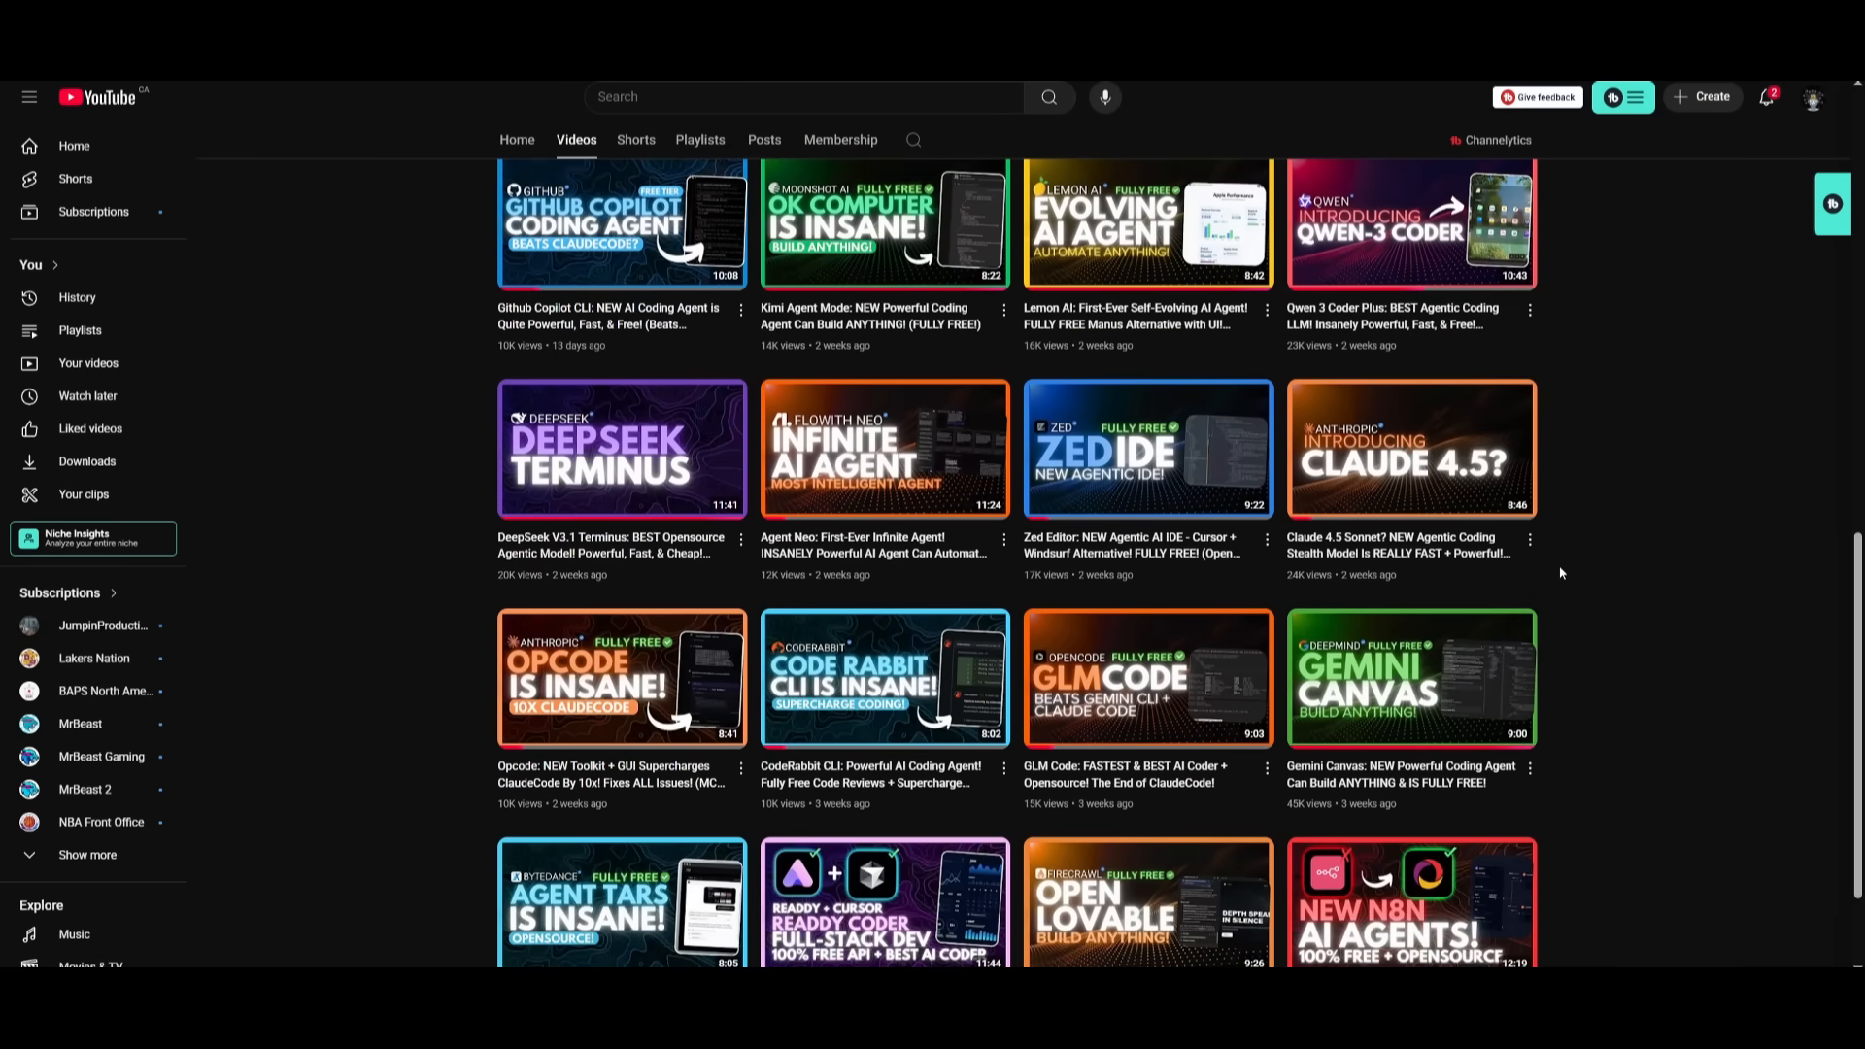
pyautogui.scroll(-3)
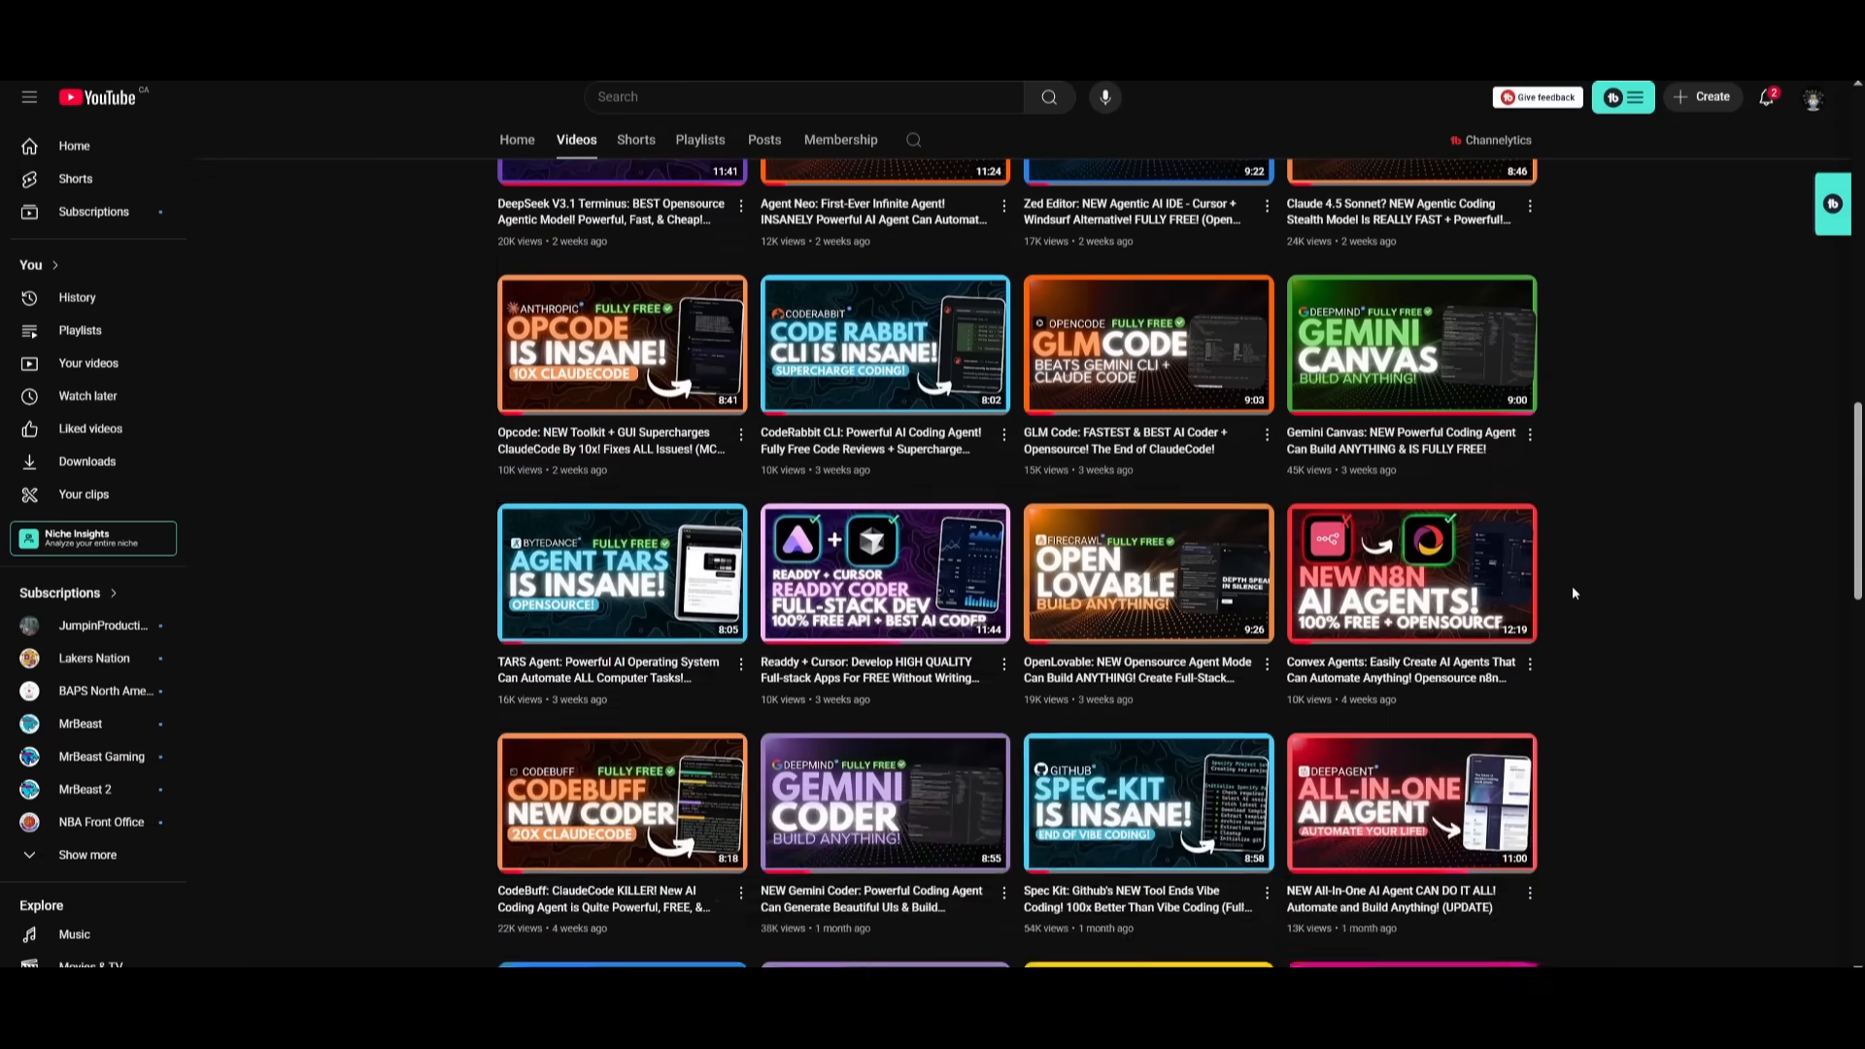
pyautogui.scroll(-3)
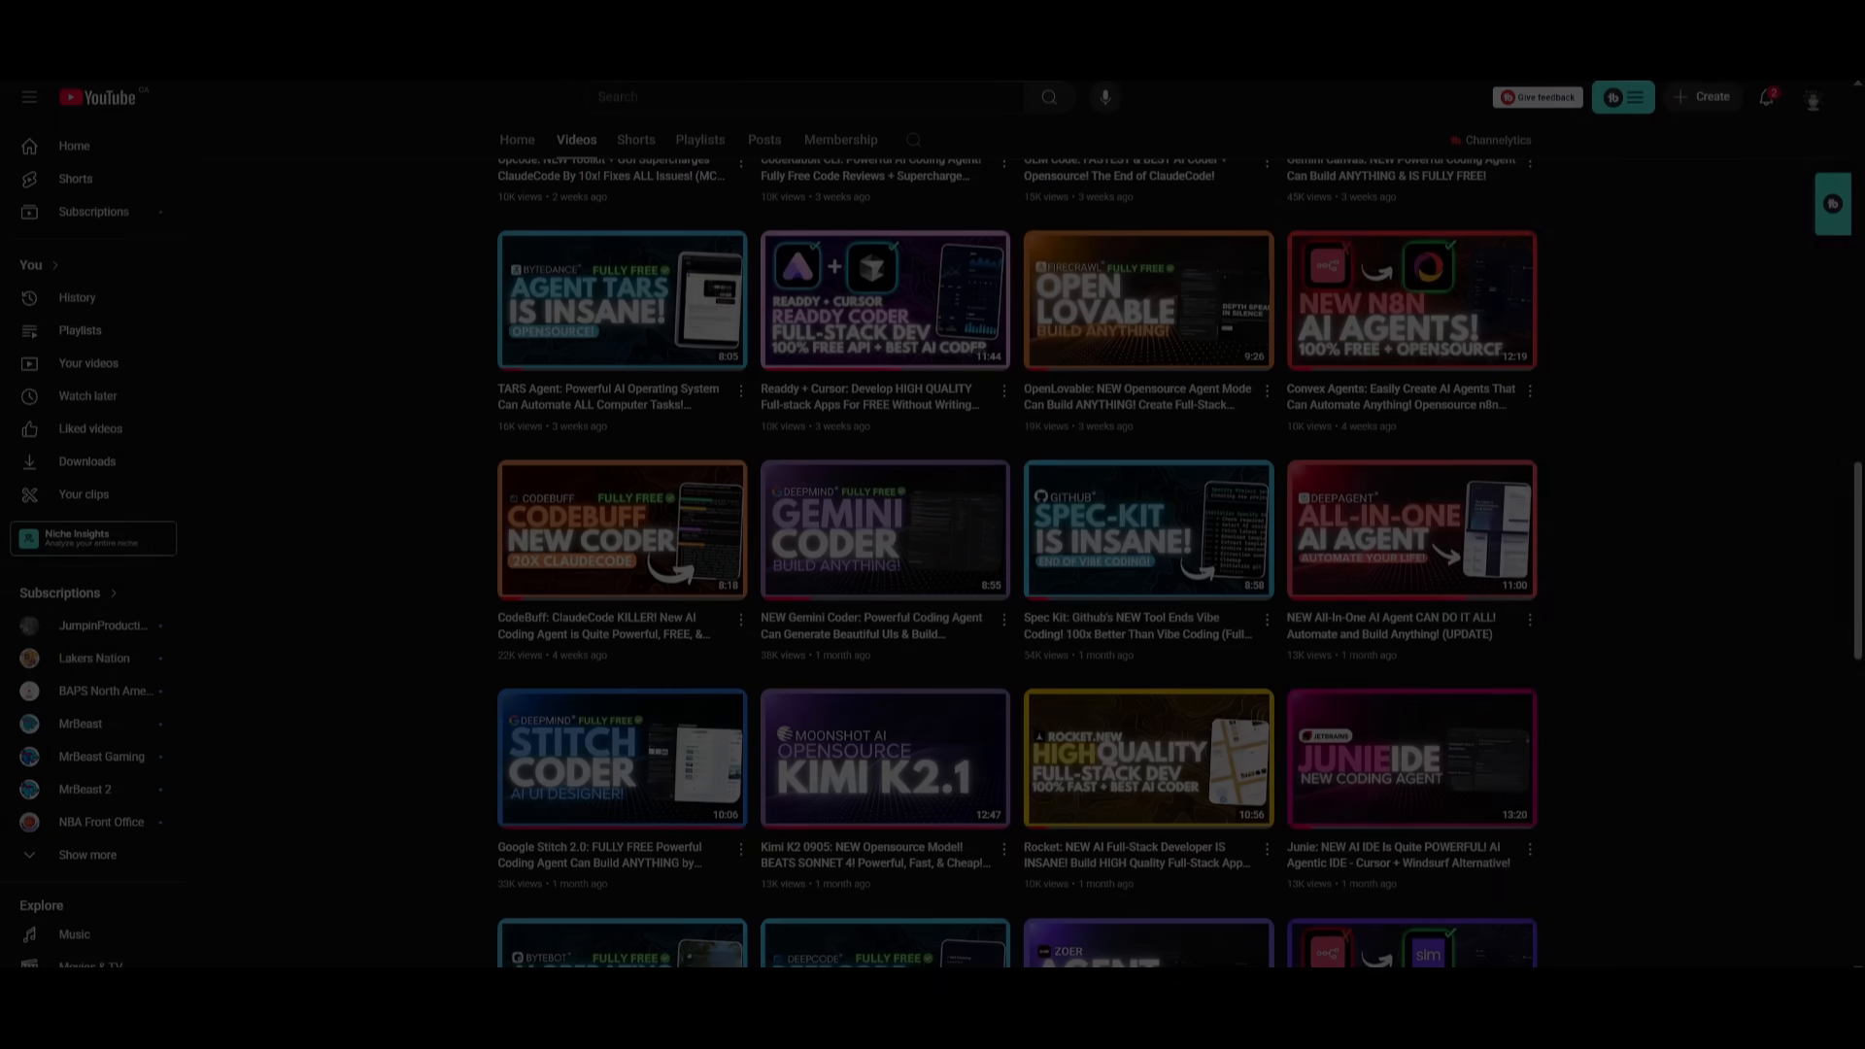